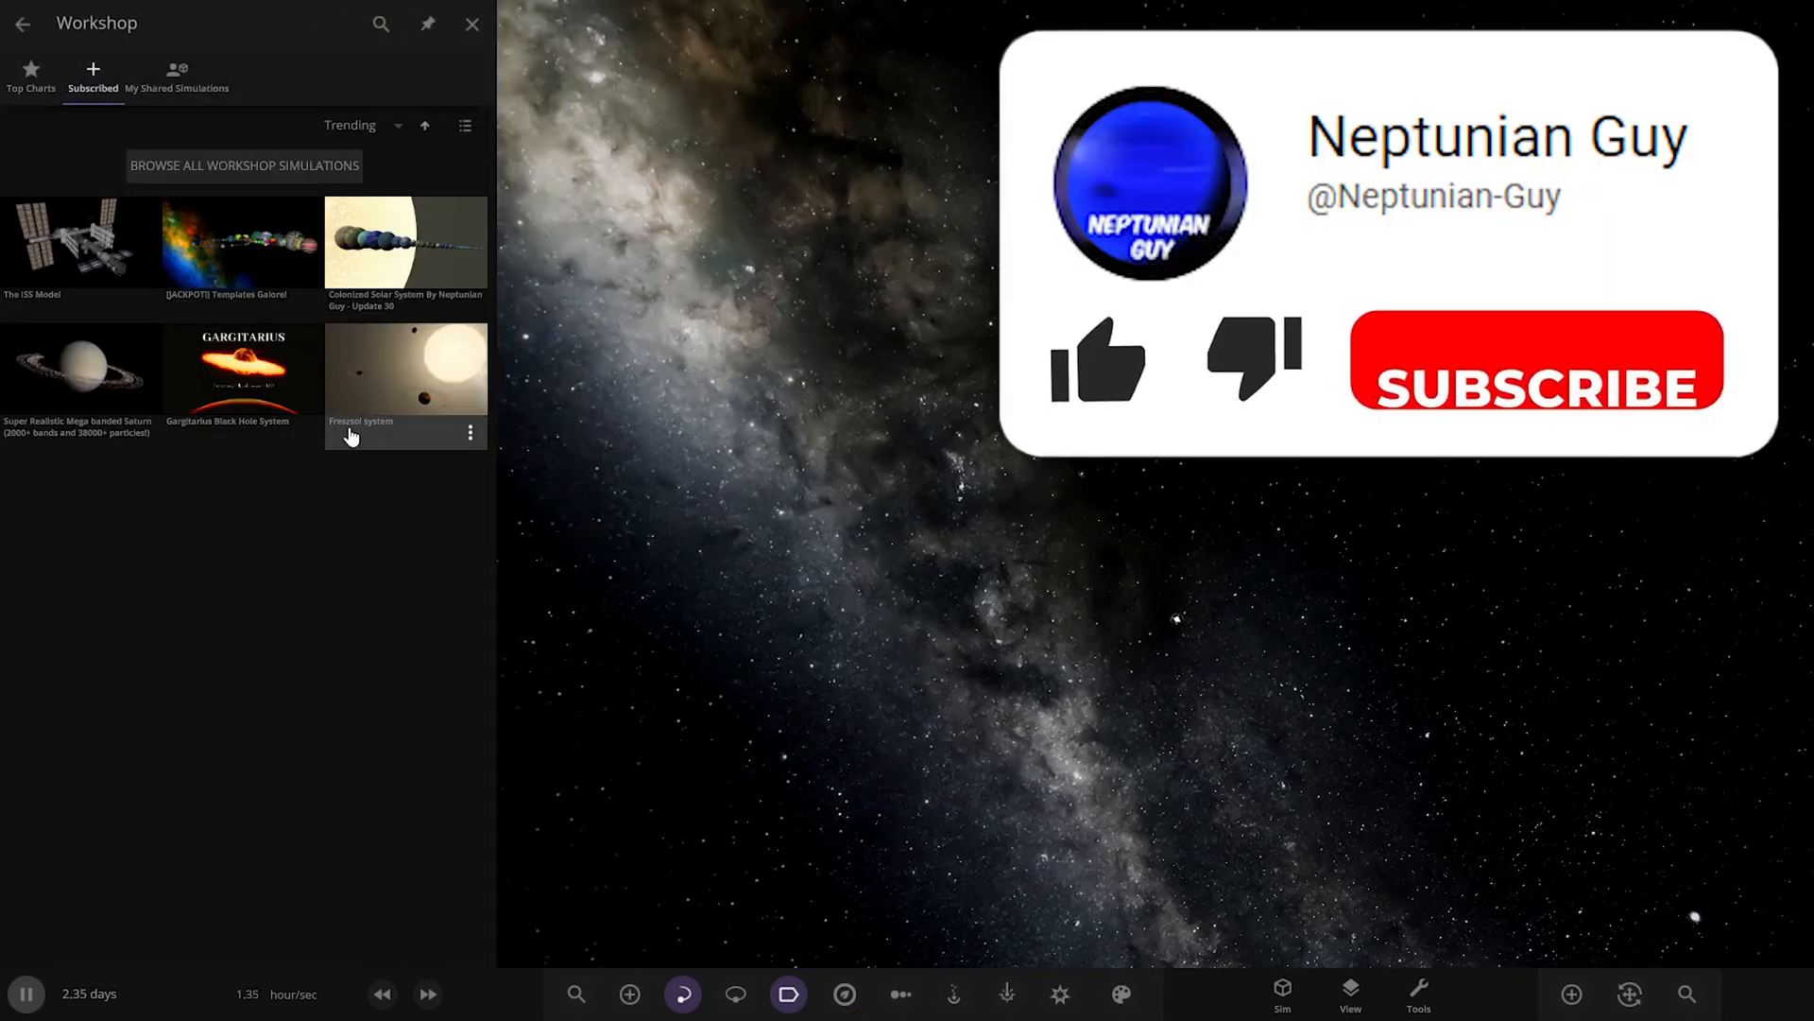
Step: Load the Freszsol system simulation from the subscribed Workshop simulations
left_click(472, 23)
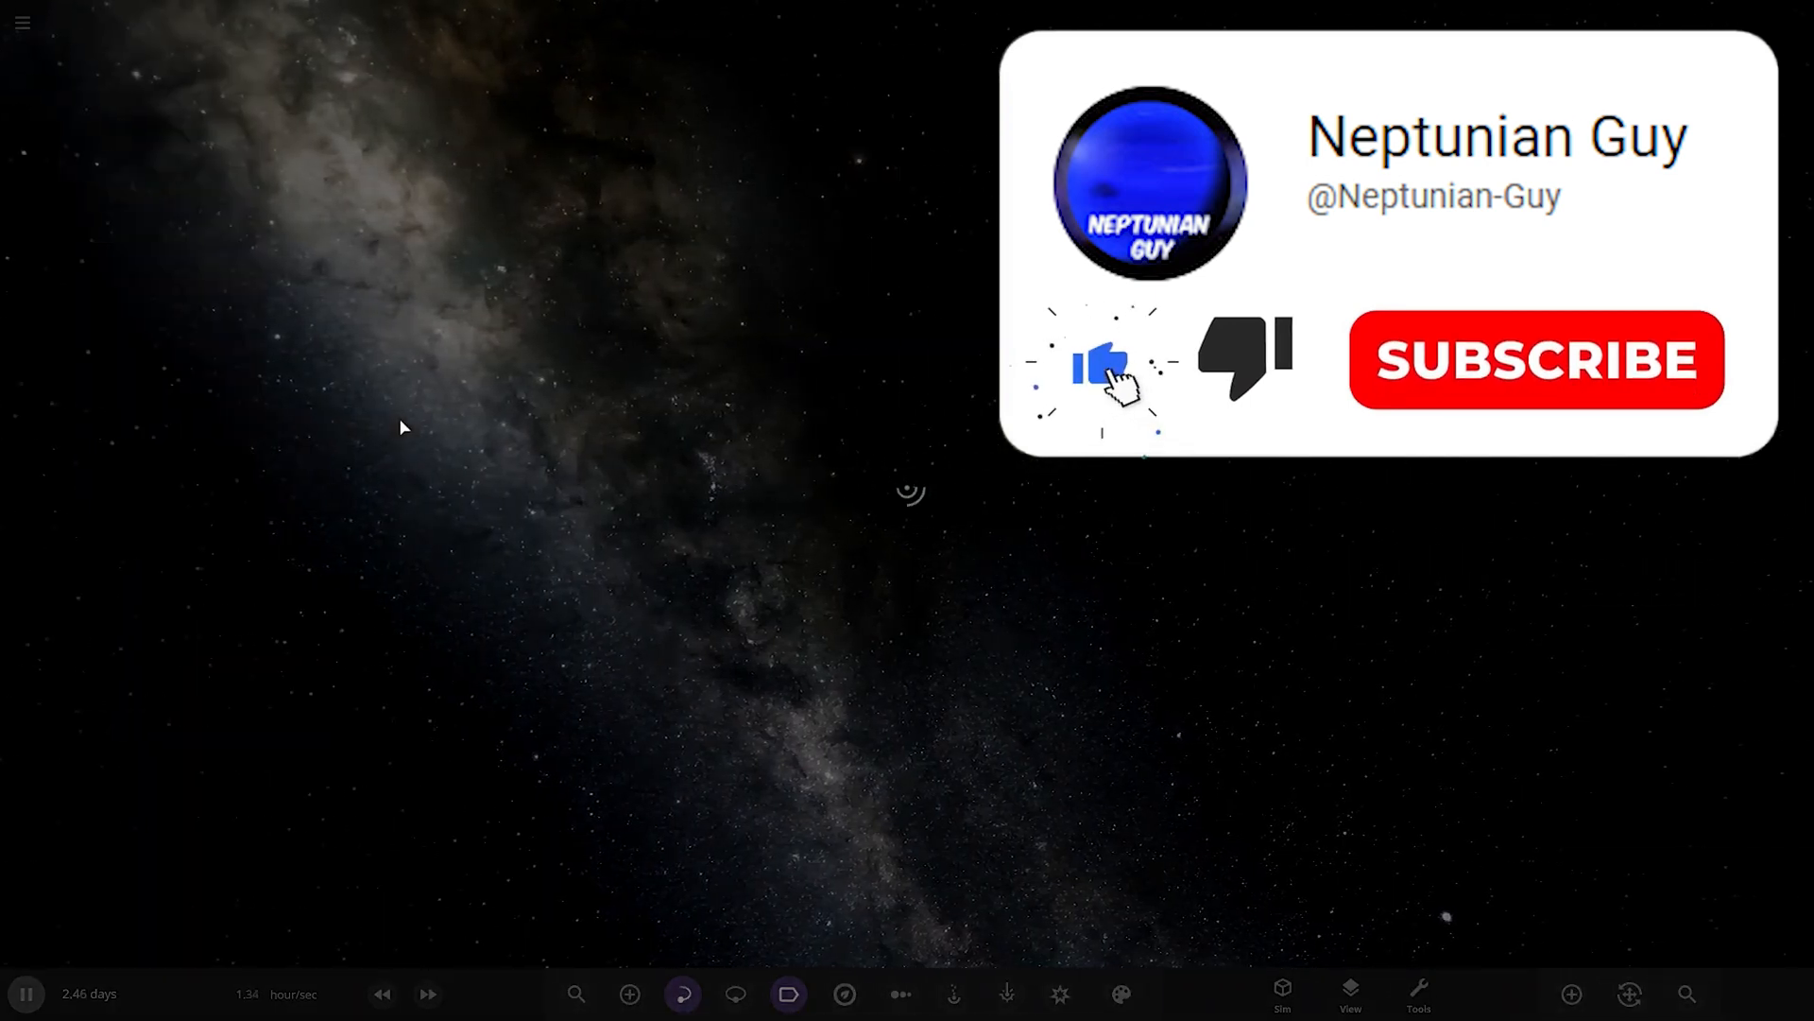
mouse_move(1548, 371)
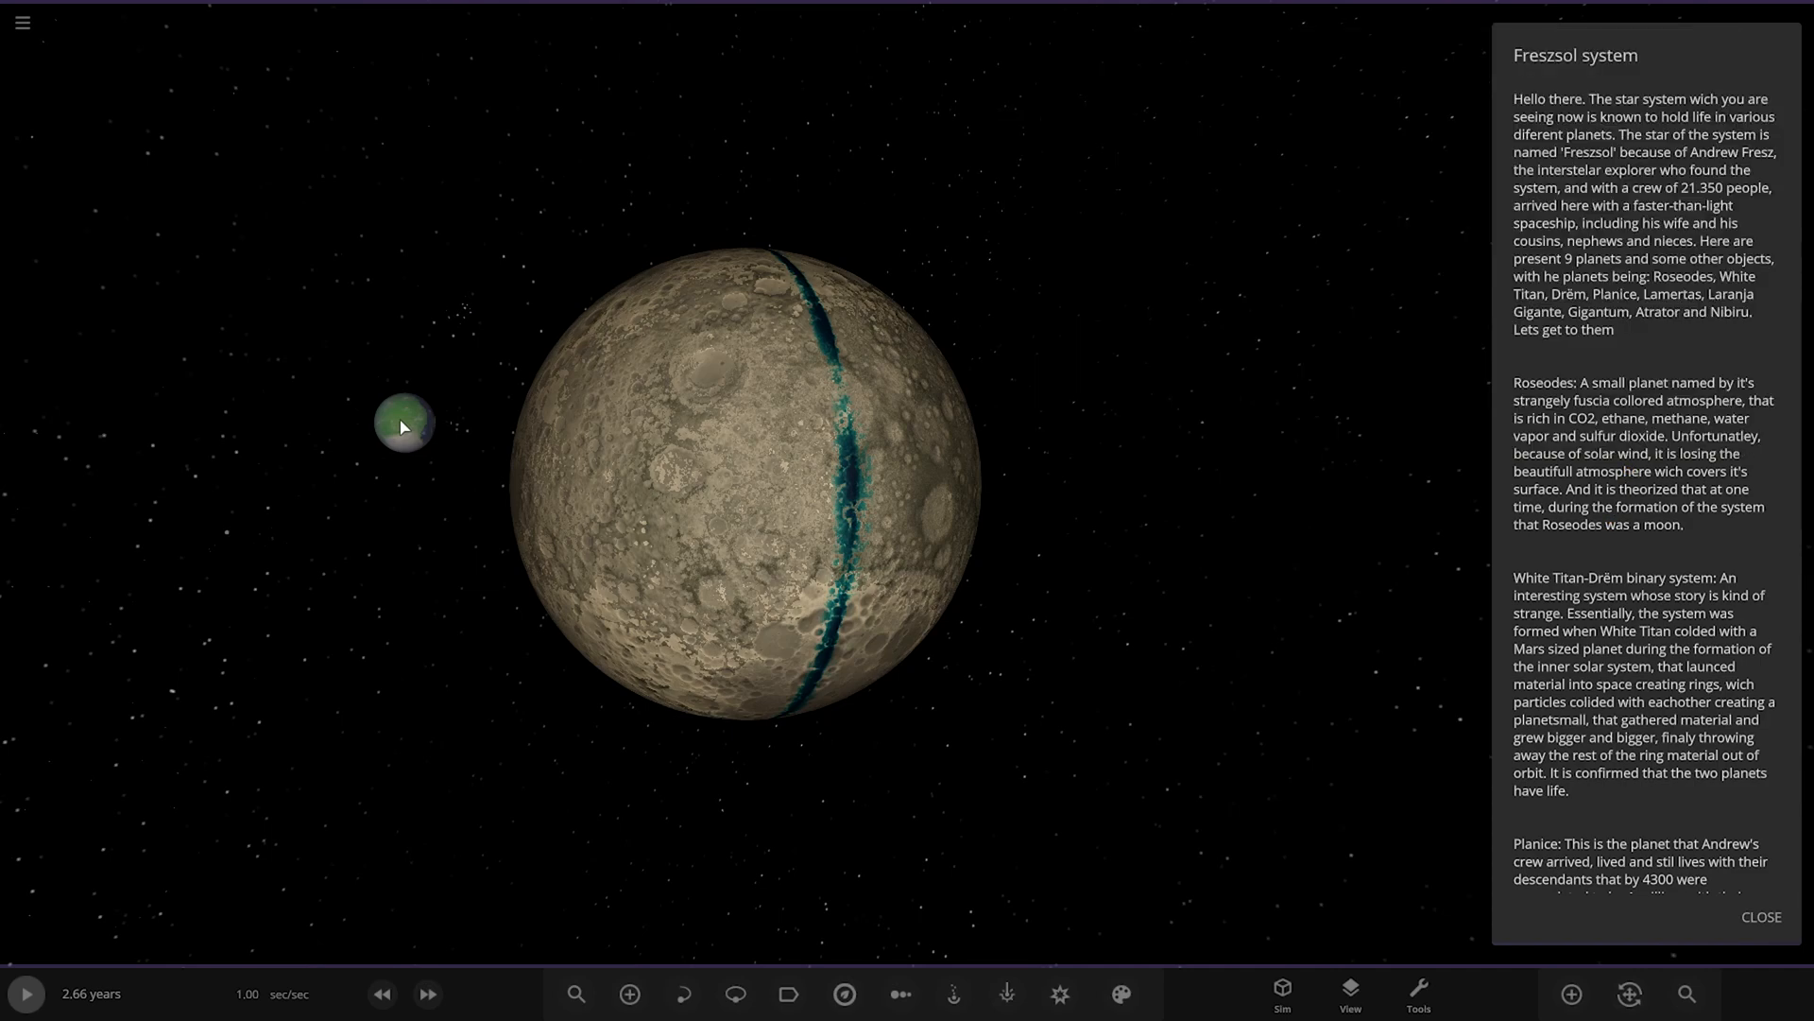
Step: Read through the Freszsol description panel and pull back from the cratered moon to a distant view
scroll("down", 3)
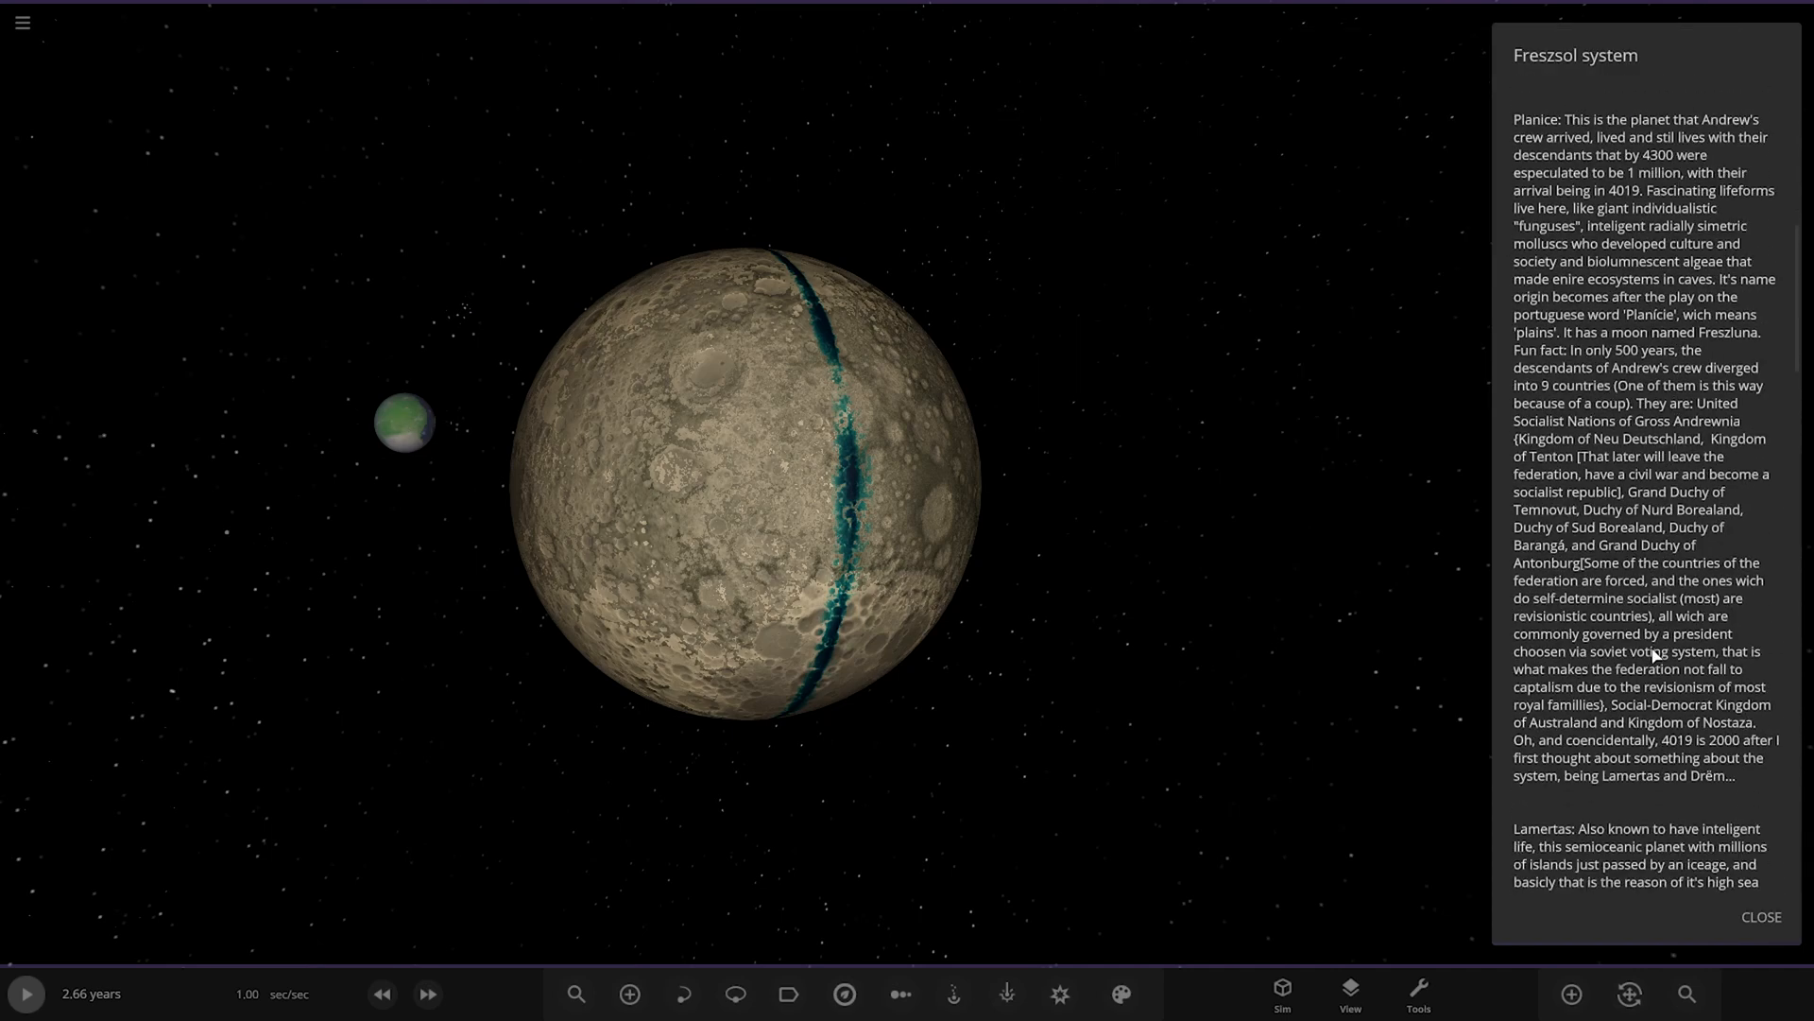
scroll("down", 3)
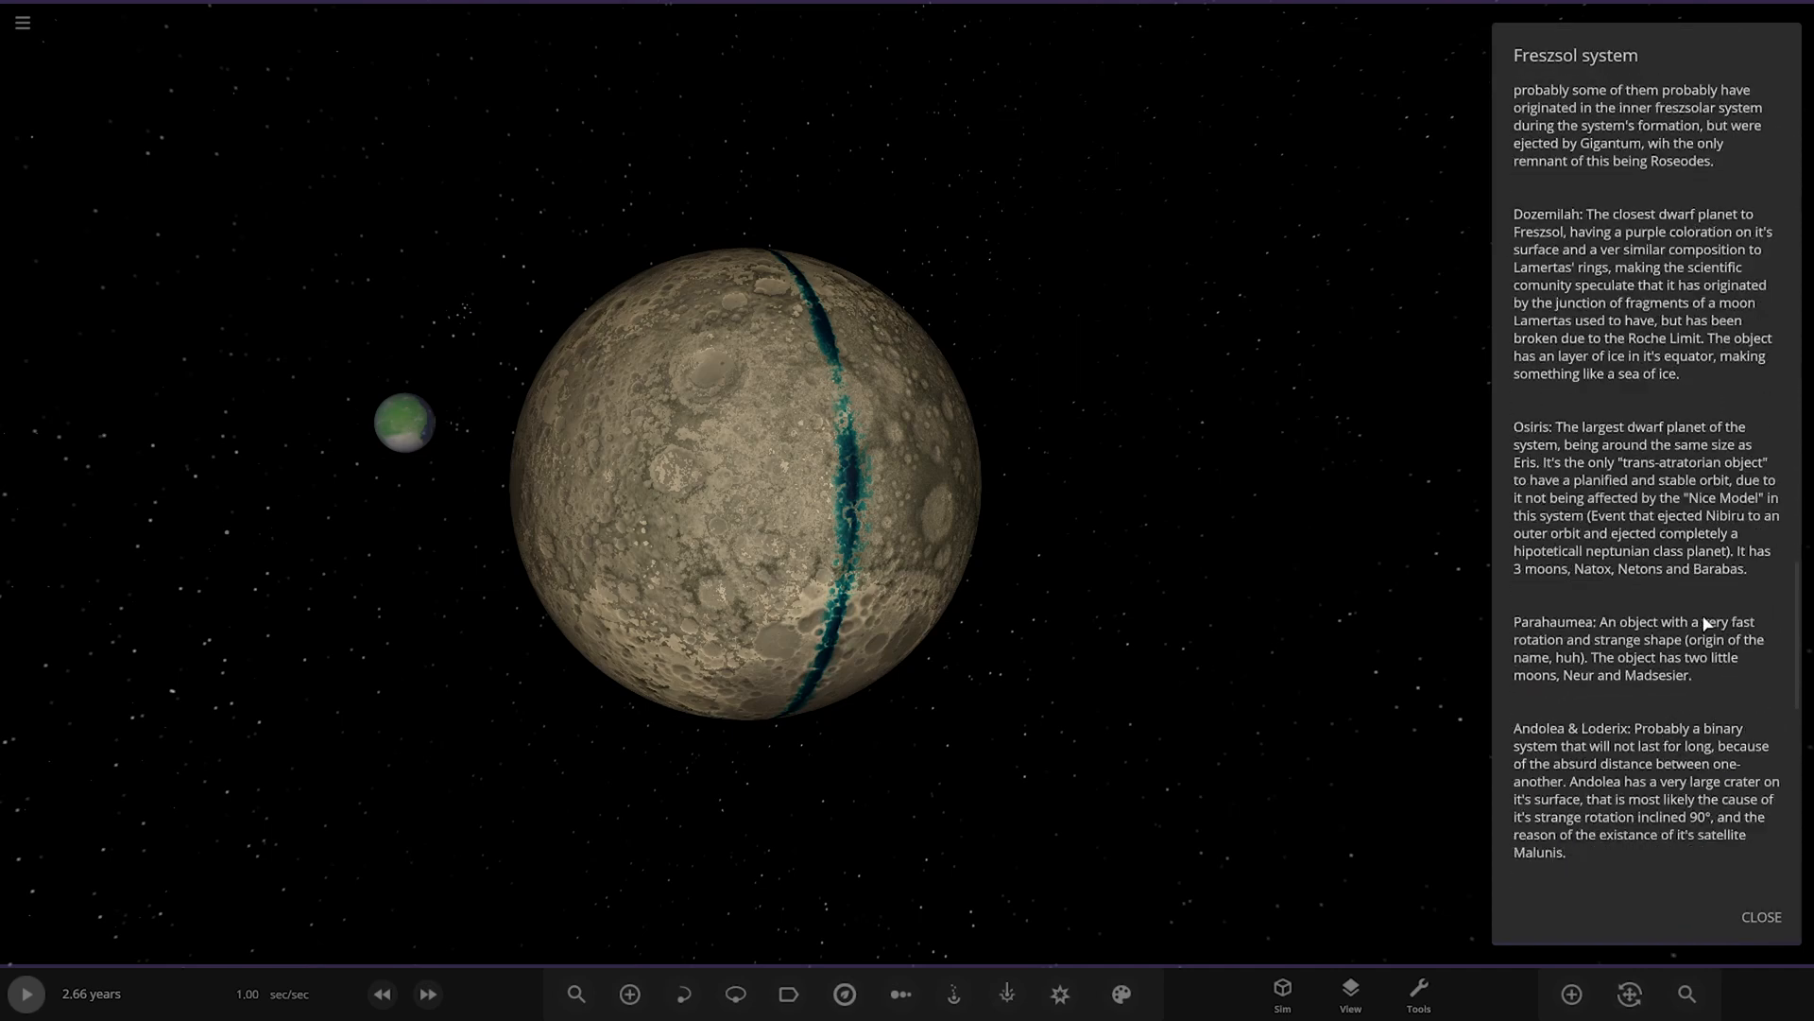
scroll("down", 3)
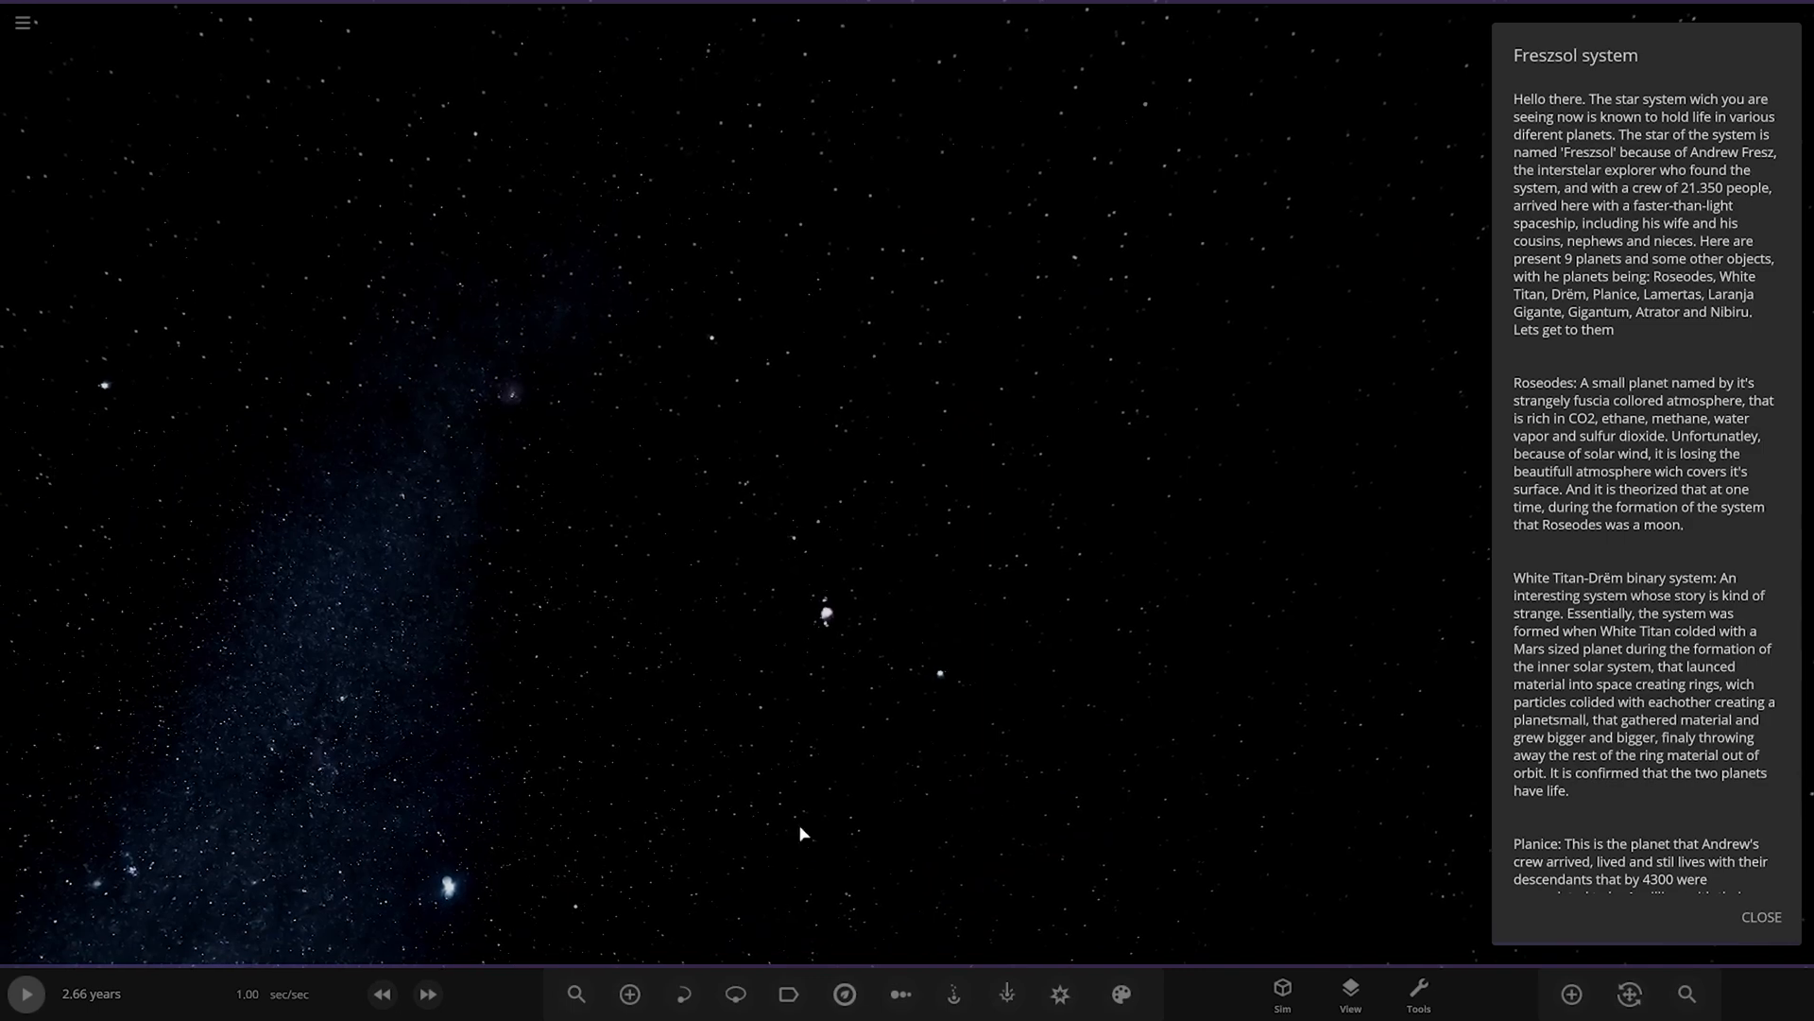
Step: Show the orbit paths around Freszsol and close in on the pink planet Roseodes
left_click(735, 992)
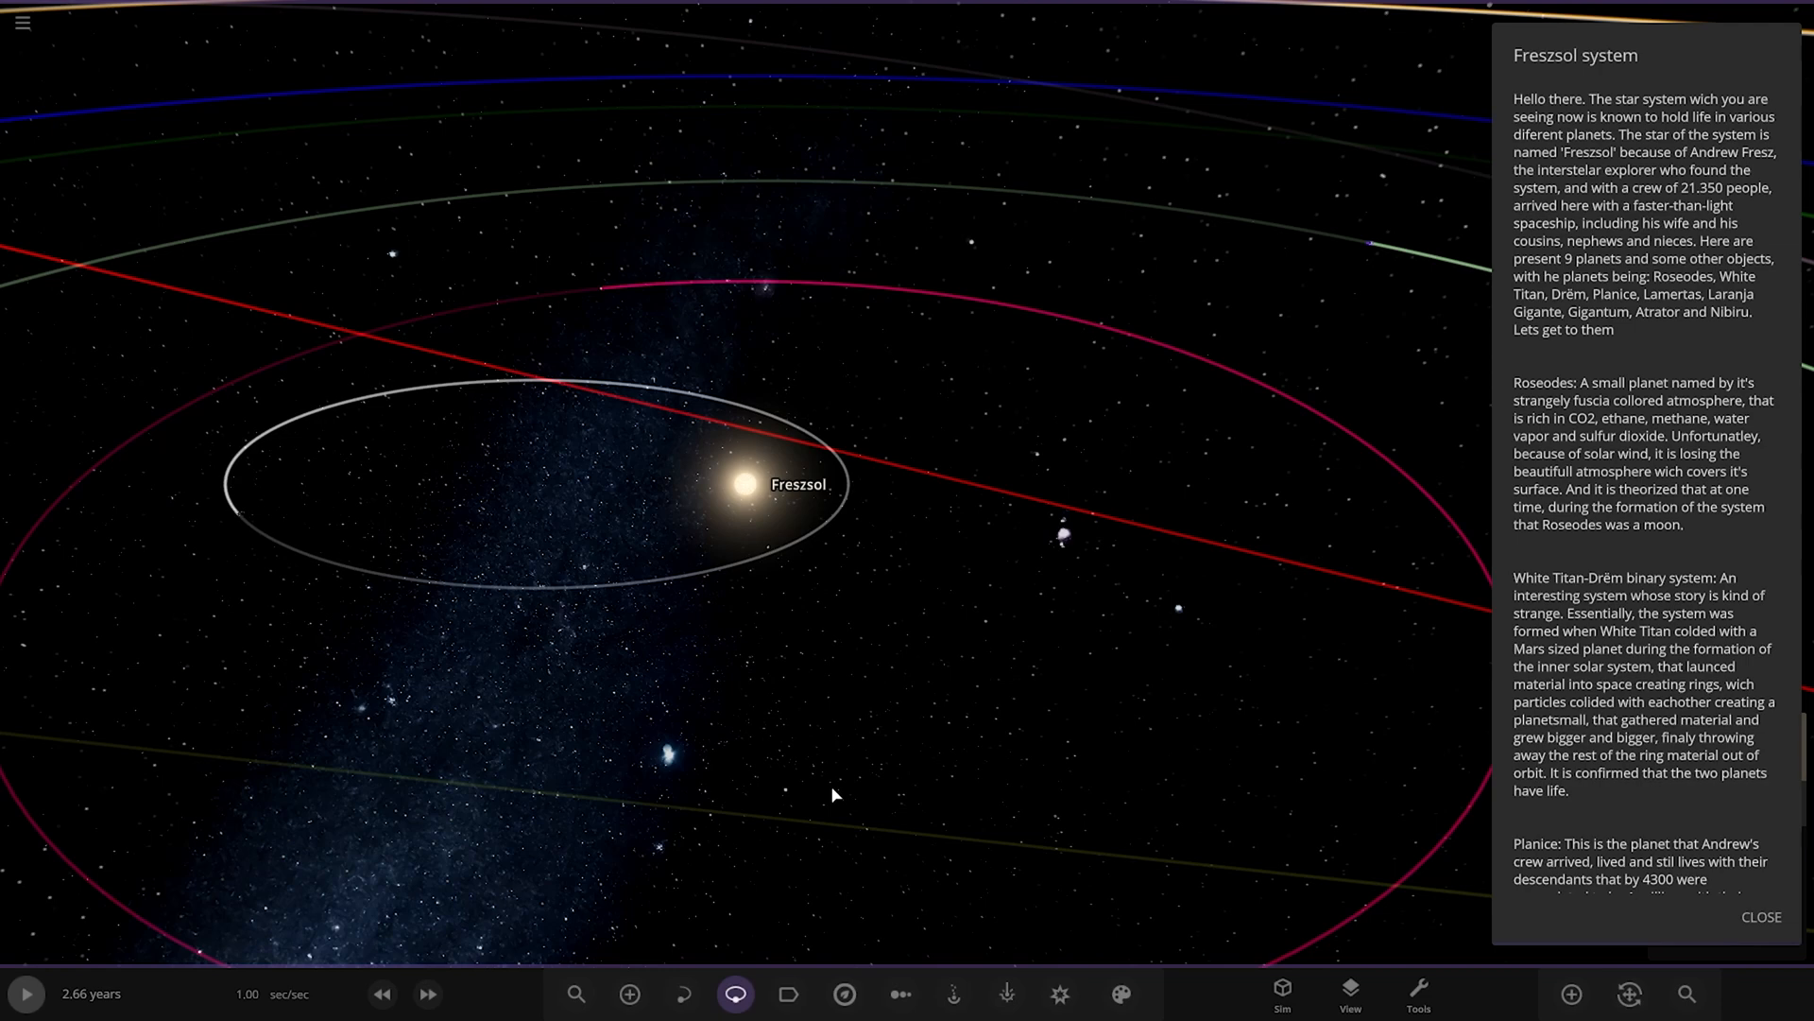
mouse_move(6, 554)
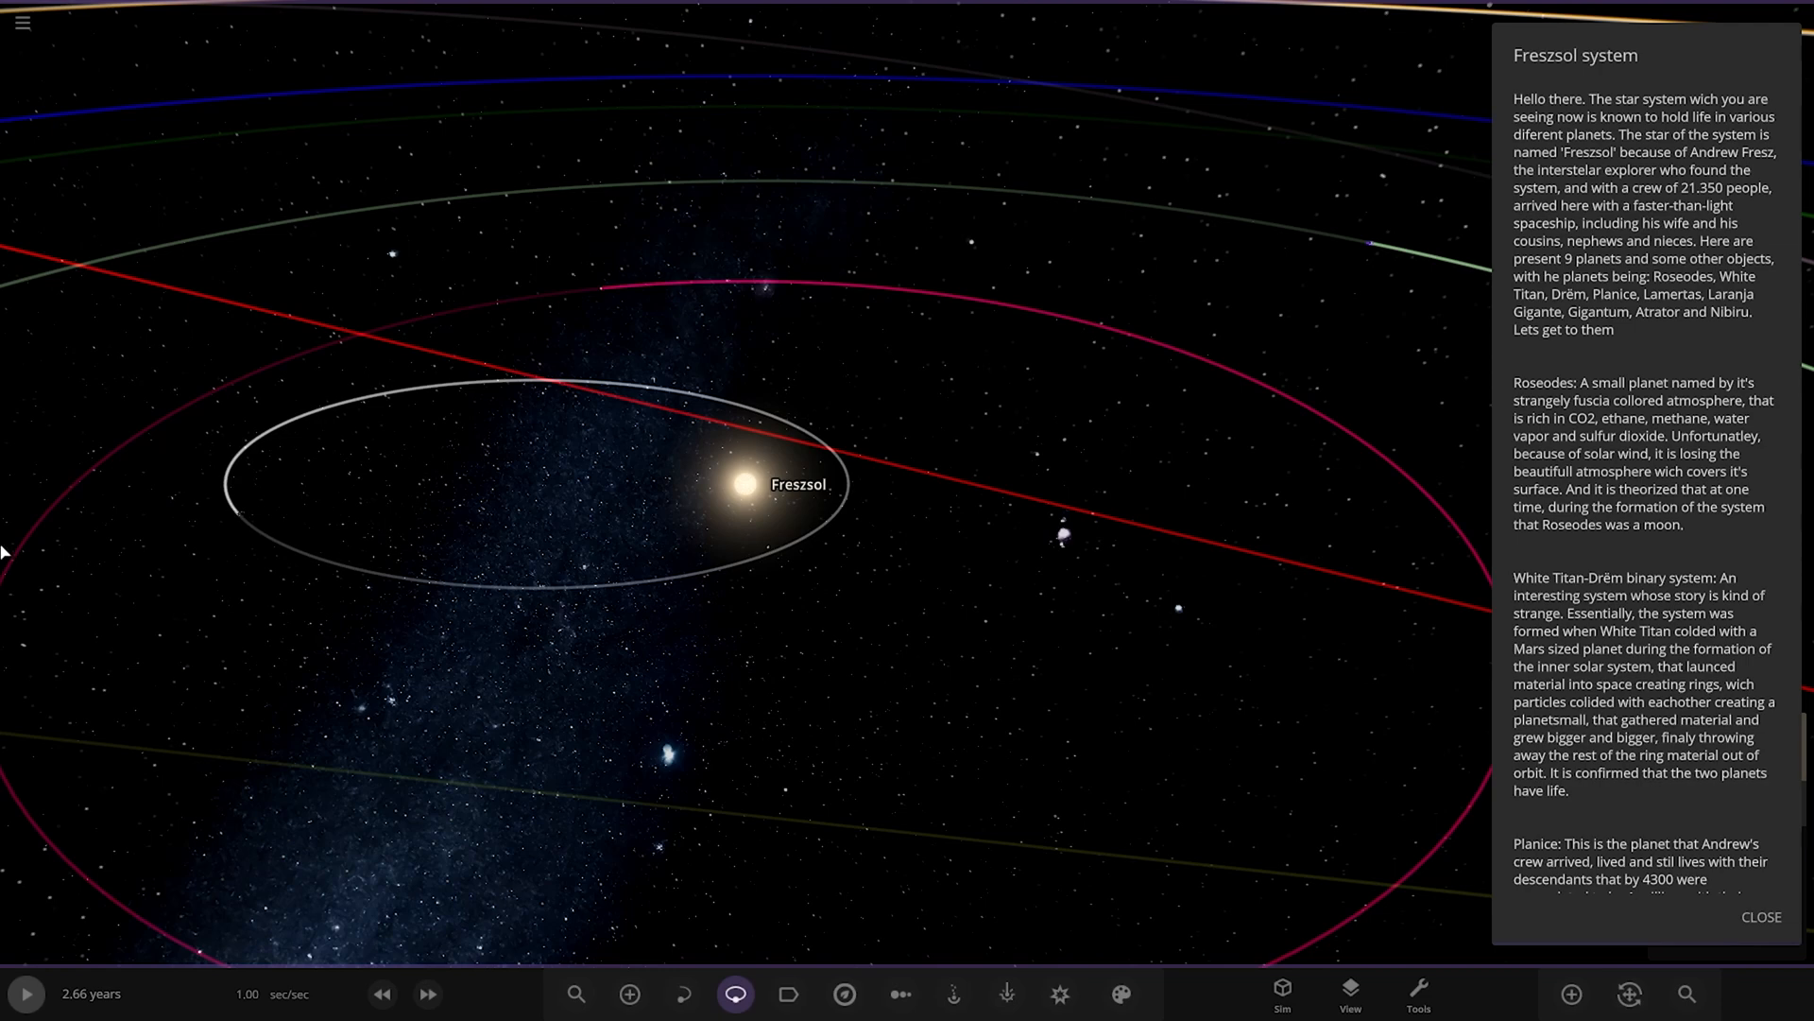
scroll("down", 3)
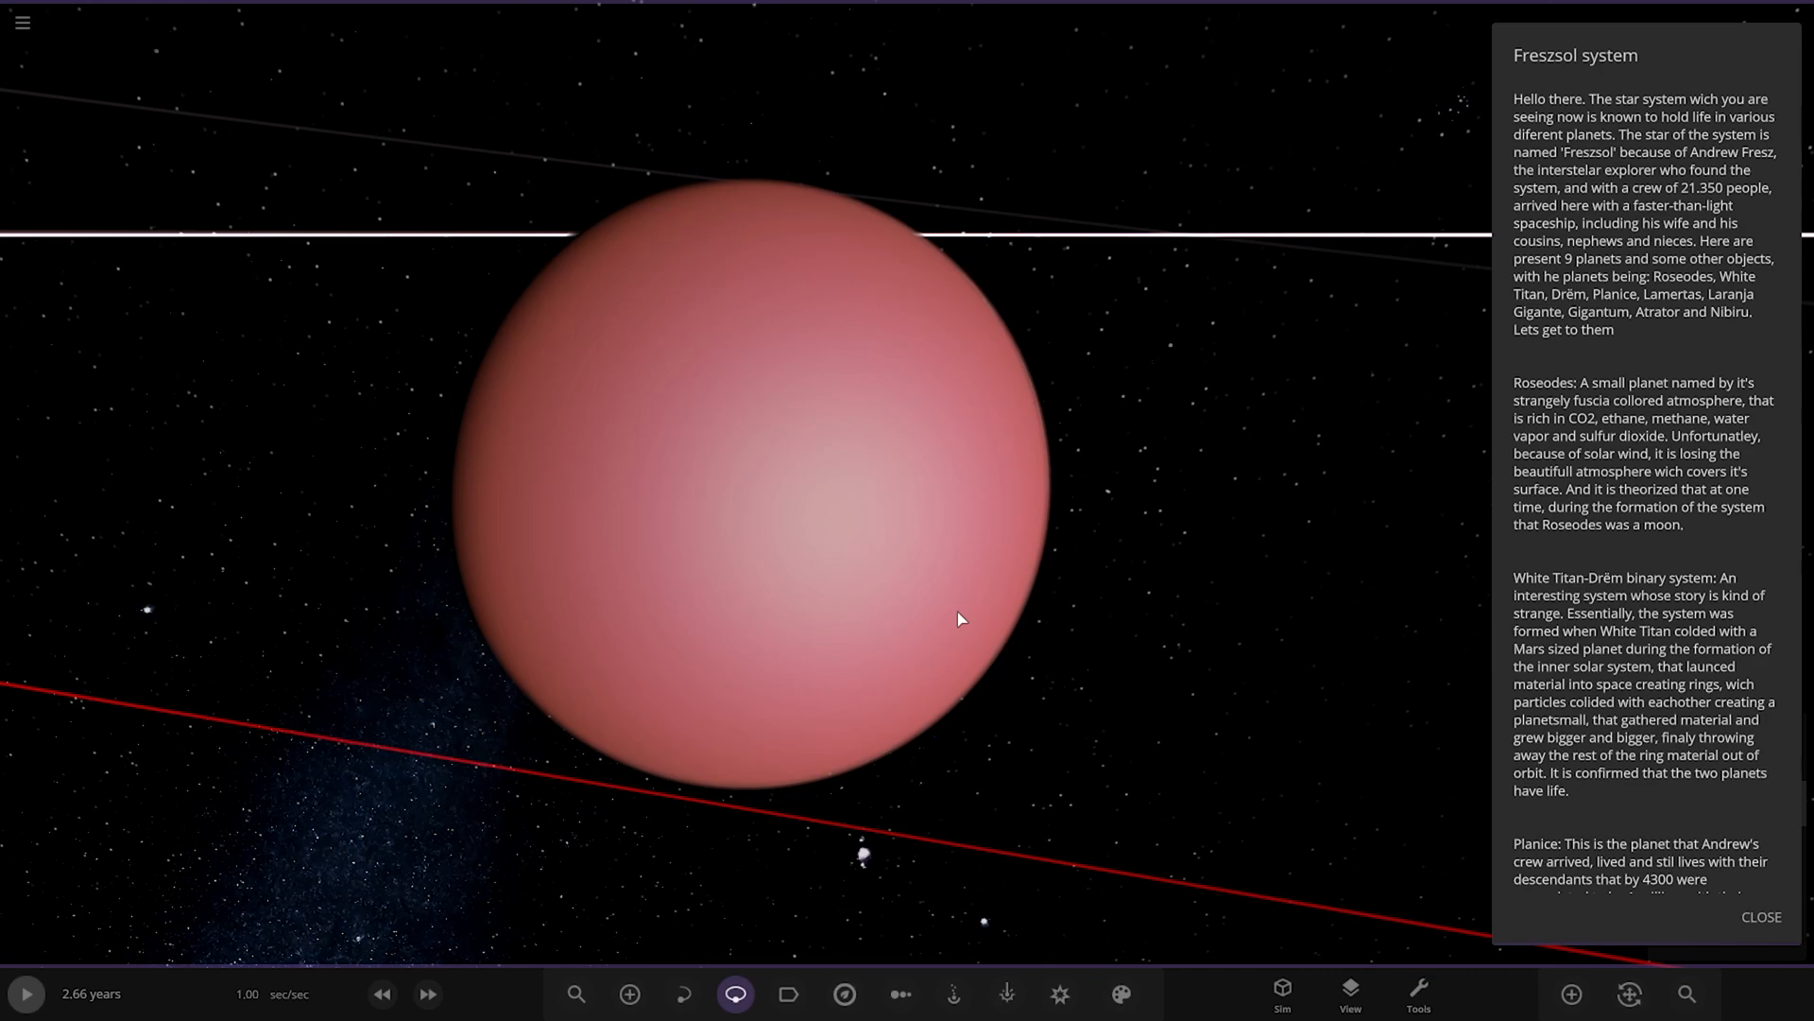
mouse_move(899, 340)
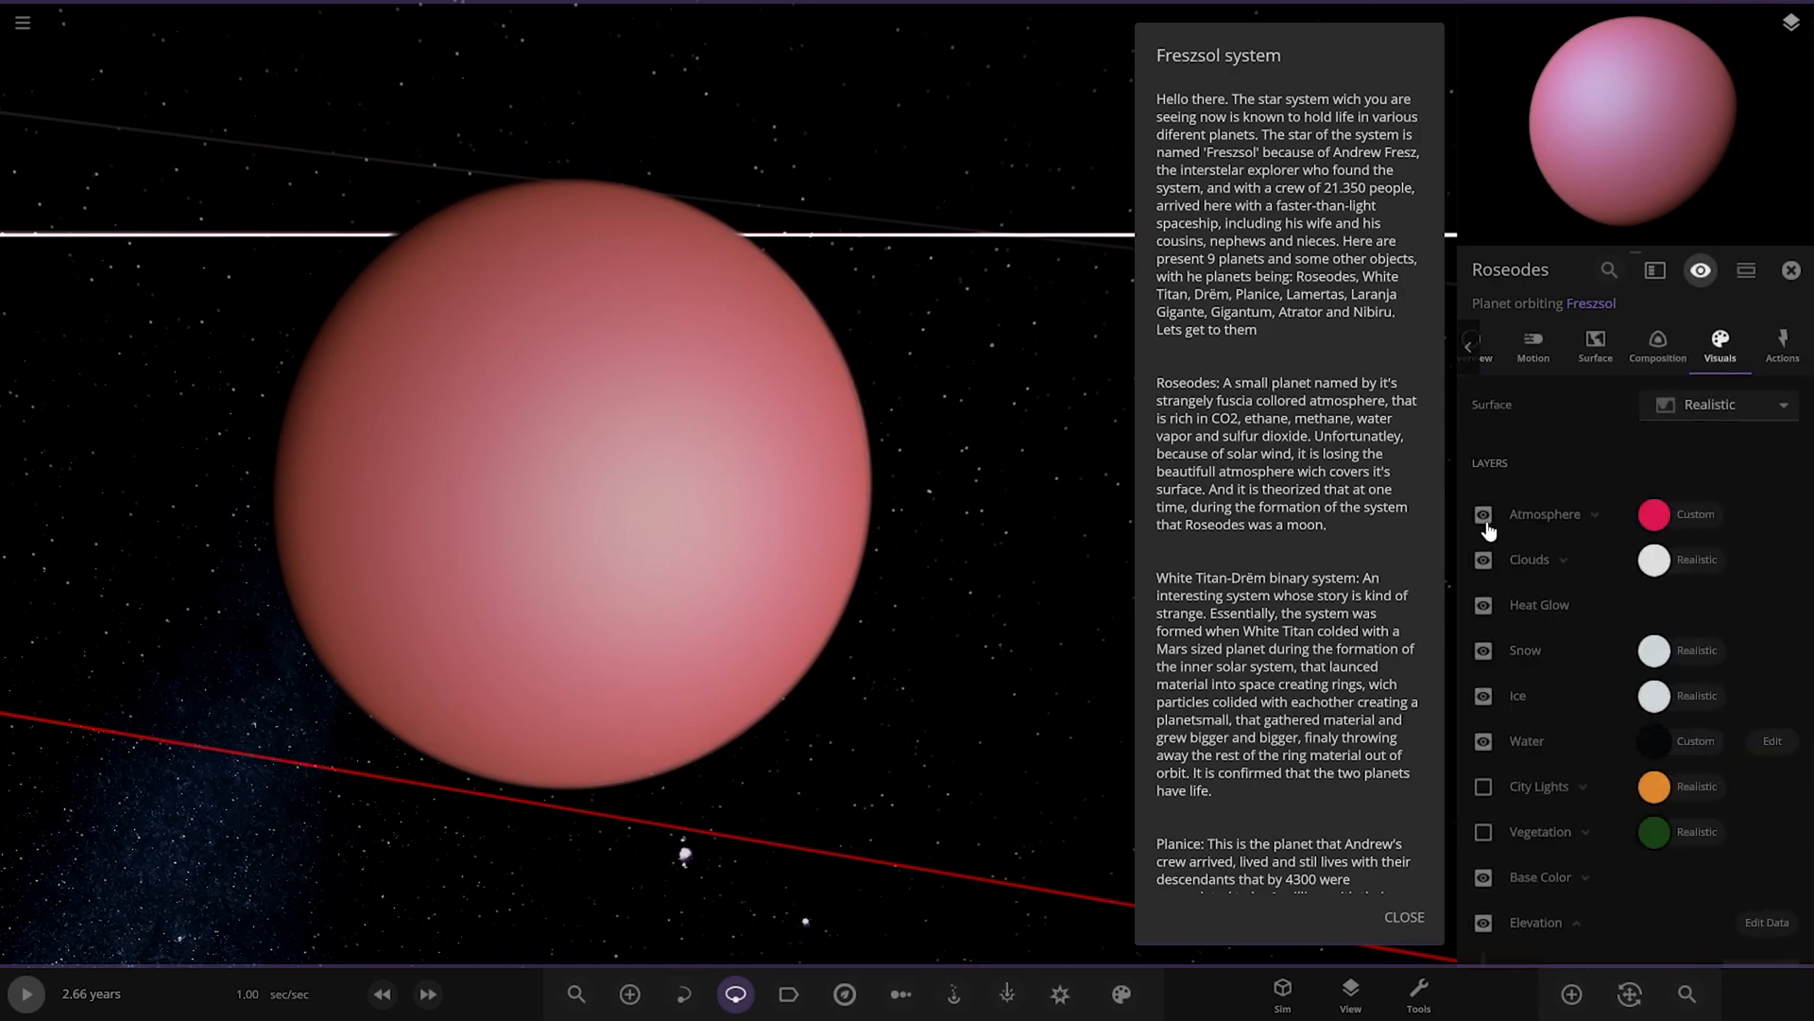
Step: Check Roseodes' visual layers in its properties, then back out to the Milky Way view with orbits
left_click(1485, 514)
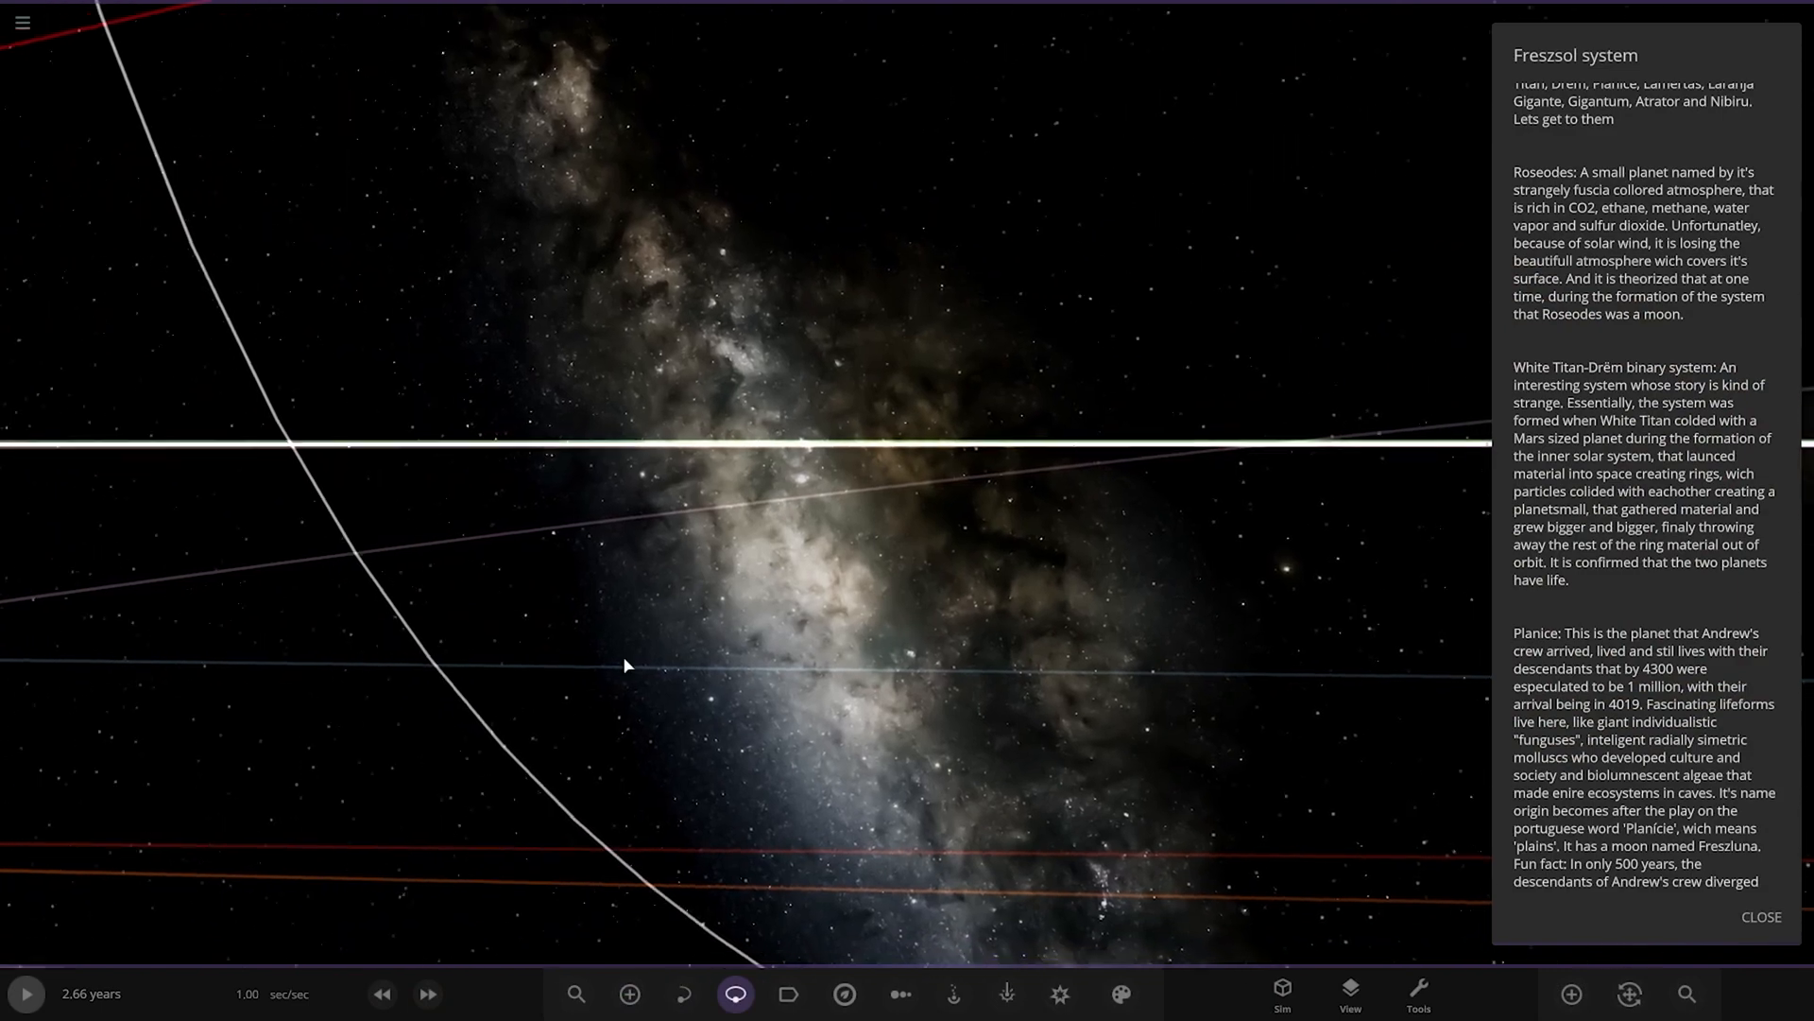
Step: Select the moon MU2 from the simulation's body list and bring it into view
left_click(1686, 992)
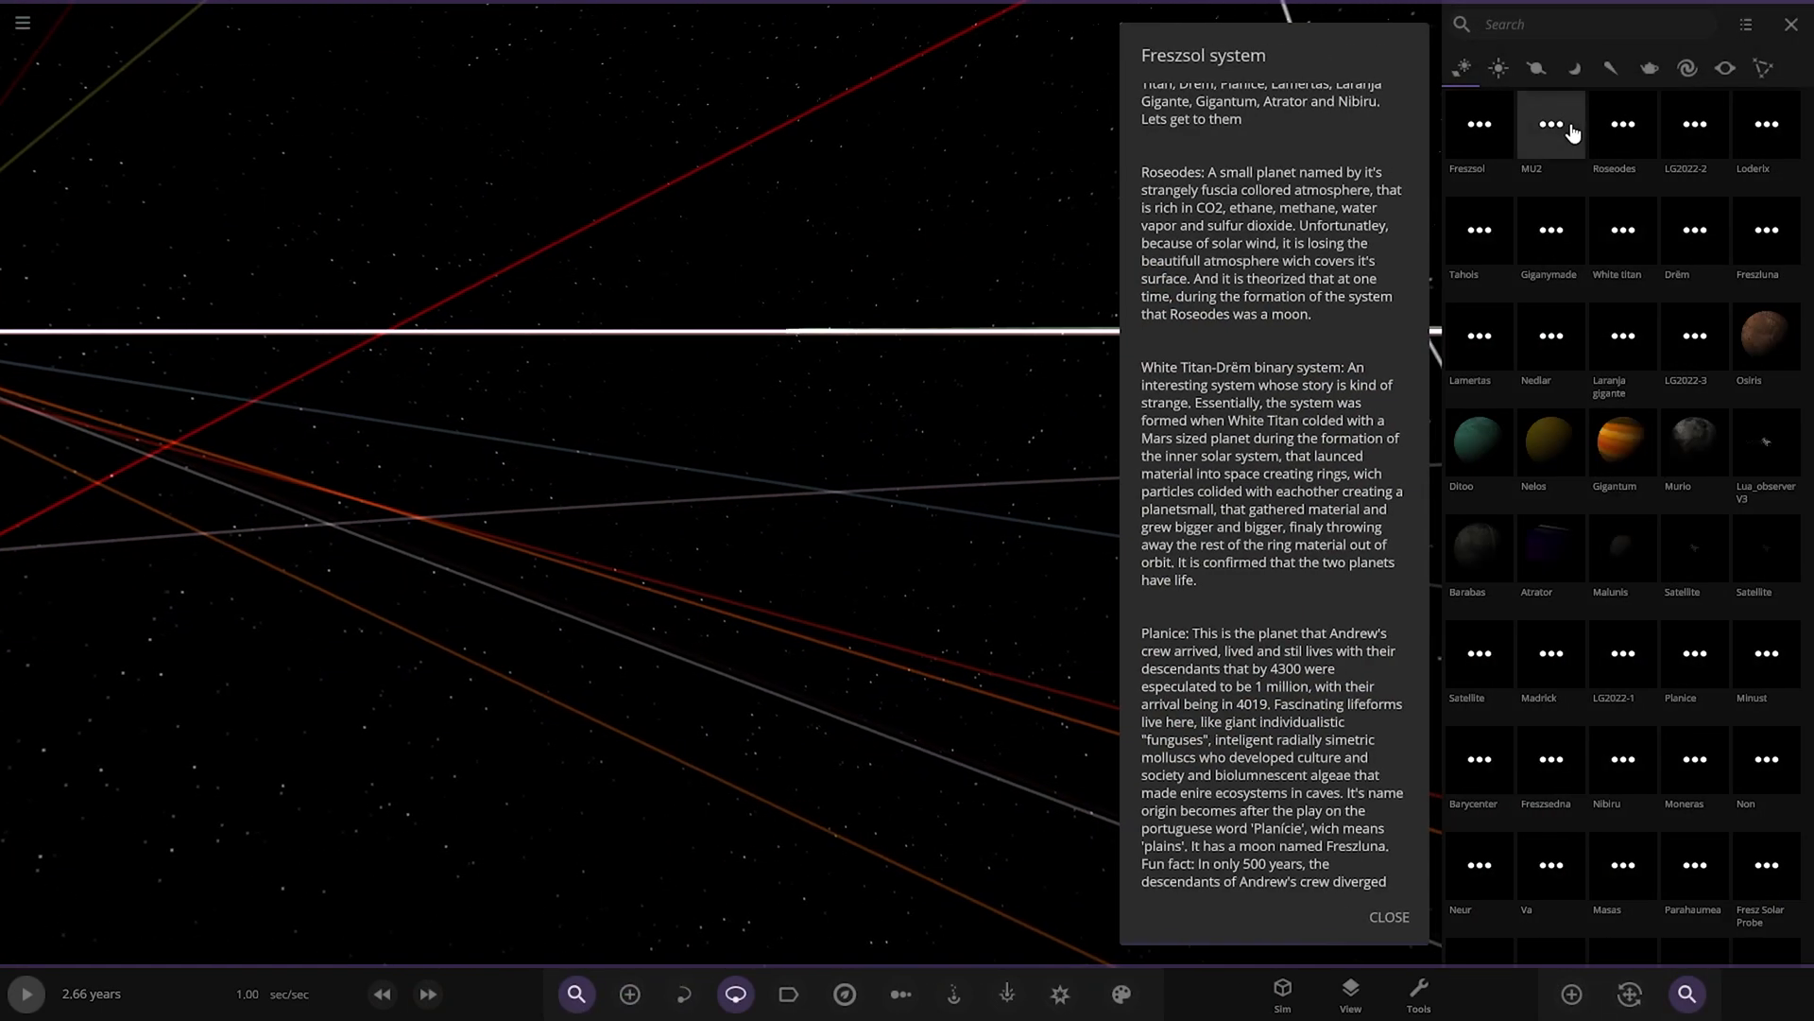
left_click(1550, 125)
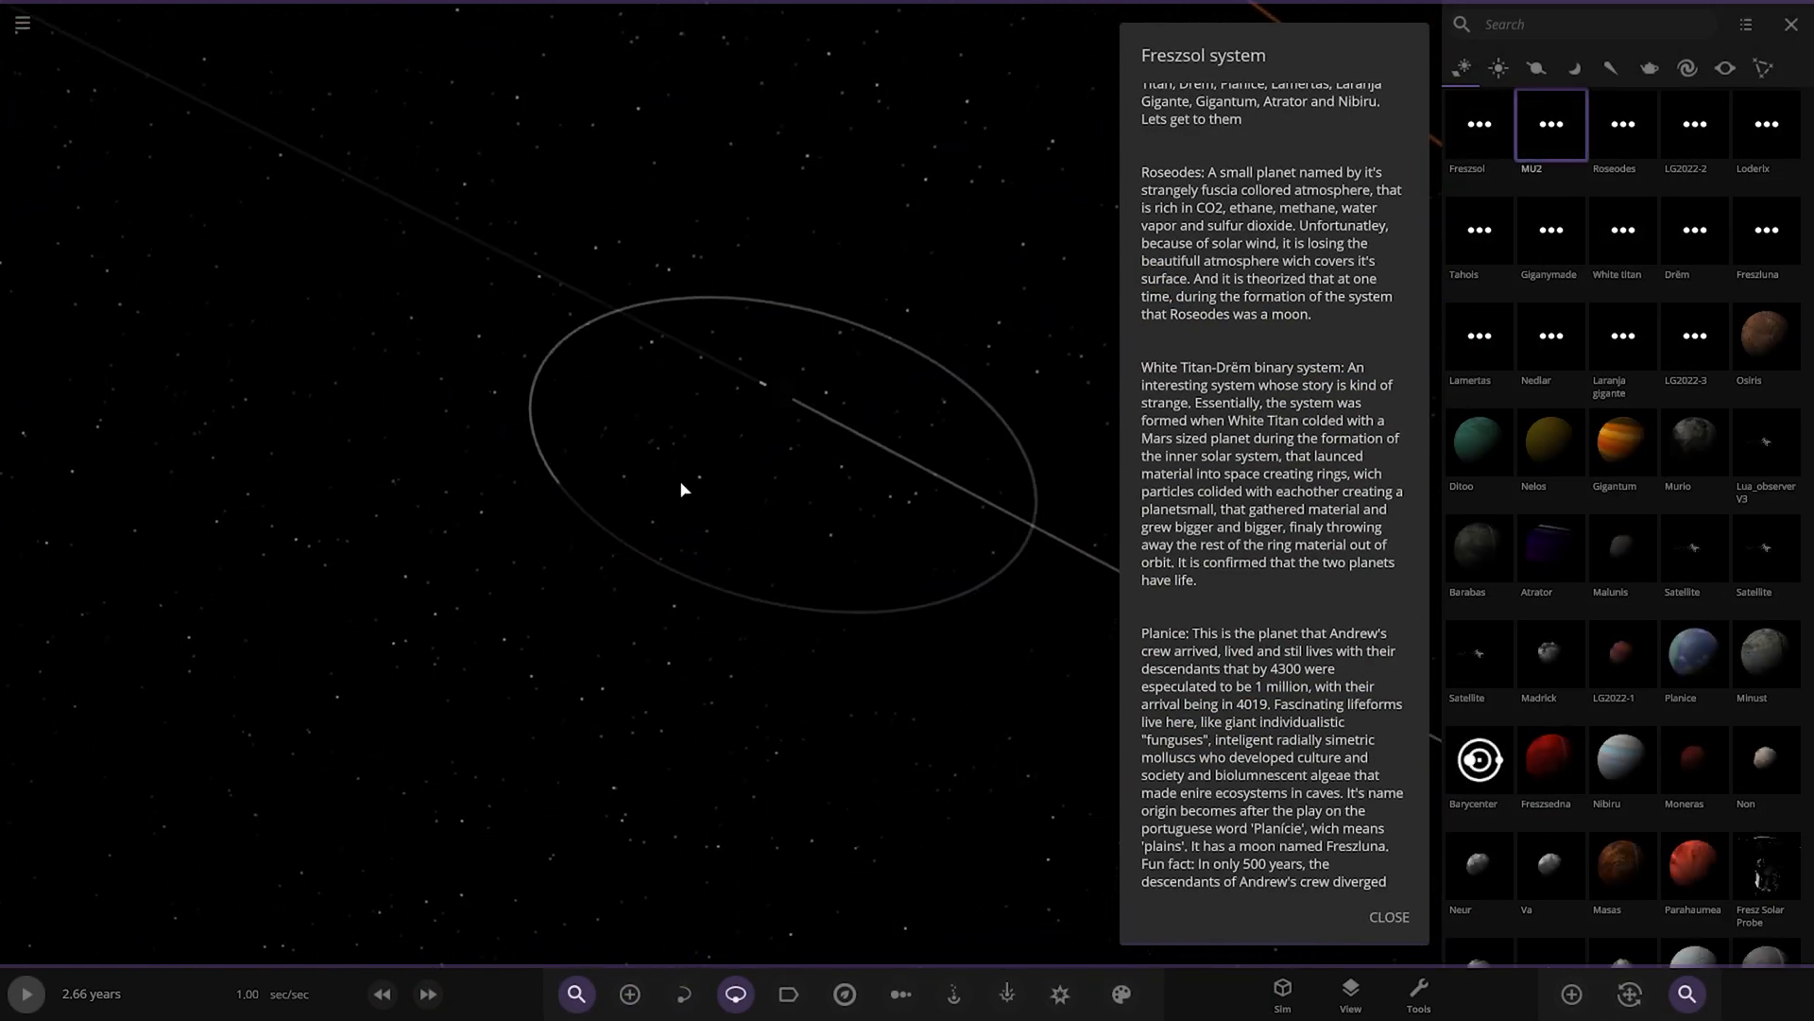
left_click(1790, 22)
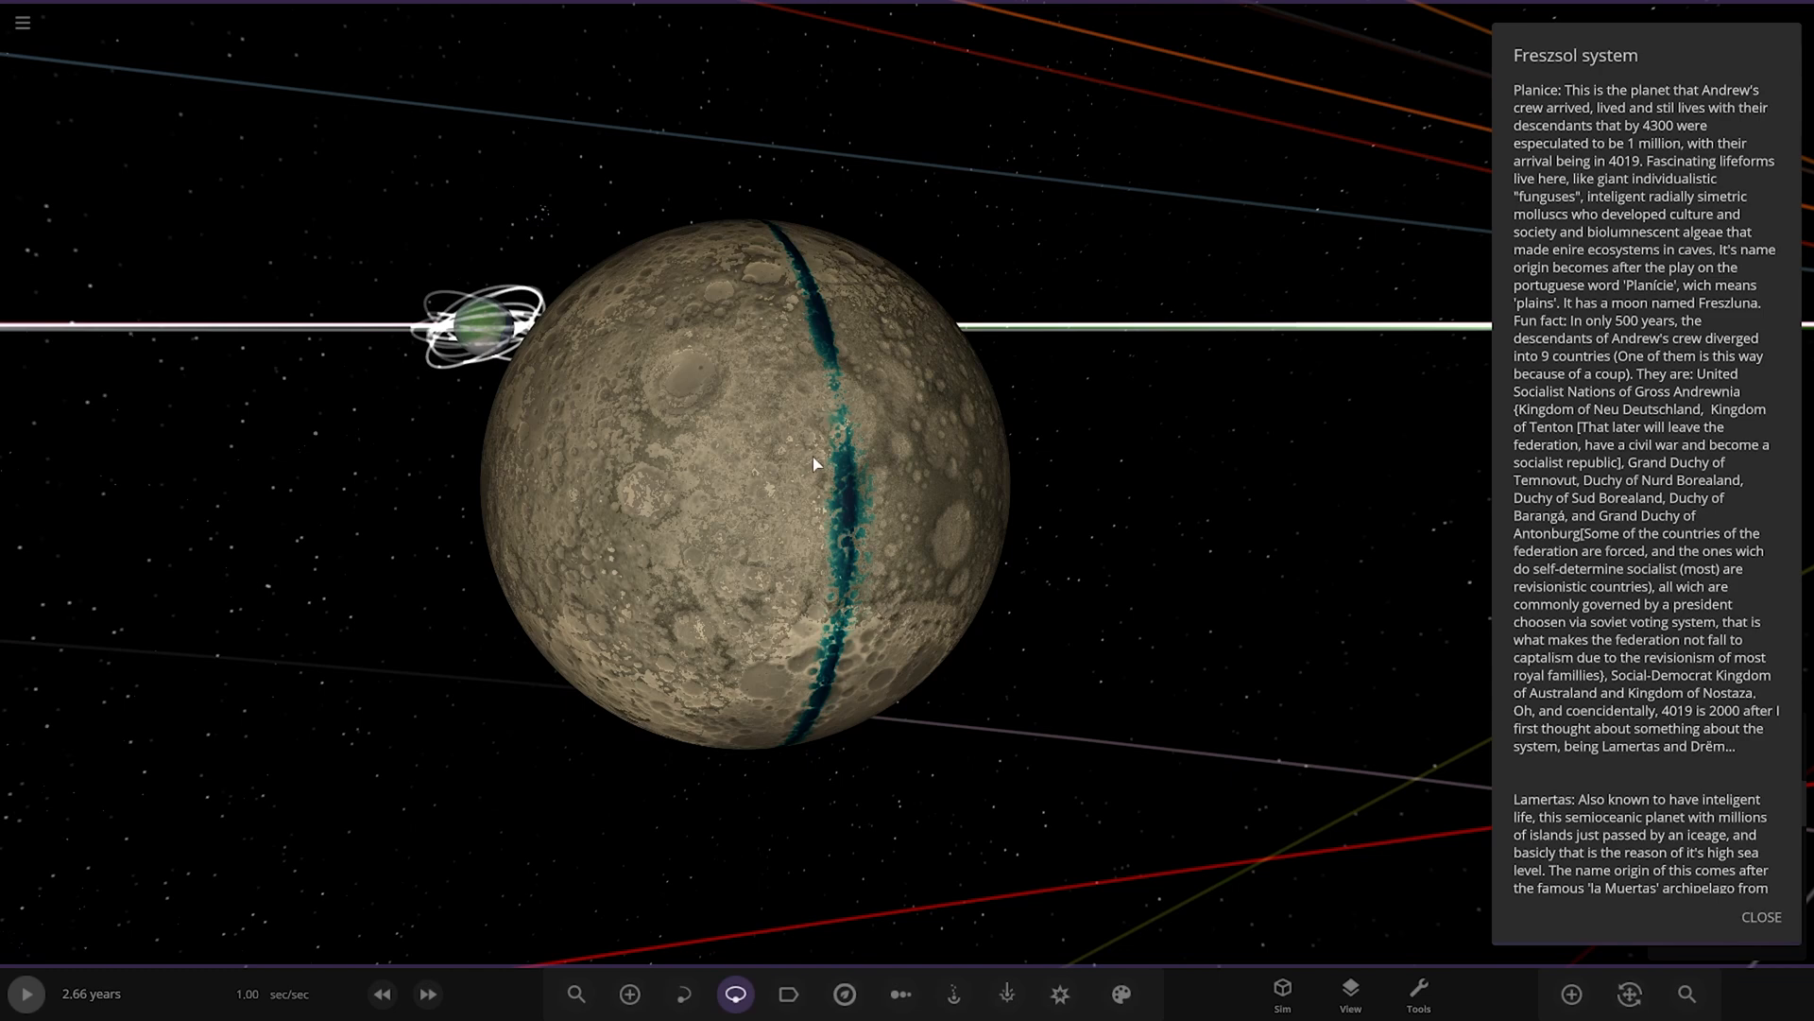
mouse_move(1652, 451)
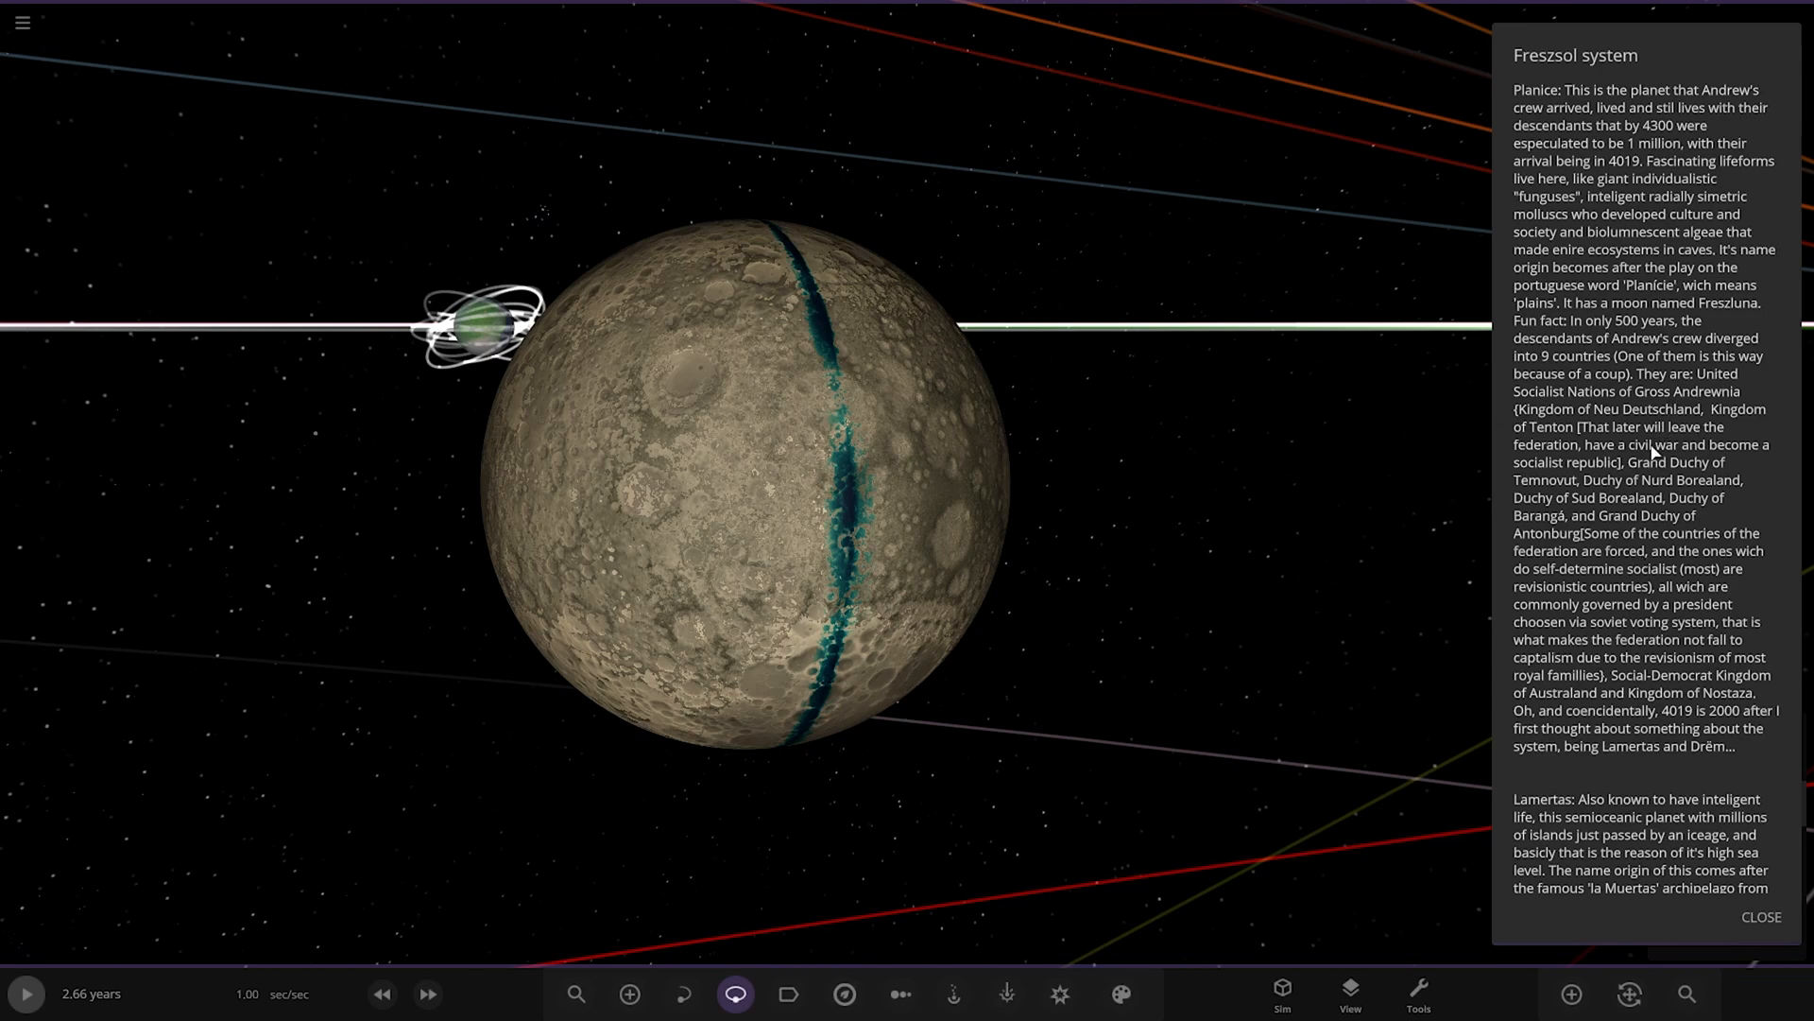
mouse_move(1656, 482)
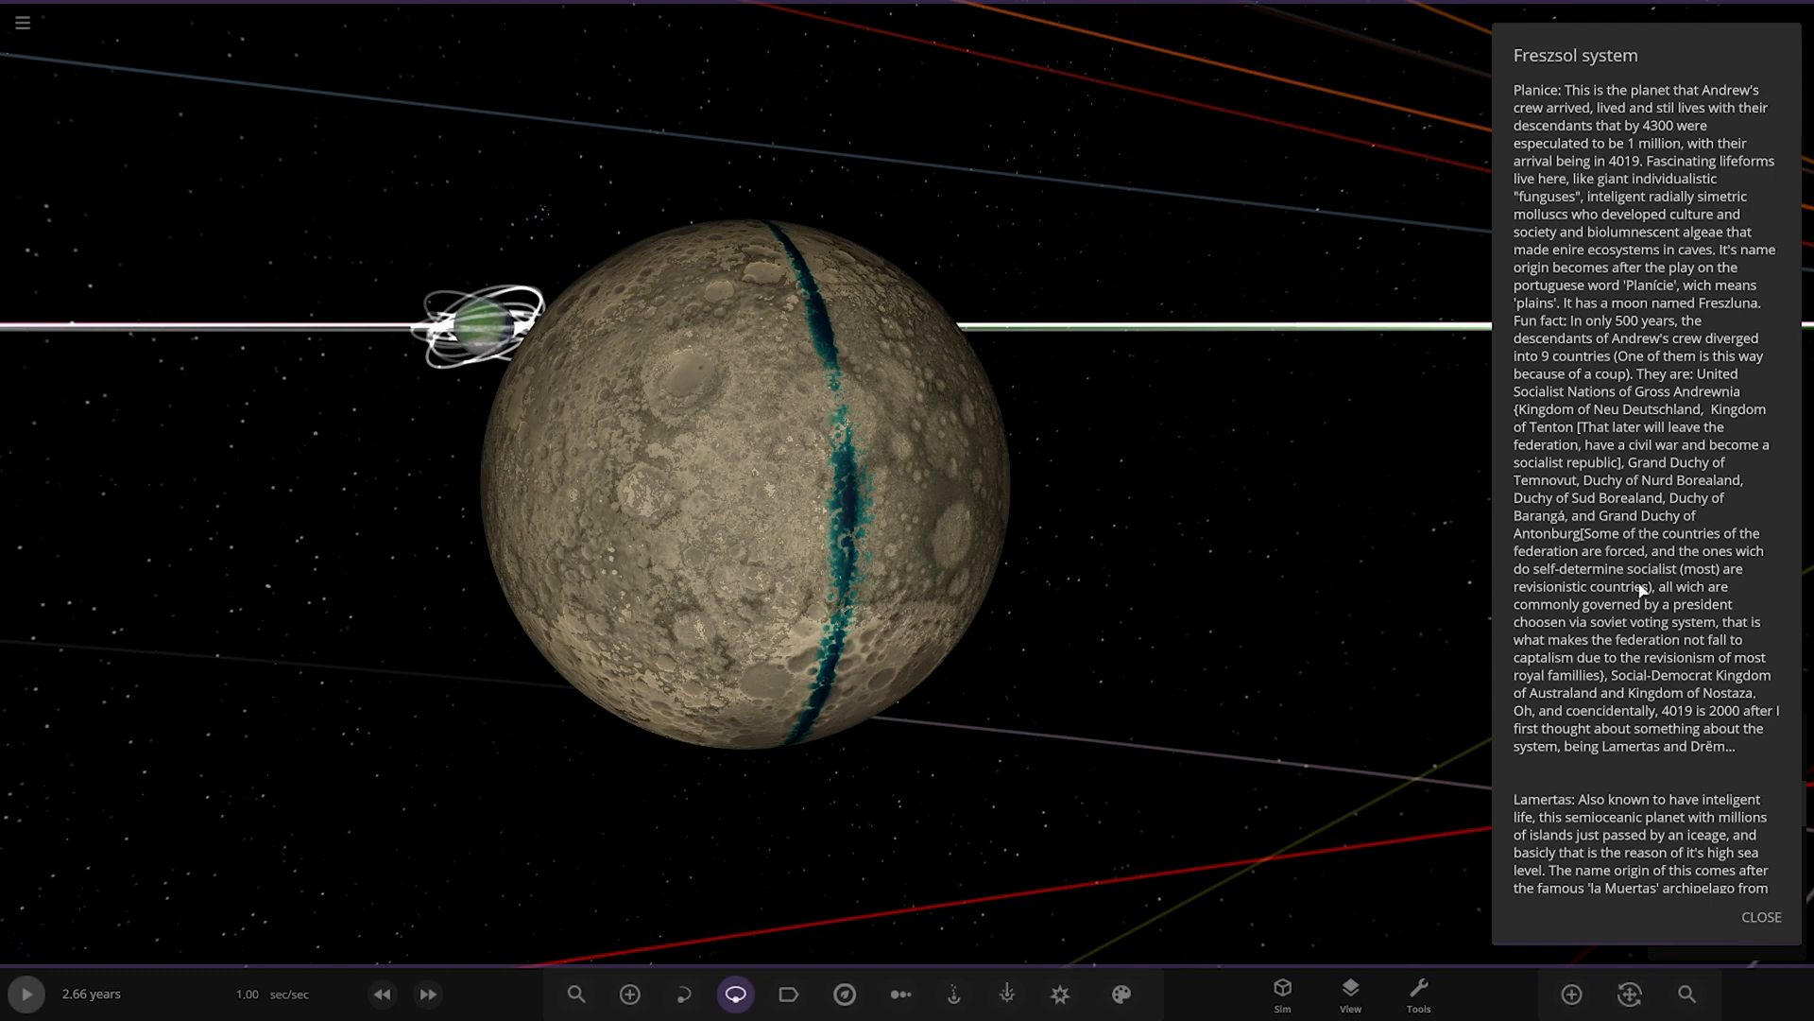
Step: Scroll the system description from Lamertas through Gigantum to the start of Atrator
scroll("down", 3)
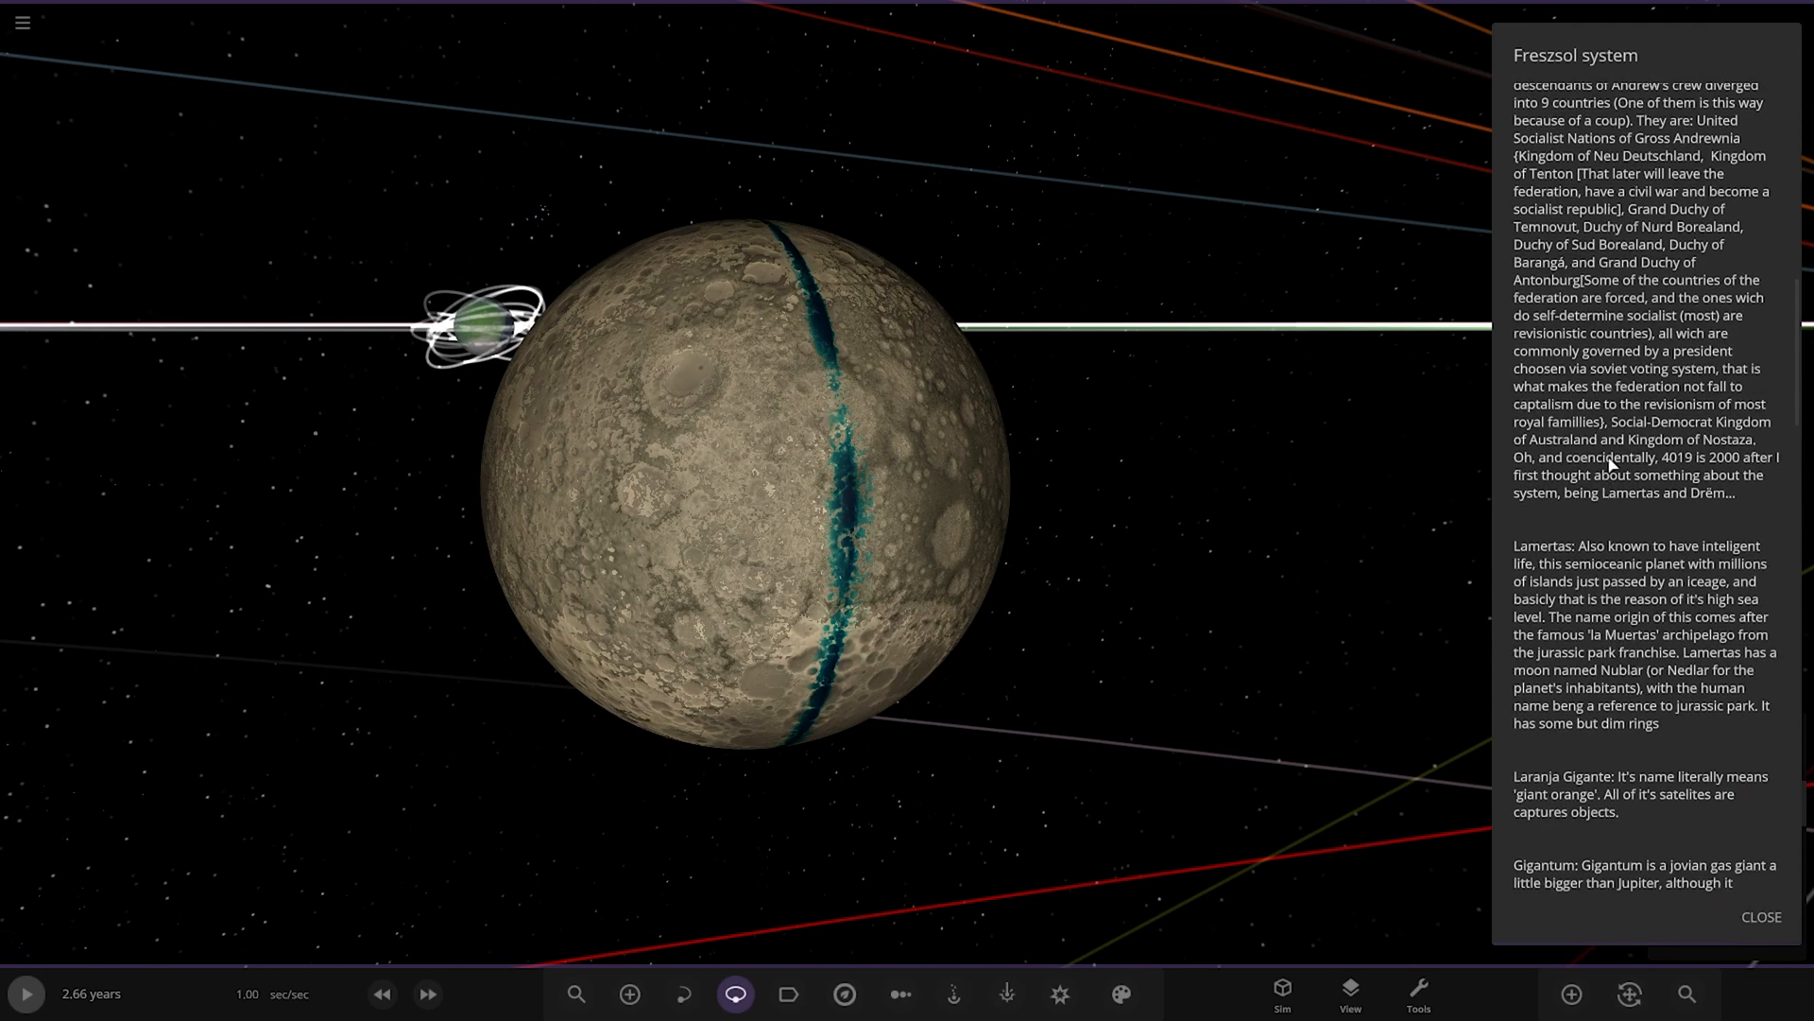
scroll("down", 3)
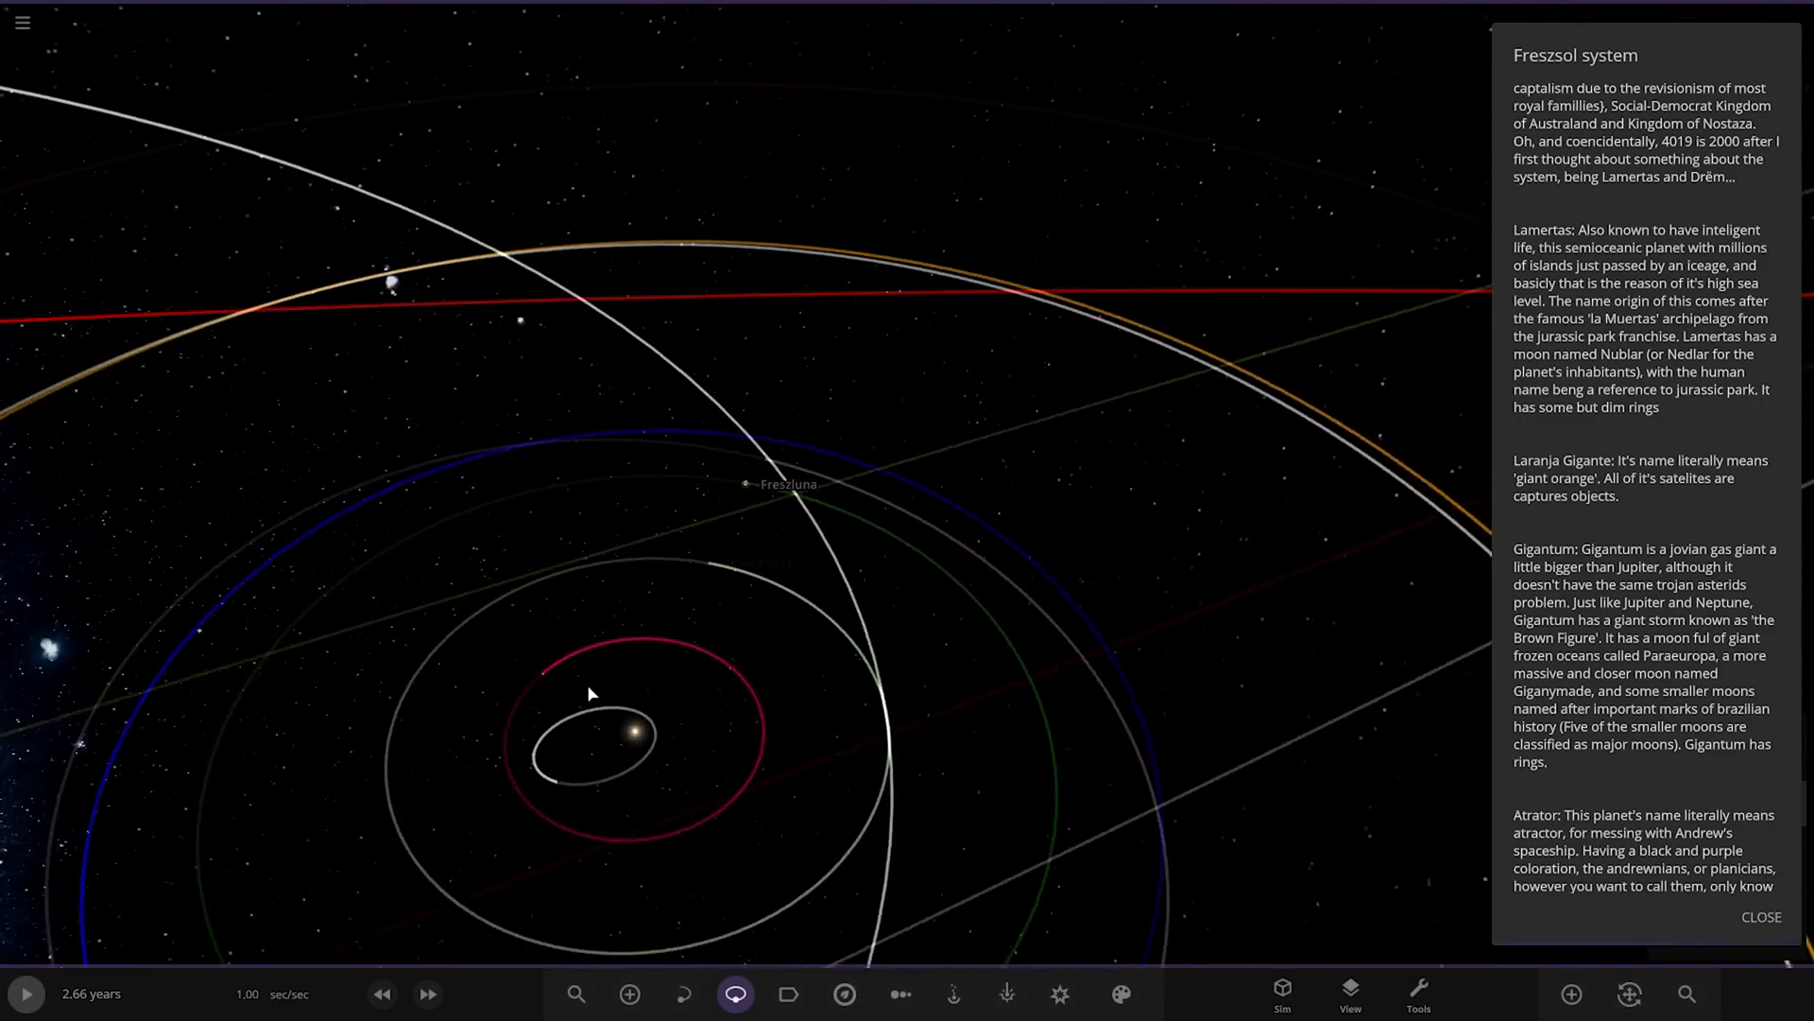
Step: Zoom out to the nested orbit rings with Dozemilah labelled against the Milky Way
scroll("down", 3)
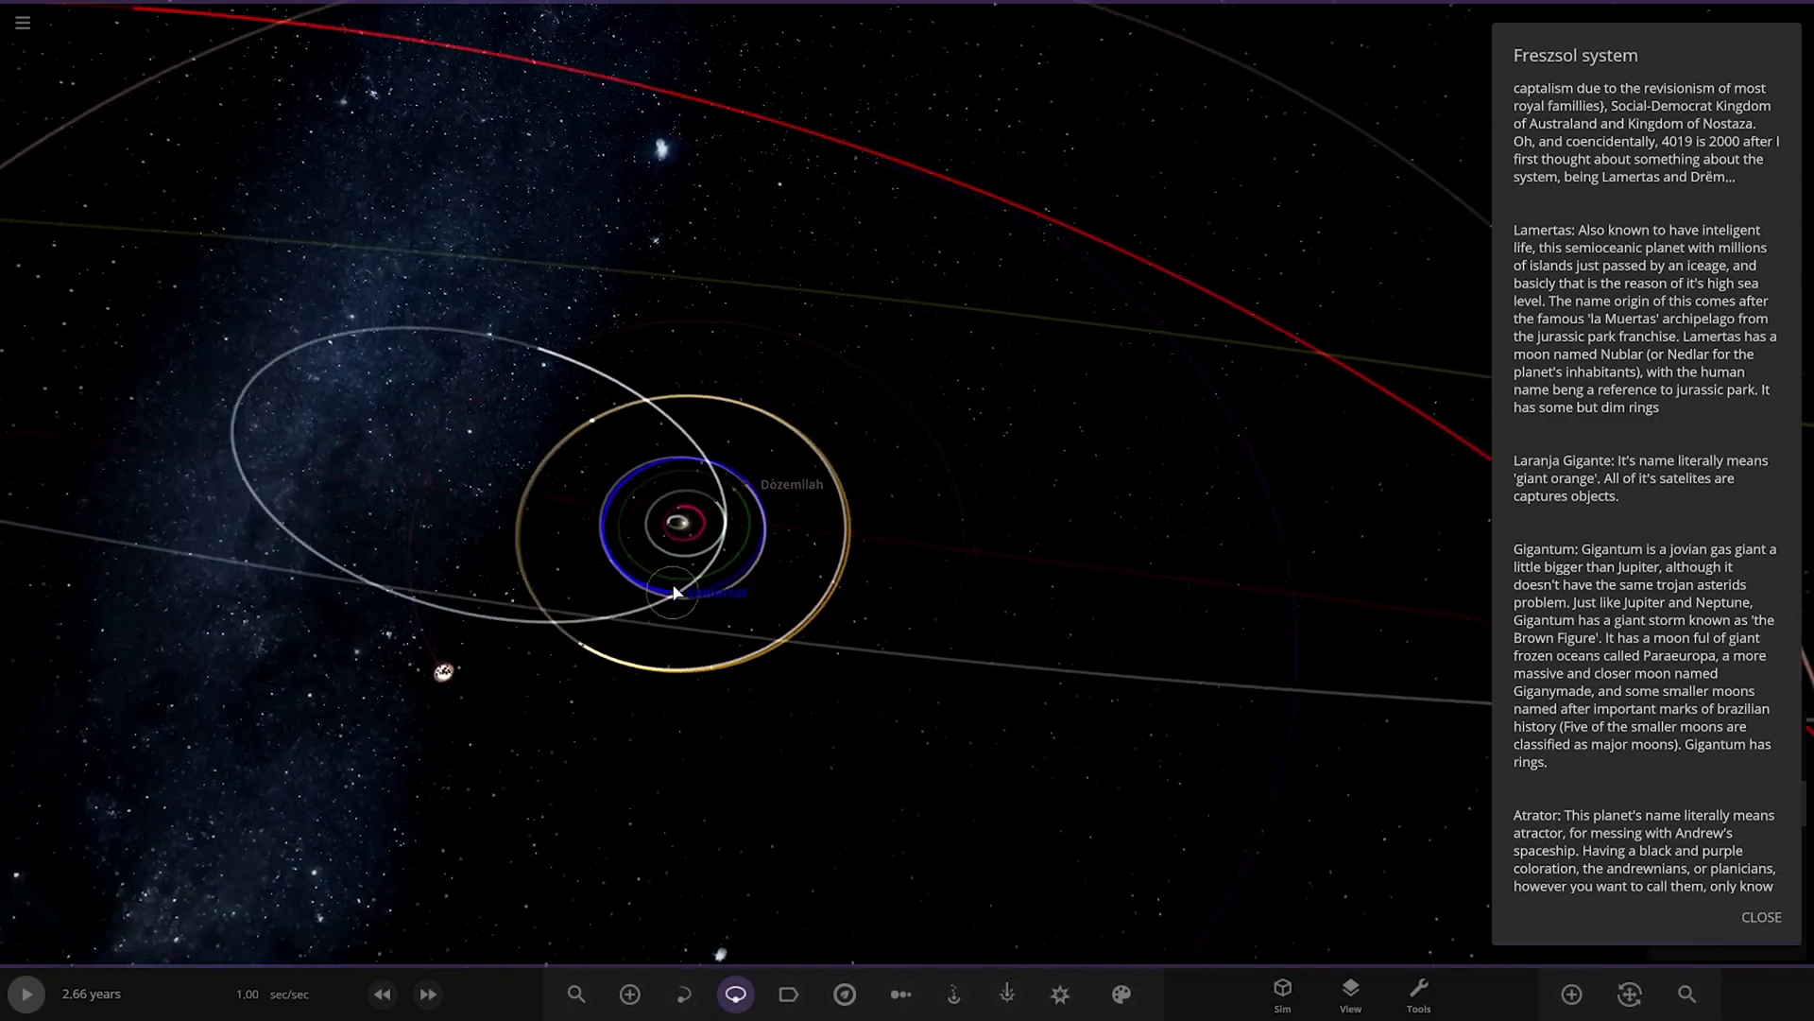
Step: Zoom from Gigantum's close-up out to its rings with Giganymade's orbit labelled
scroll("up", 3)
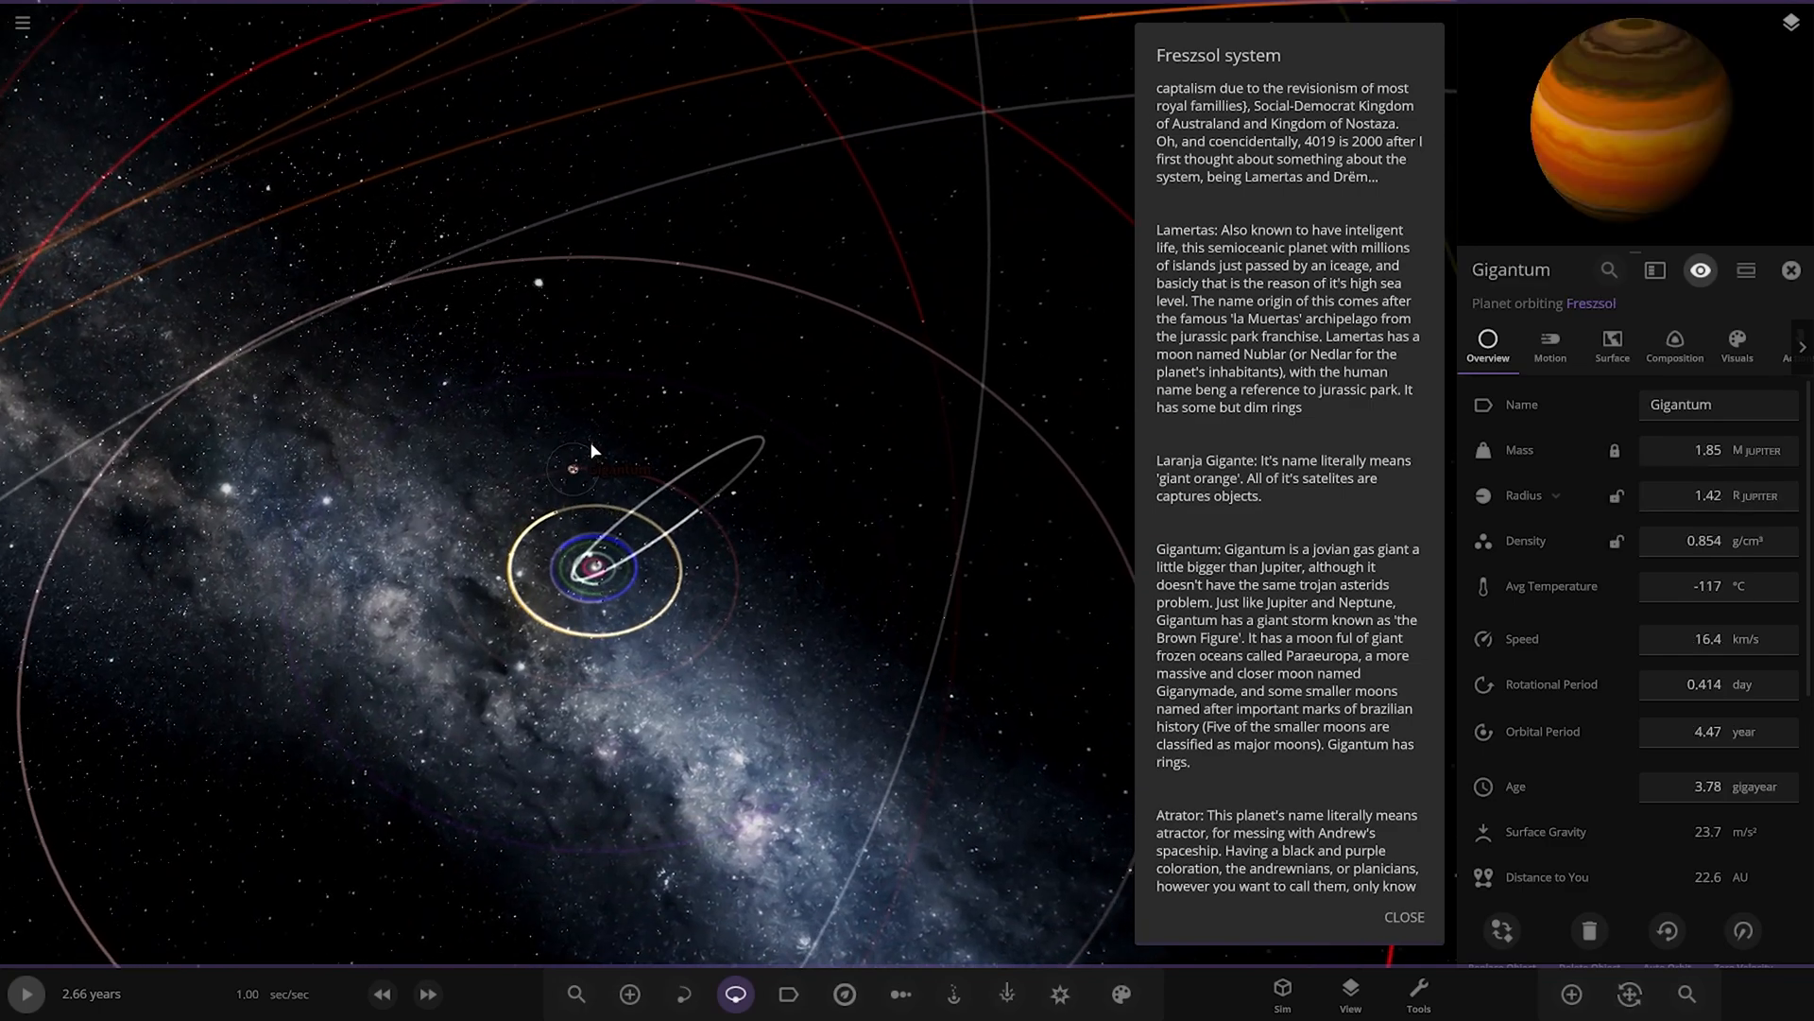
scroll("down", 3)
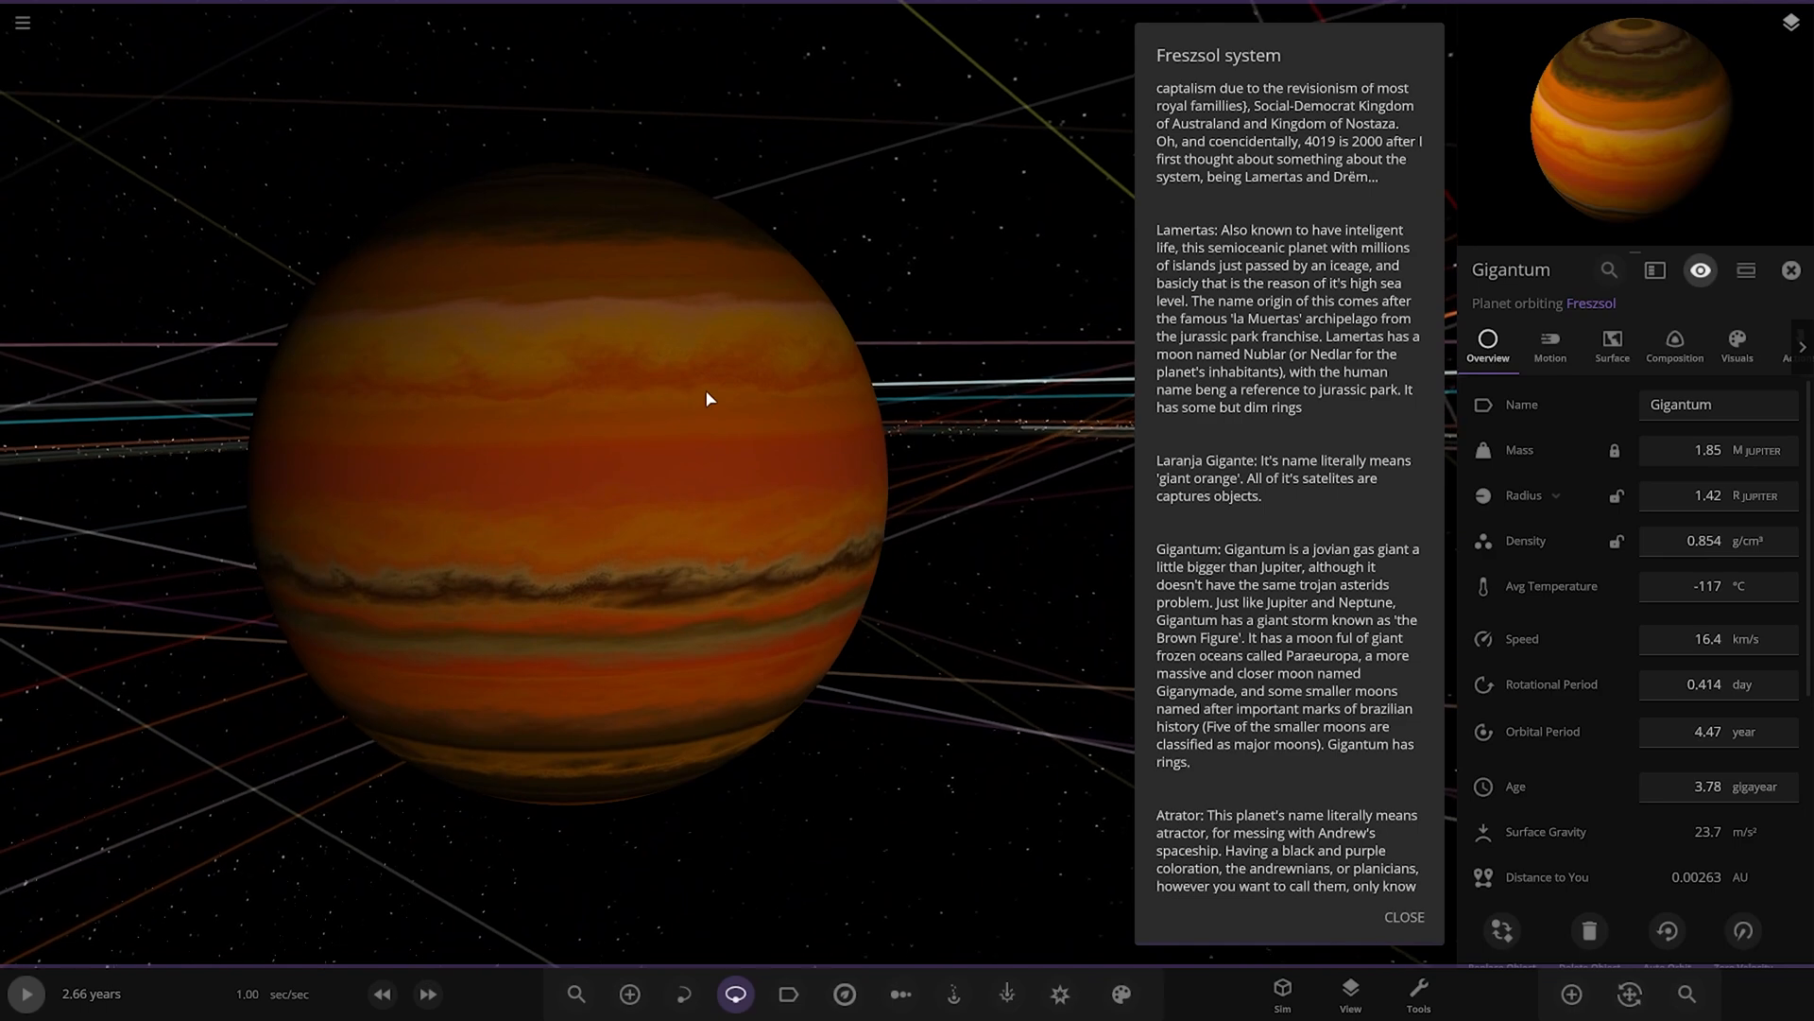
scroll("down", 3)
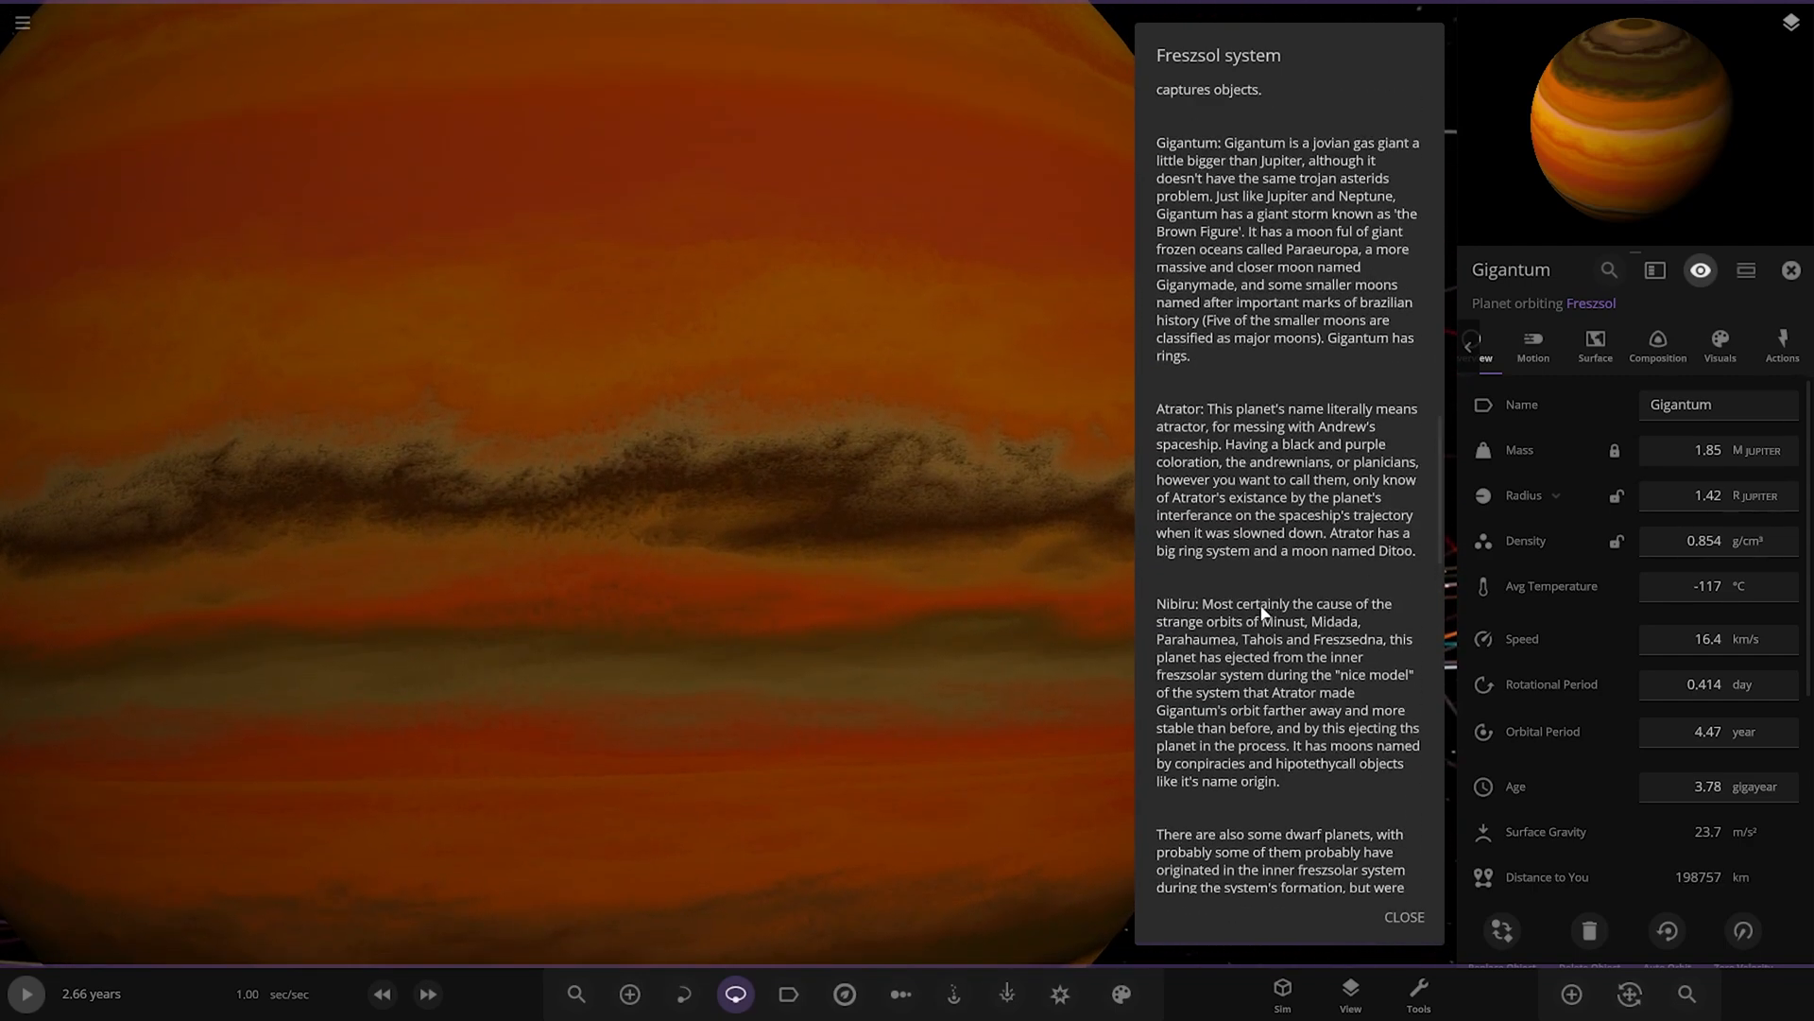
mouse_move(868, 533)
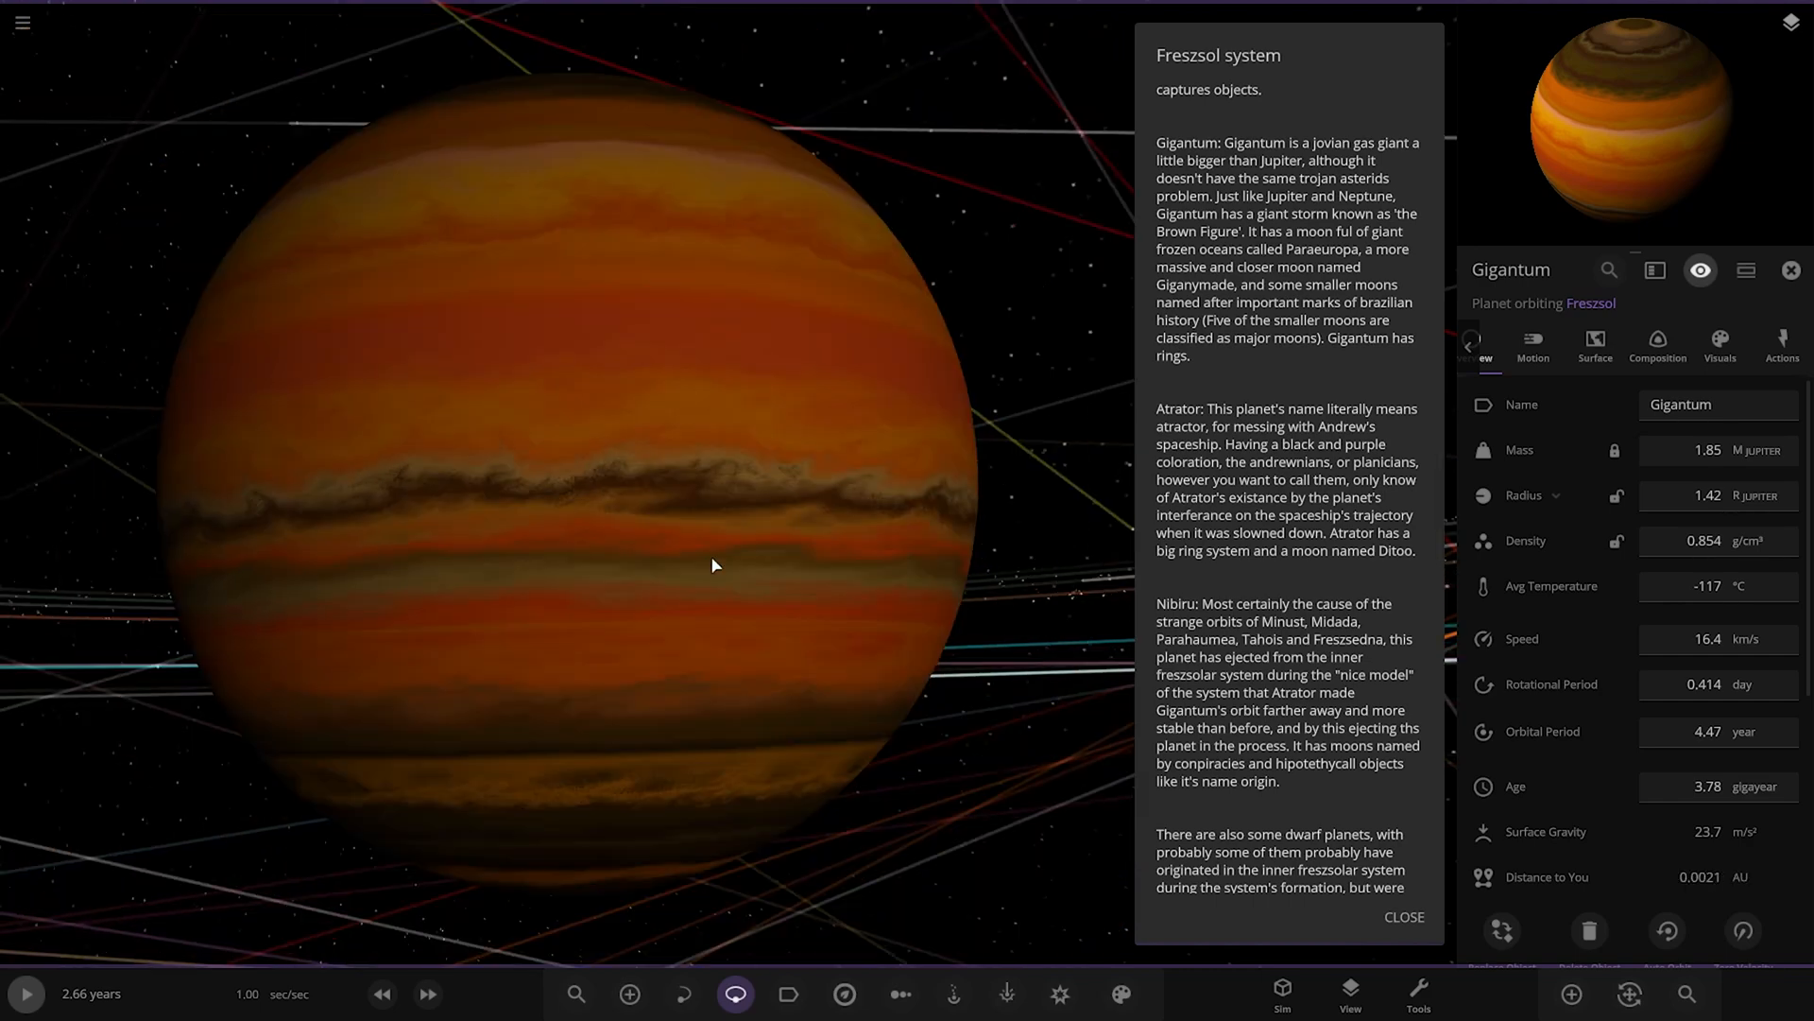
scroll("down", 3)
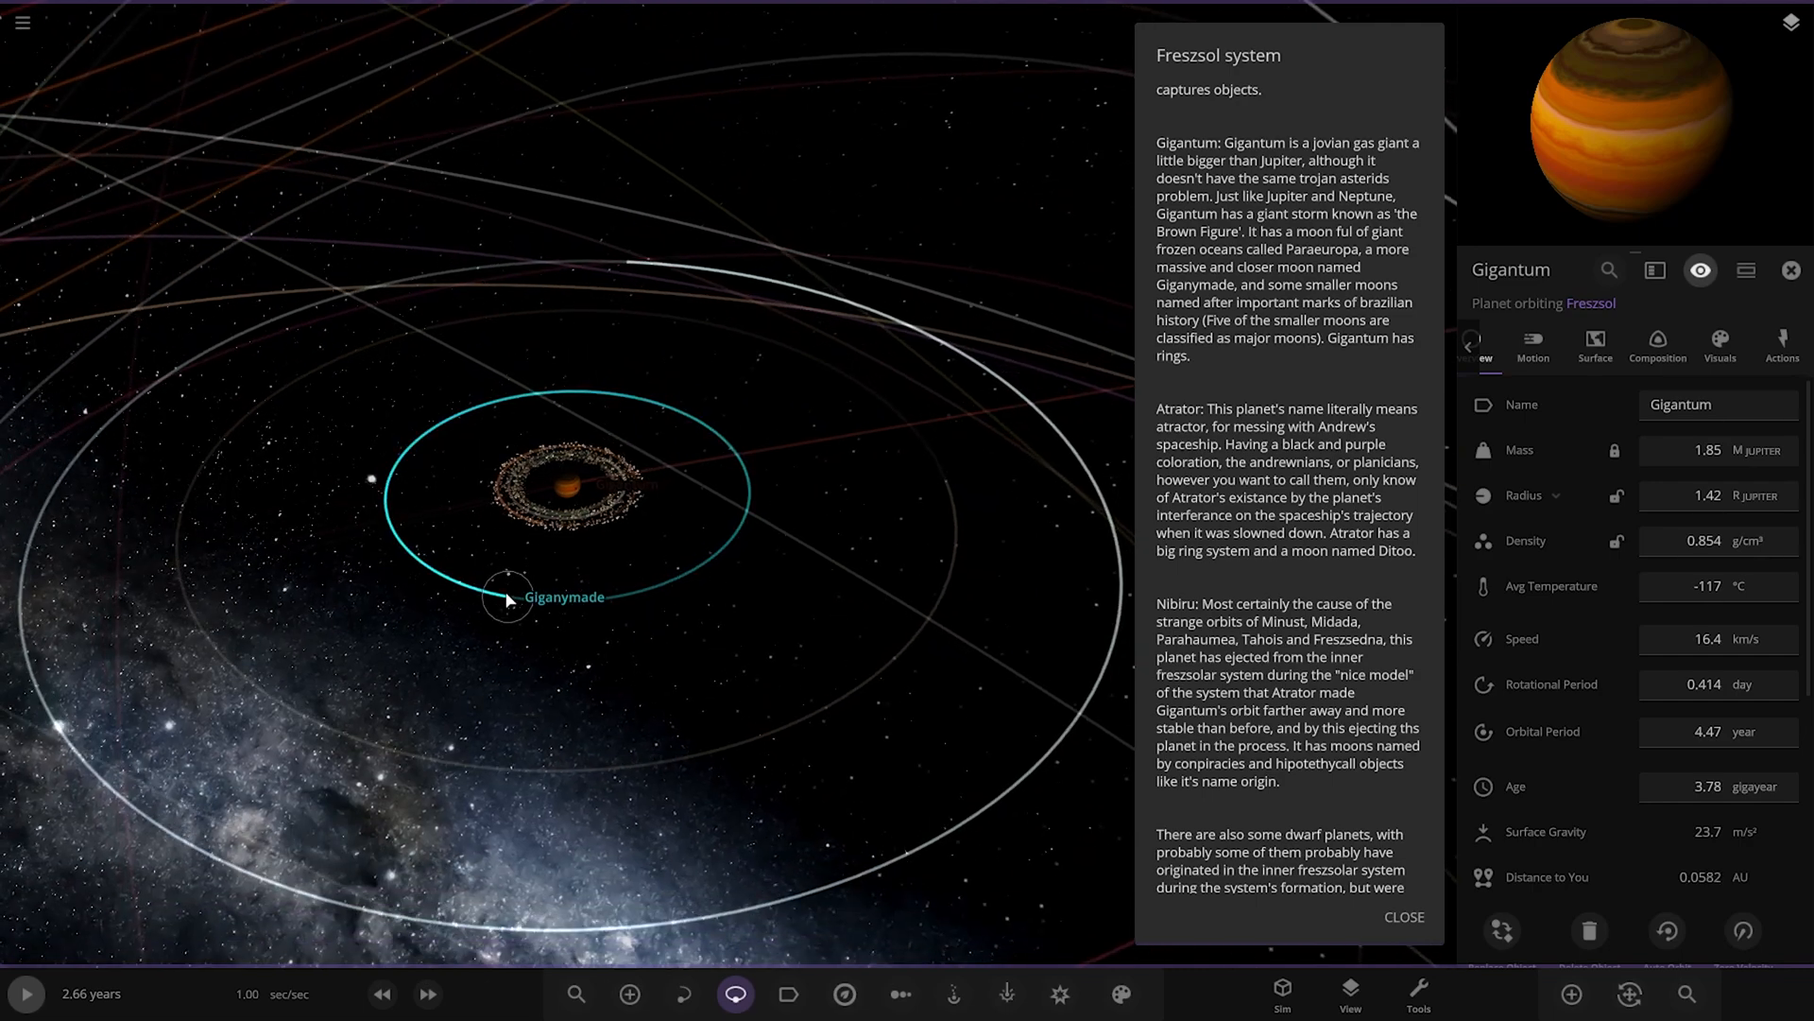
Step: Select Giganymade, then move to Gigantum's icy moon Paraeuropa with its details shown
left_click(507, 598)
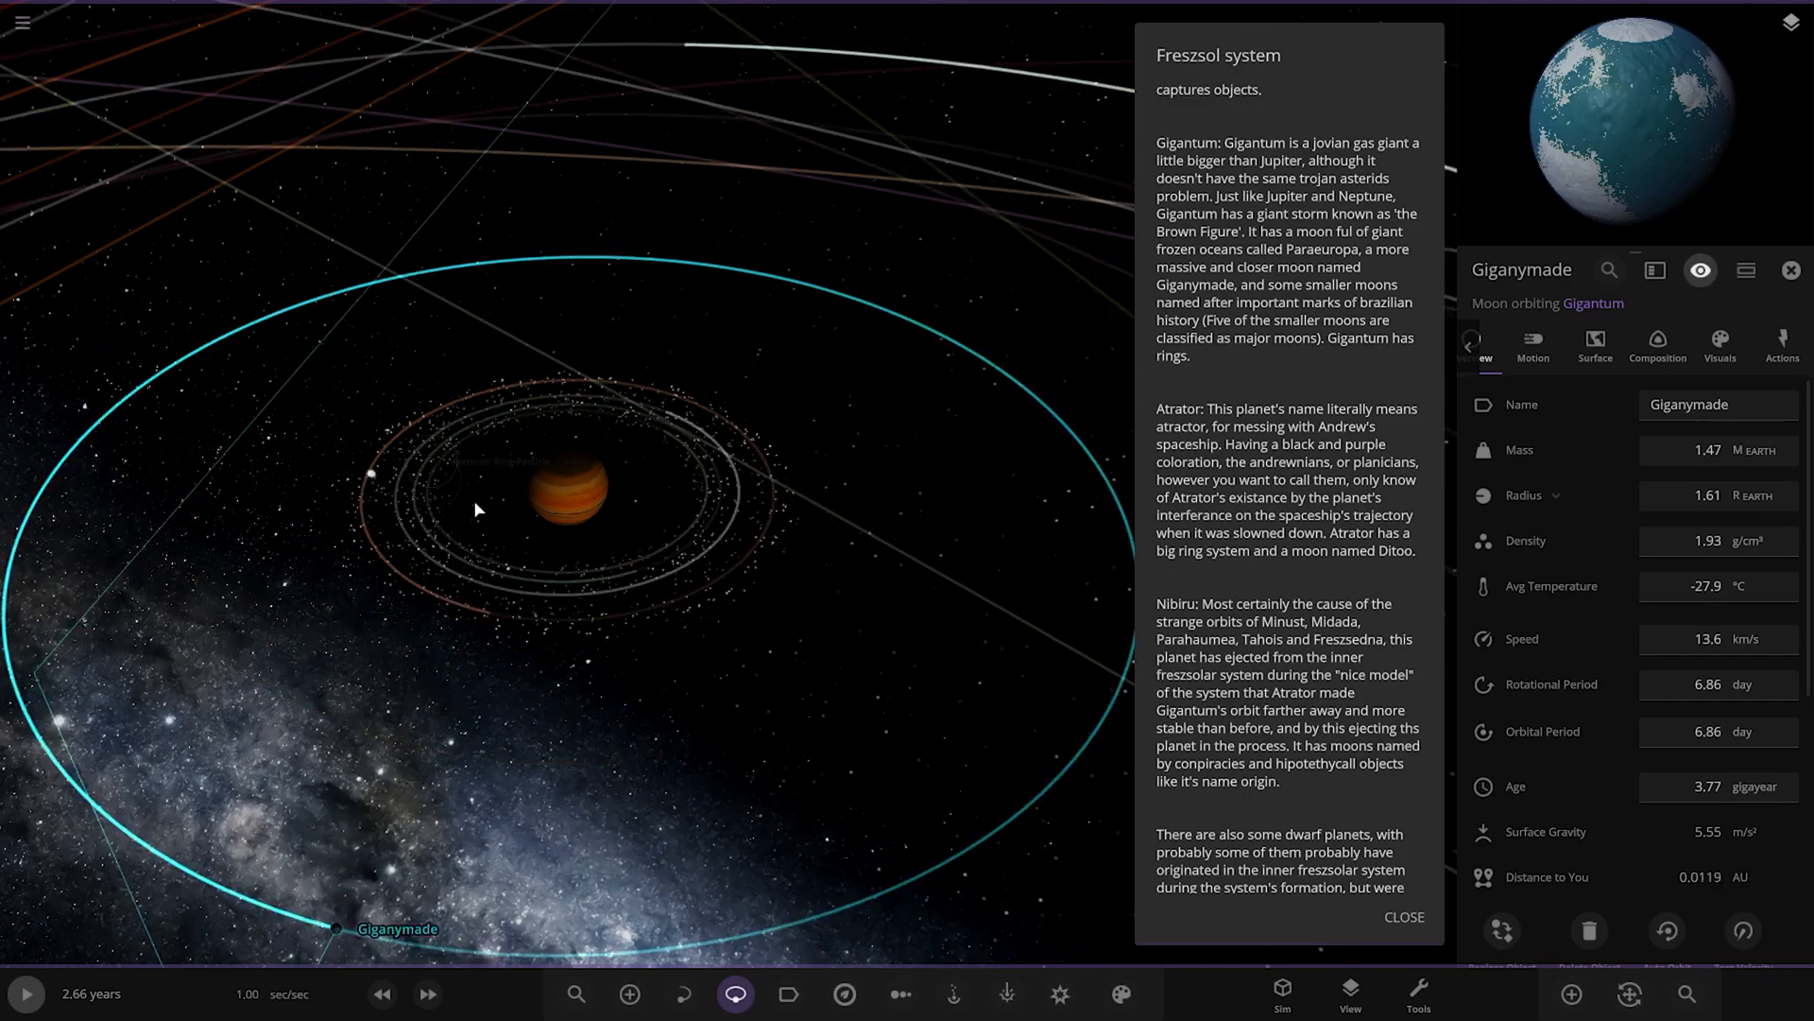
left_click(607, 334)
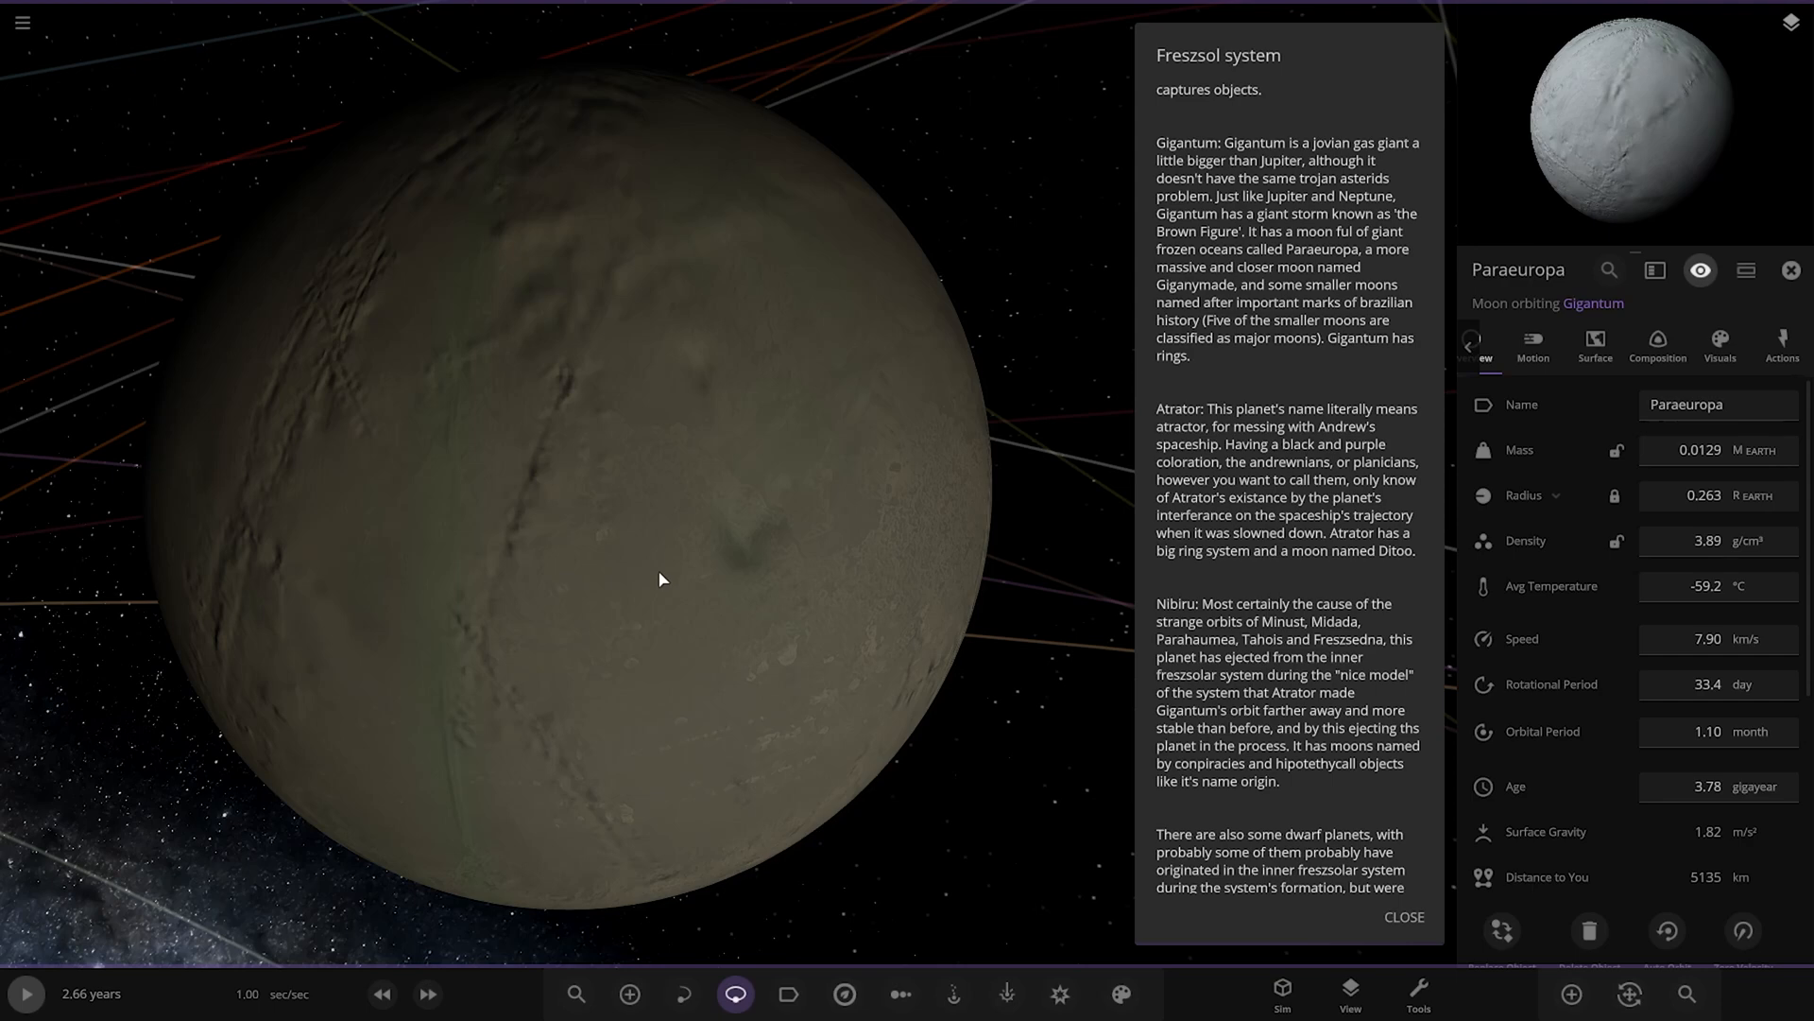
mouse_move(694, 584)
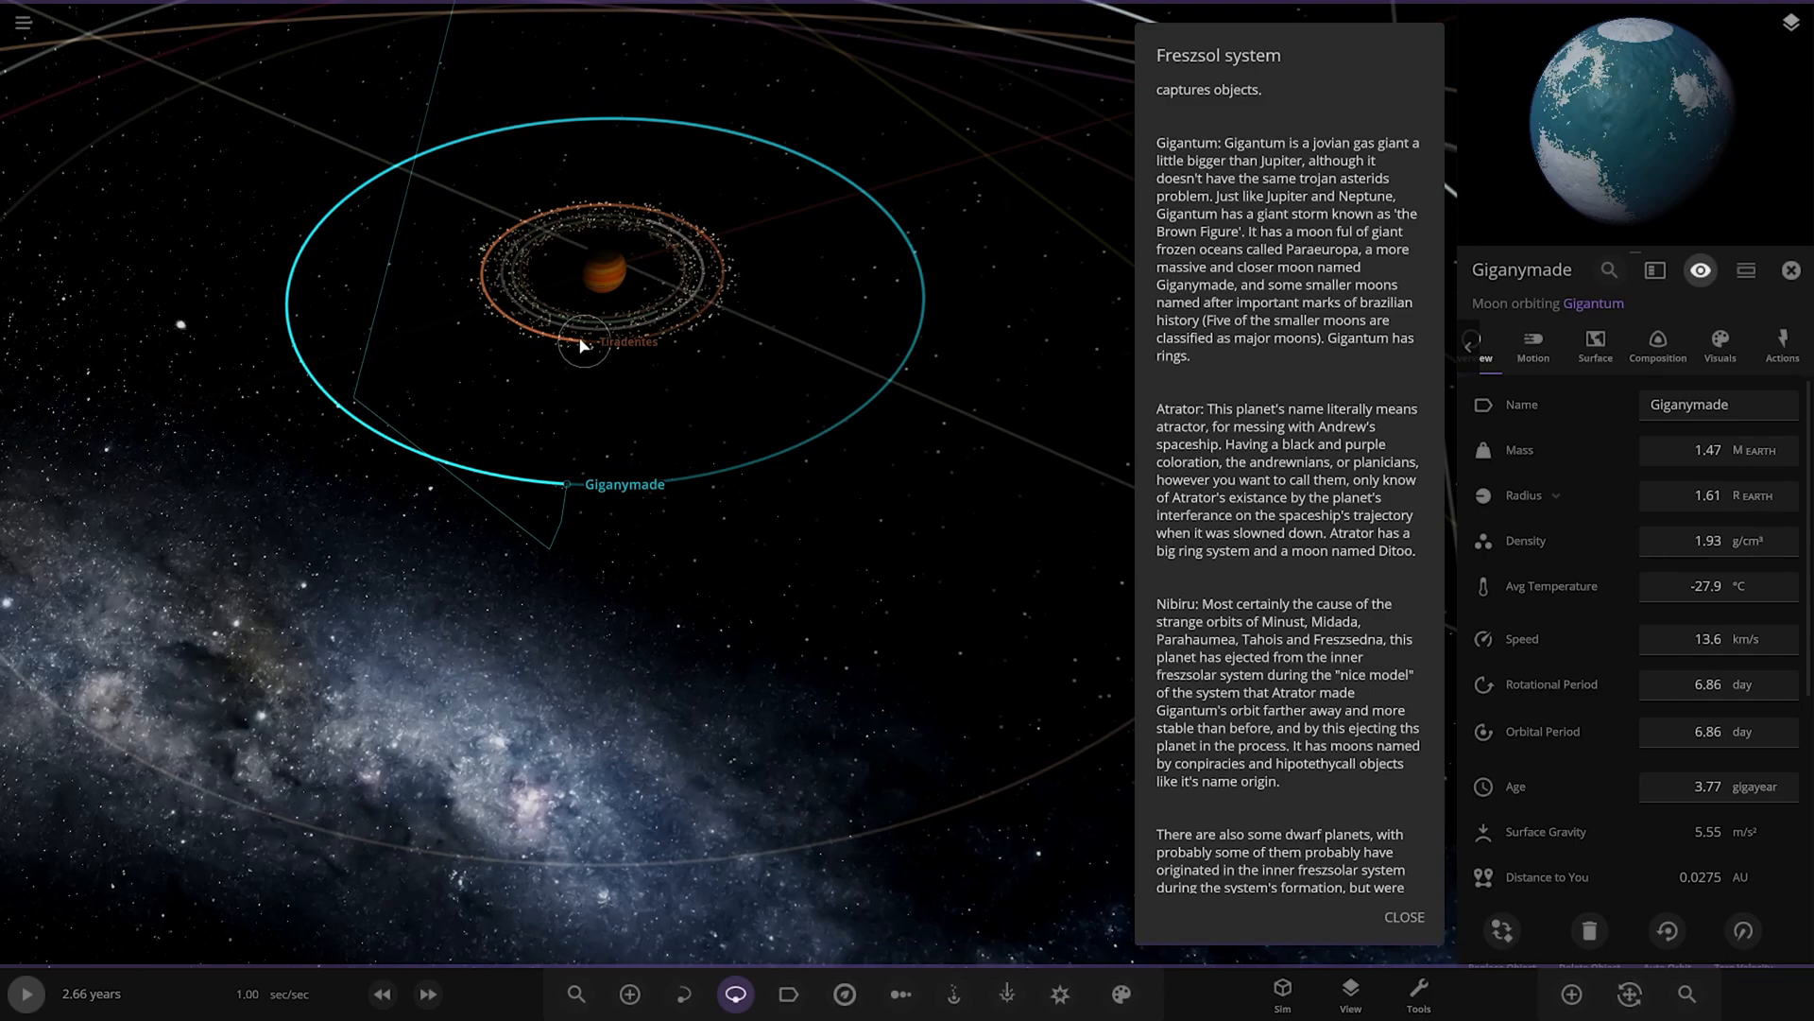
Step: Select Isabel then Geisel among Gigantum's moons, reading the lore on to Dozemilah
left_click(601, 342)
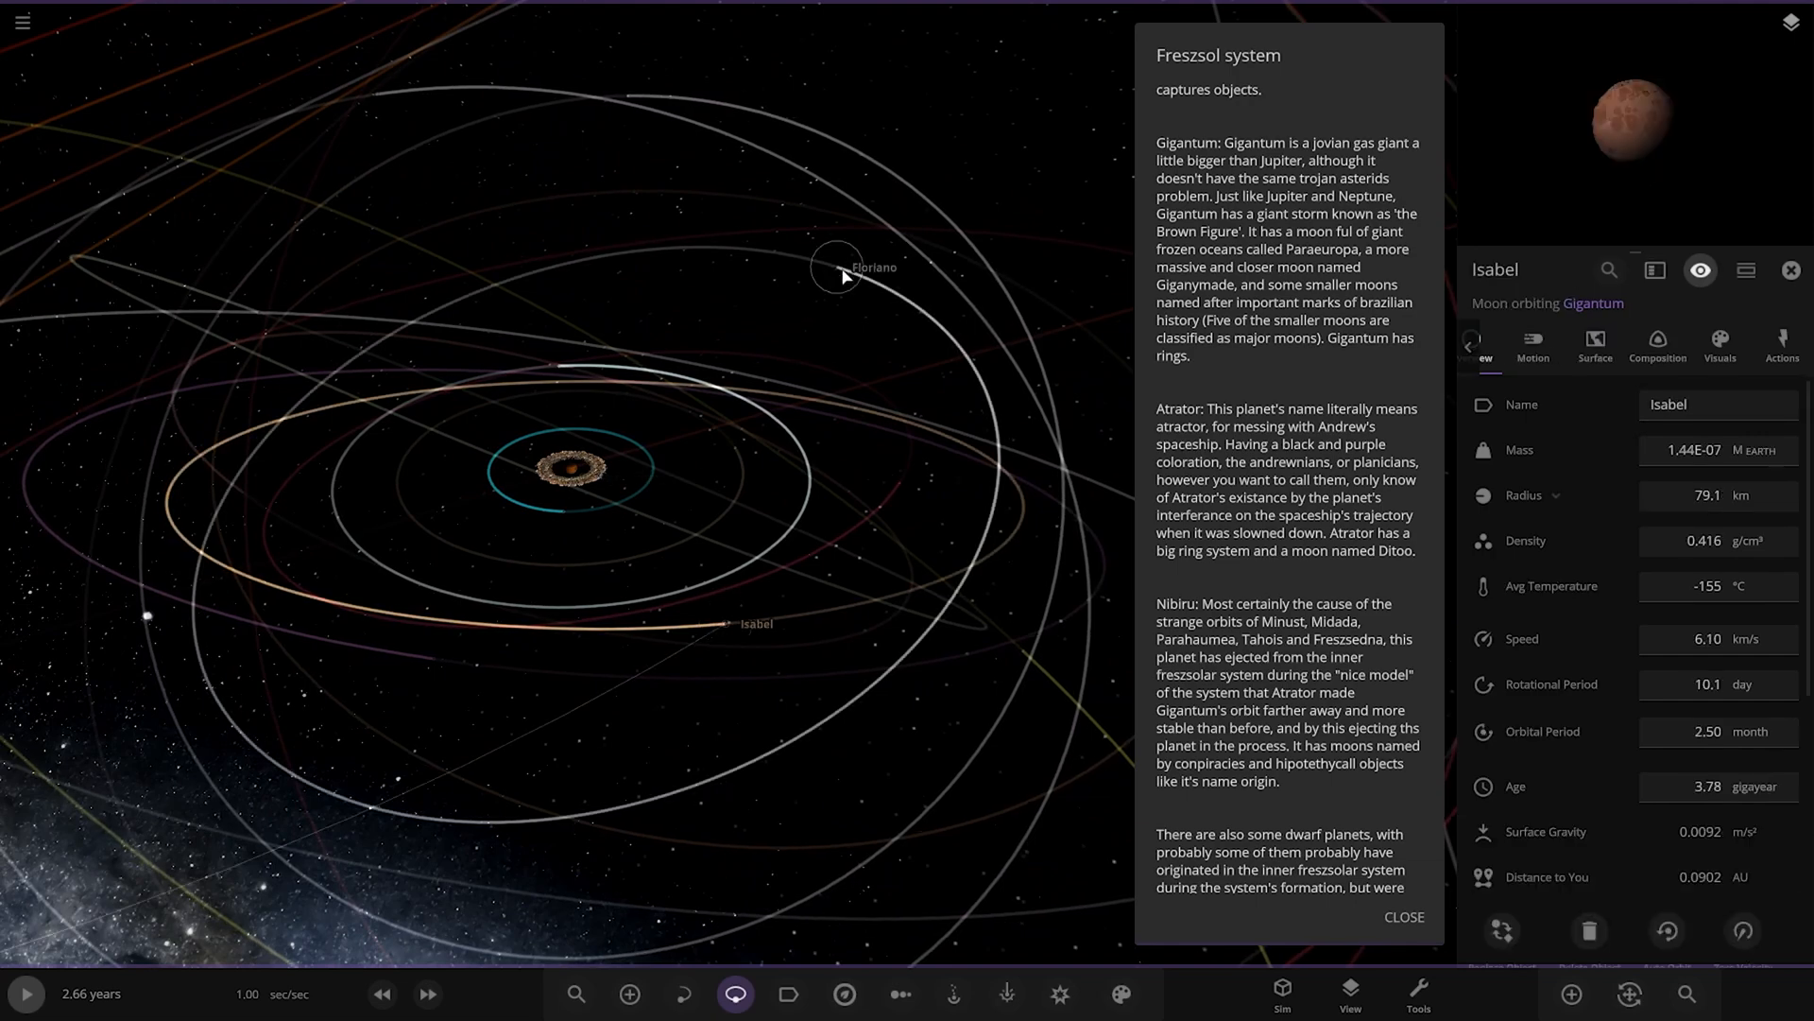
left_click(433, 661)
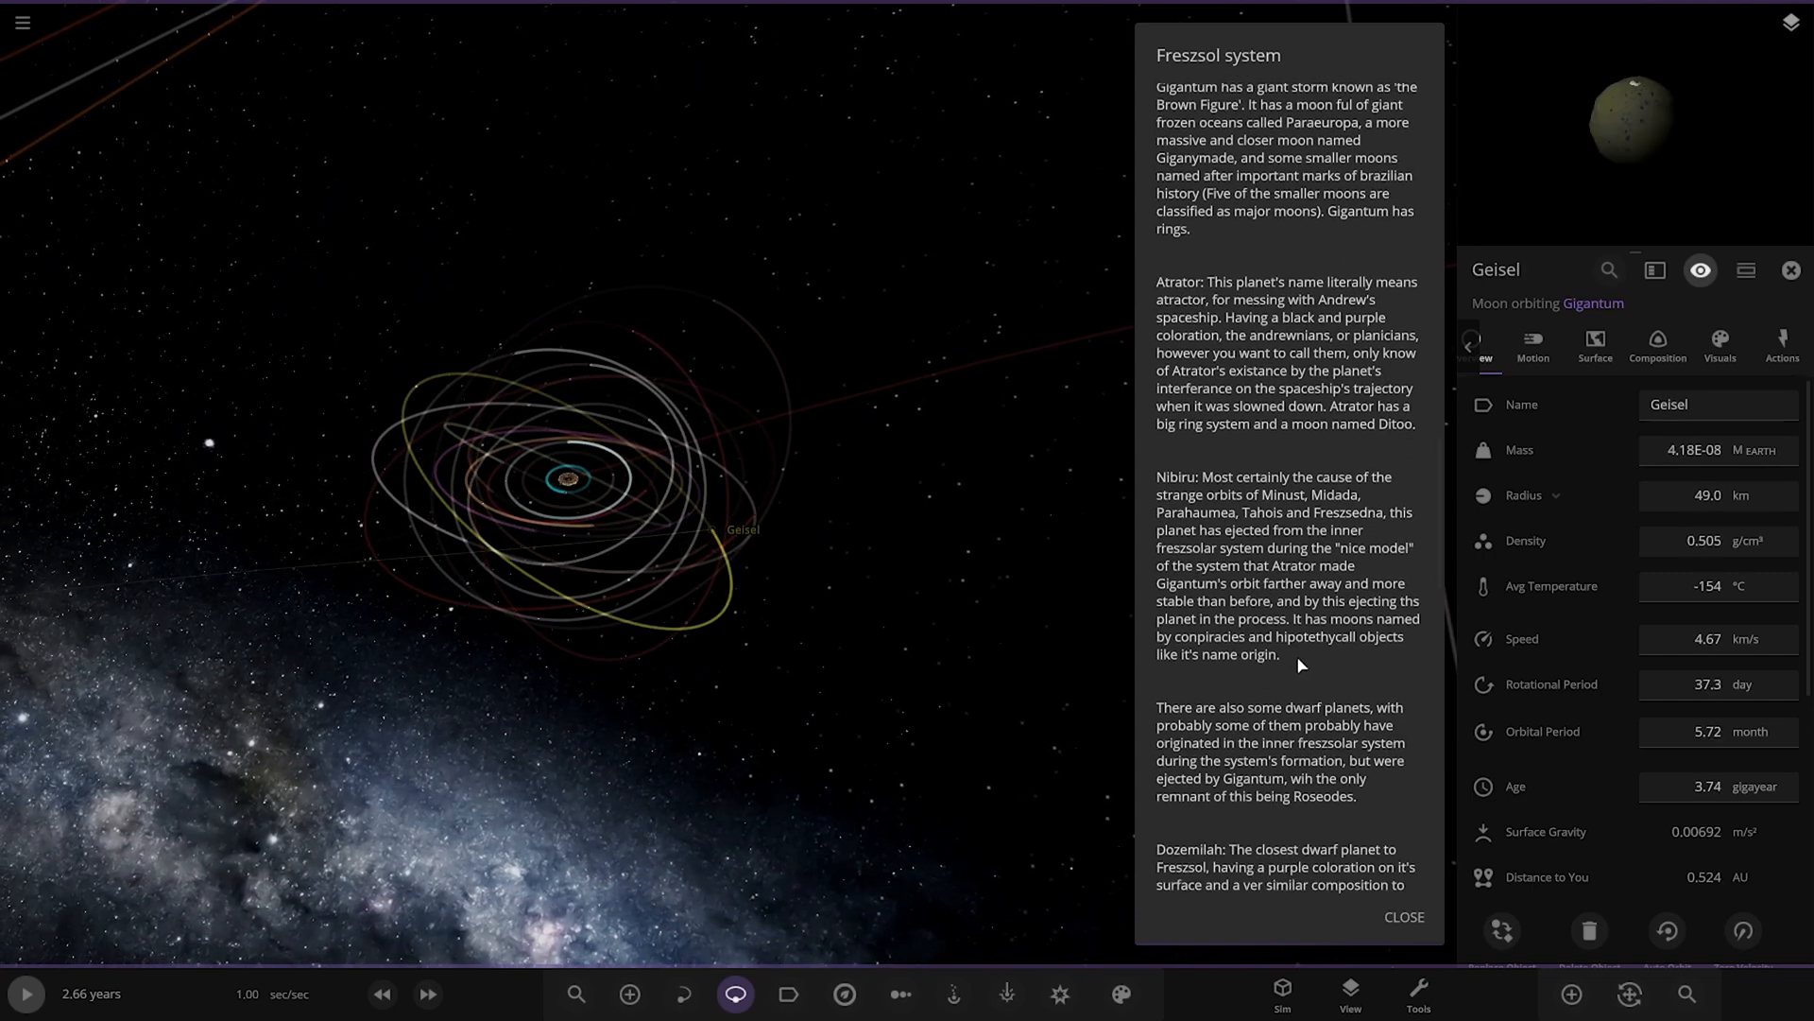
scroll("up", 3)
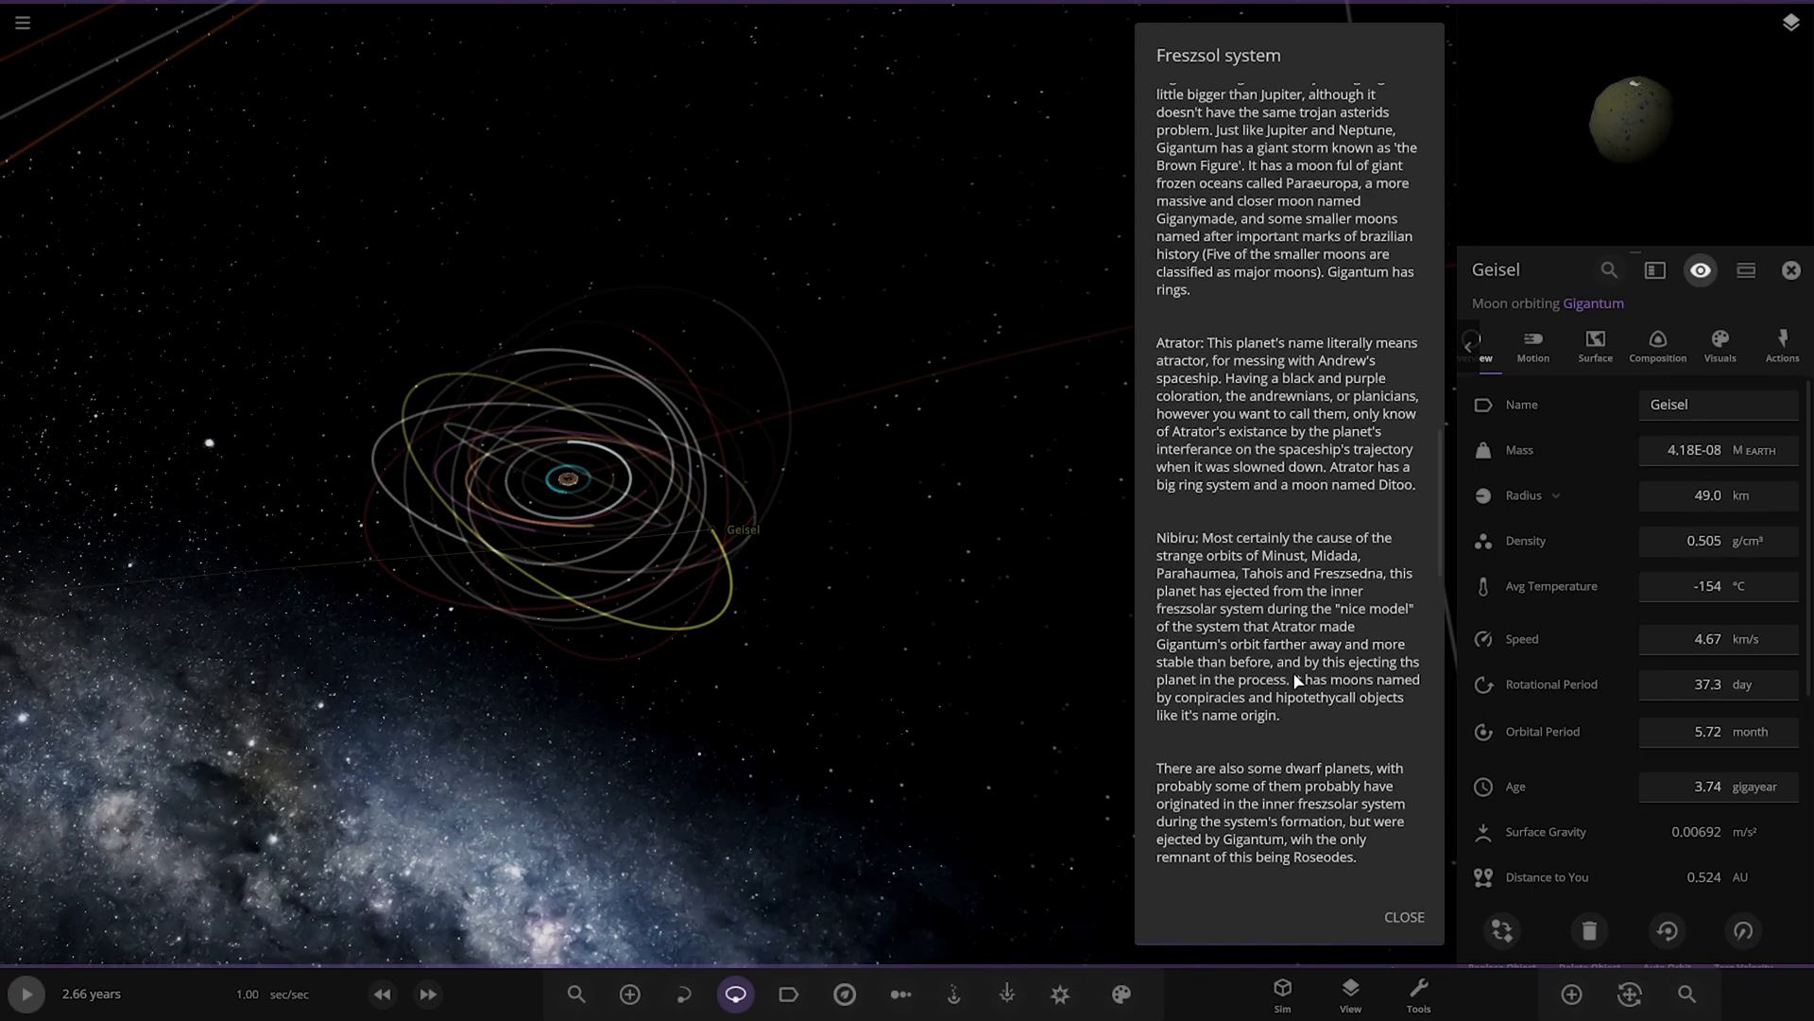
scroll("down", 3)
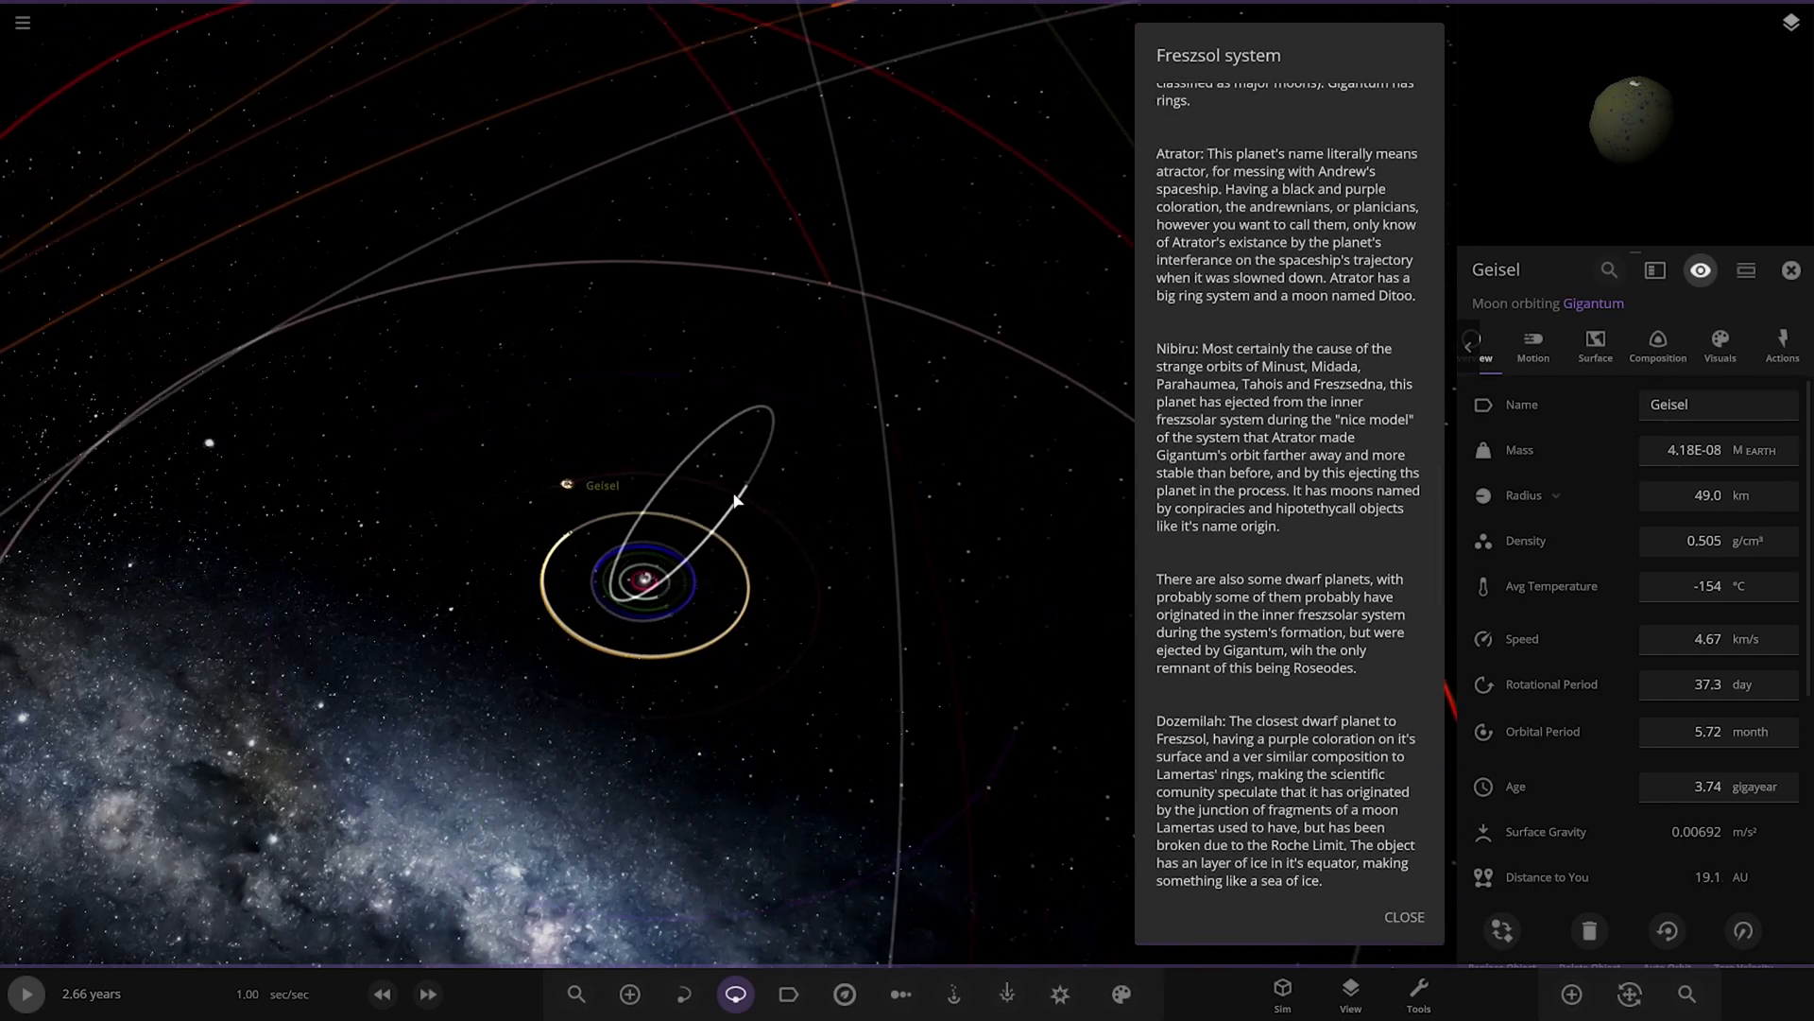
Step: Select the Extra Planetary Observer satellite, then Atrator's moon Ditoo, reading the lore down to the Osiris entry
left_click(741, 485)
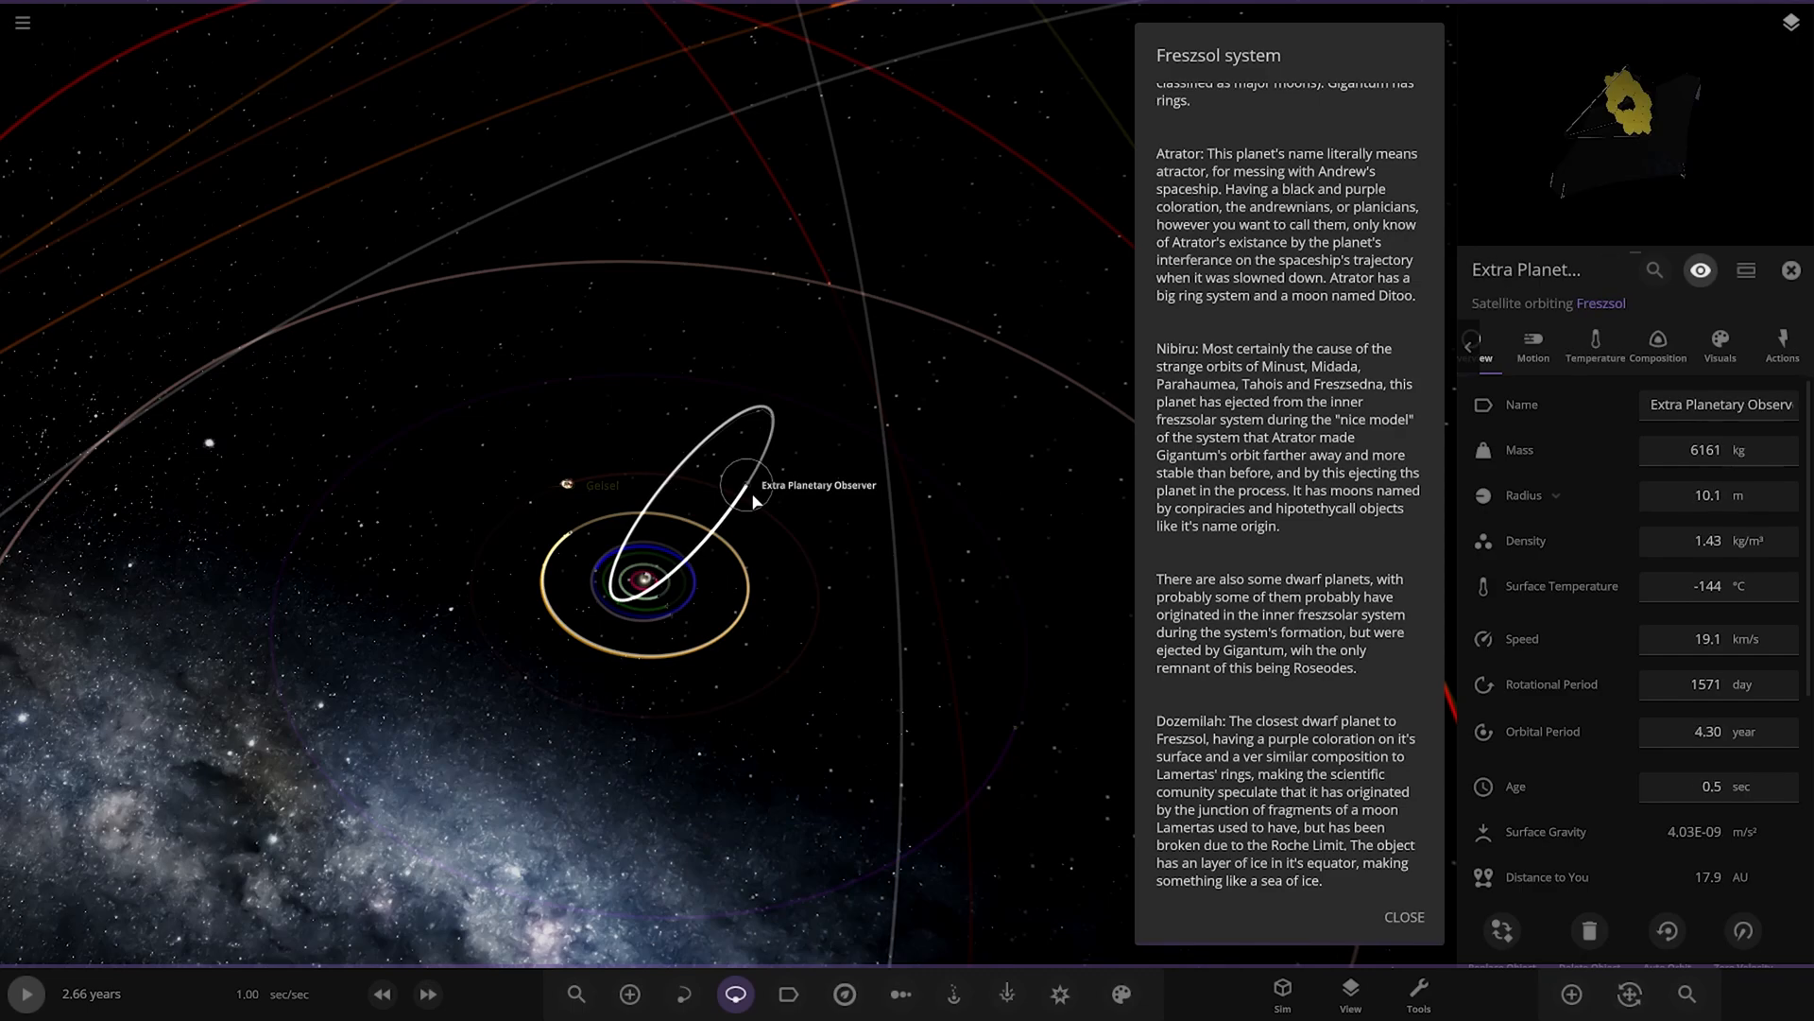
scroll("down", 3)
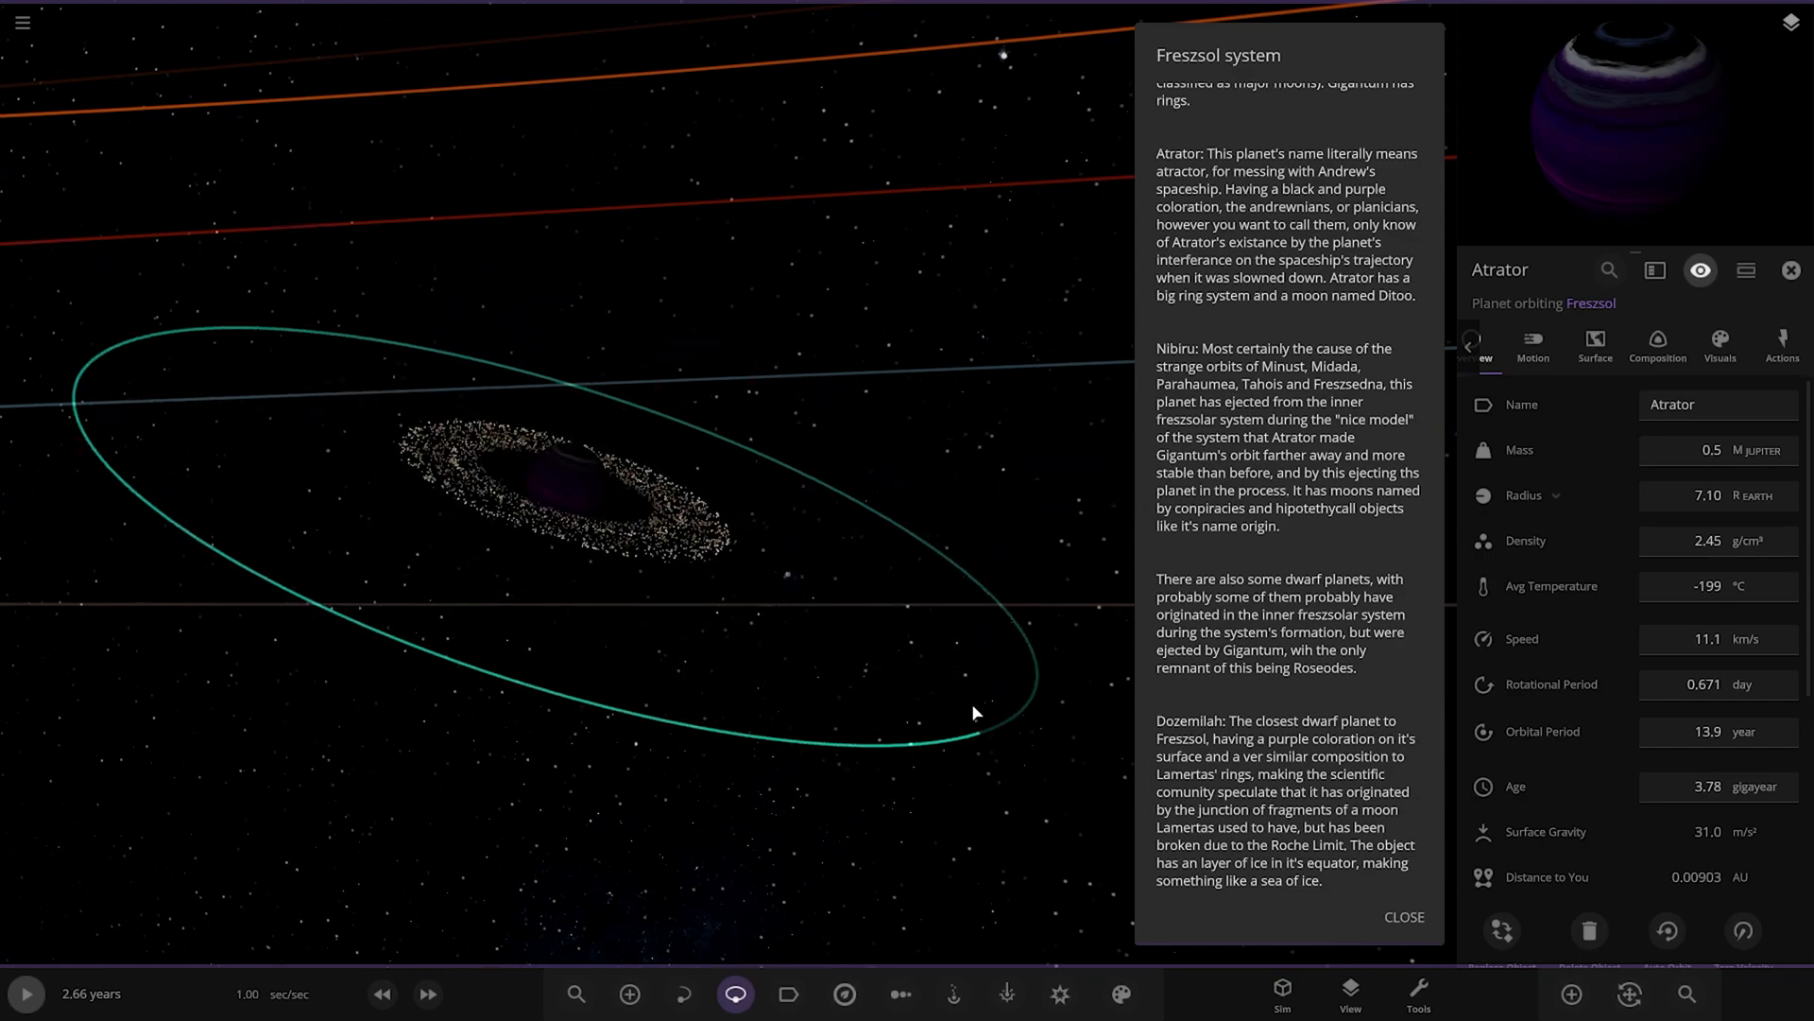
left_click(592, 499)
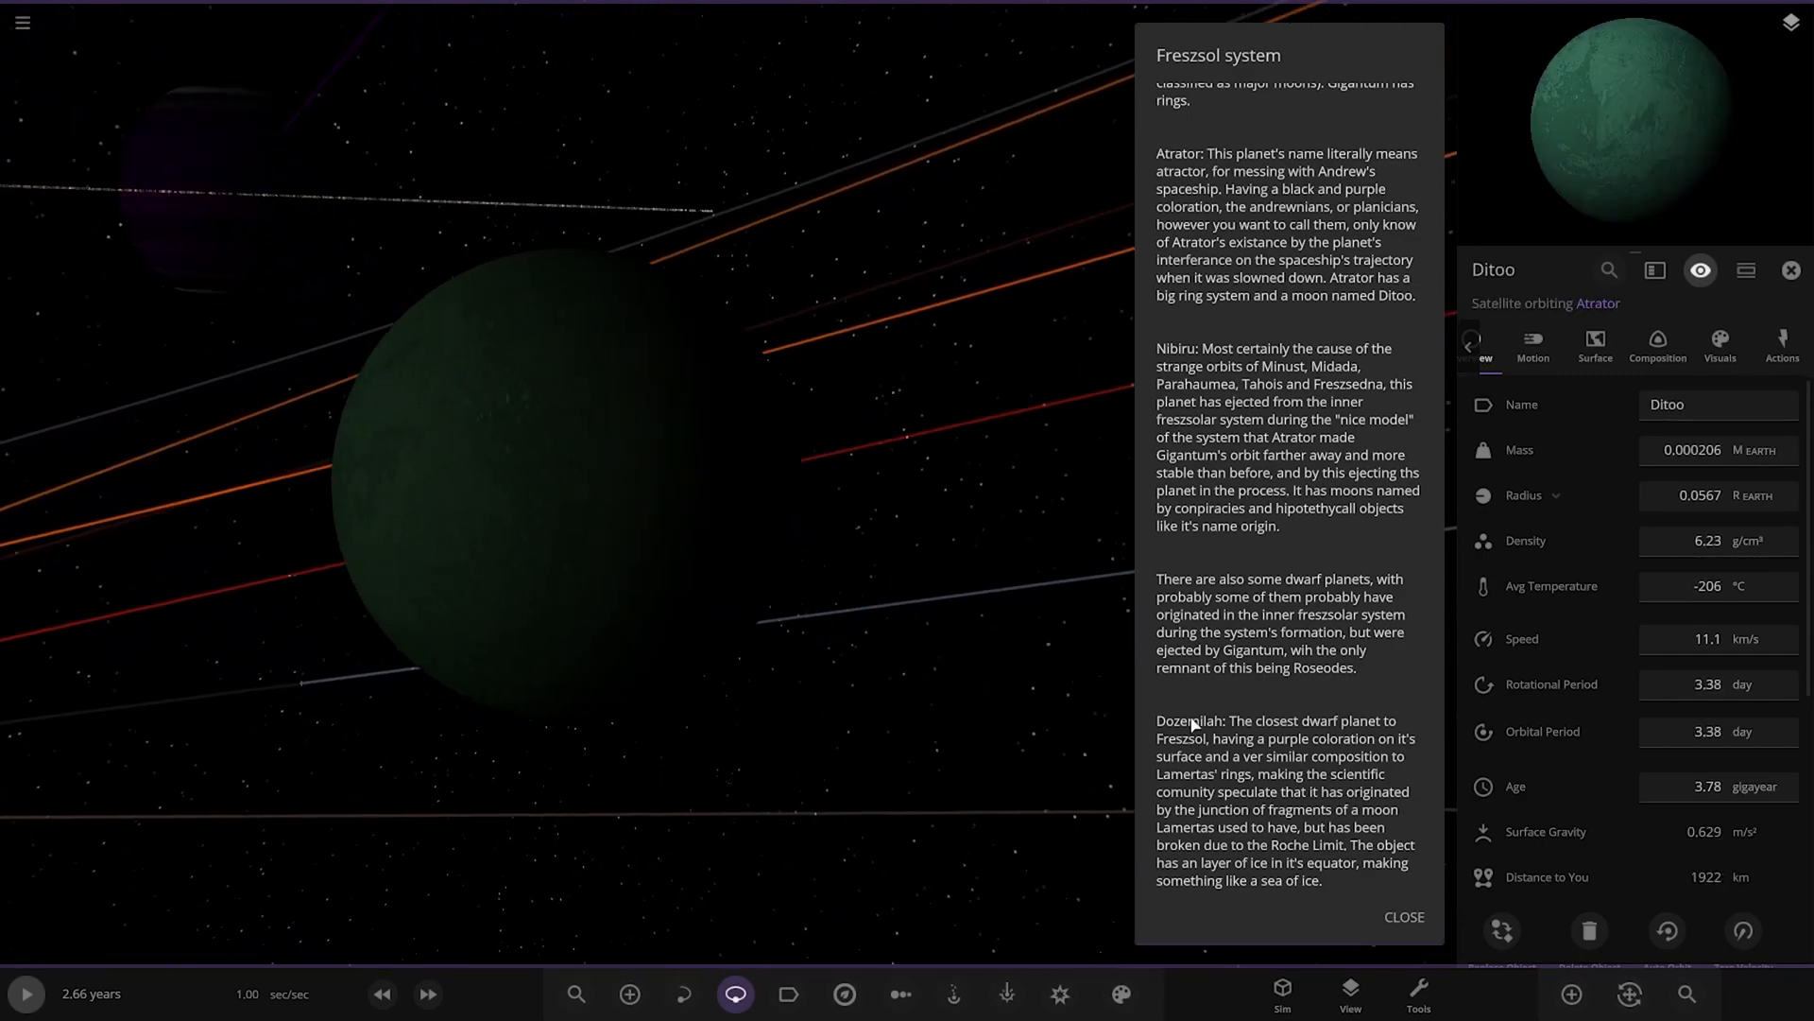
scroll("down", 3)
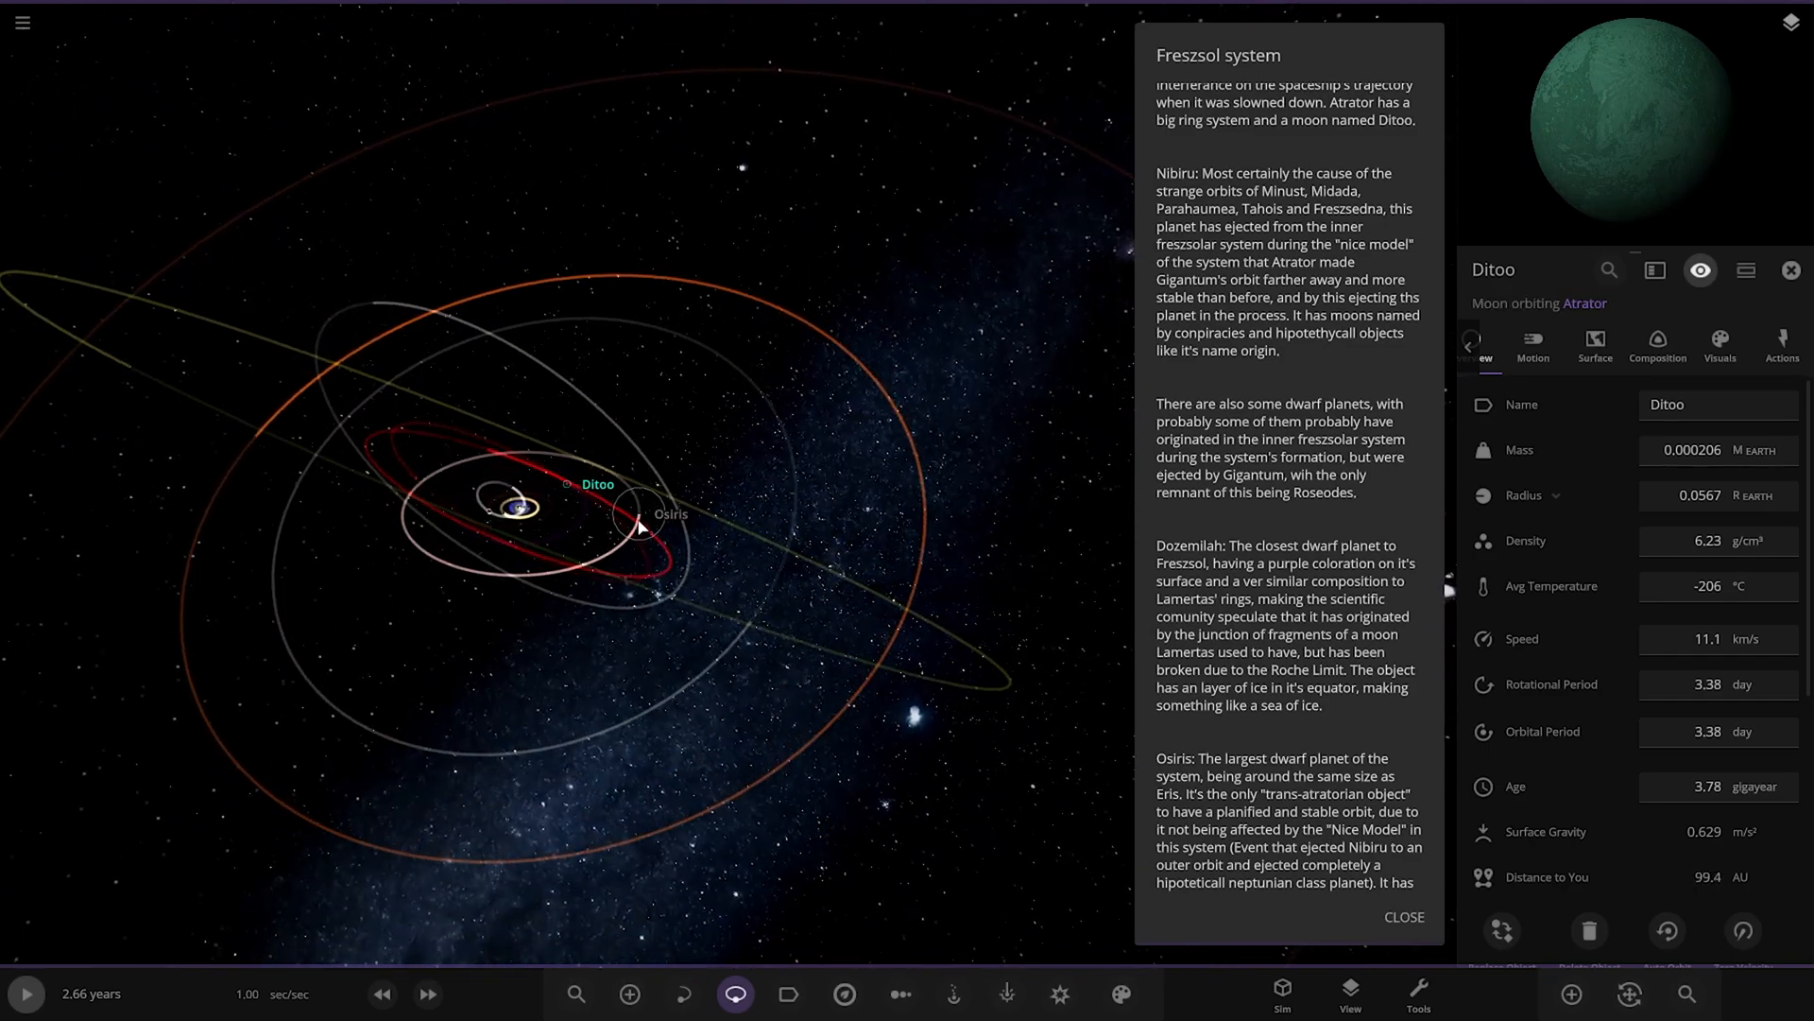
Step: Select the dwarf planet Tahois and read the lore panel further down
left_click(658, 514)
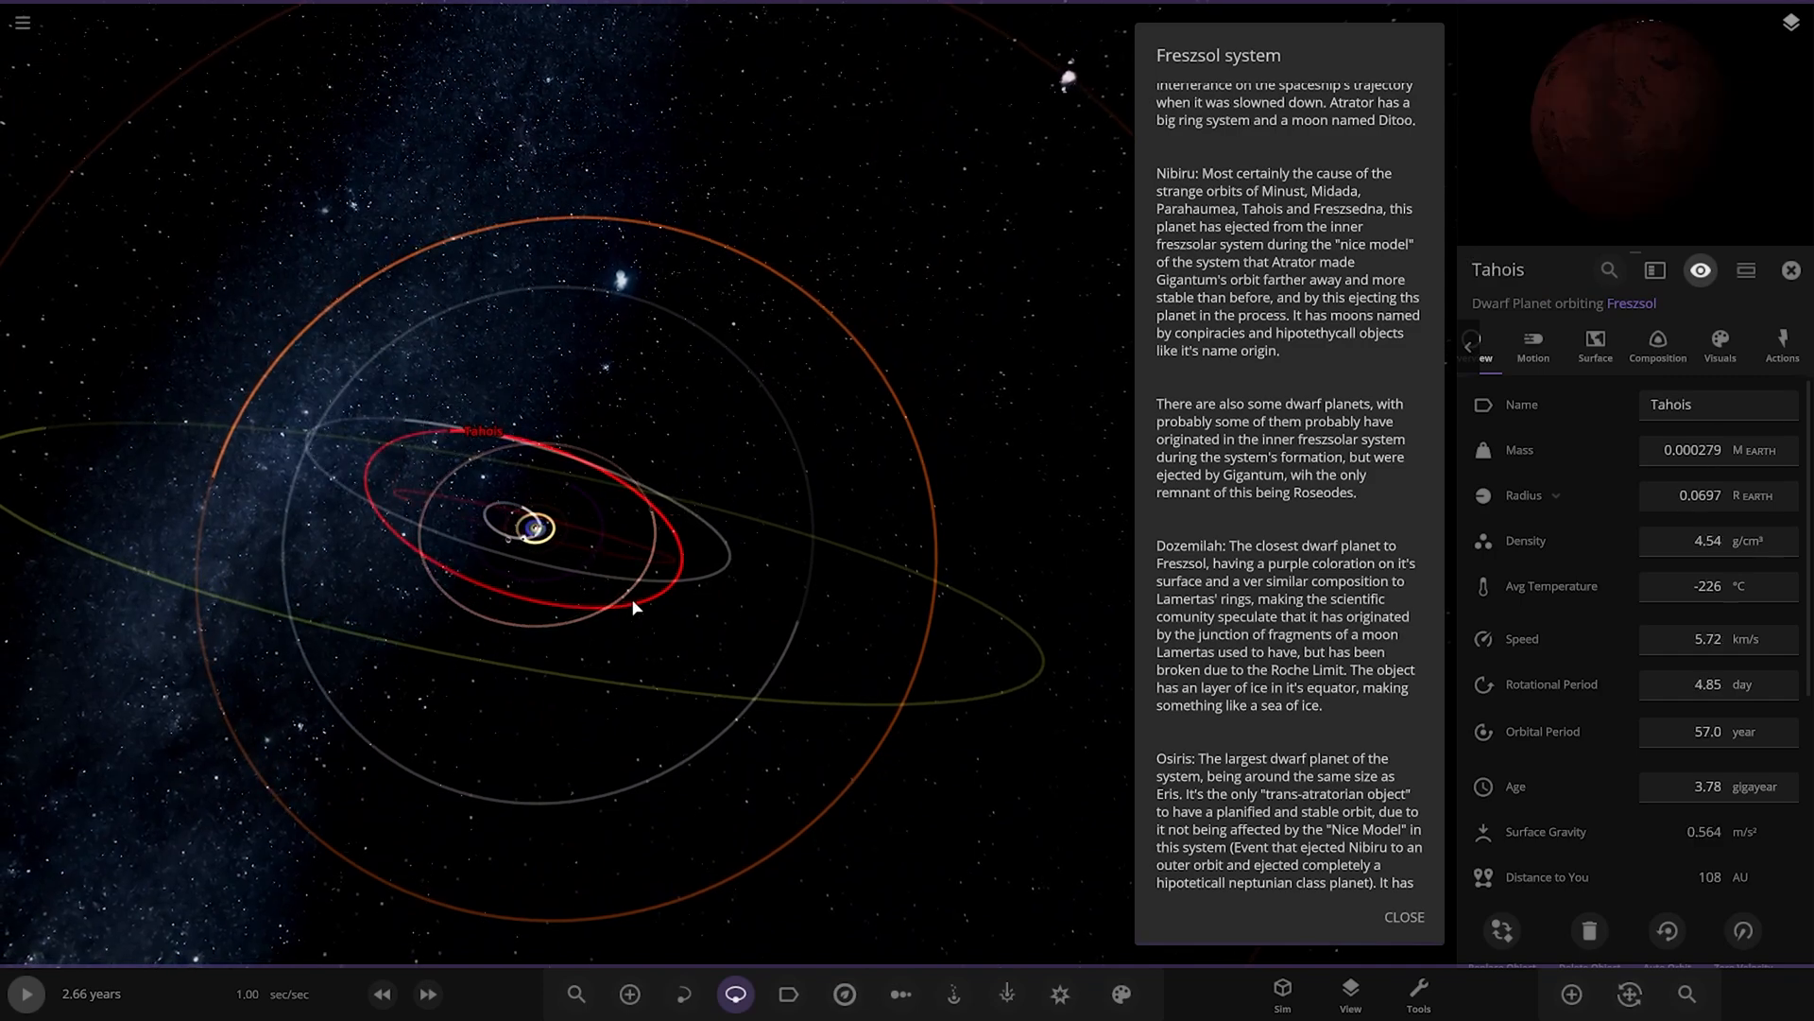
scroll("down", 3)
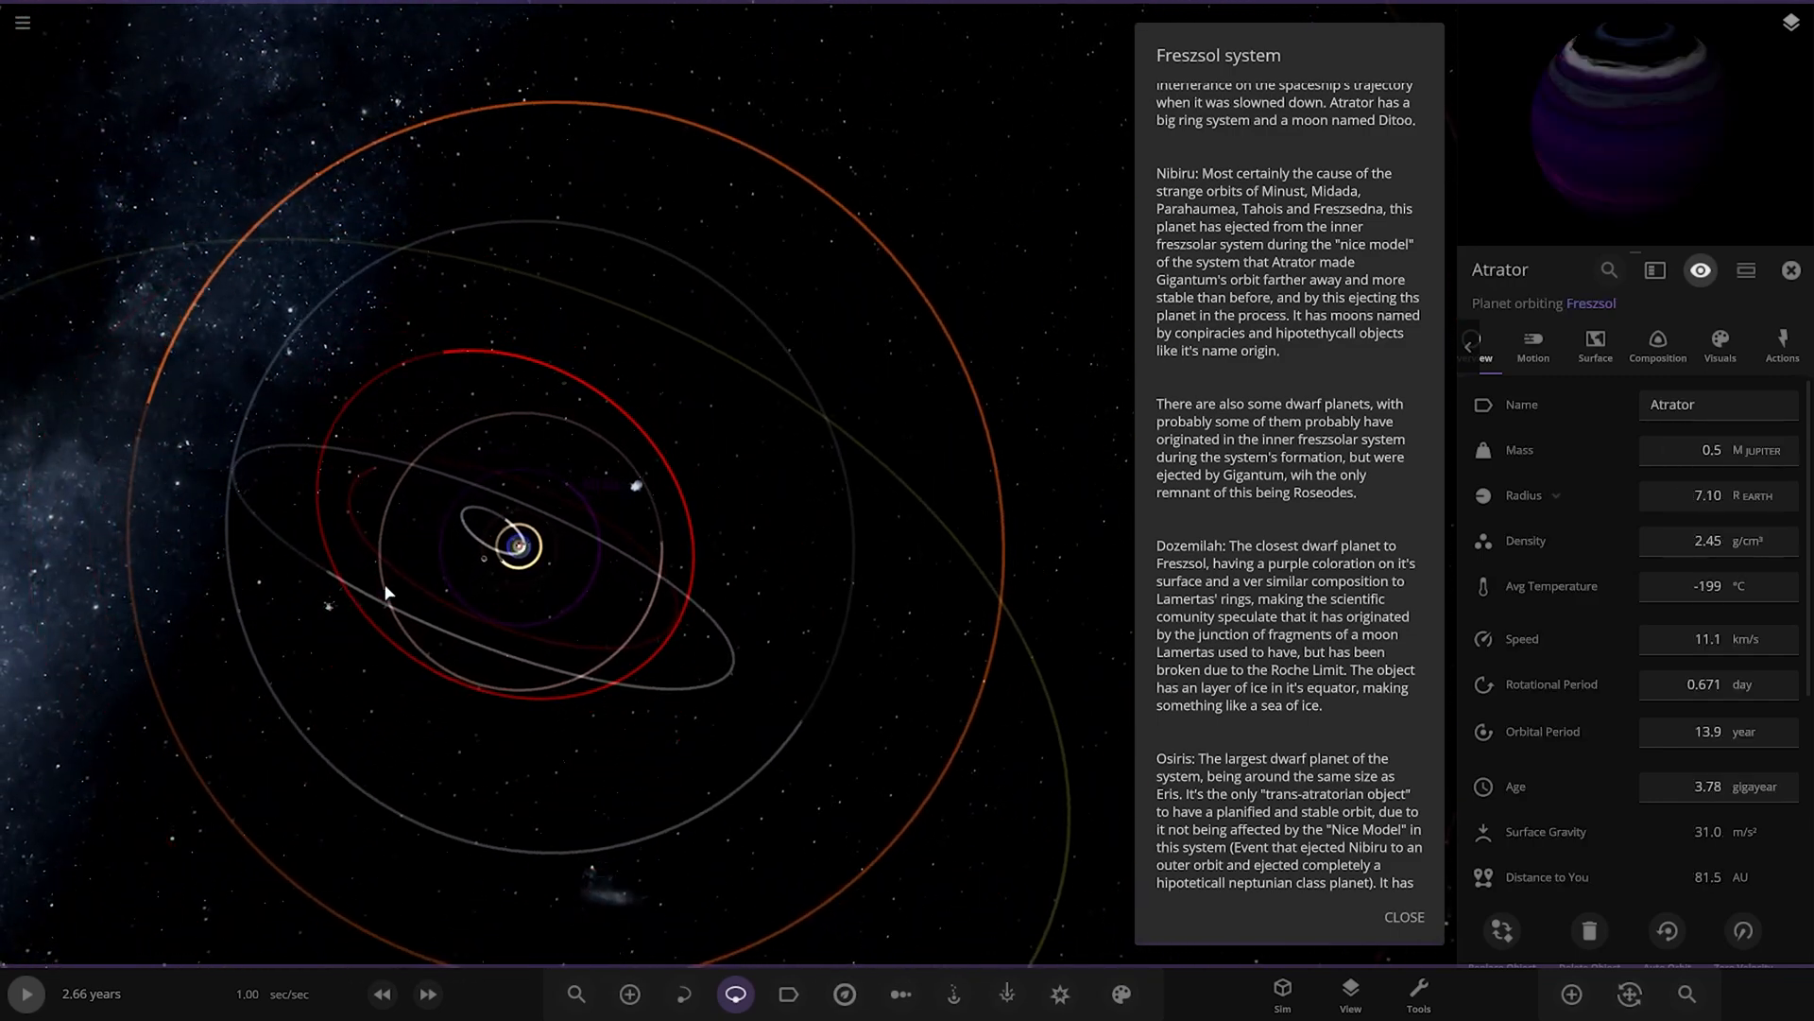
scroll("down", 3)
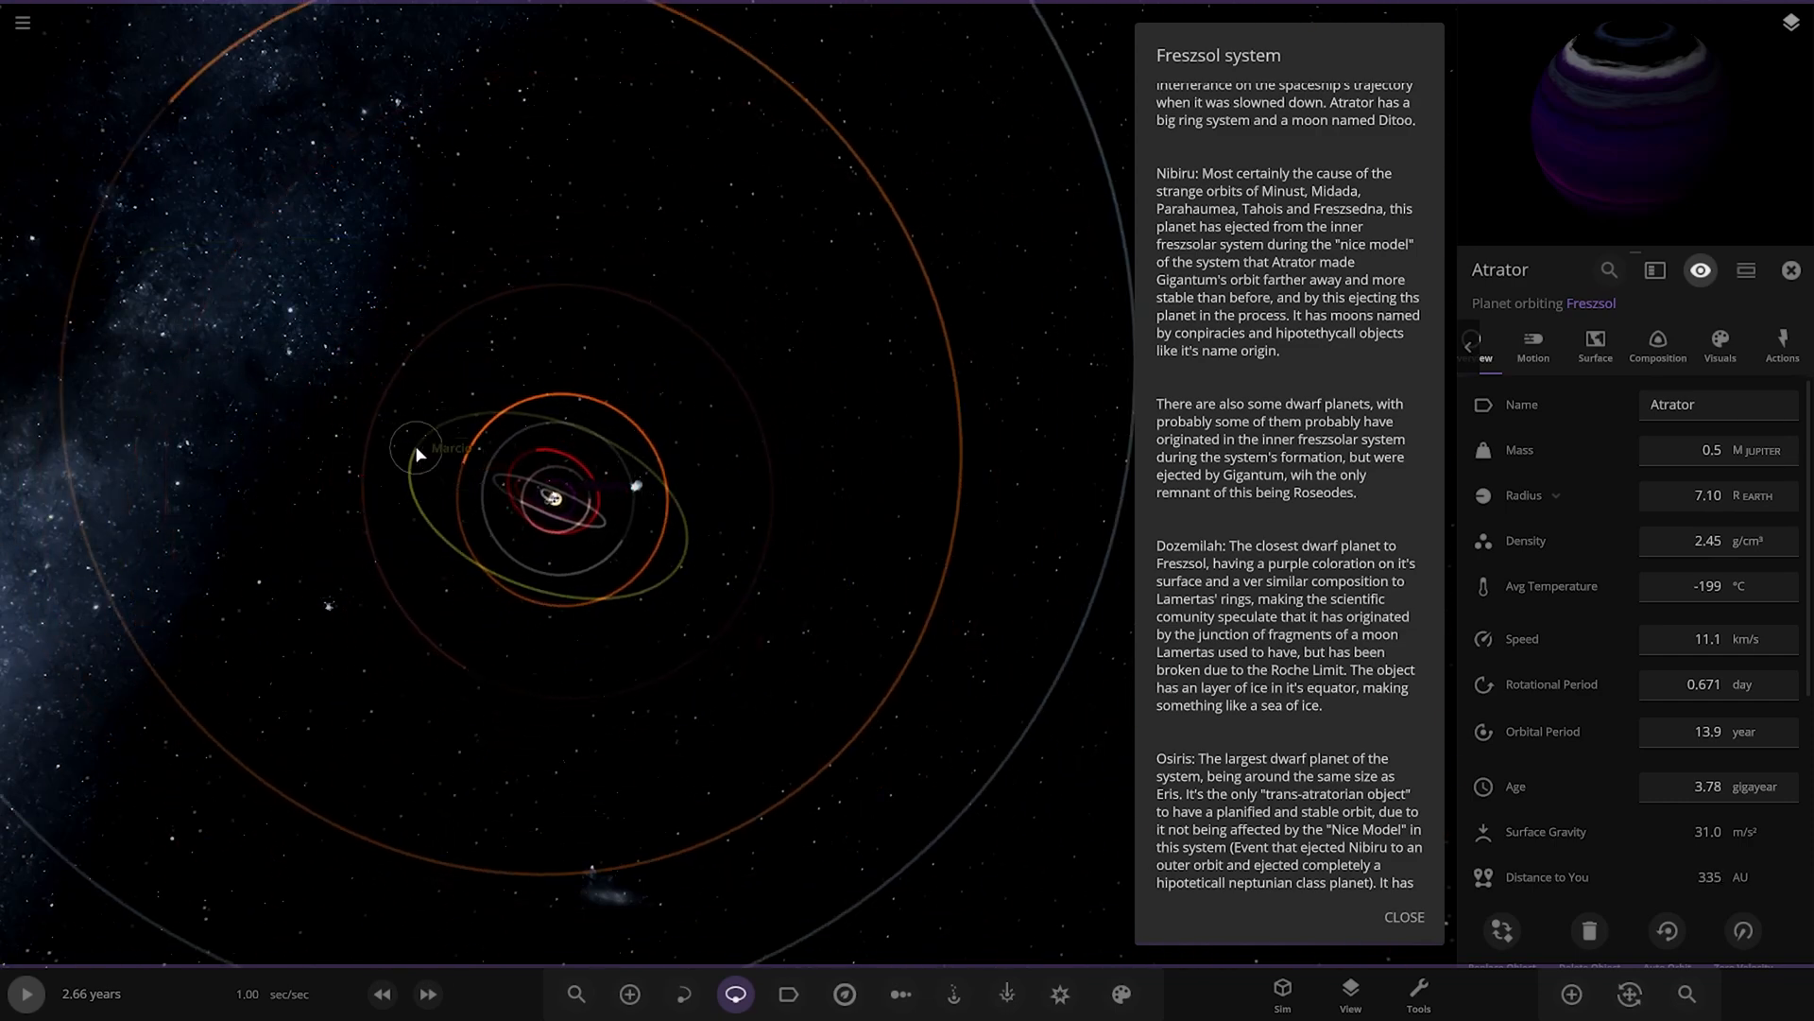
scroll("down", 3)
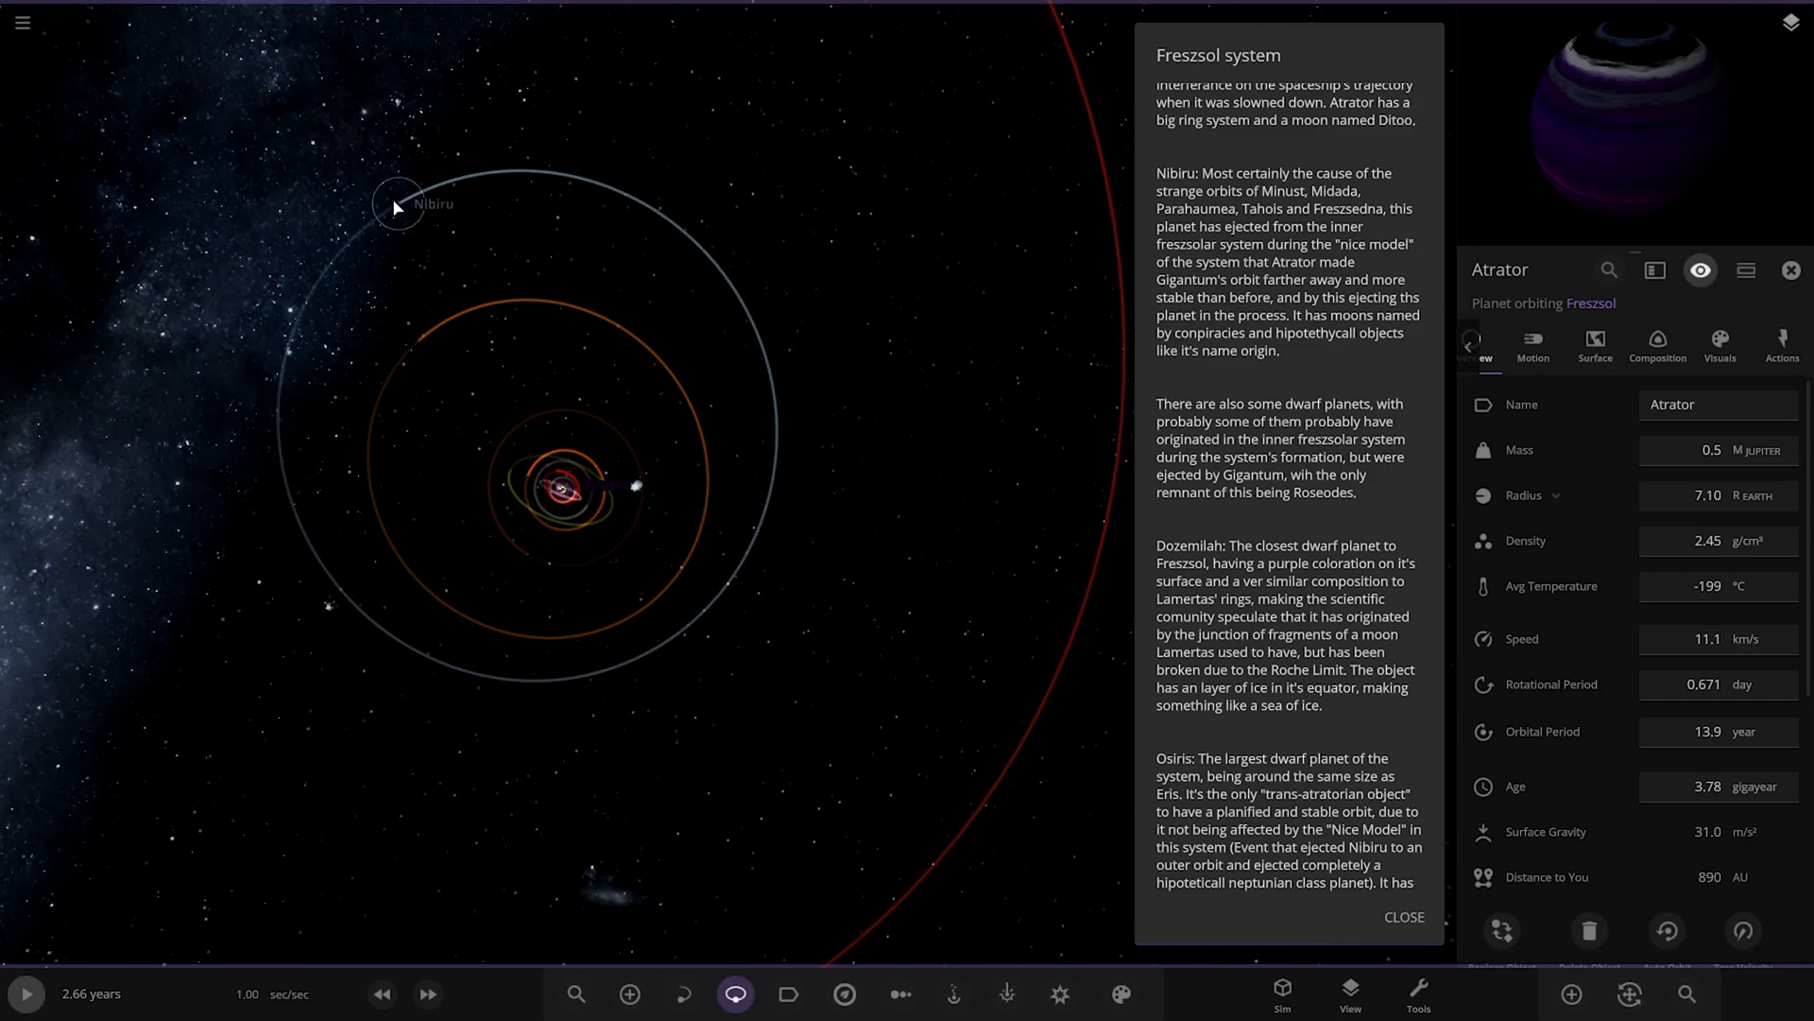
Step: Select the distant planet Nibiru and read on through Parahaumea to Andolea & Loderix
left_click(399, 206)
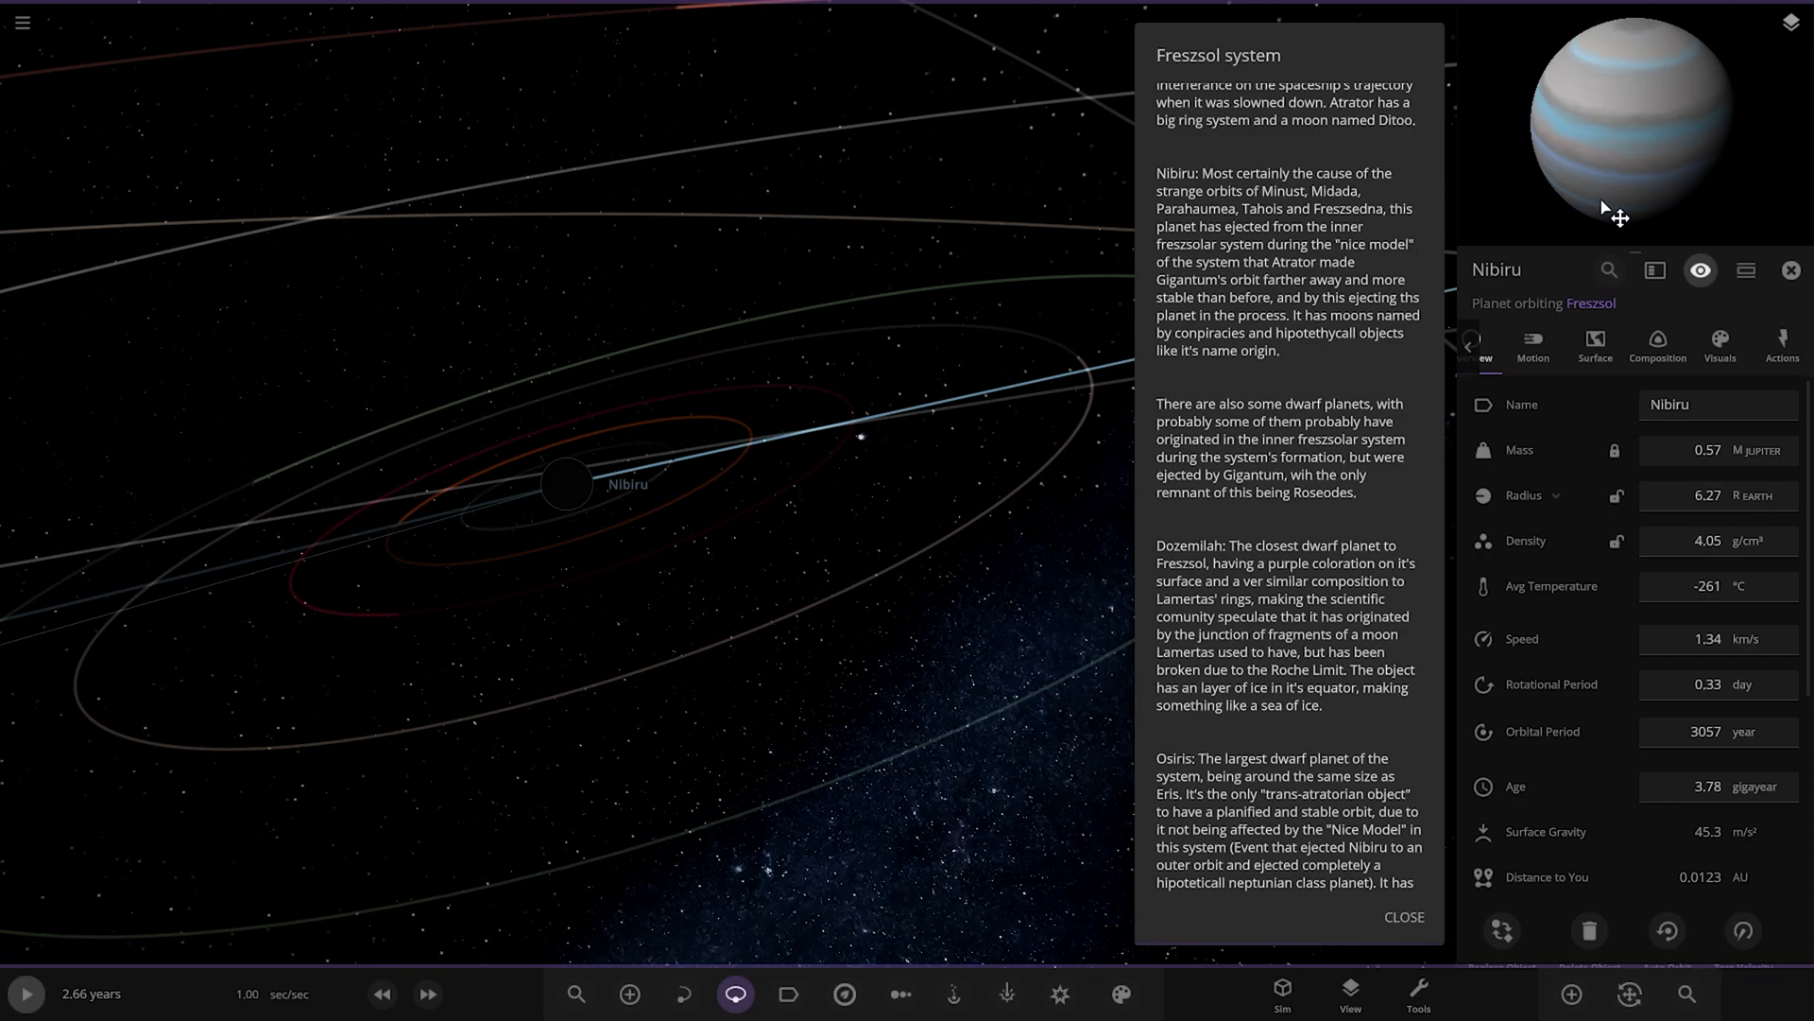
mouse_move(1311, 347)
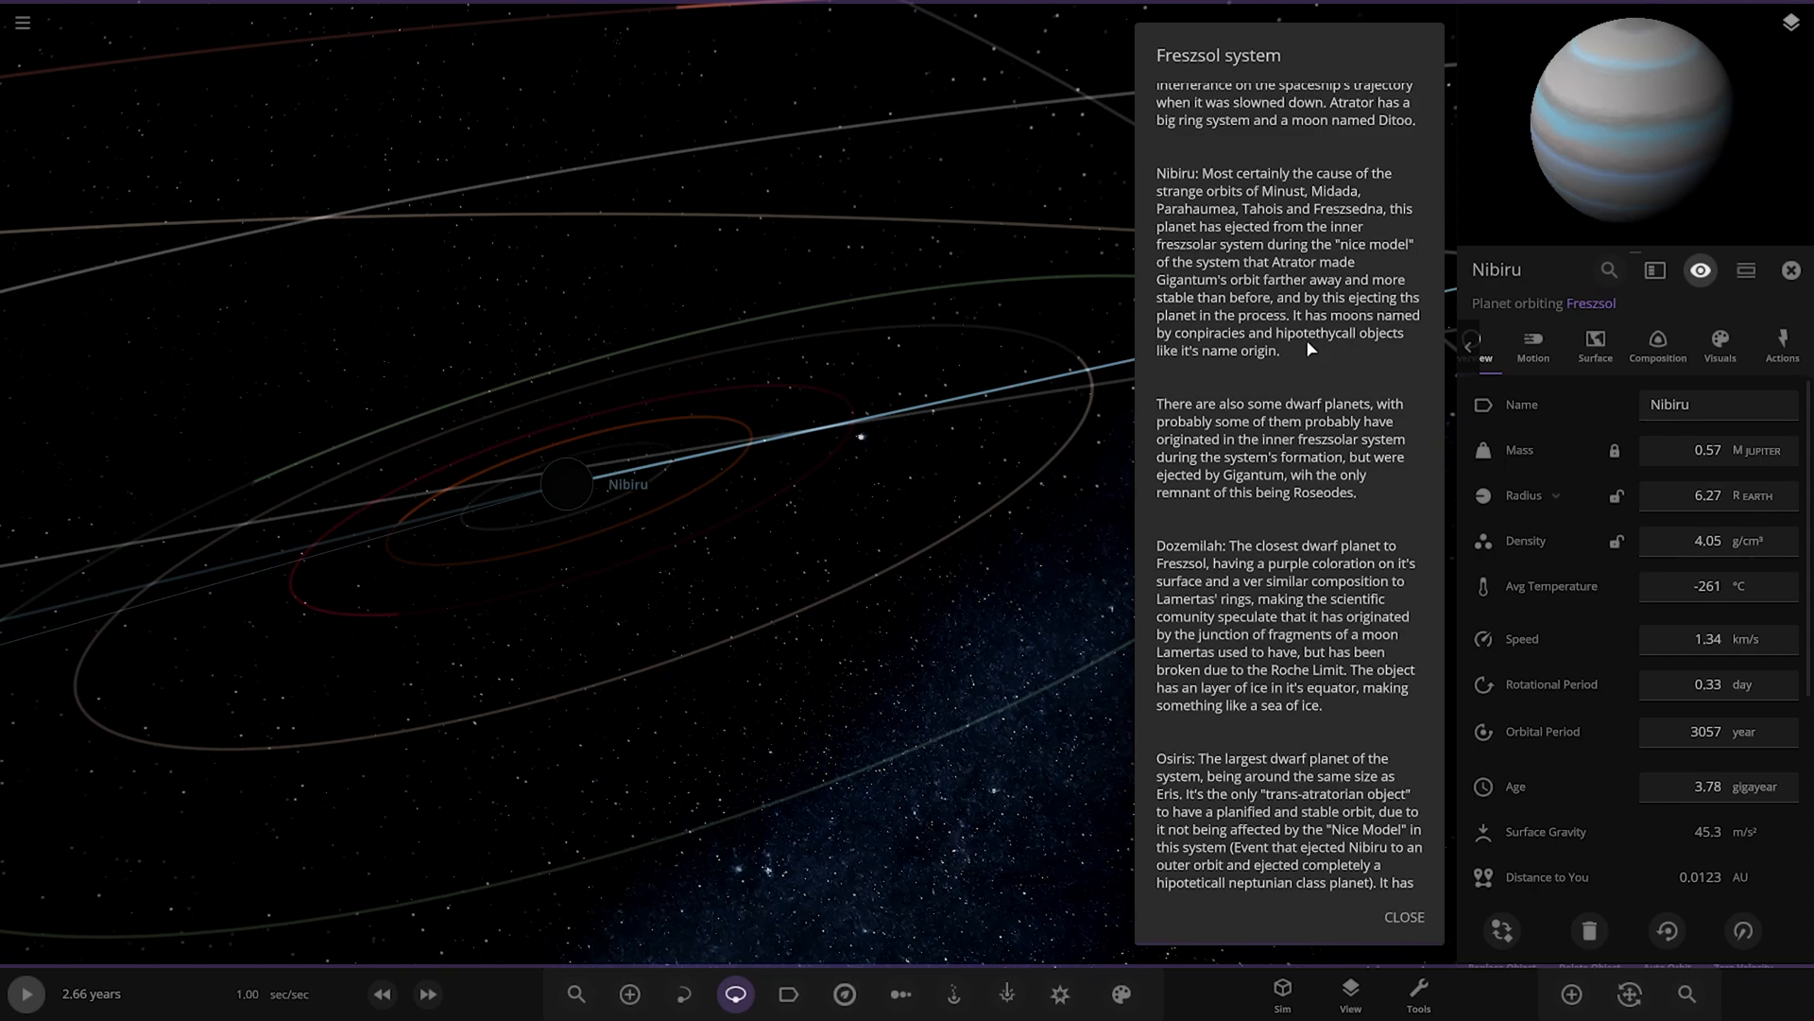
scroll("down", 3)
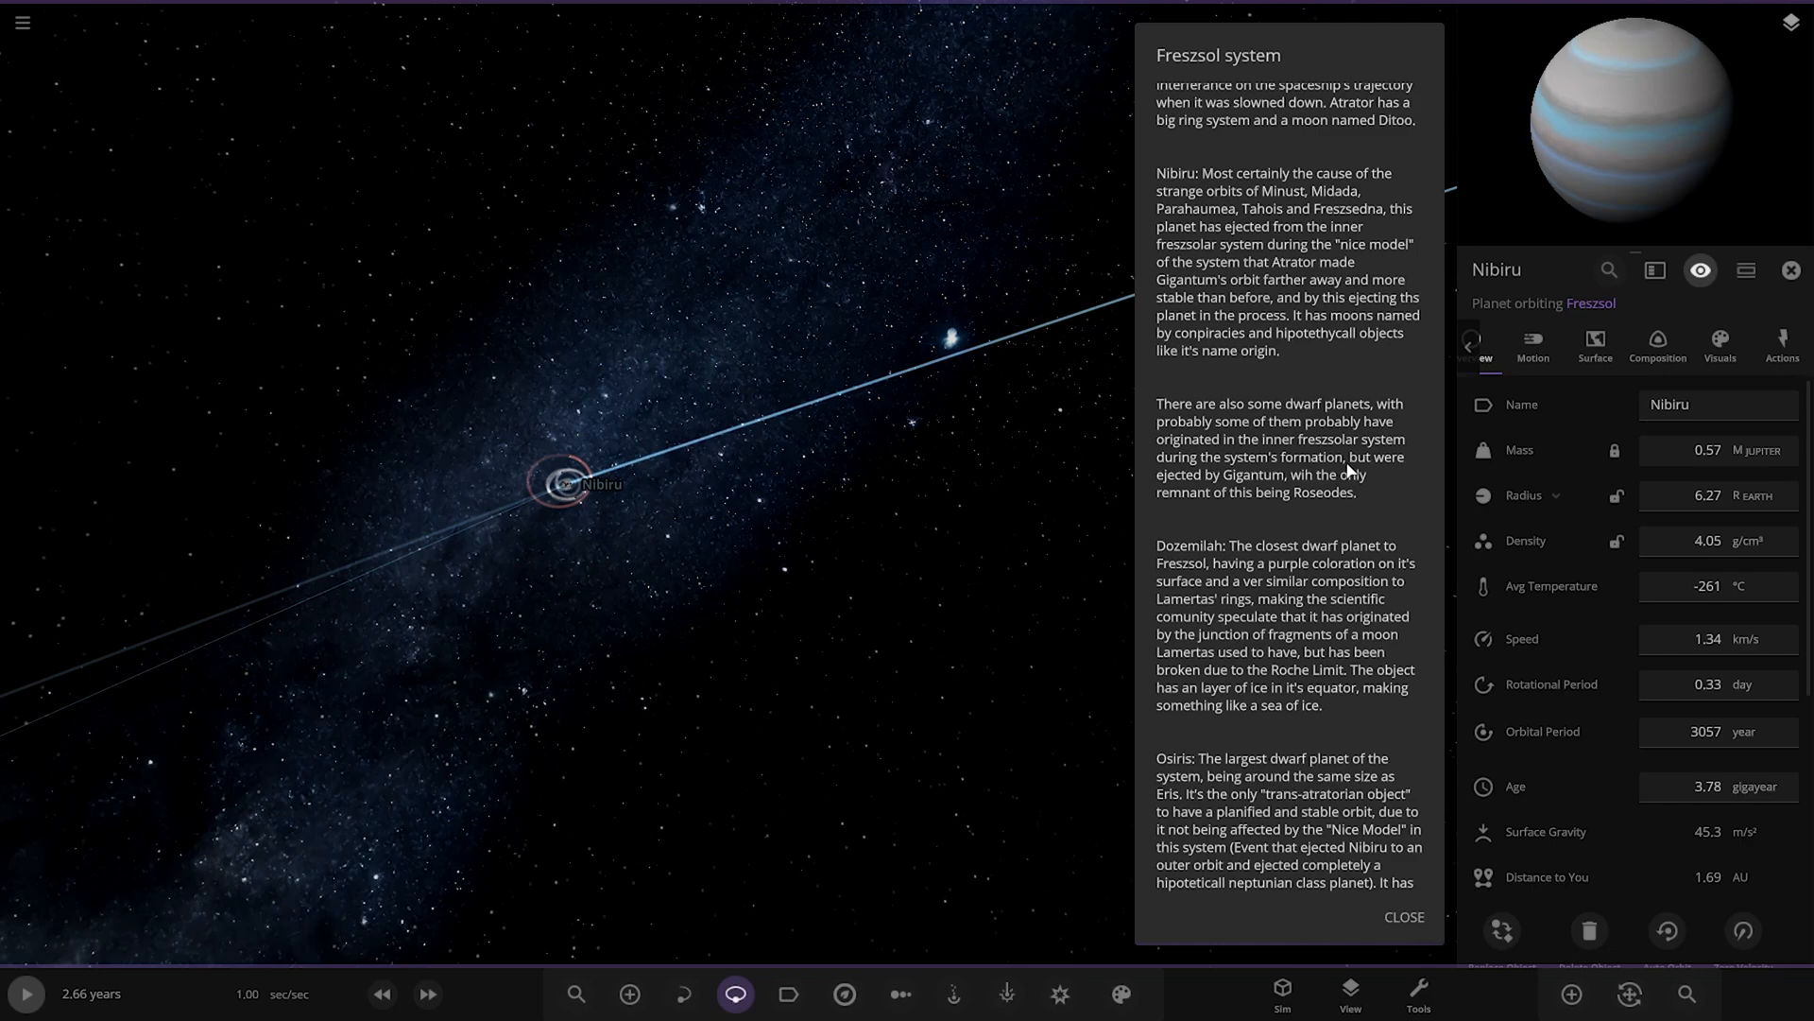
scroll("down", 3)
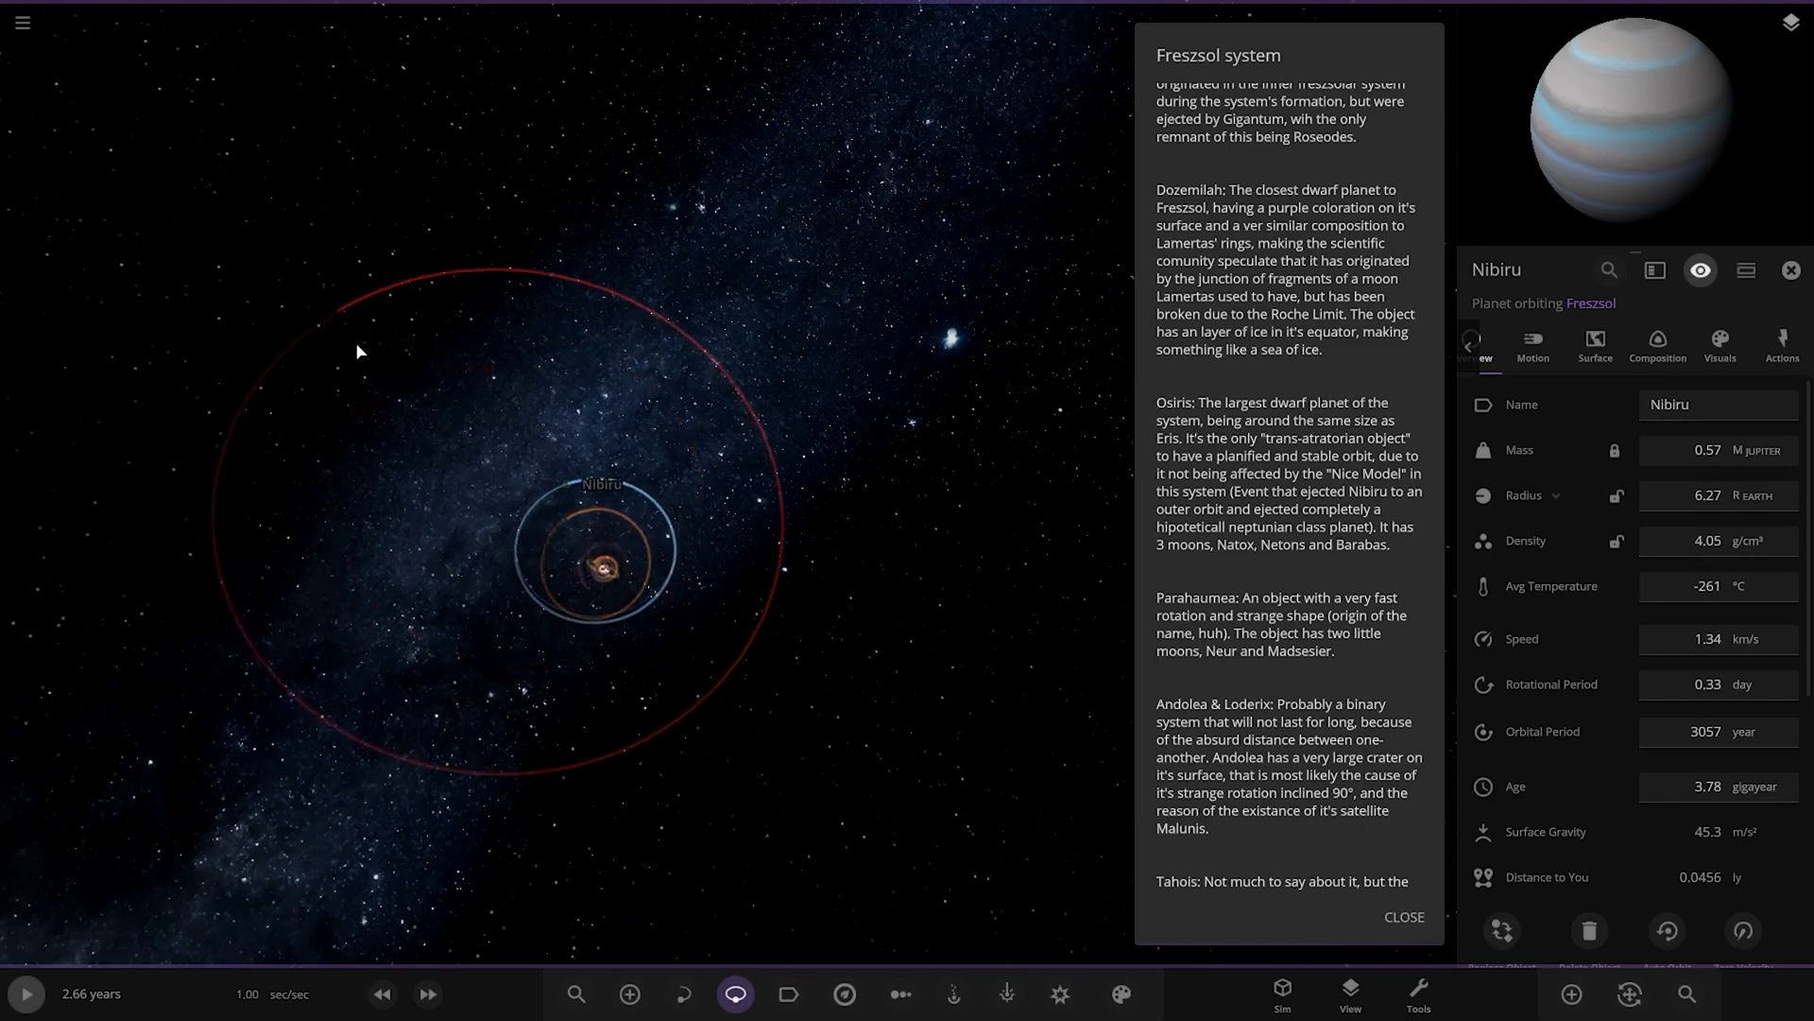
Step: Deselect Nibiru, select the red asteroid Freszsedna and read the lore down to its closing Freszsedna entry
left_click(1790, 270)
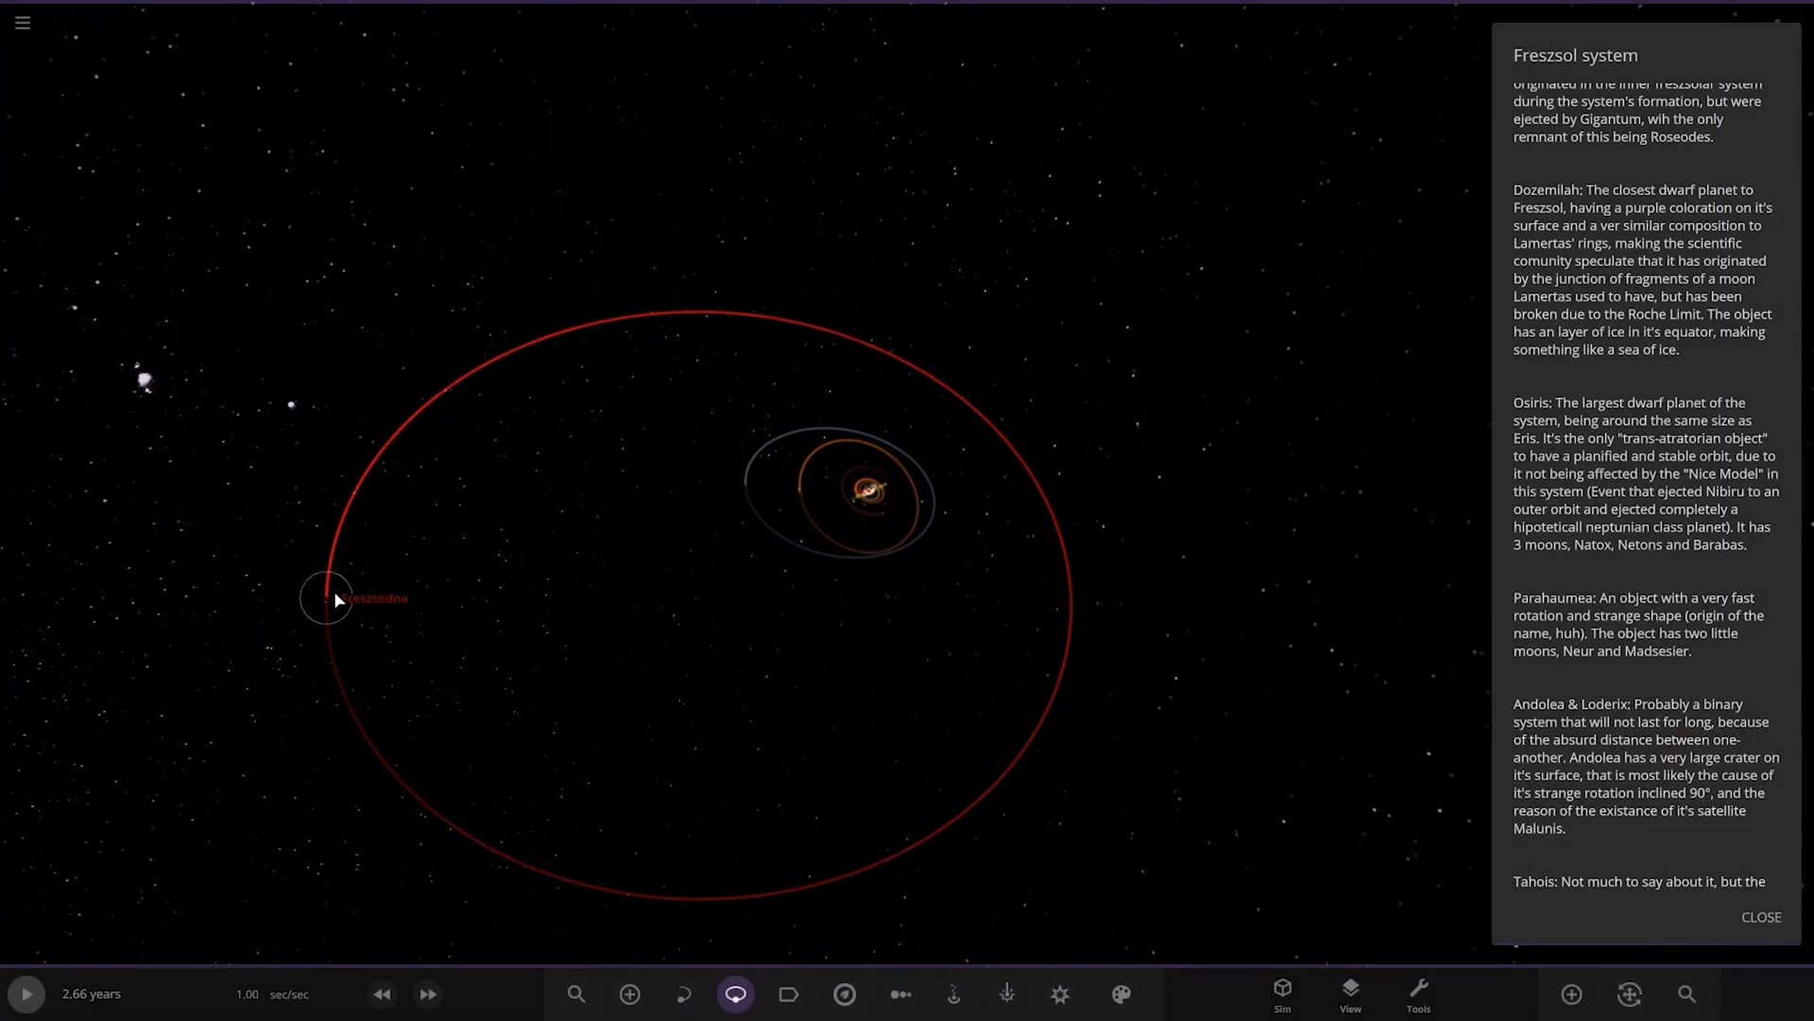
left_click(327, 598)
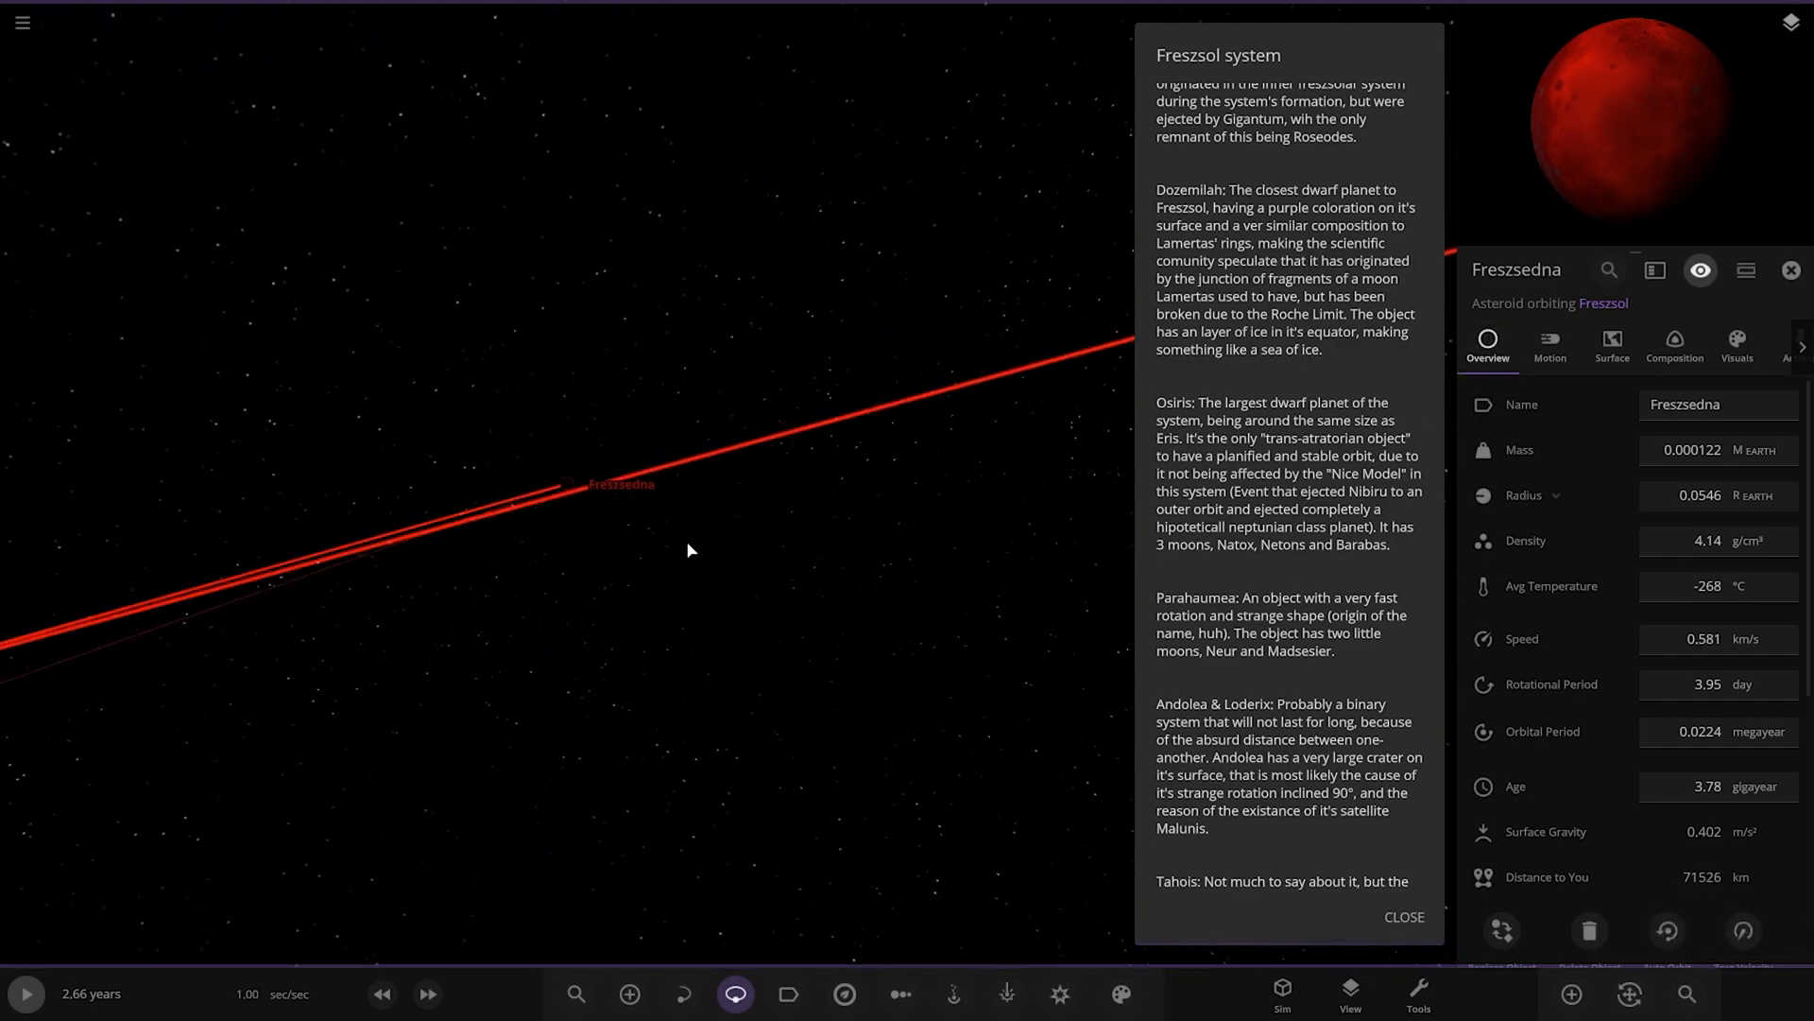
scroll("down", 3)
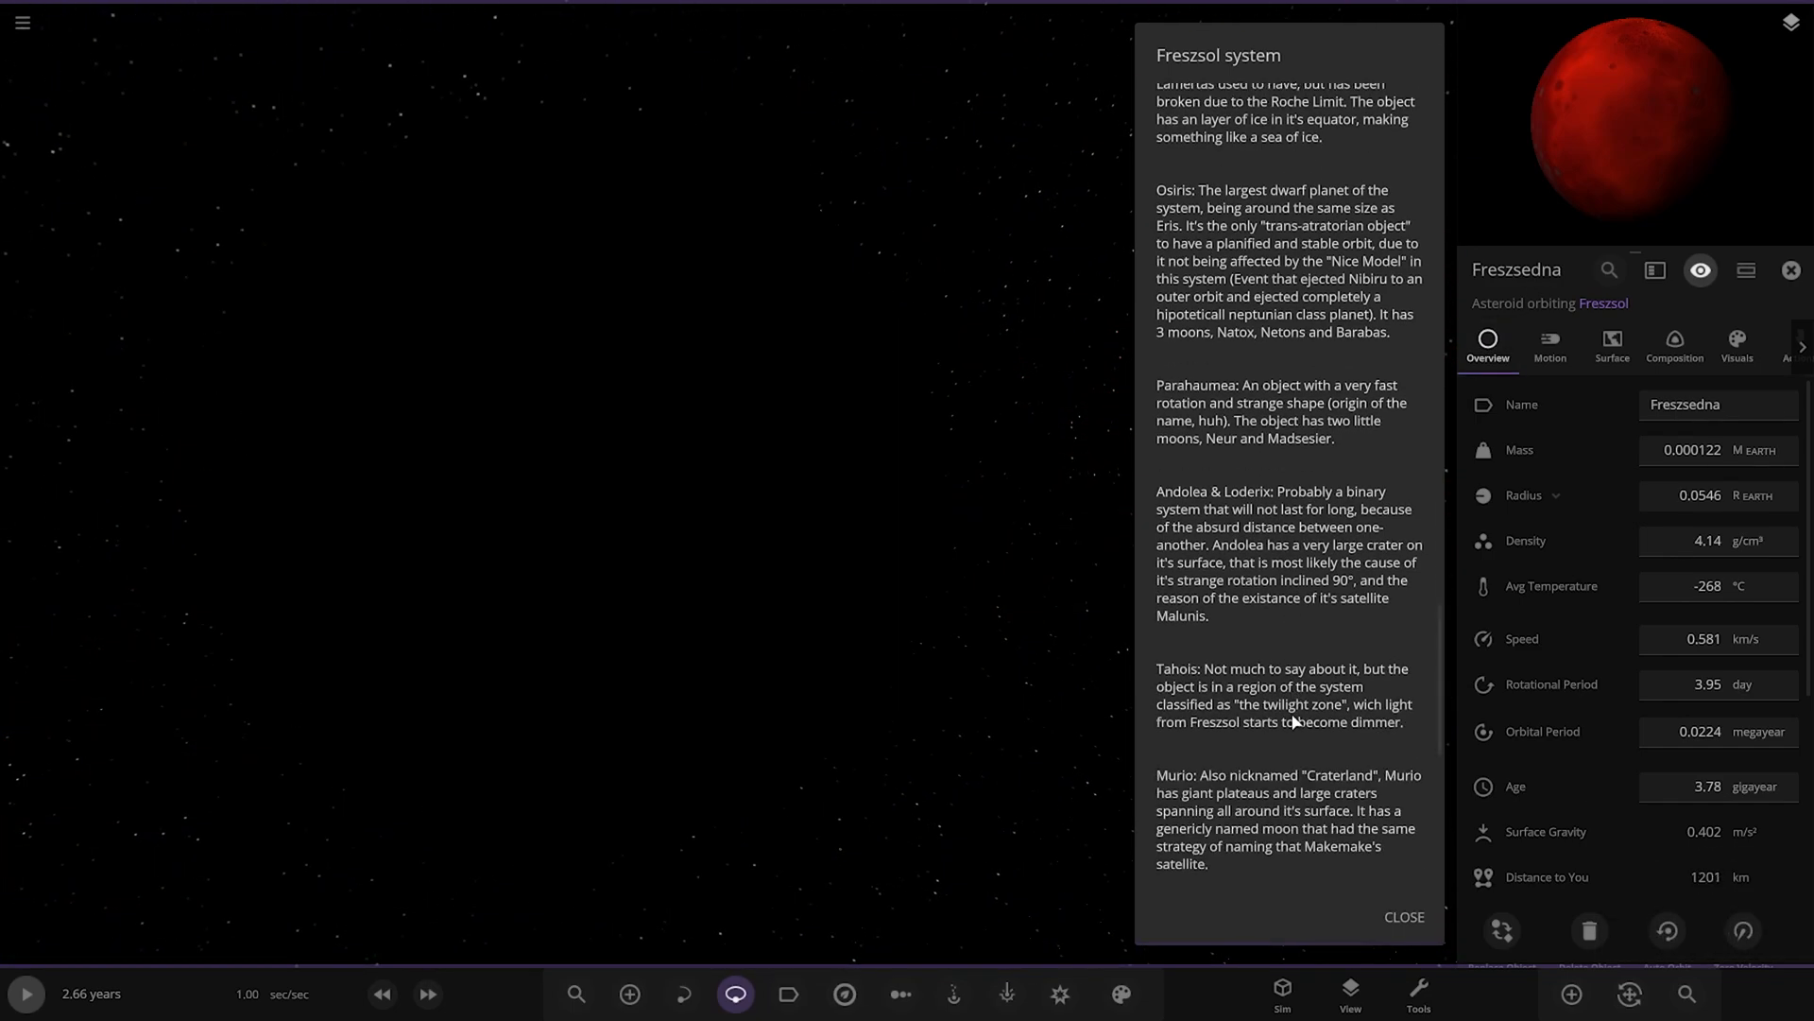
scroll("down", 3)
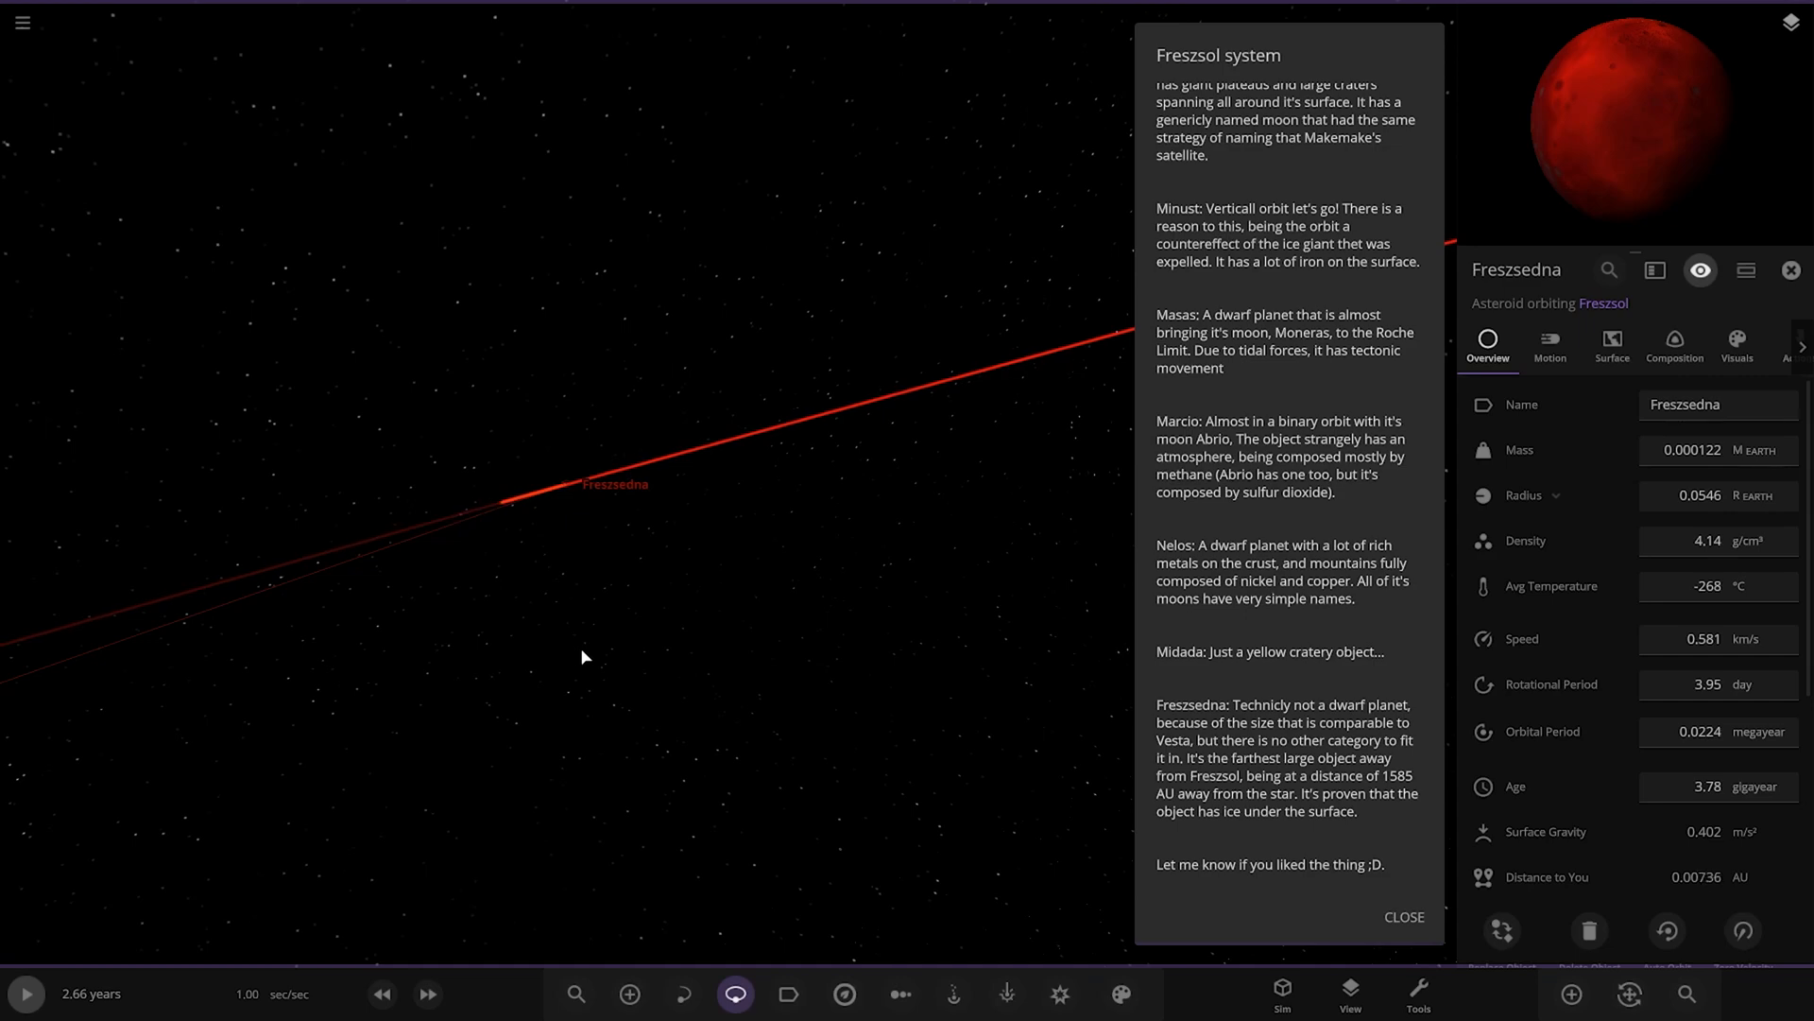
scroll("up", 3)
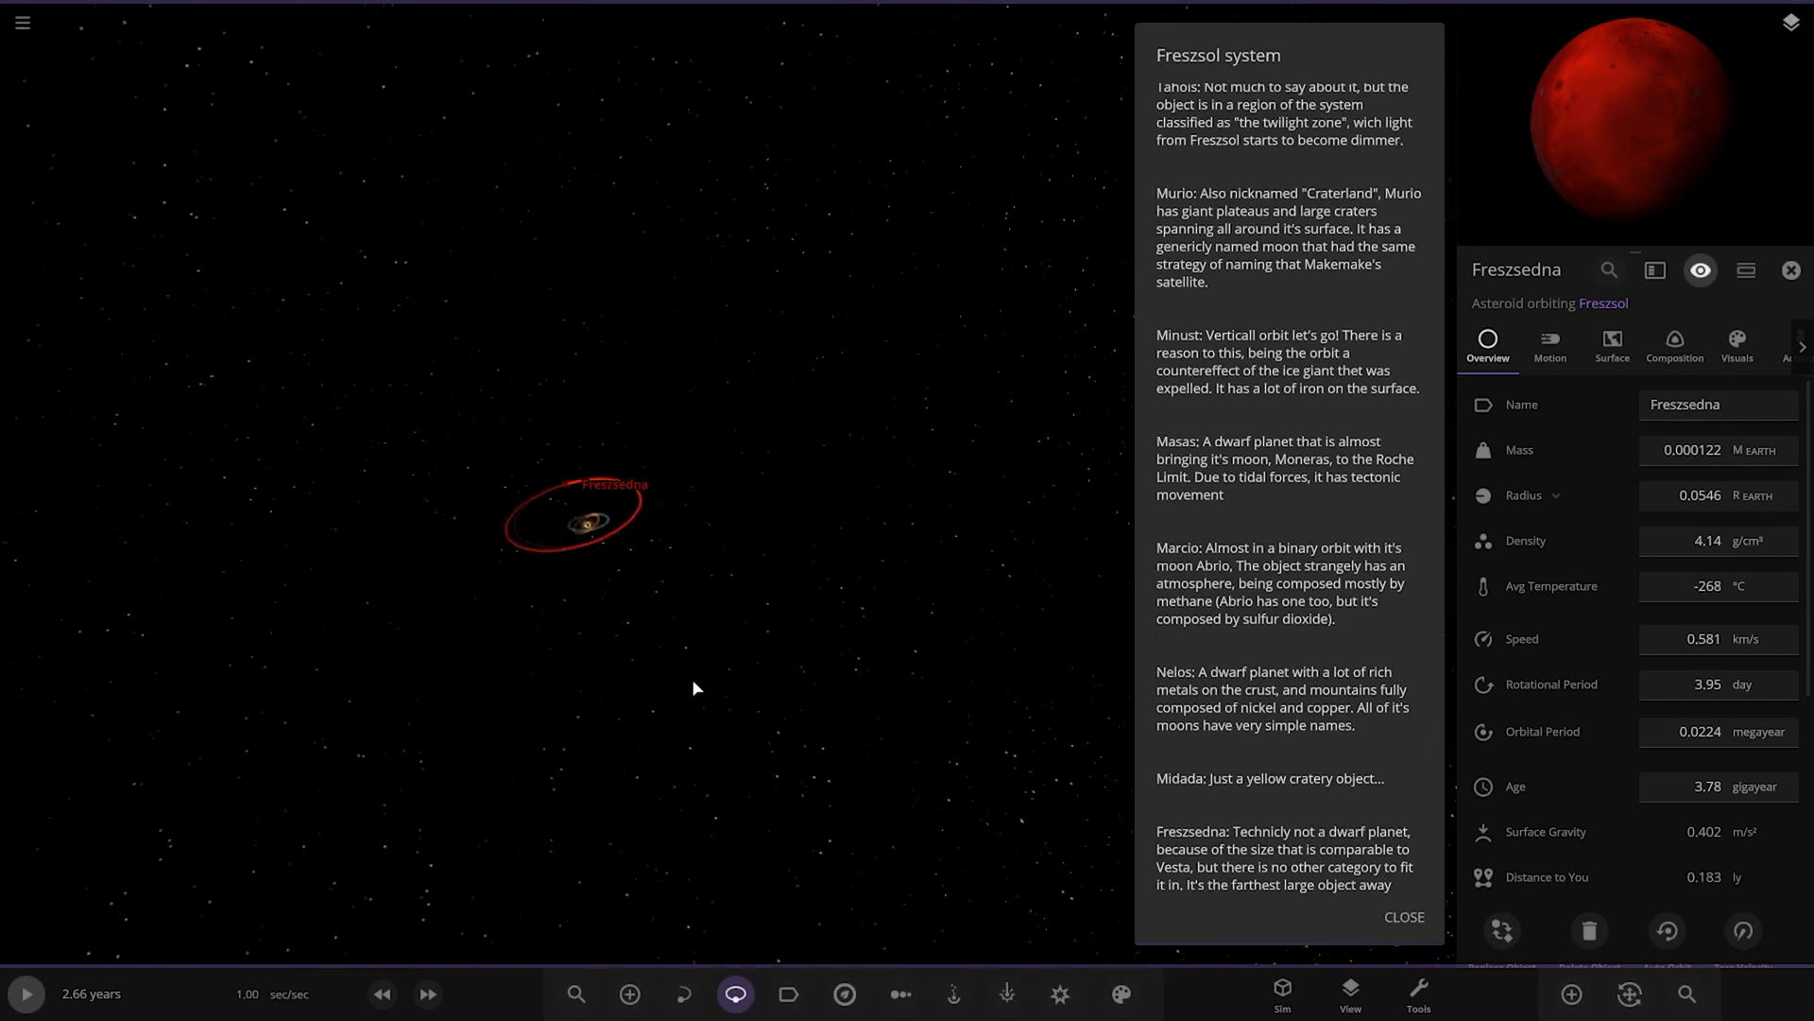
Step: Select the star Freszsol and scroll the lore panel back toward Dozemilah
left_click(675, 681)
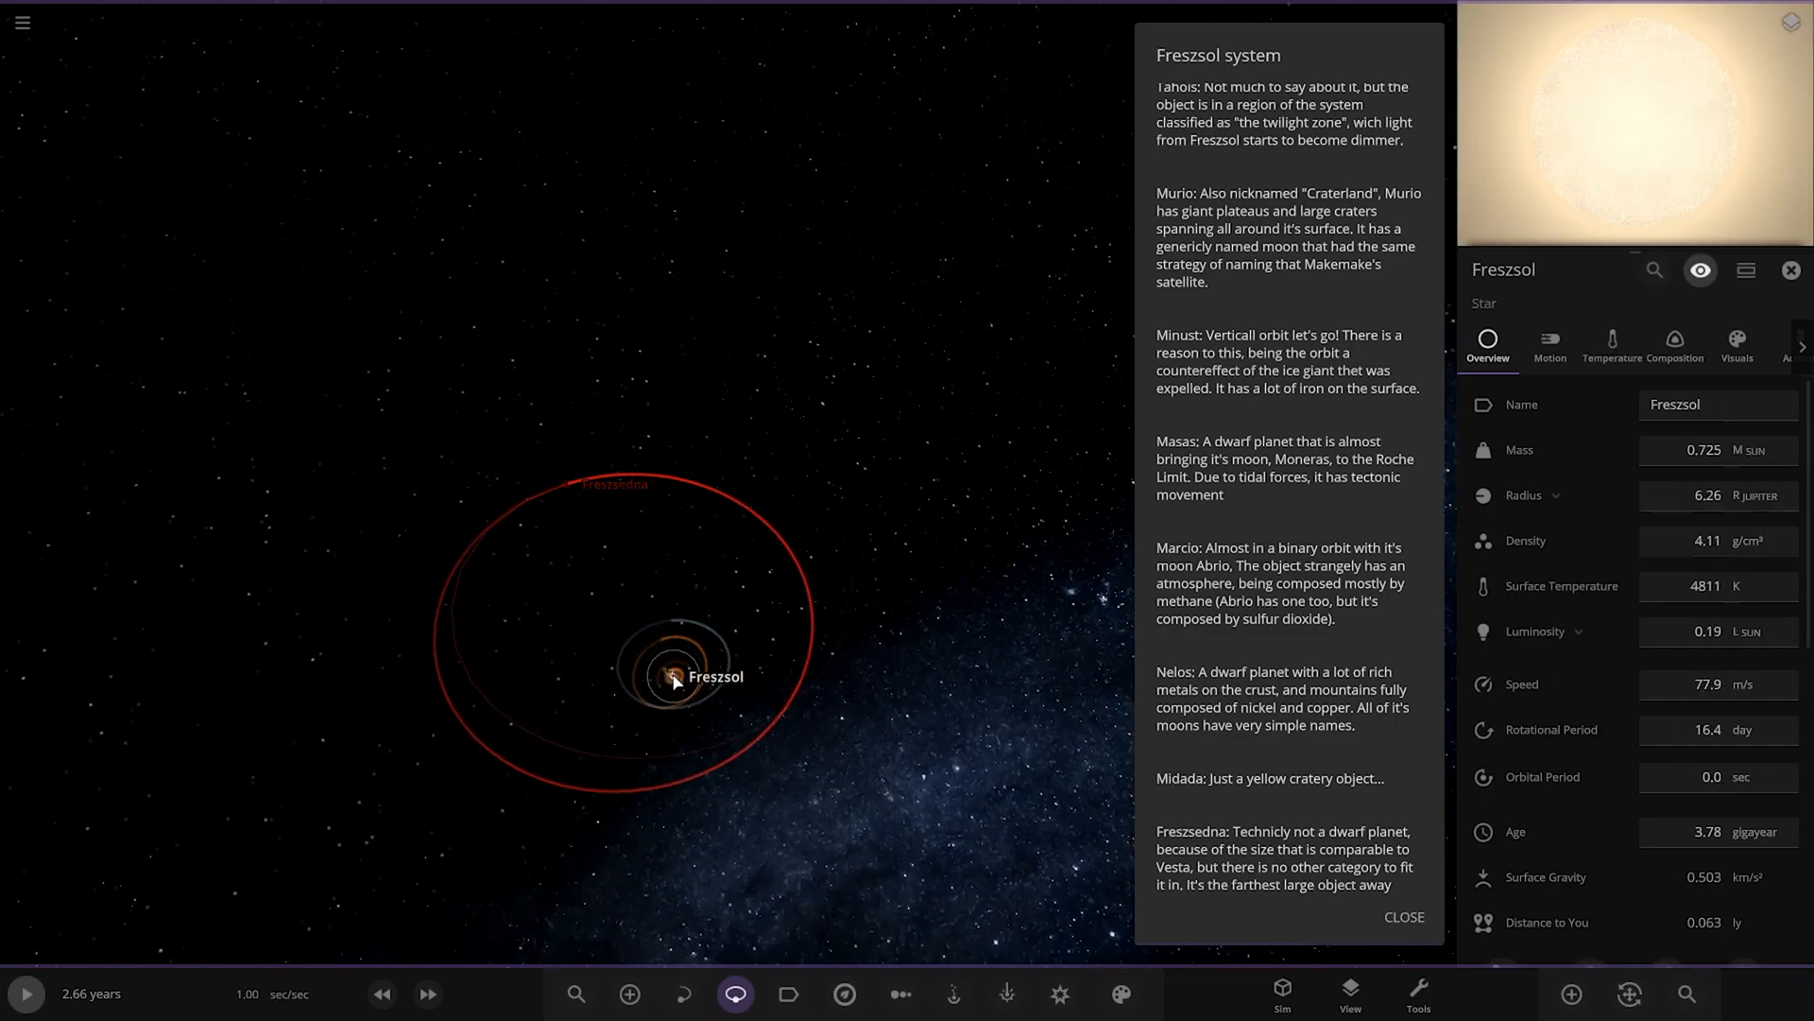
scroll("down", 3)
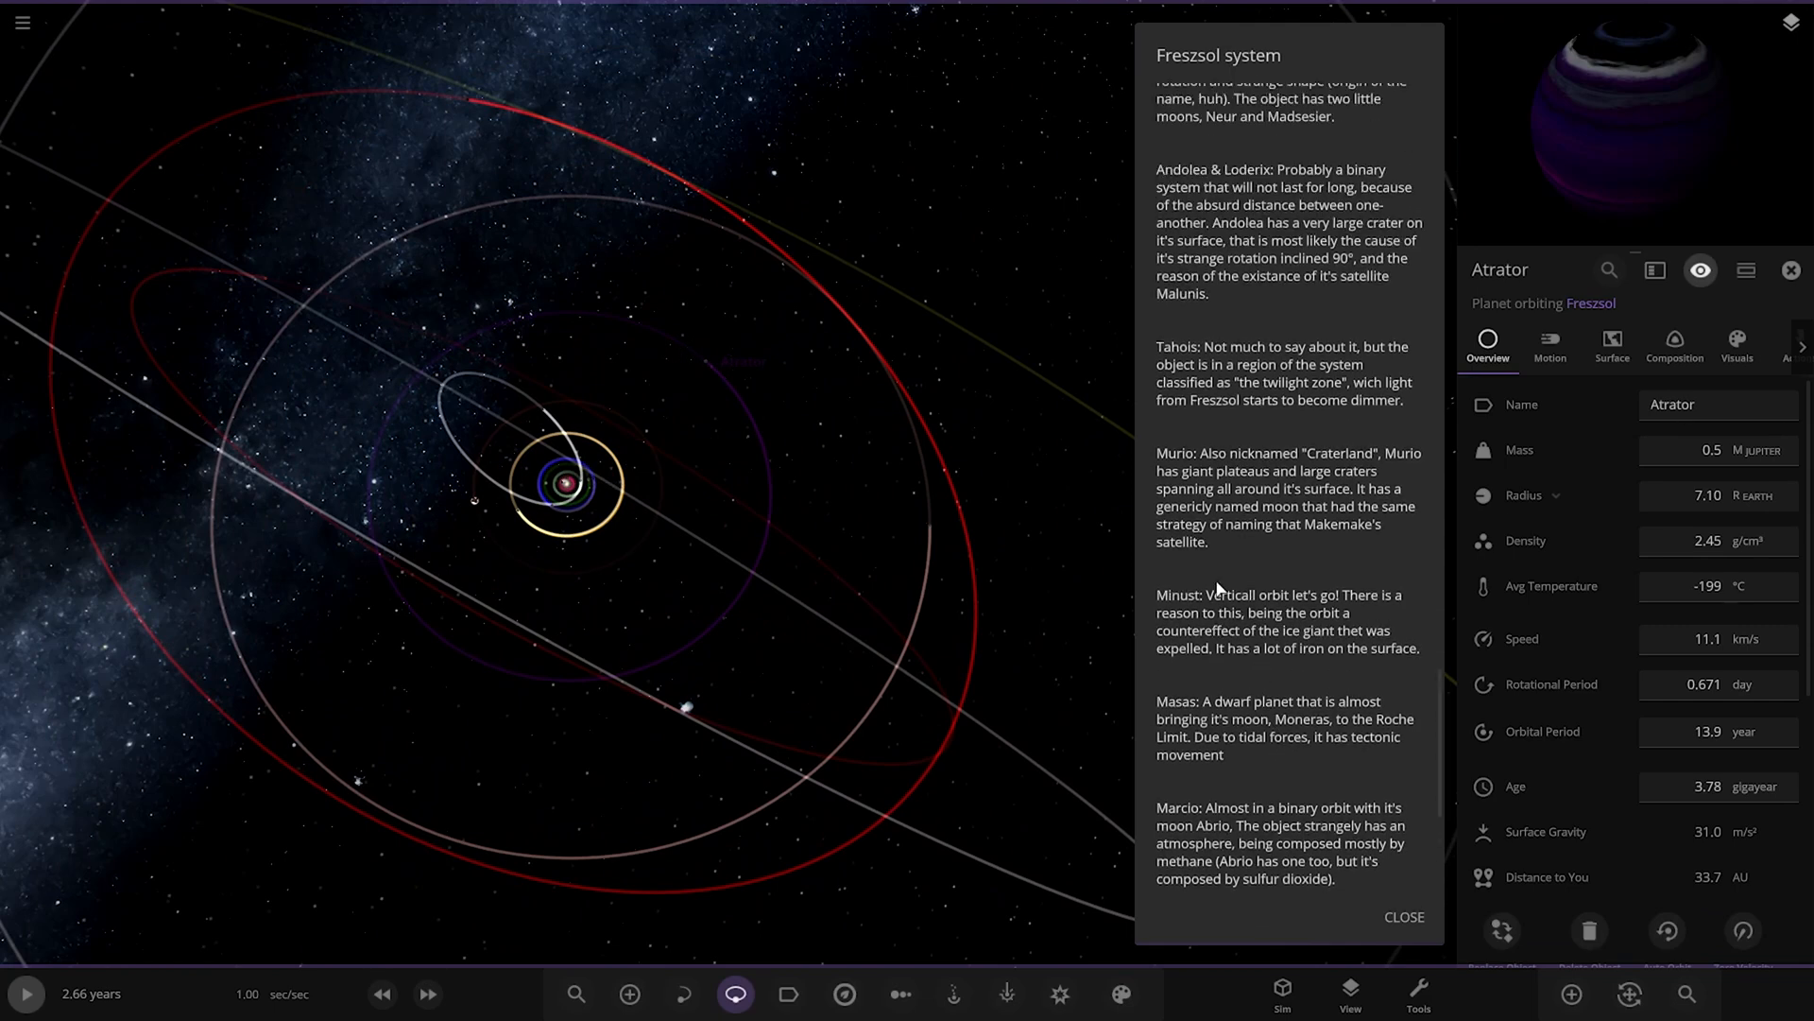
scroll("up", 3)
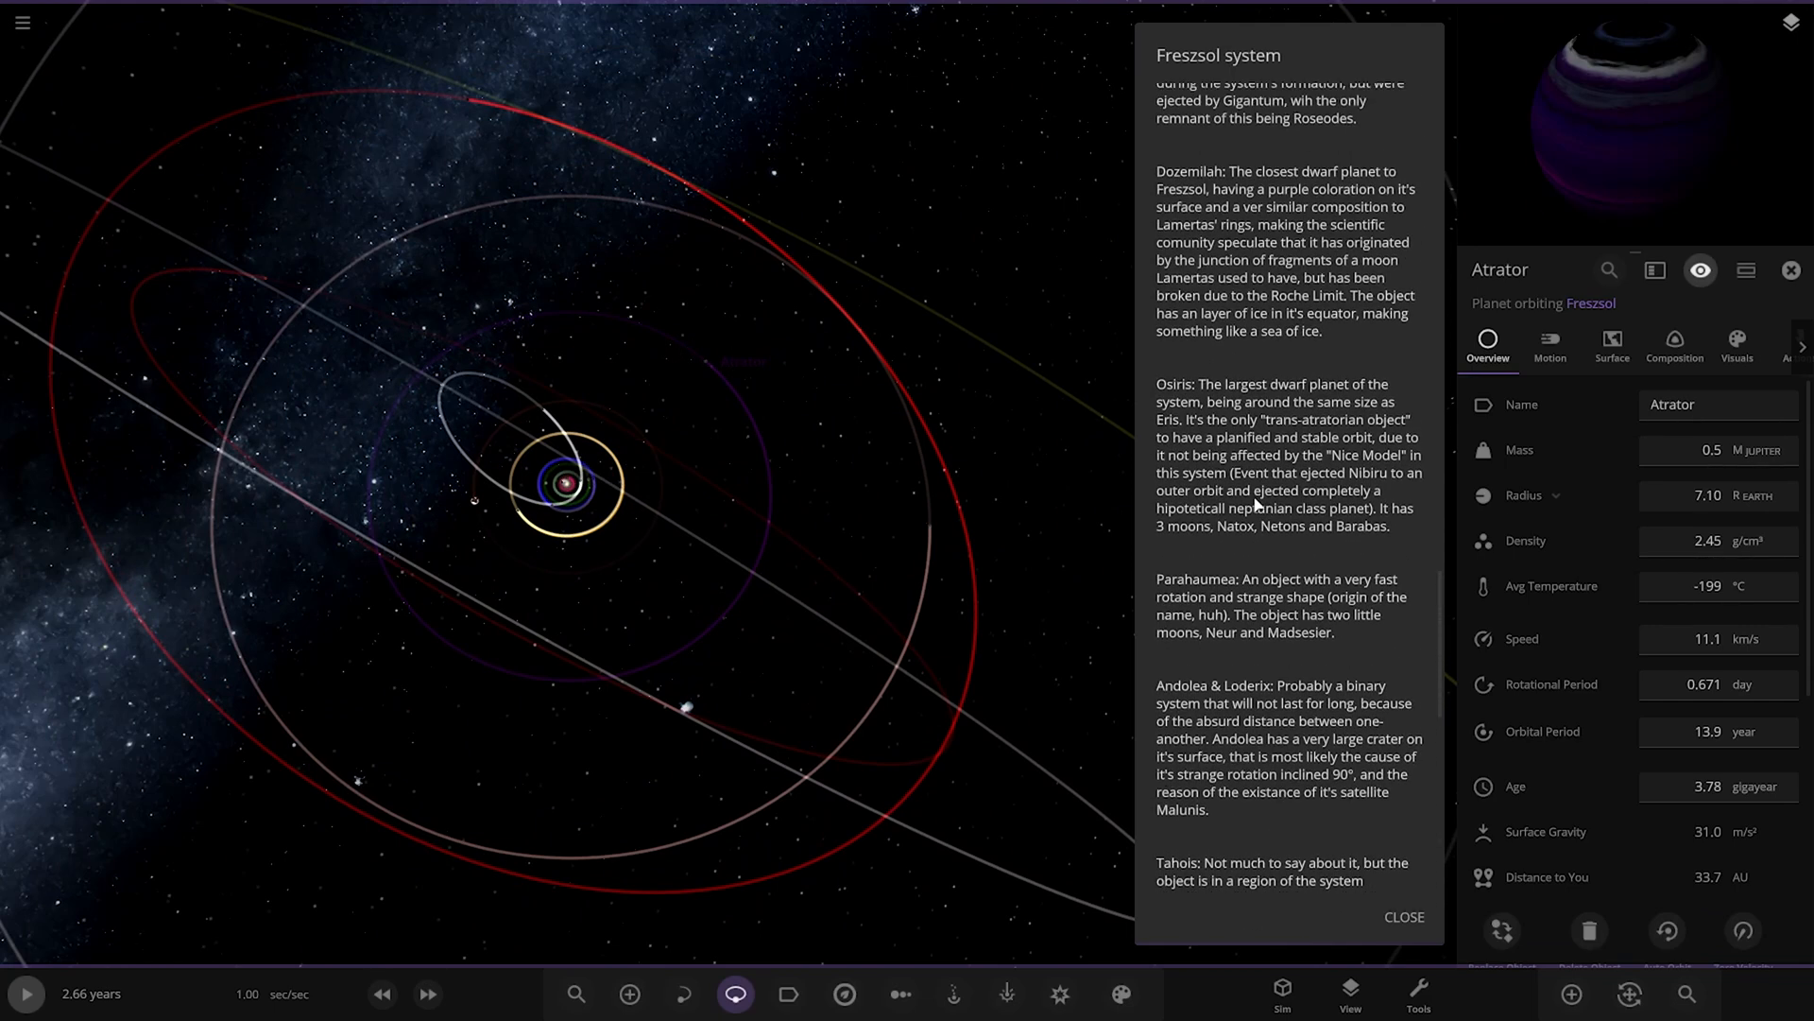
scroll("up", 3)
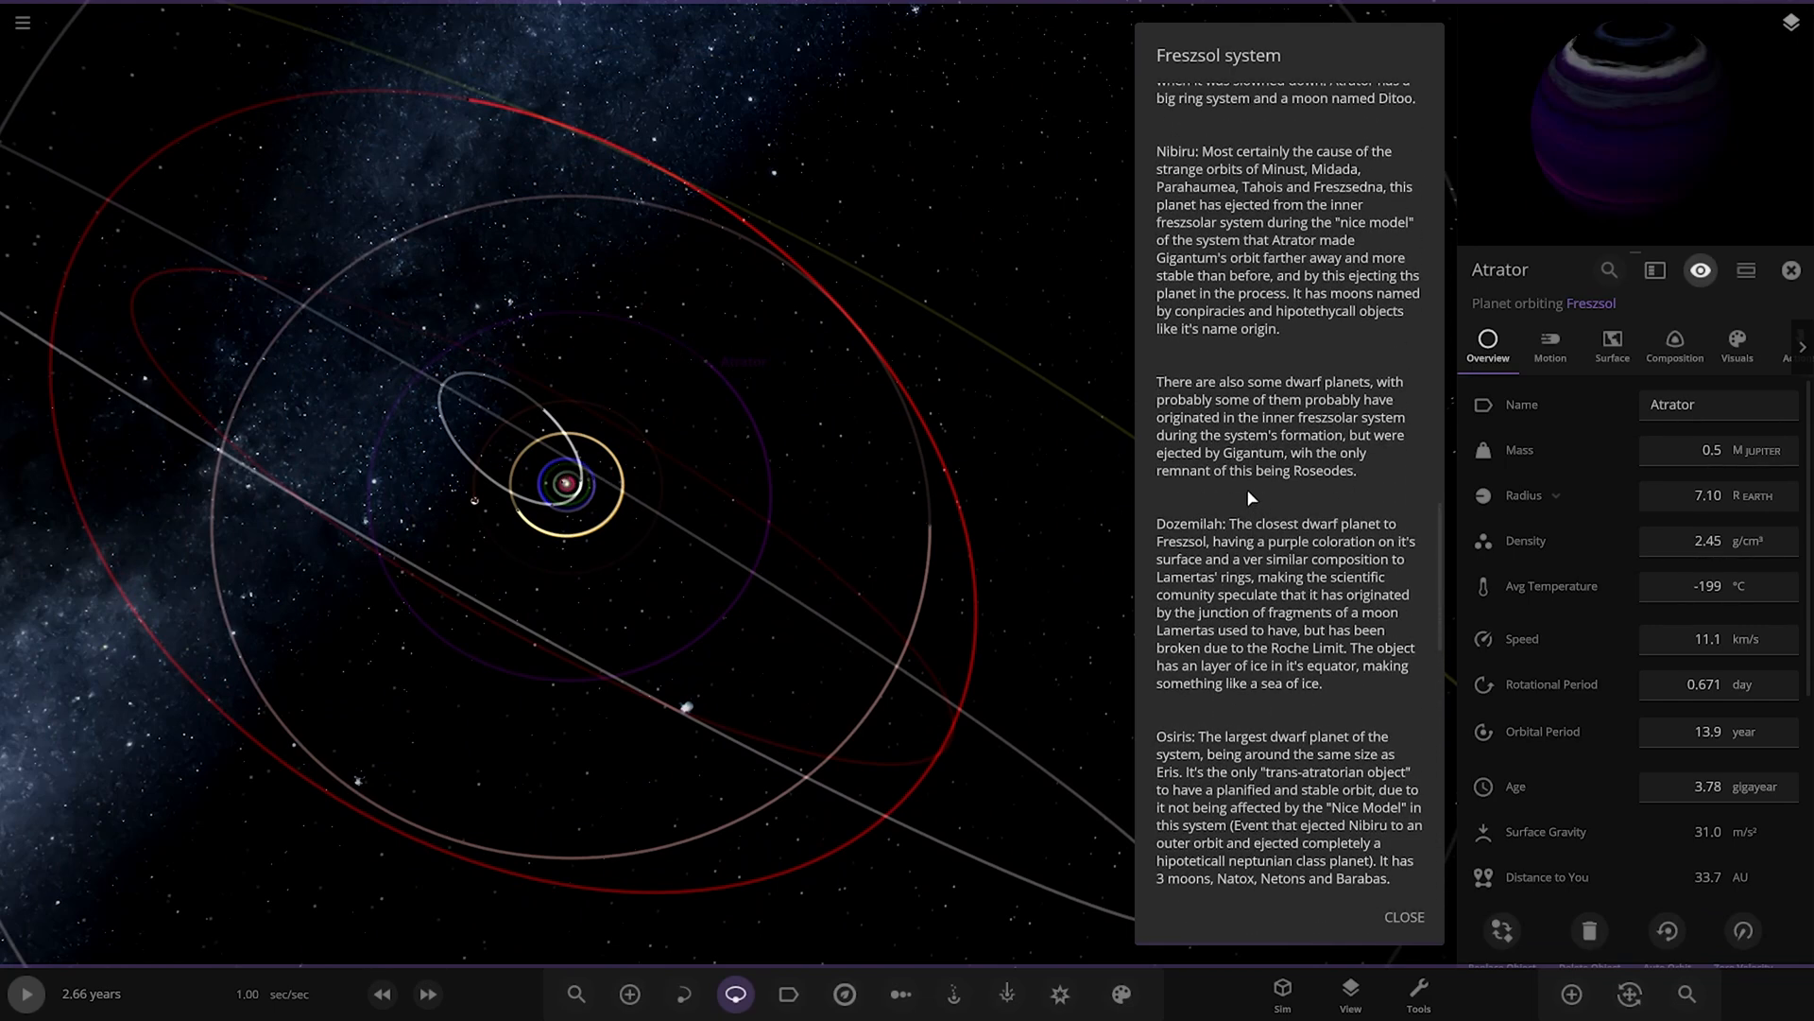
scroll("down", 3)
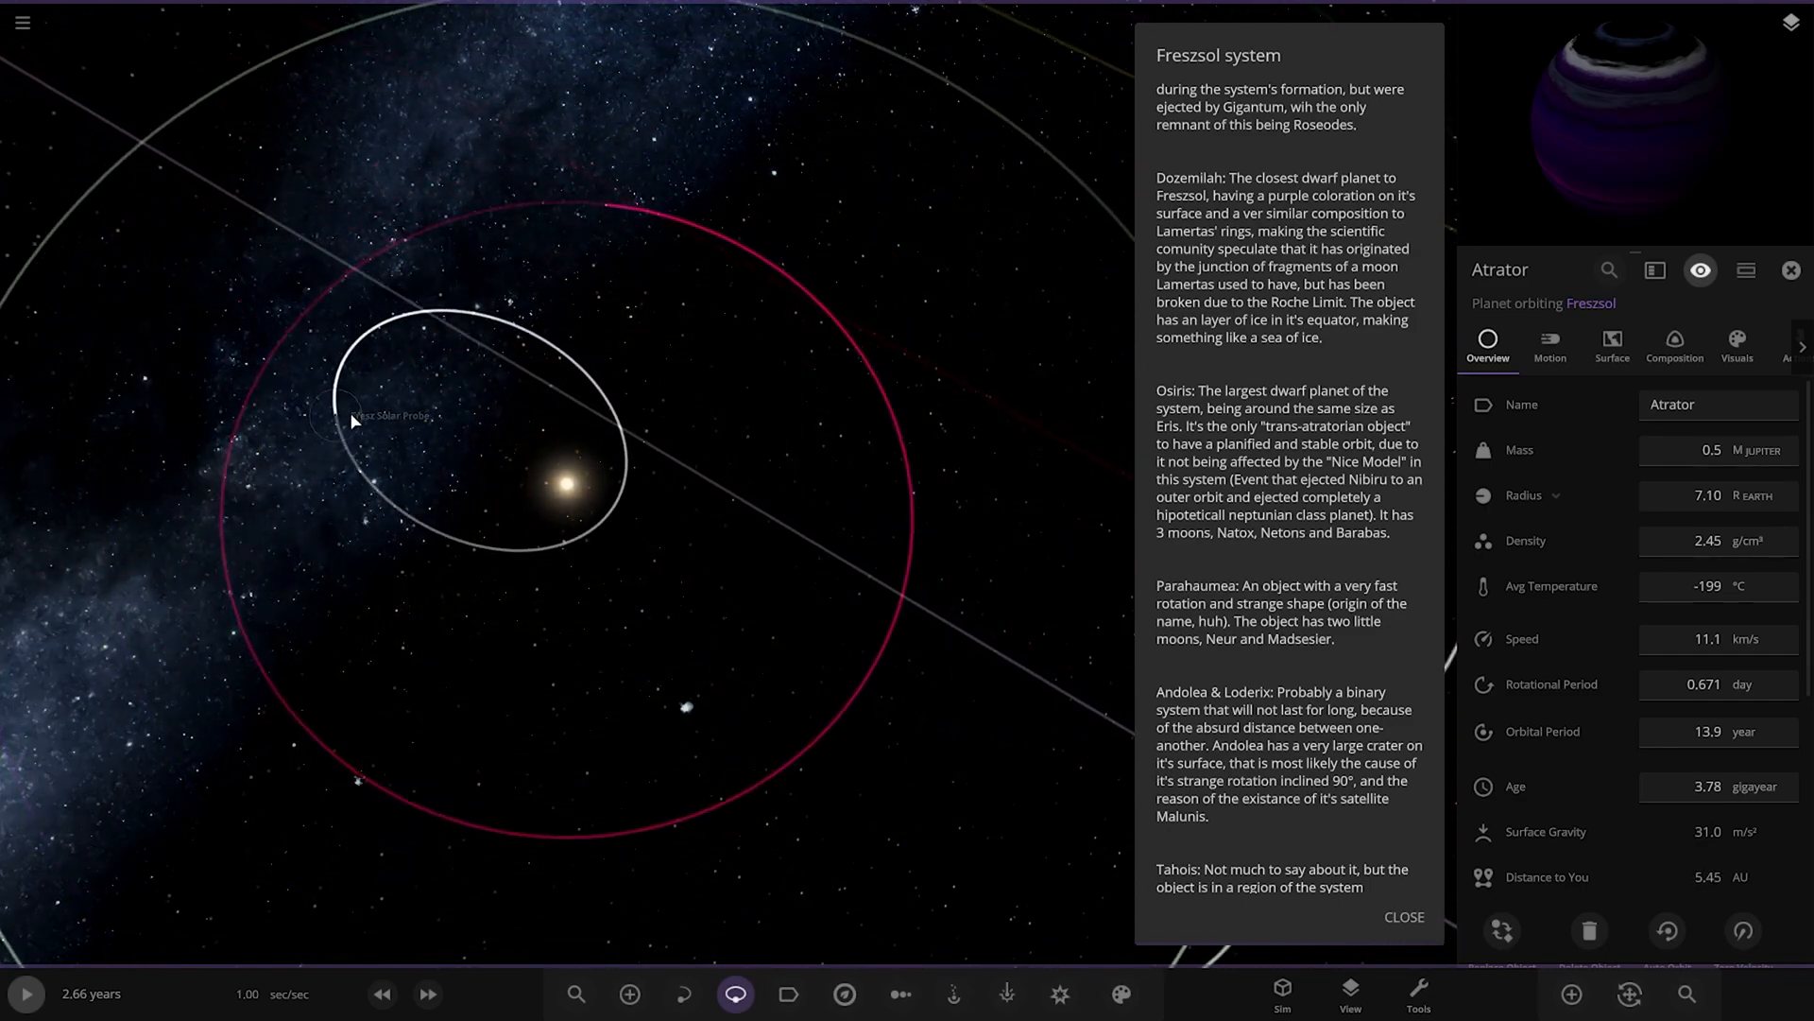
Step: Deselect Atrator so only the inner orbits and system lore remain visible
left_click(1790, 271)
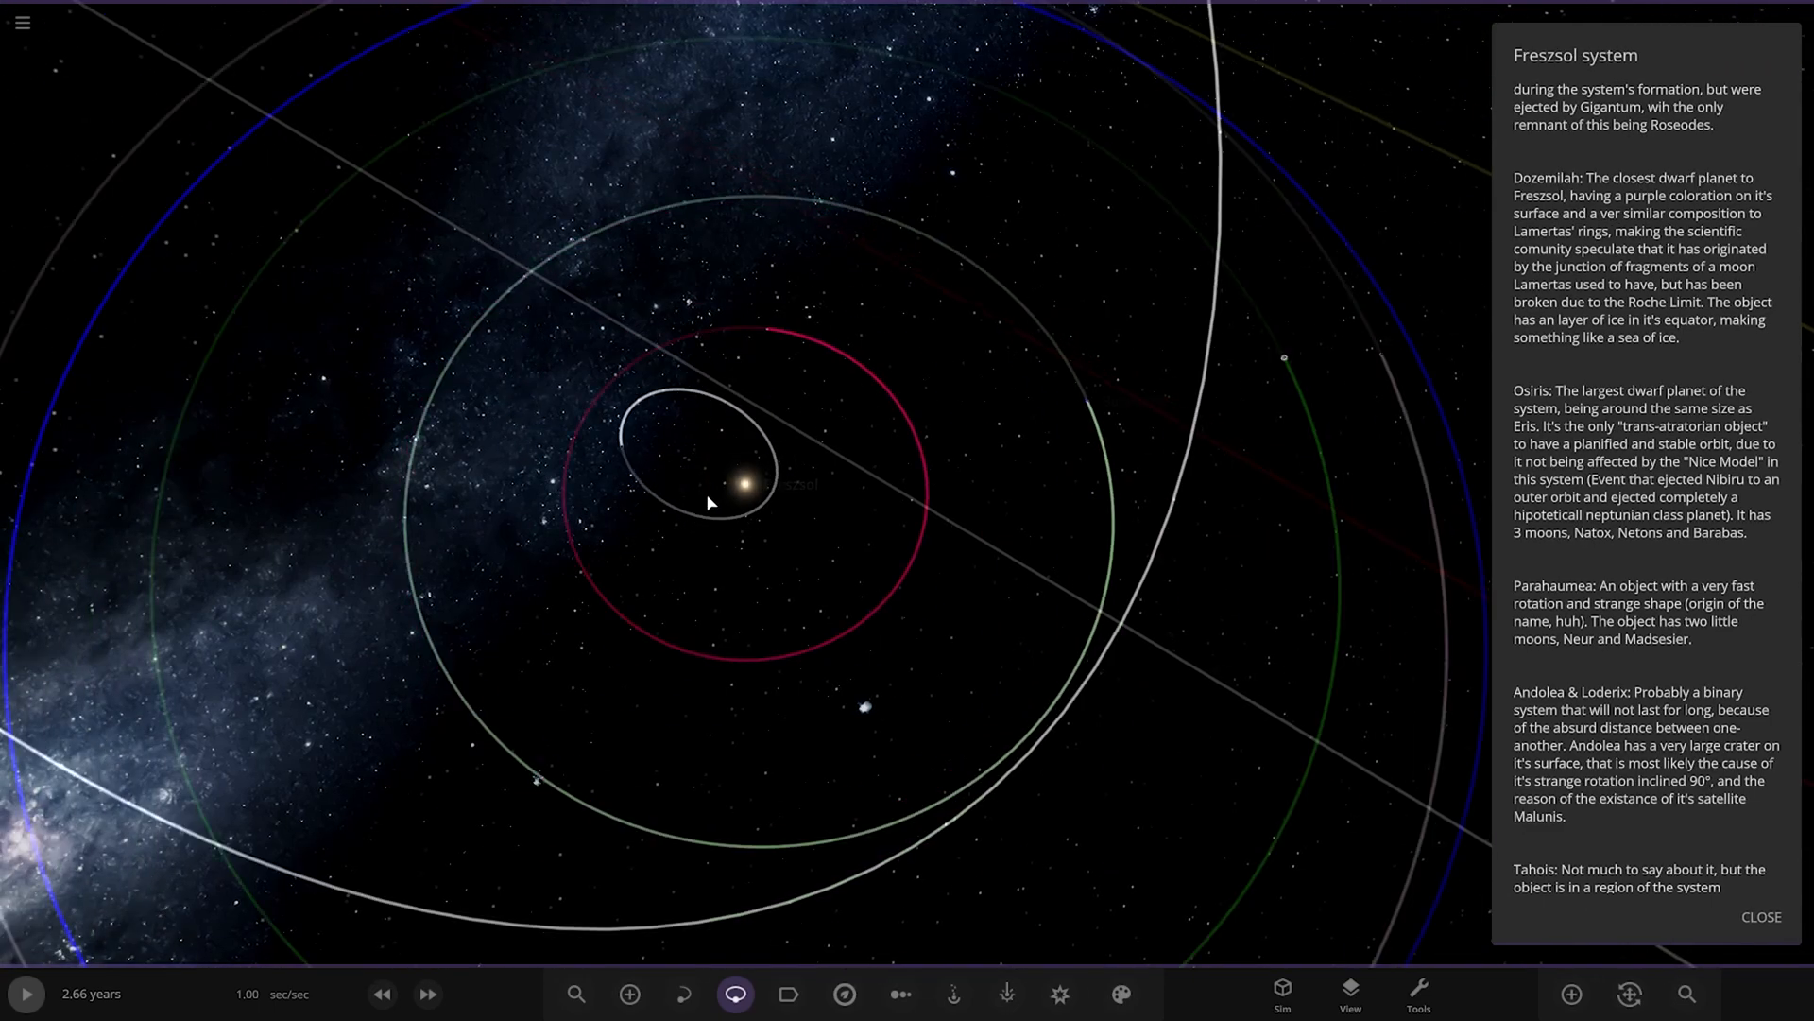
left_click(682, 992)
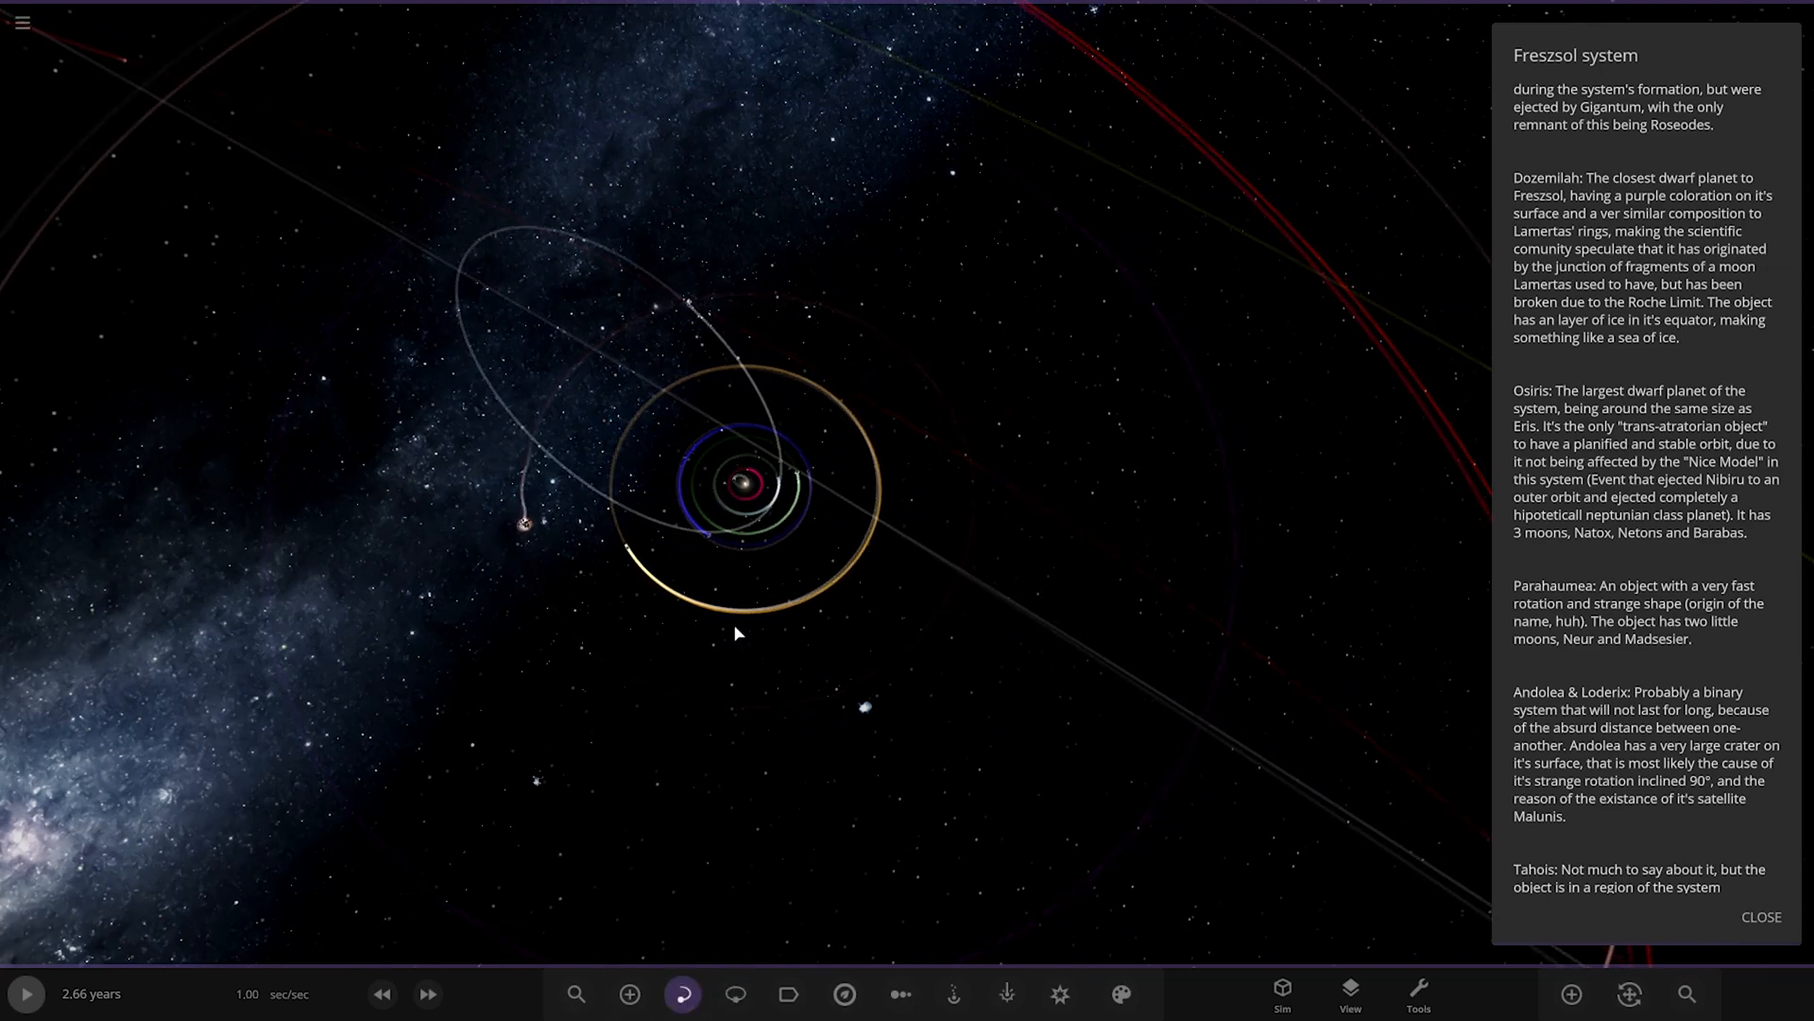
Step: Find Dozemilah through the body search with 'DO' and fly the camera to it
left_click(735, 993)
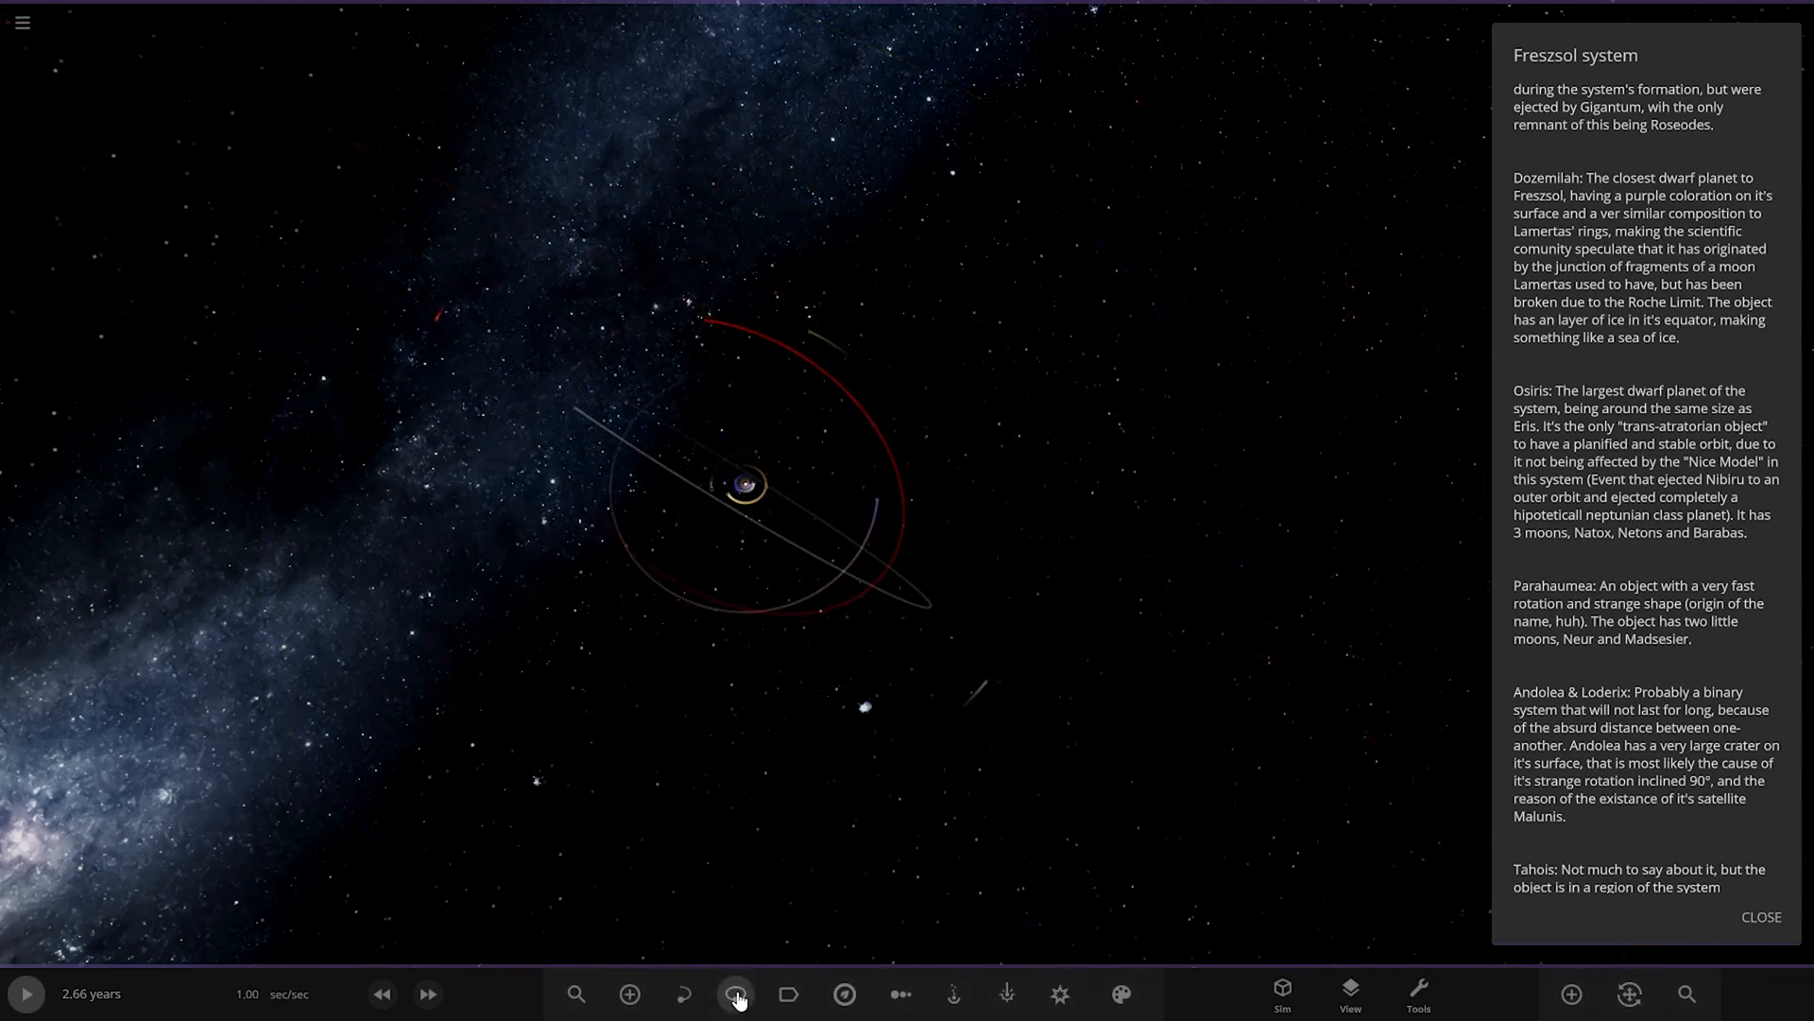
left_click(788, 992)
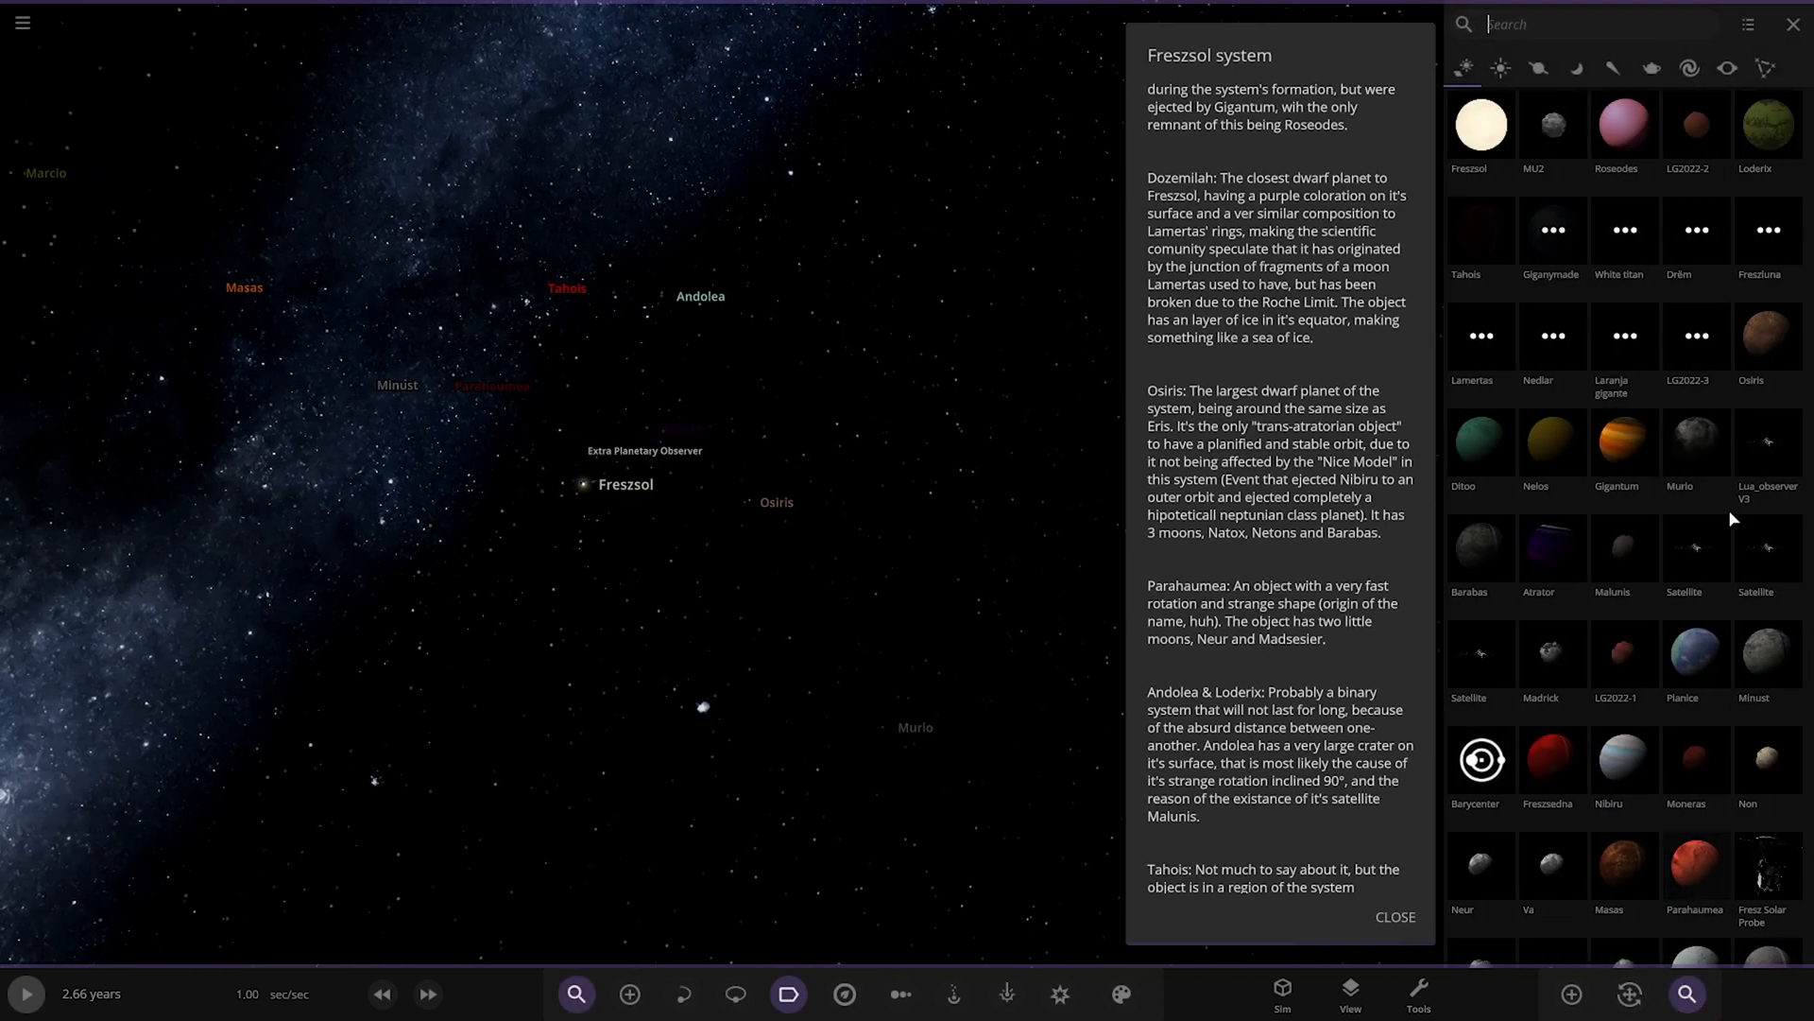
type("D")
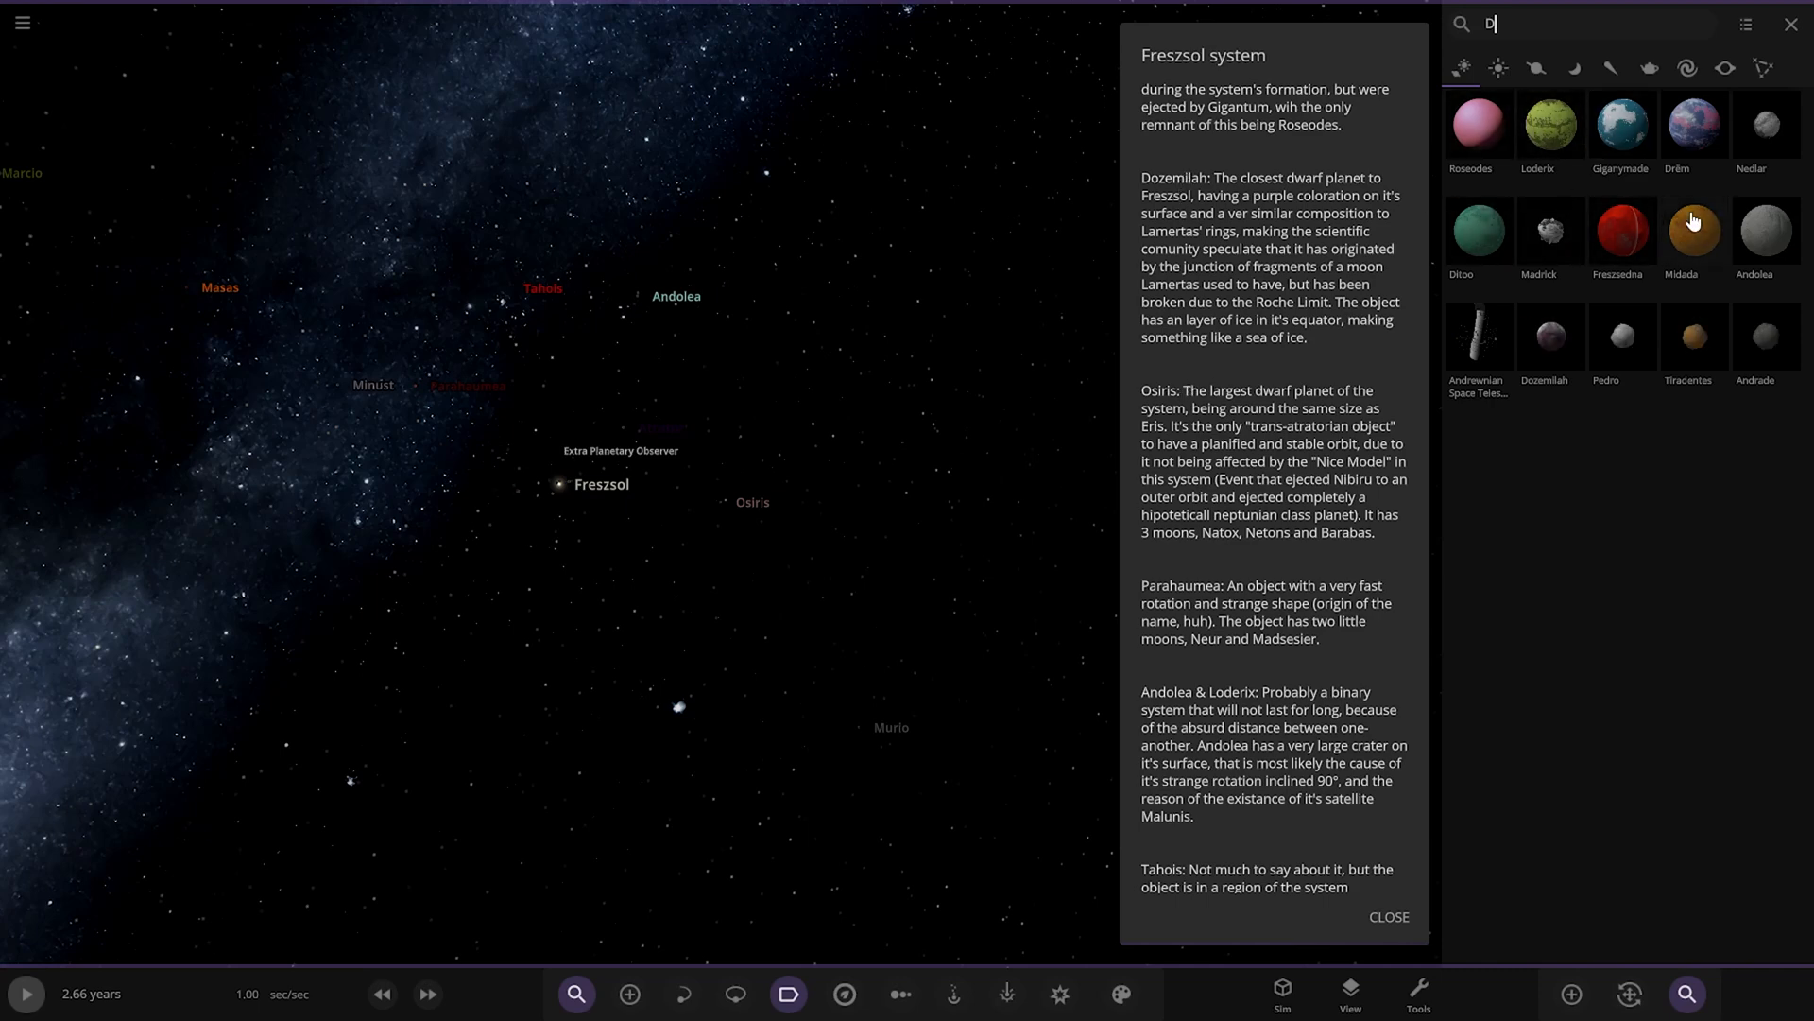
type("O")
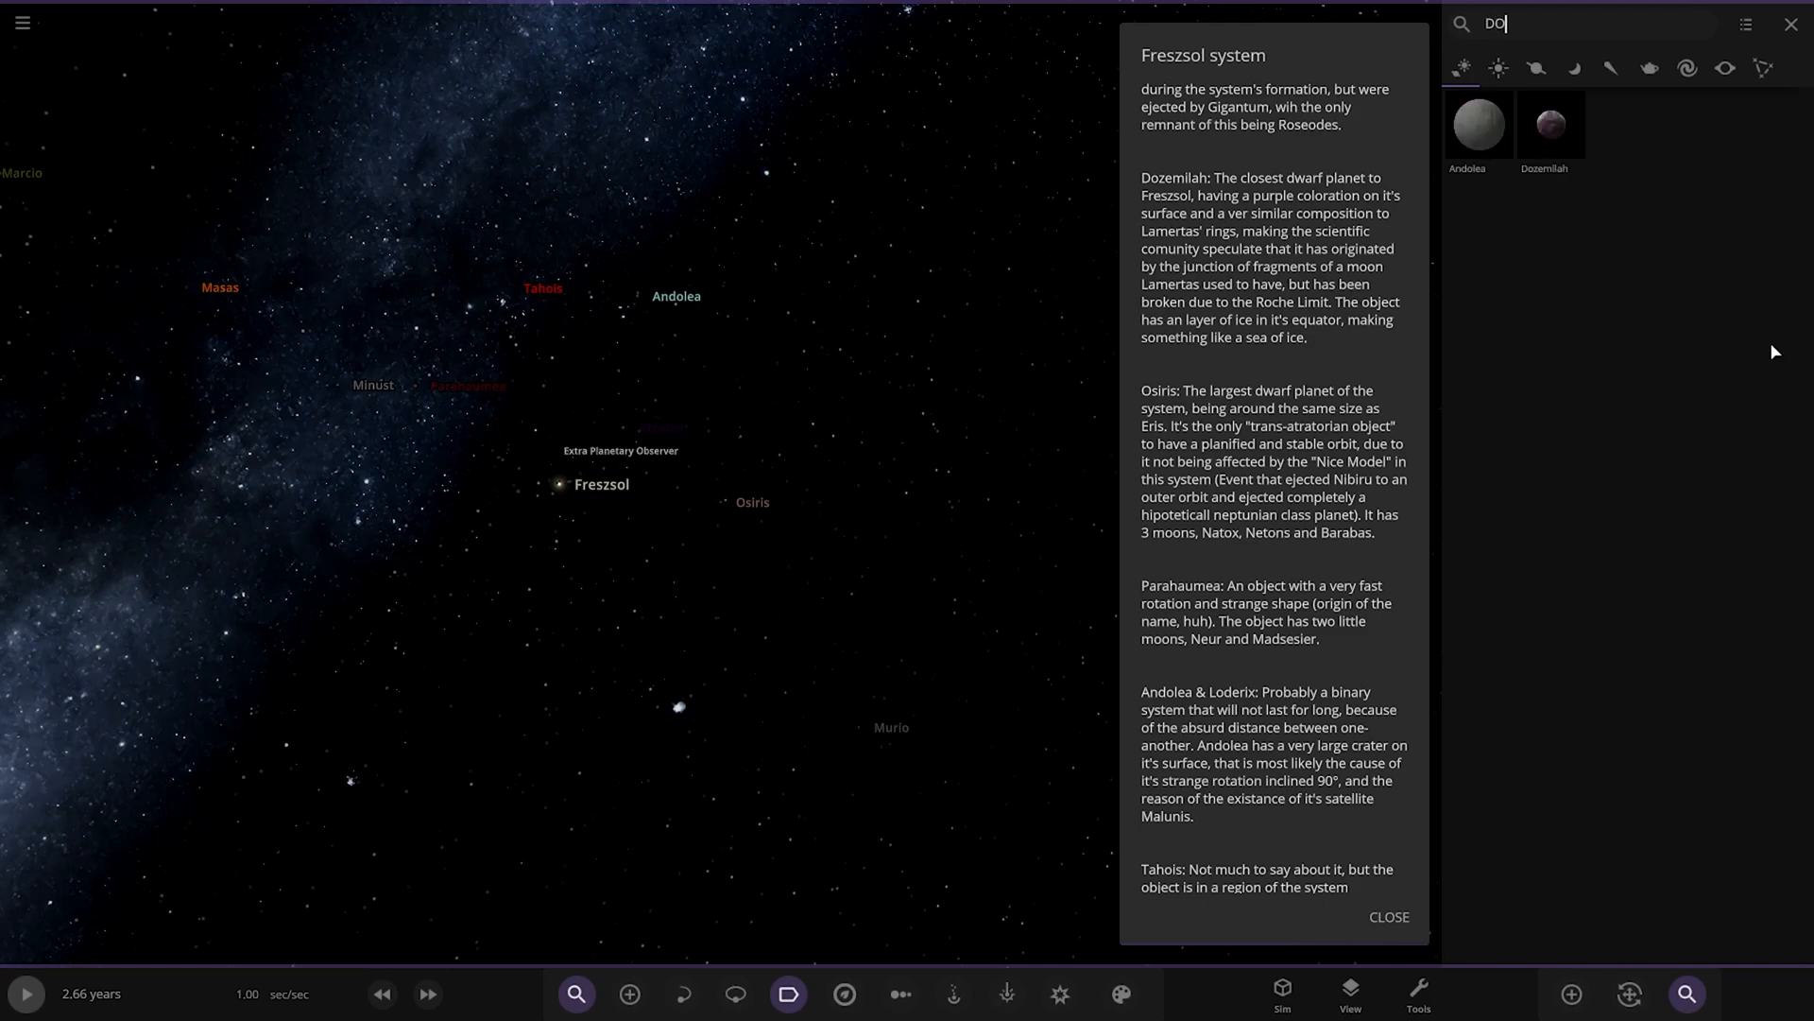
left_click(1548, 125)
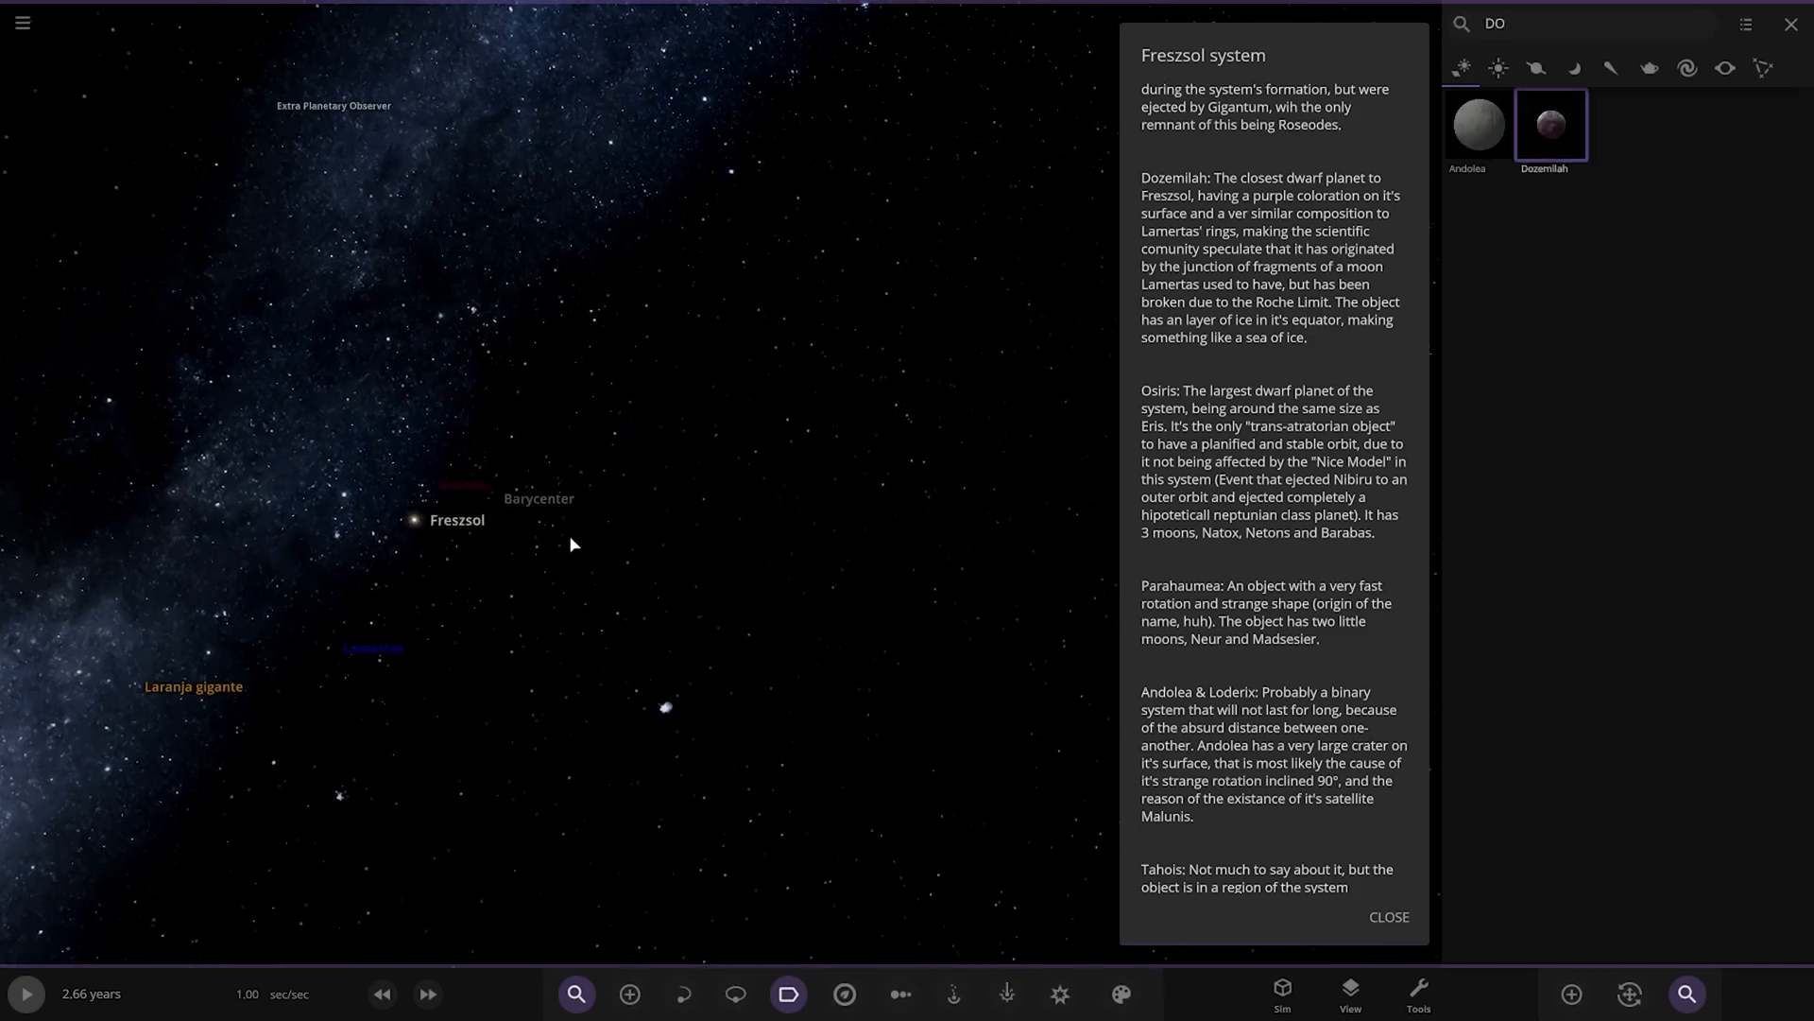
double_click(1548, 125)
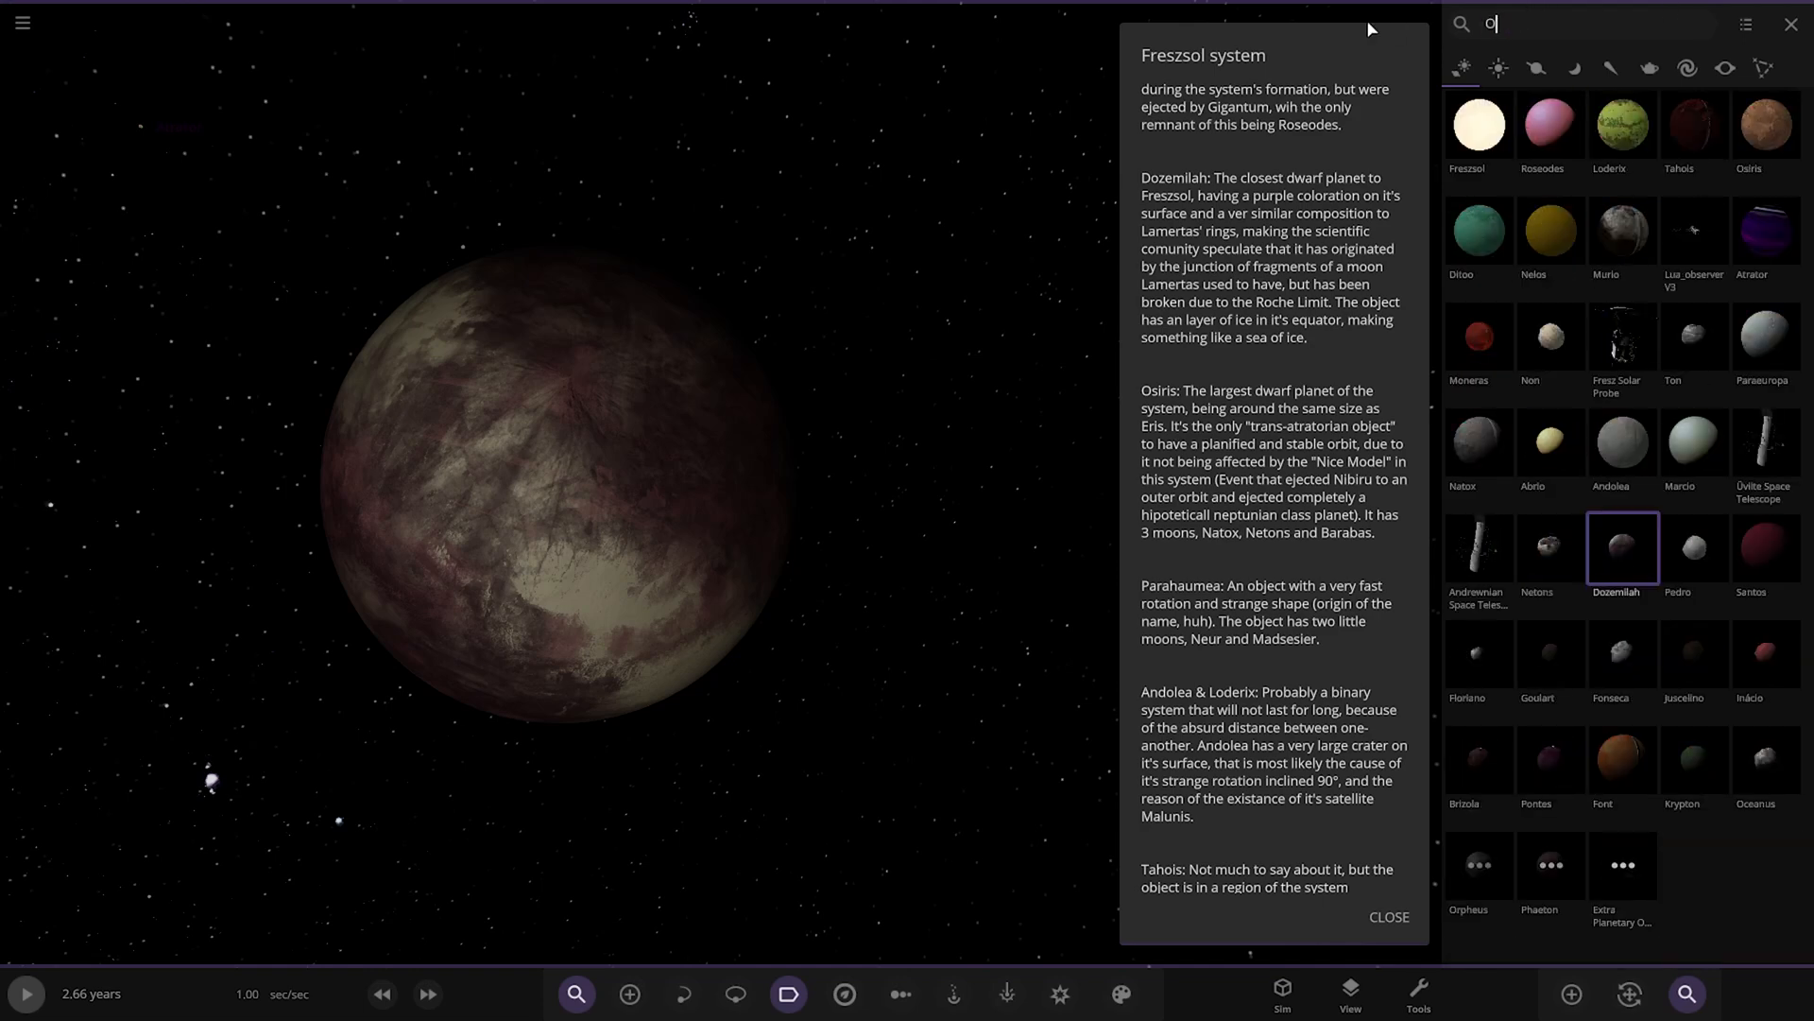
Step: Search 'OSI' to fly to Osiris, then begin another body lookup after viewing its moons Natox and Netons
type("SI")
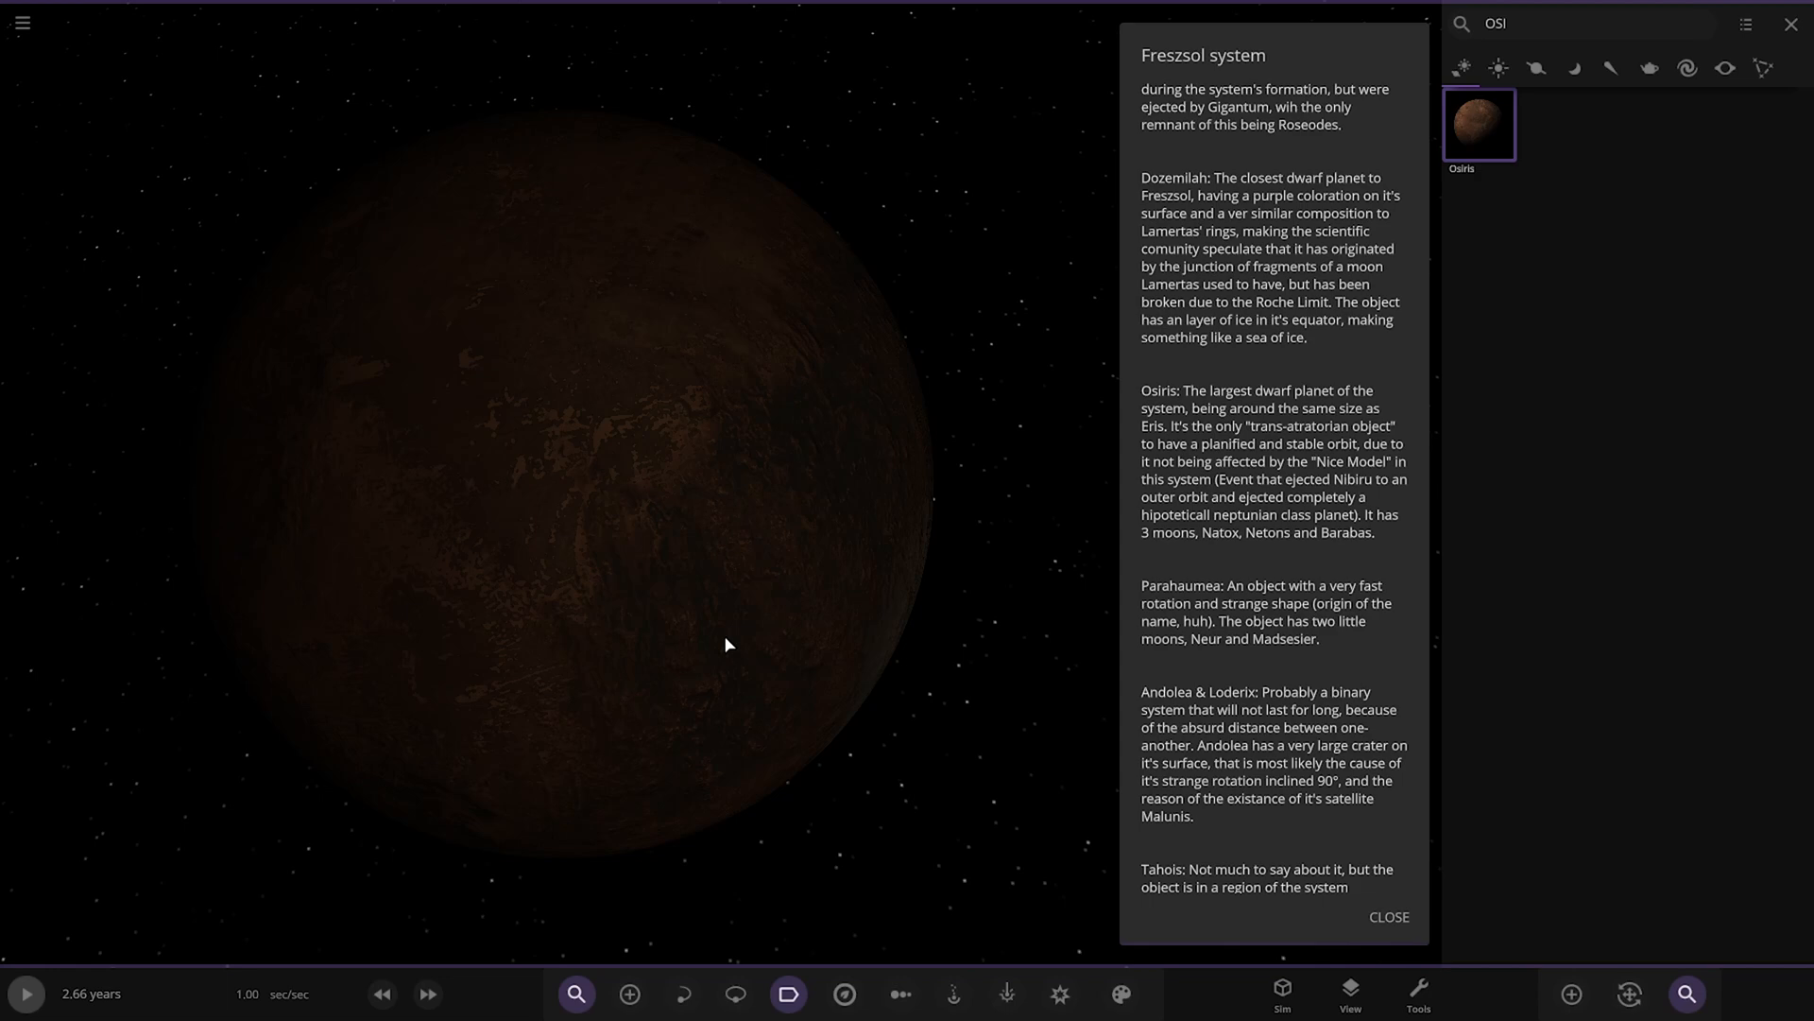
mouse_move(591, 420)
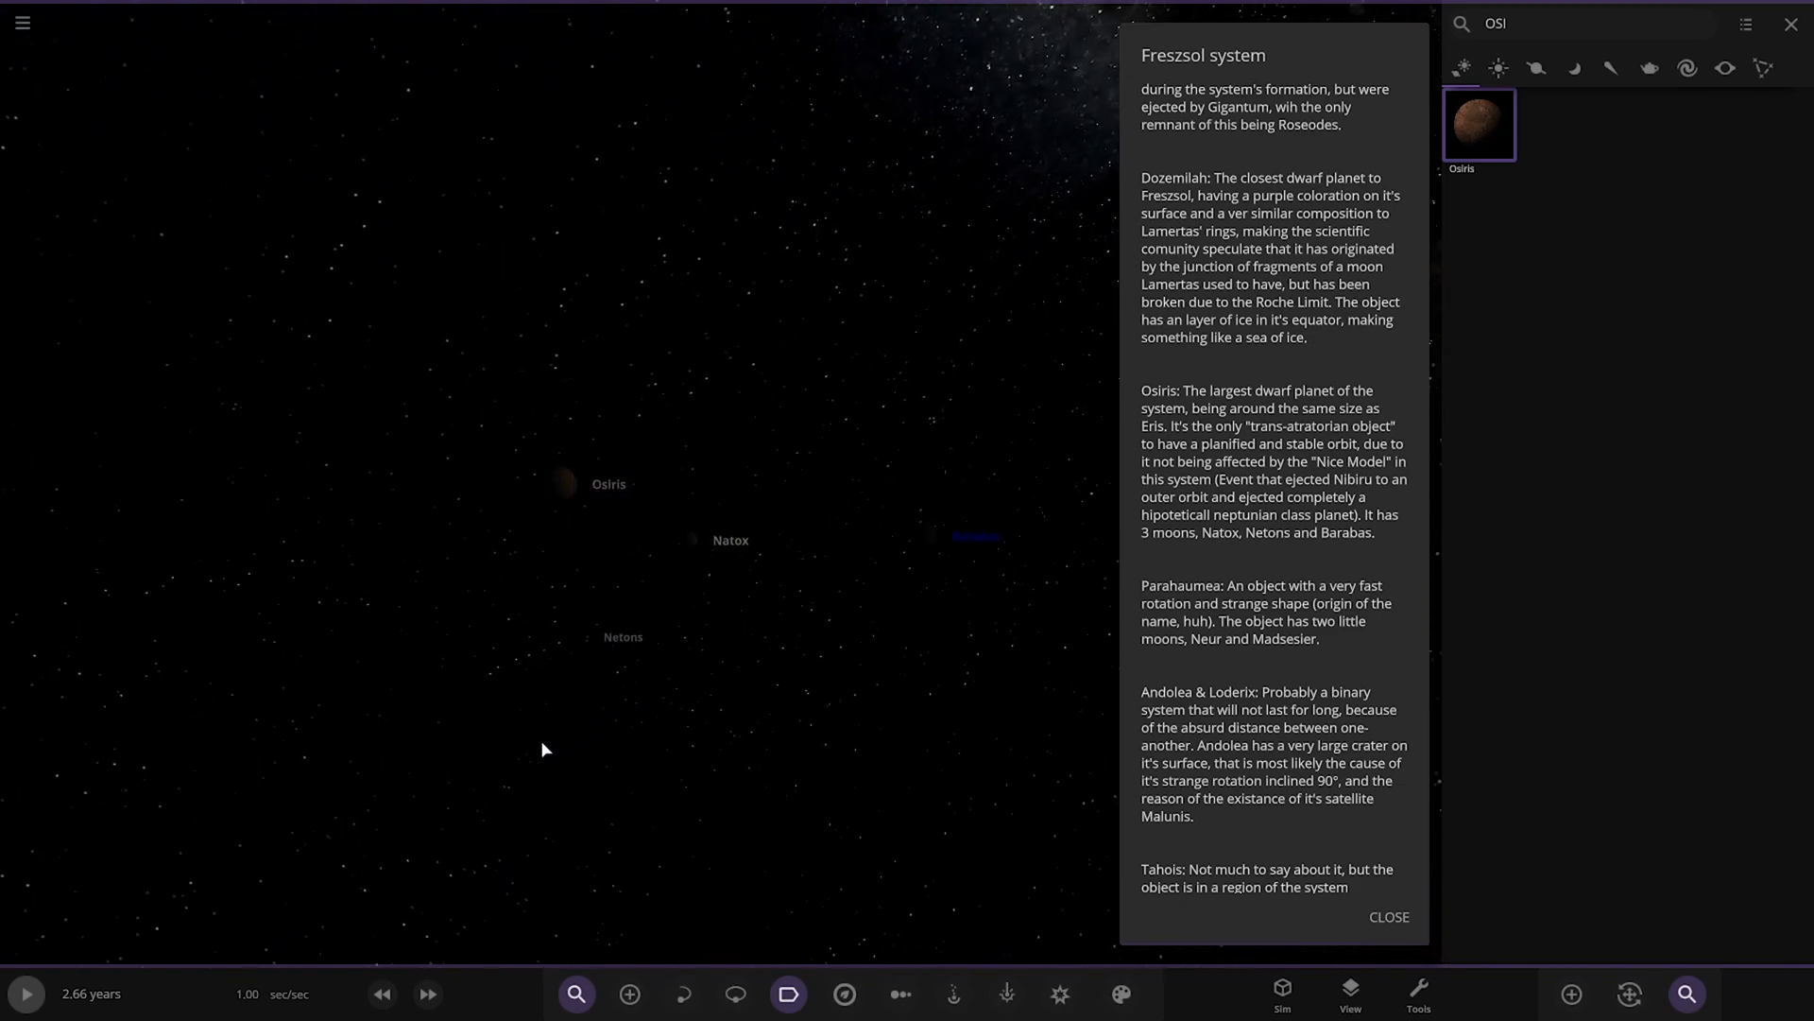
left_click(694, 565)
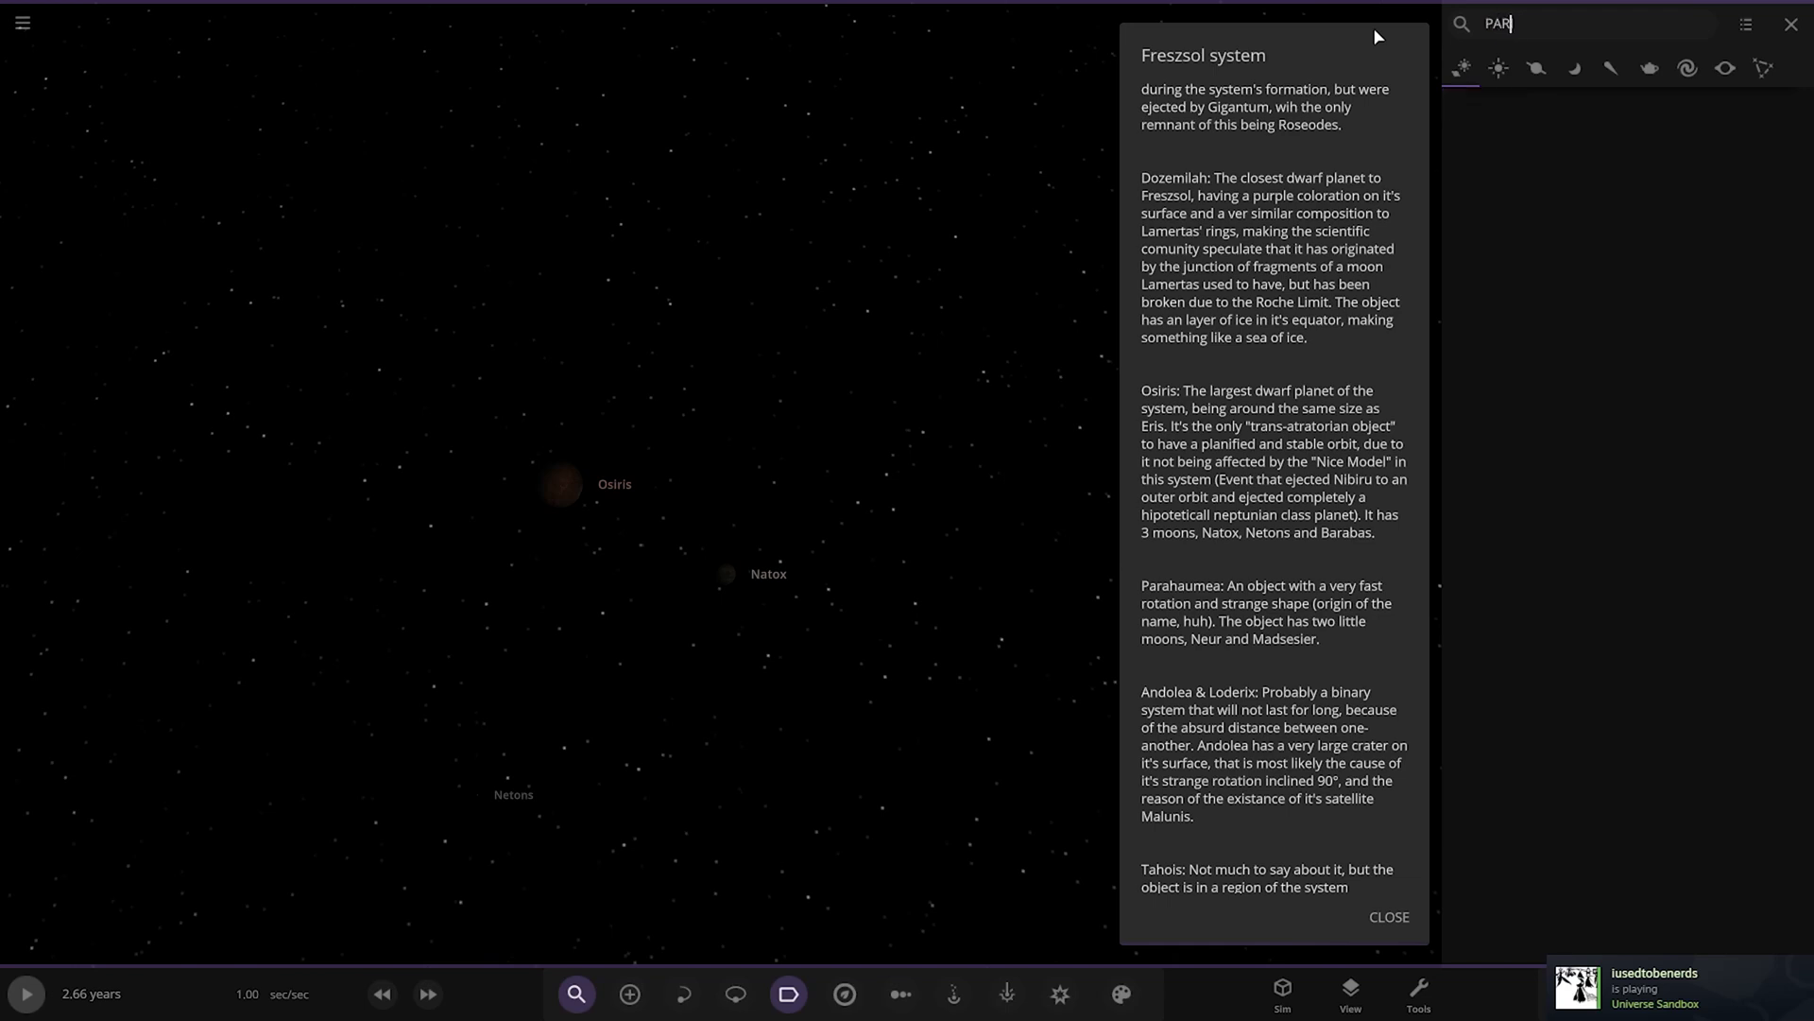
Step: Search for Parahaumea, correcting the mistyped name, then briefly run and pause the simulation to show its spin
type("para")
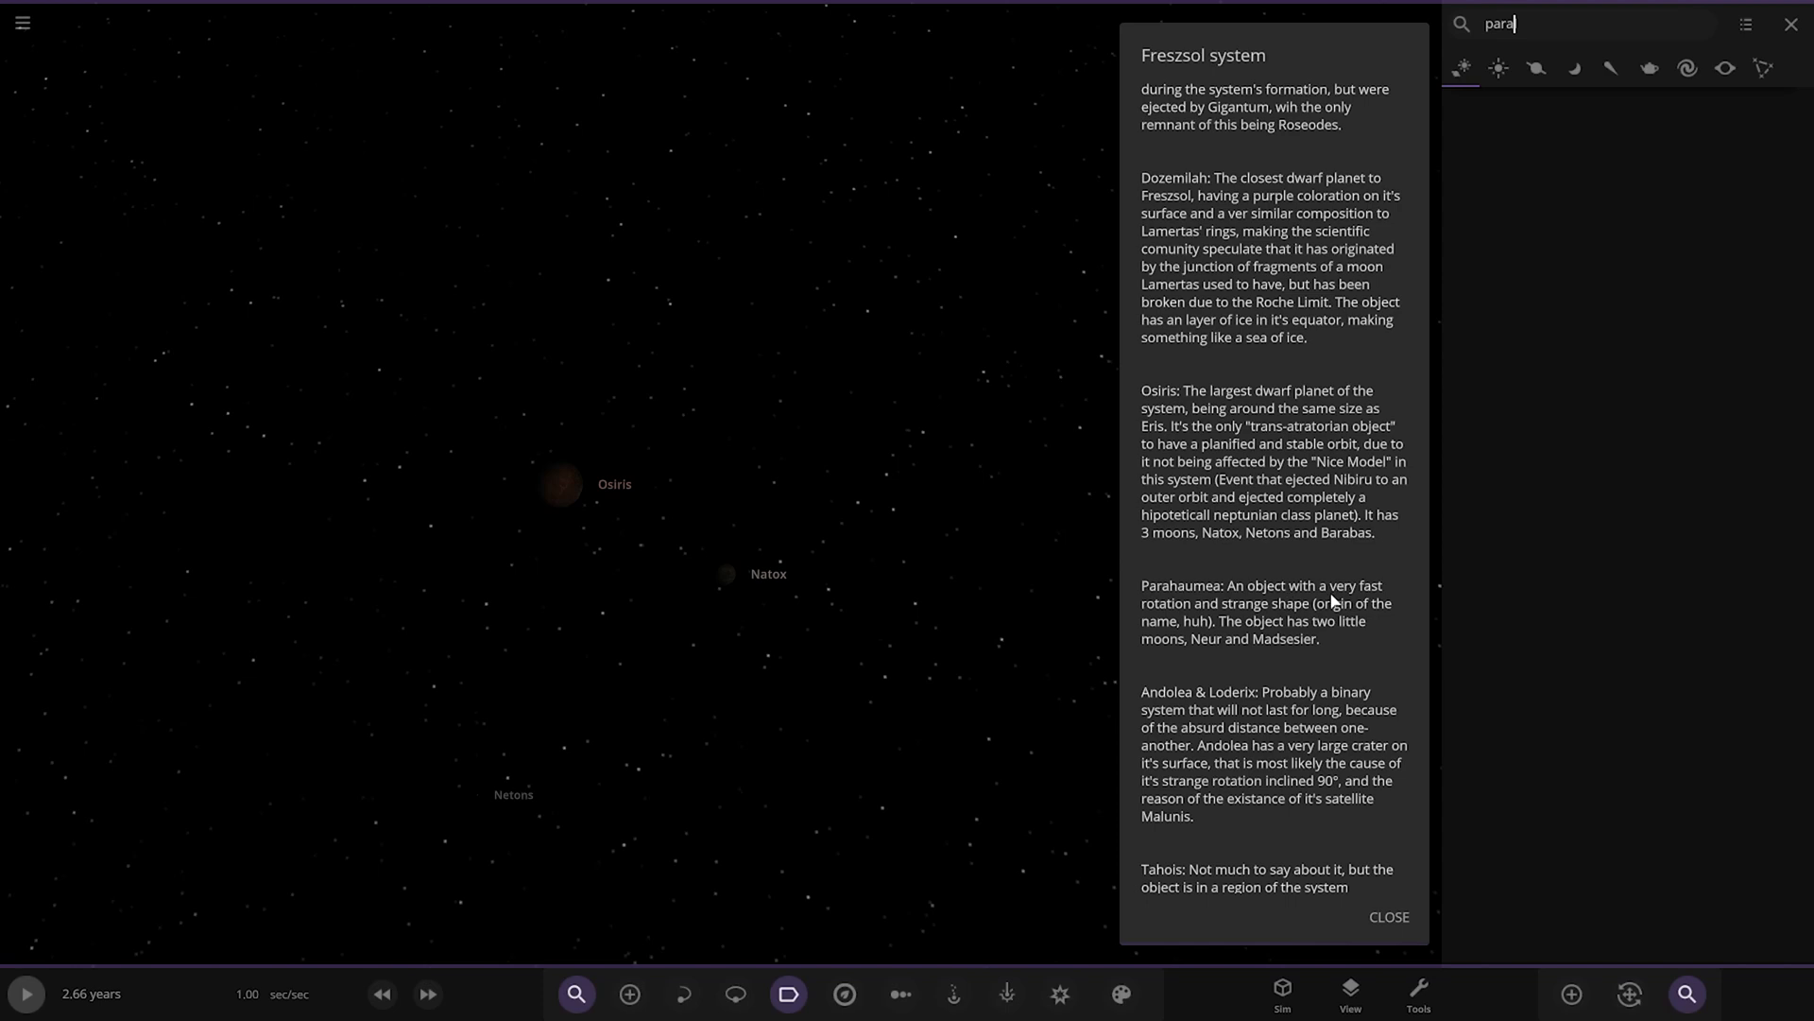
key("Backspace")
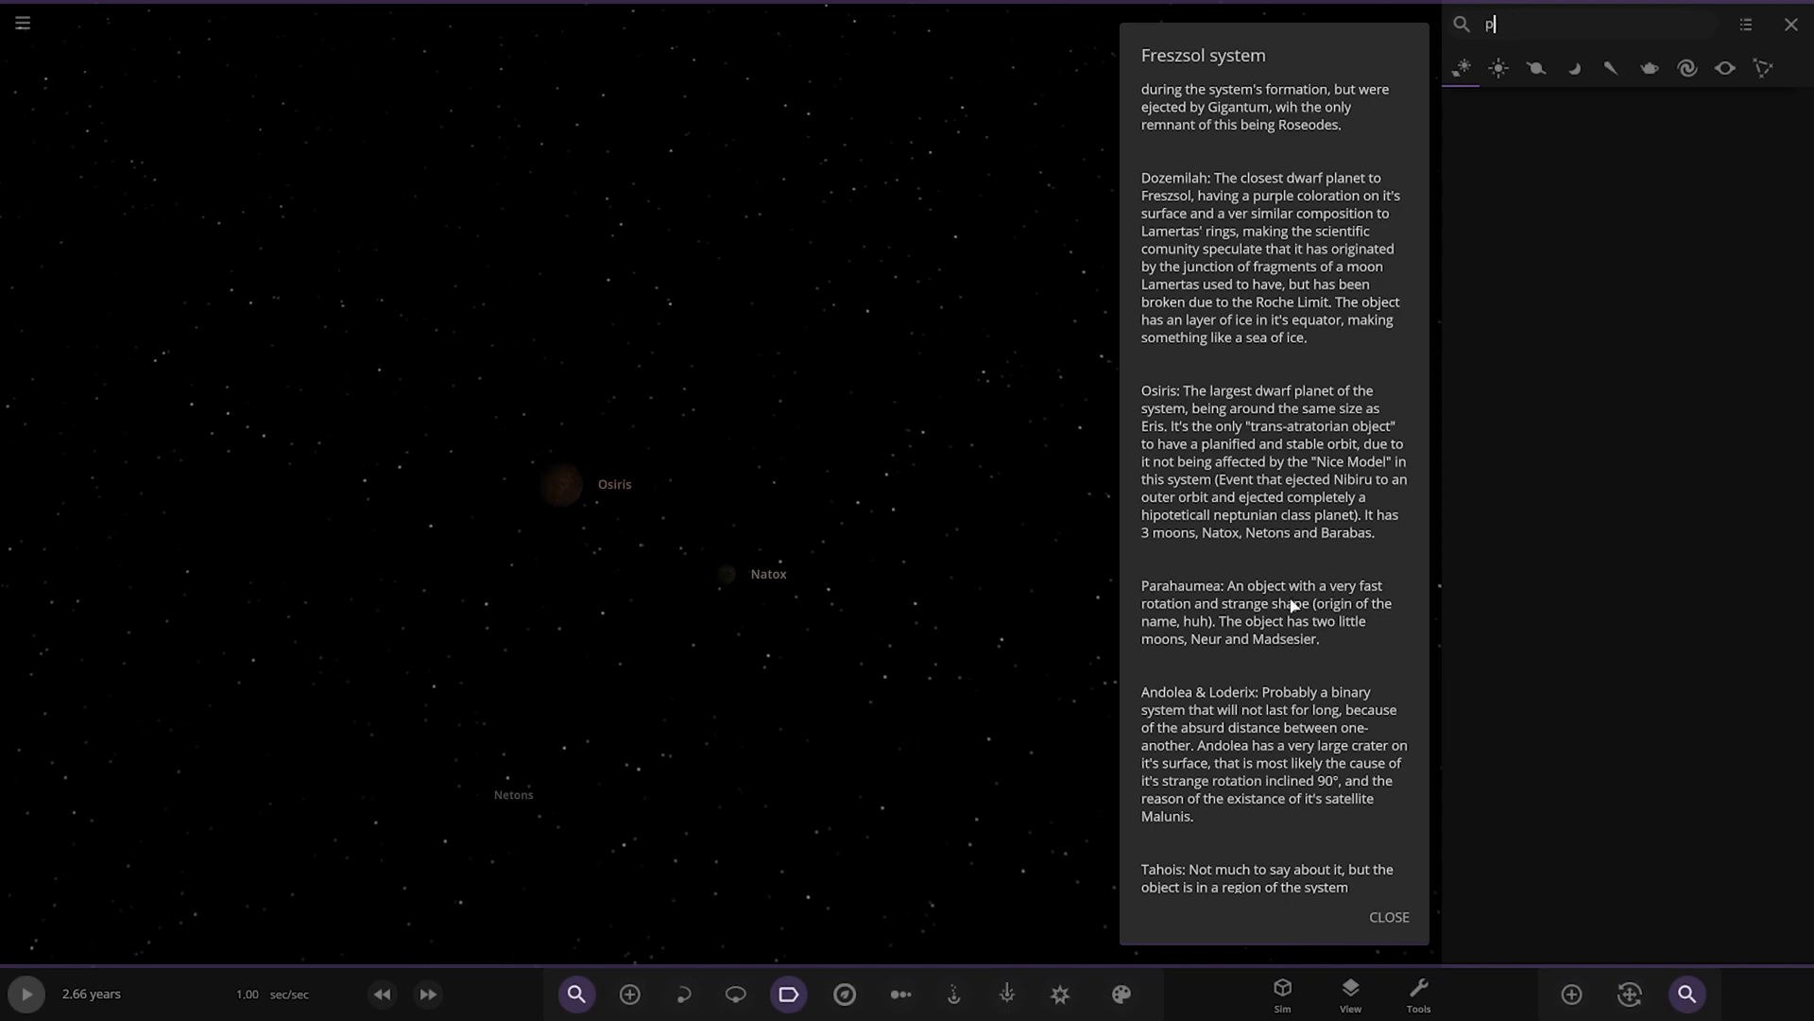
type("aral")
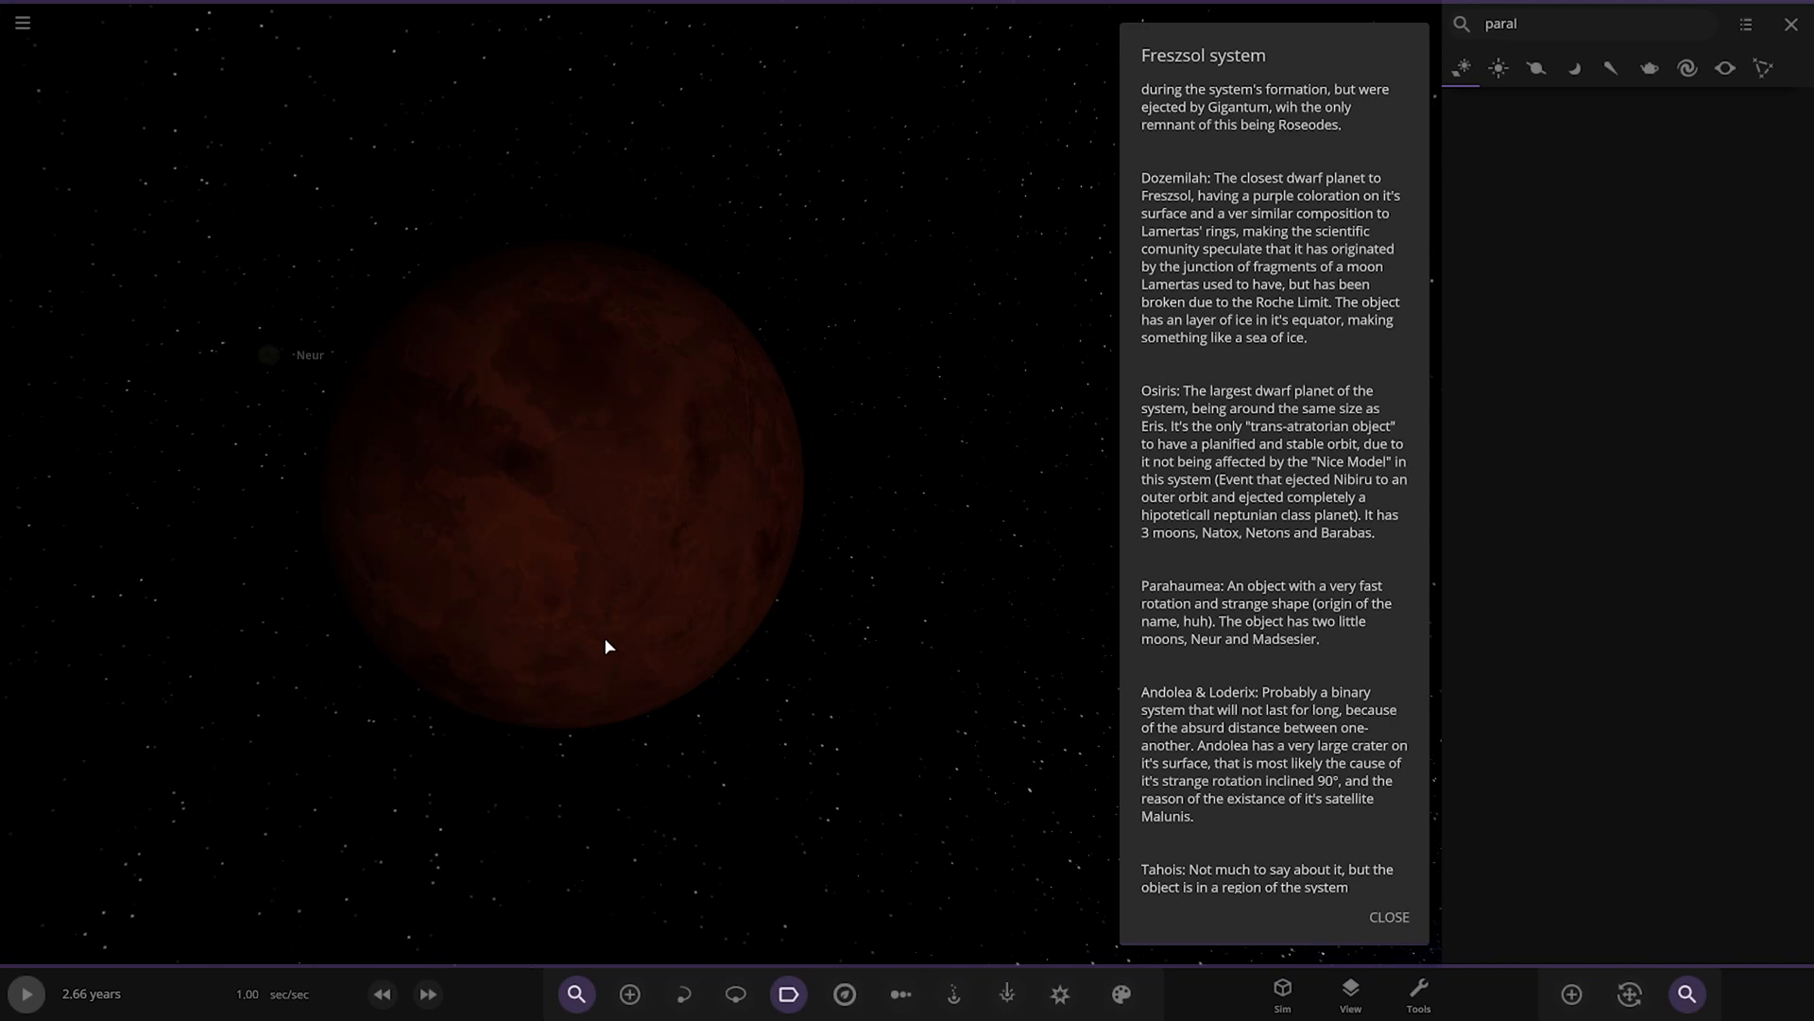
left_click(25, 992)
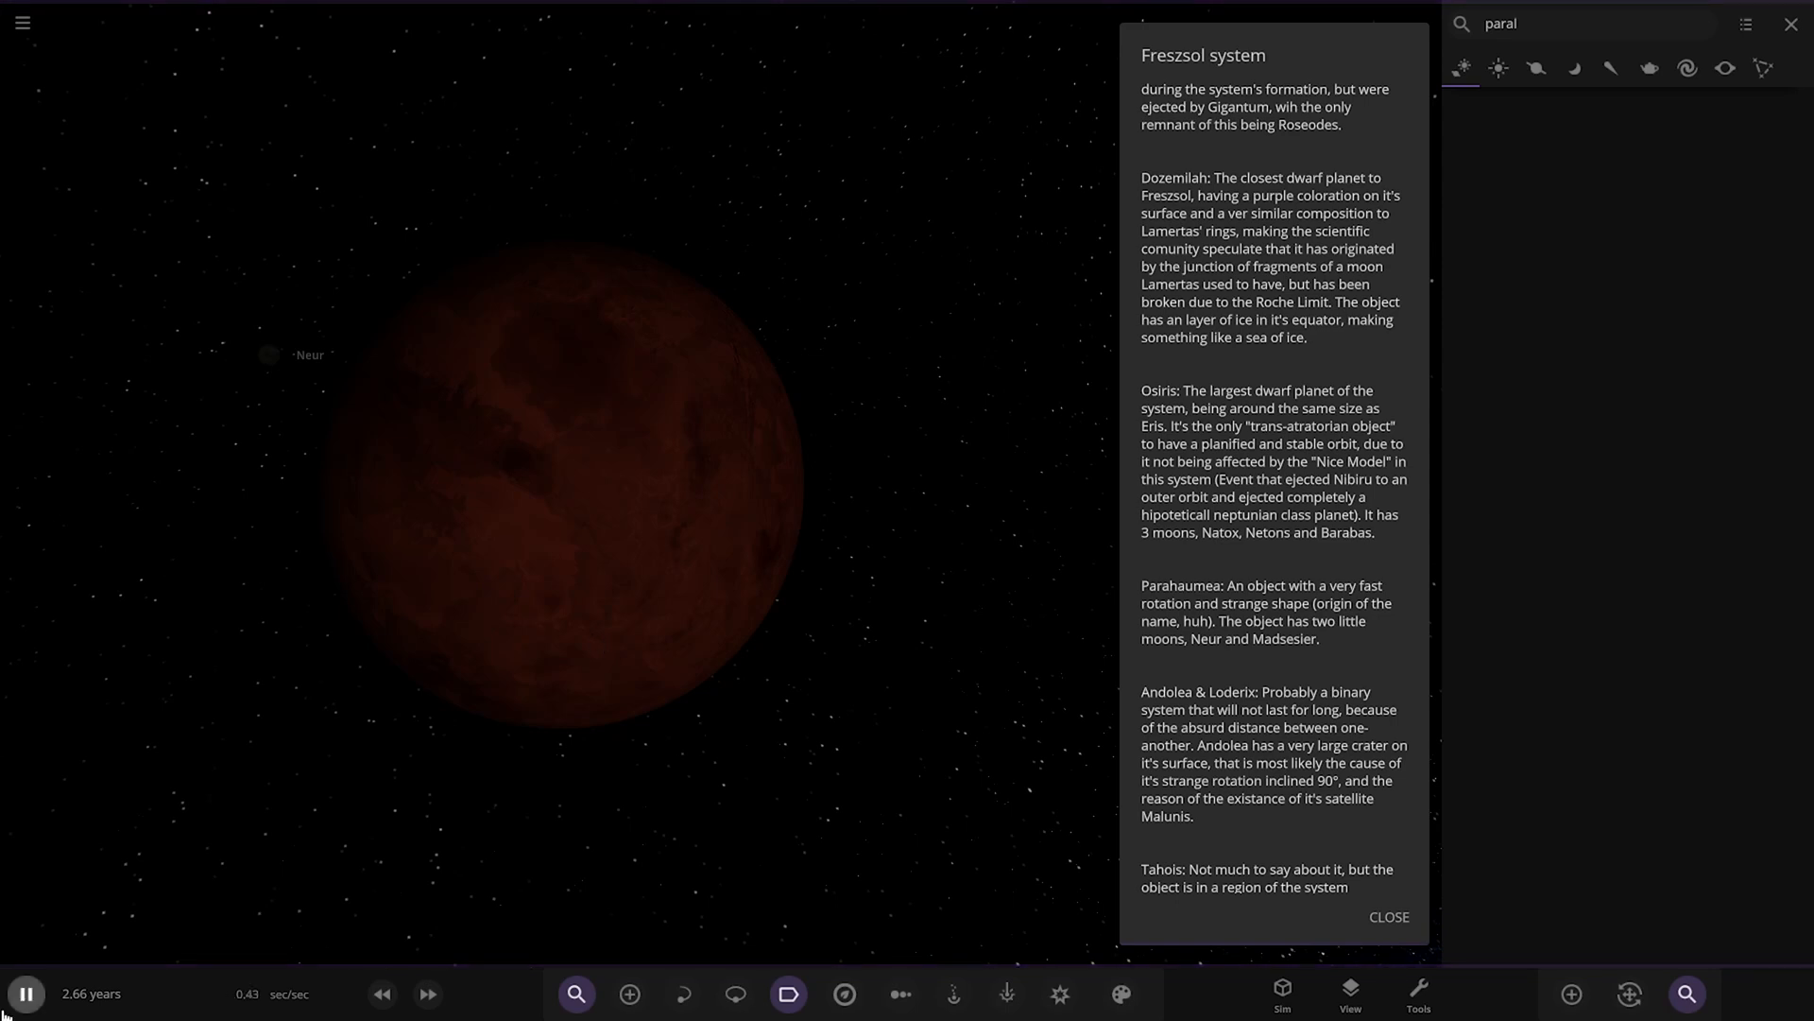
left_click(25, 992)
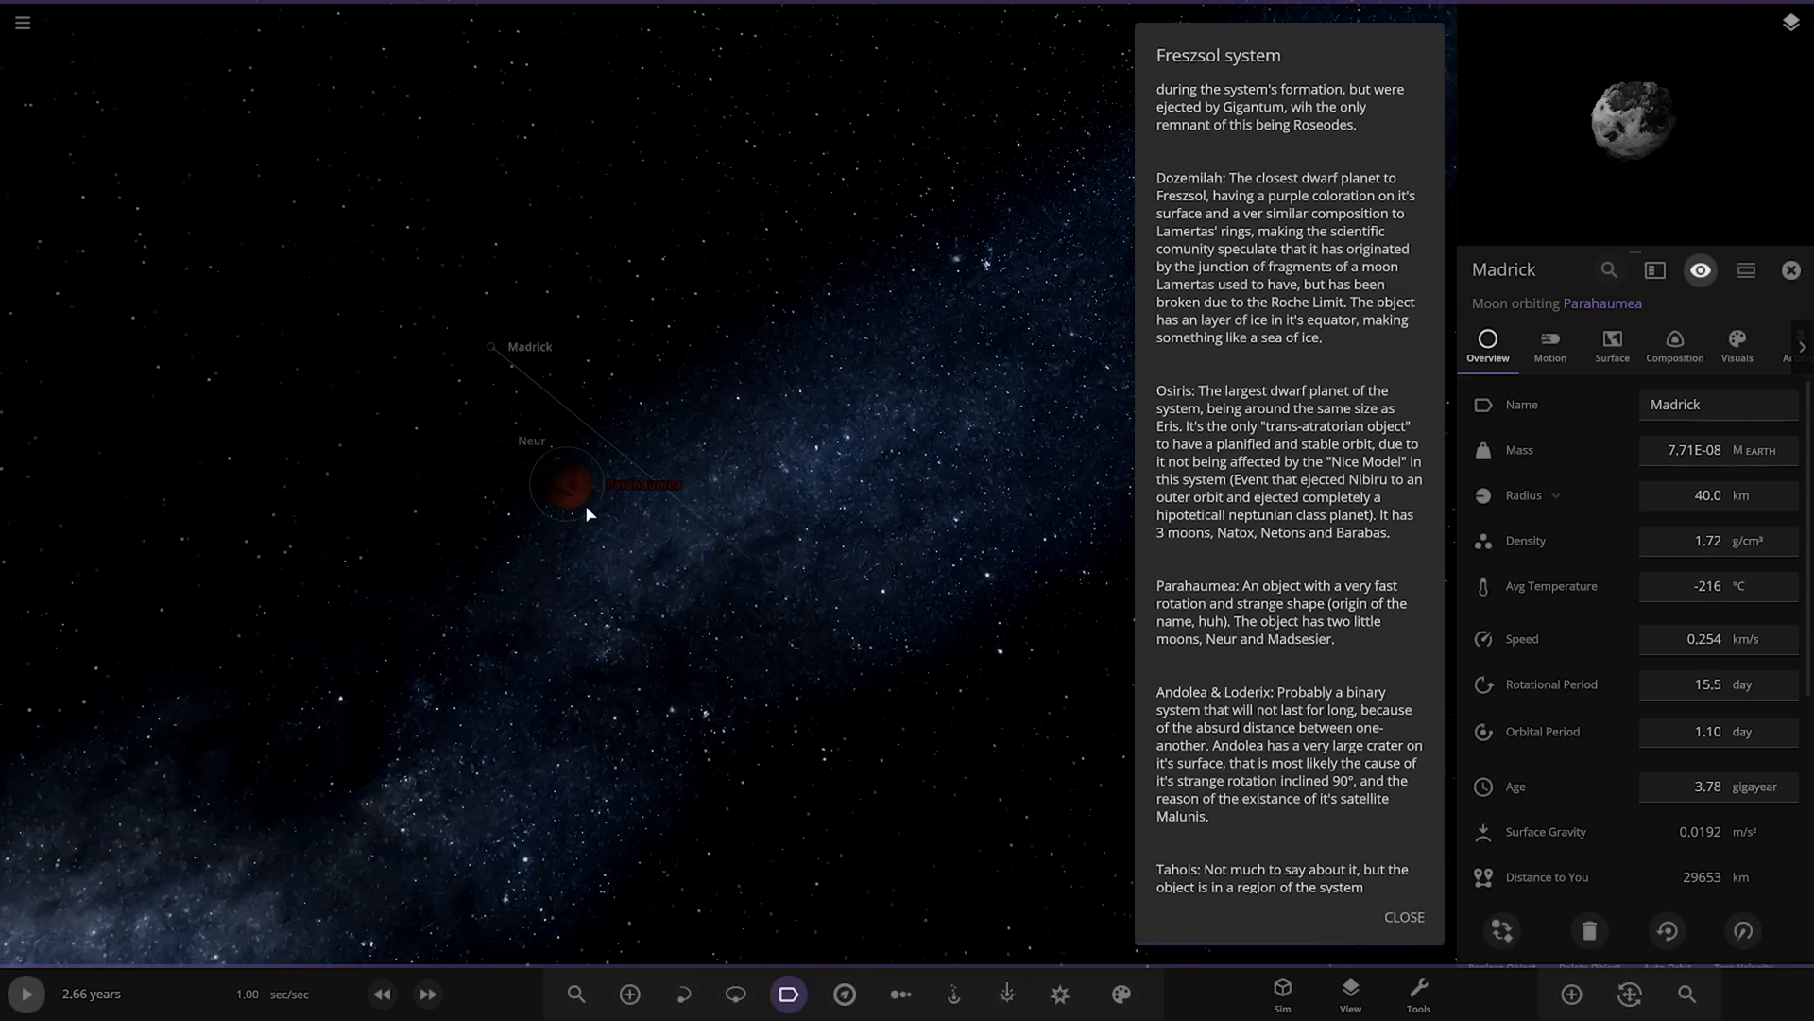
Step: Travel to Andolea, then switch focus to its binary partner Loderix with details shown
scroll("down", 3)
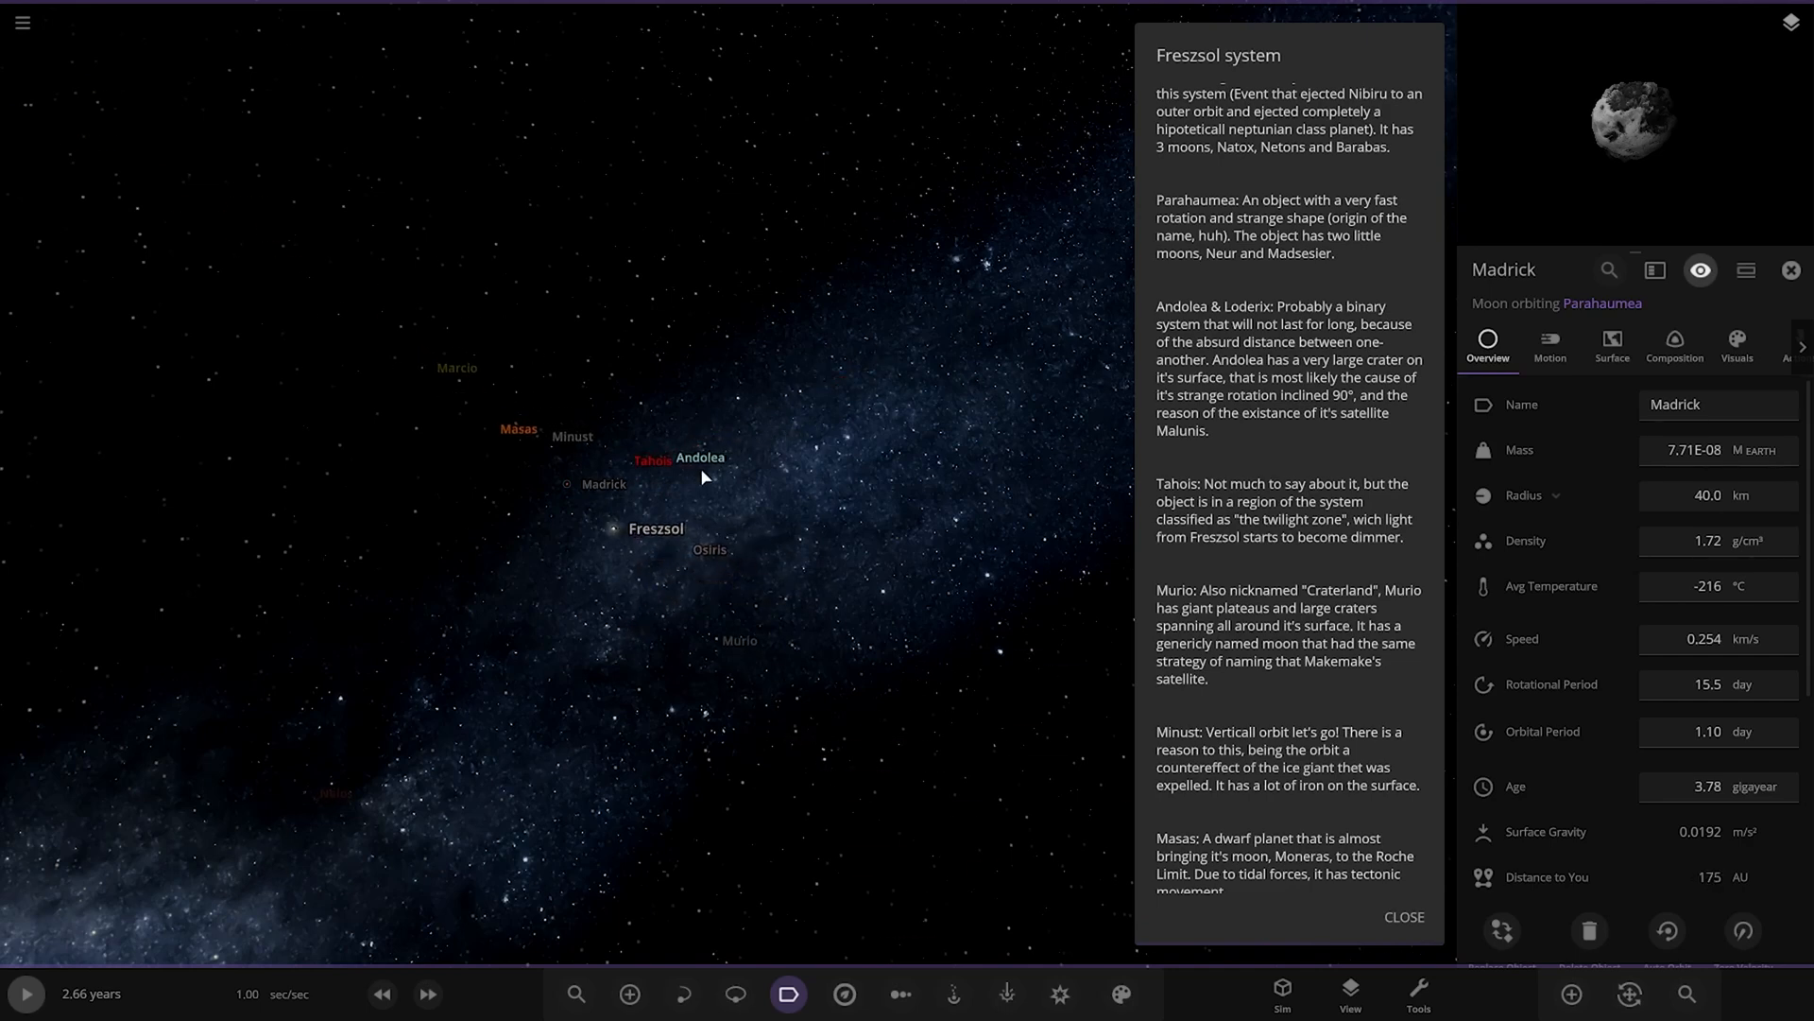
left_click(700, 457)
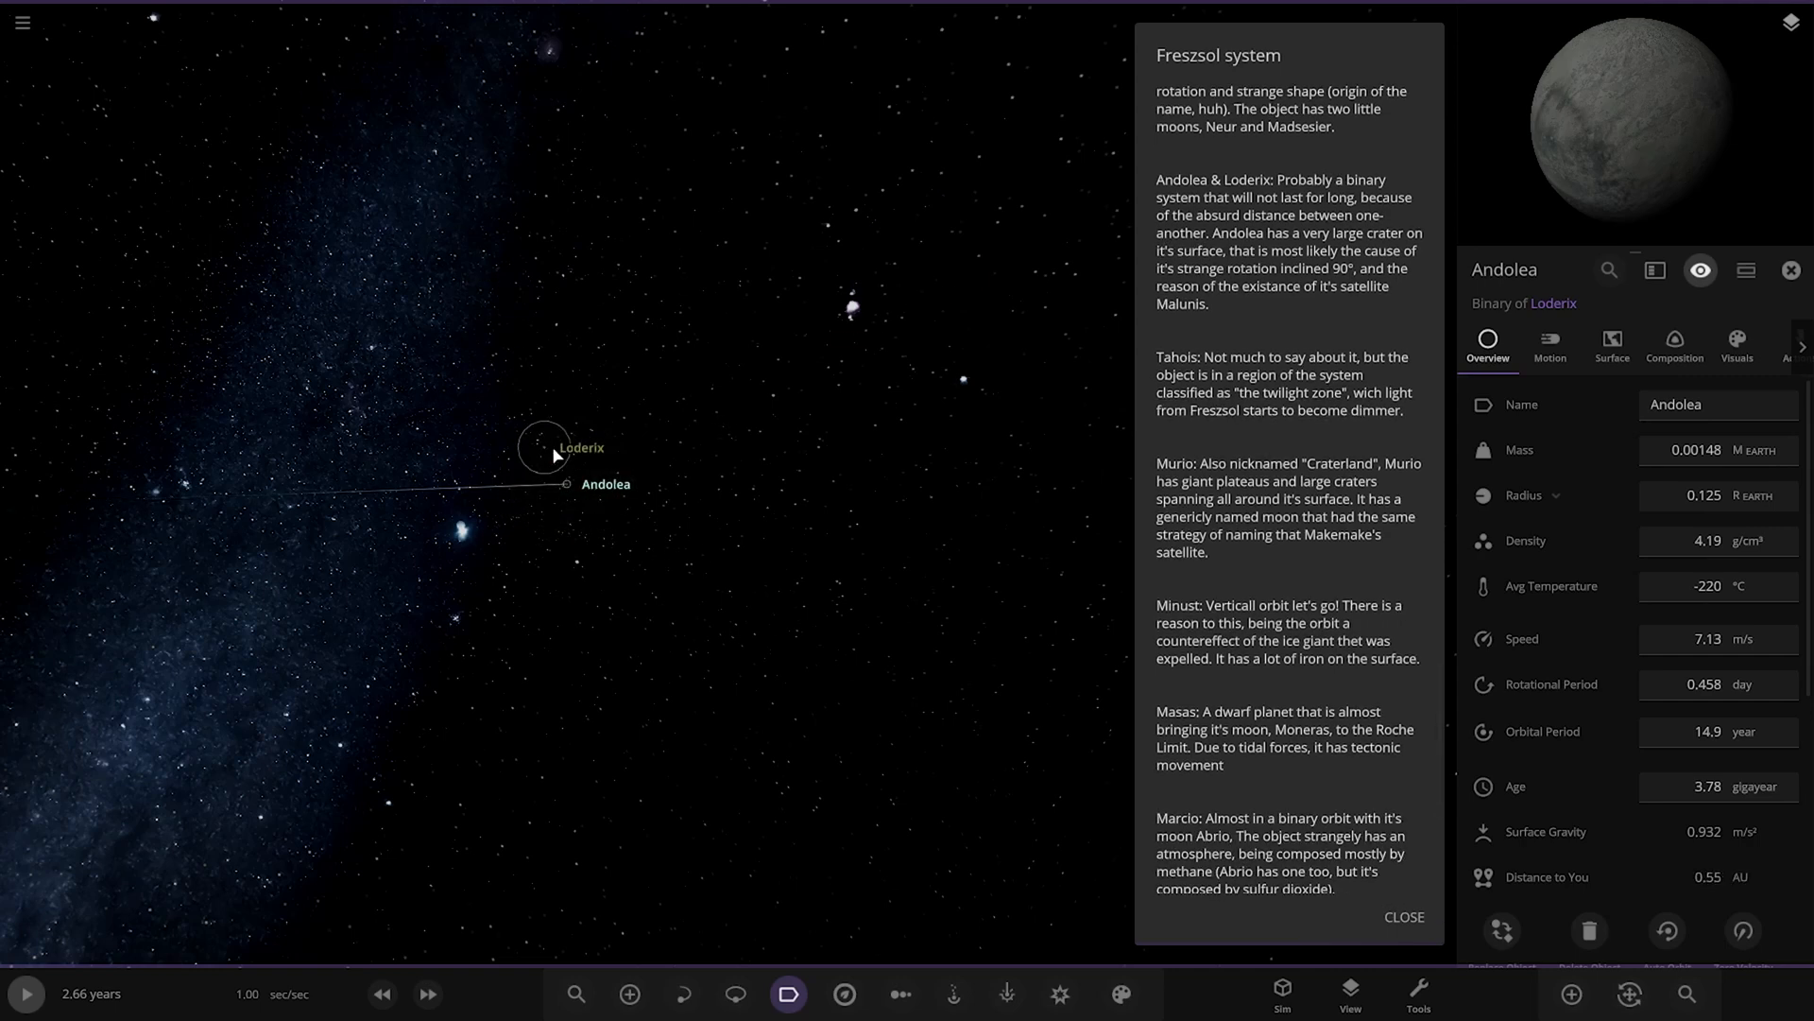
left_click(580, 448)
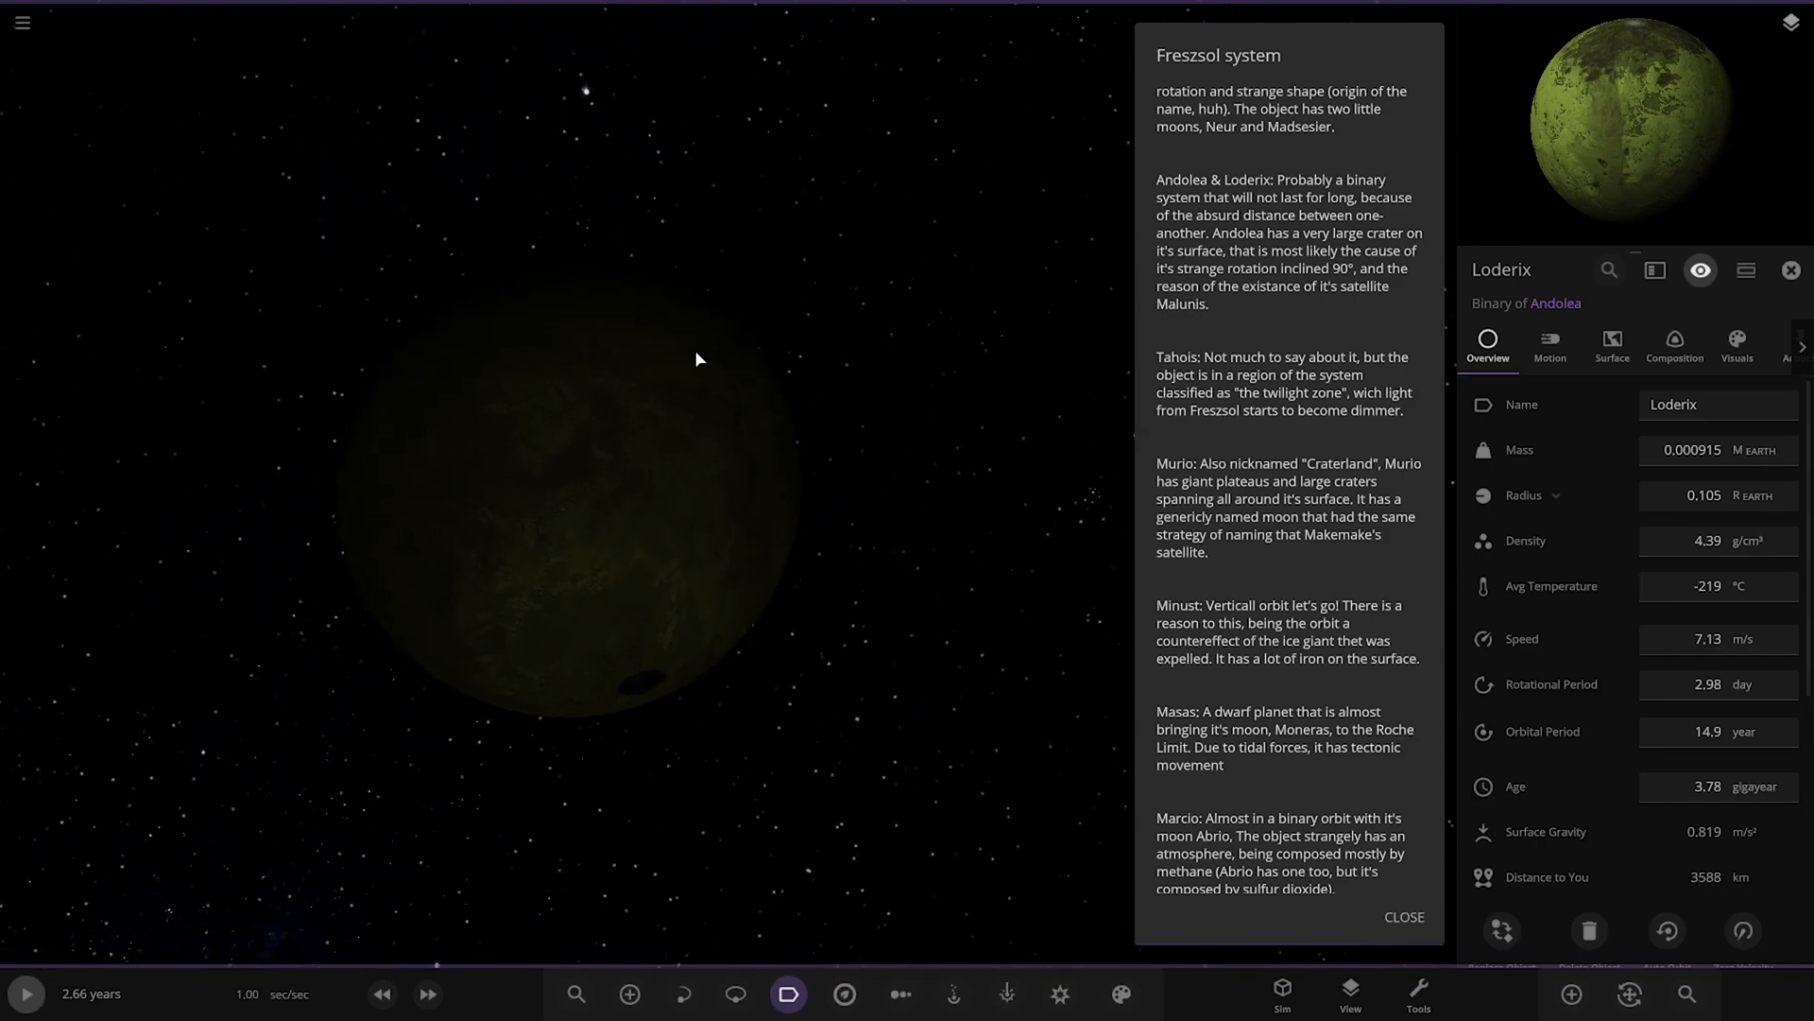
scroll("down", 3)
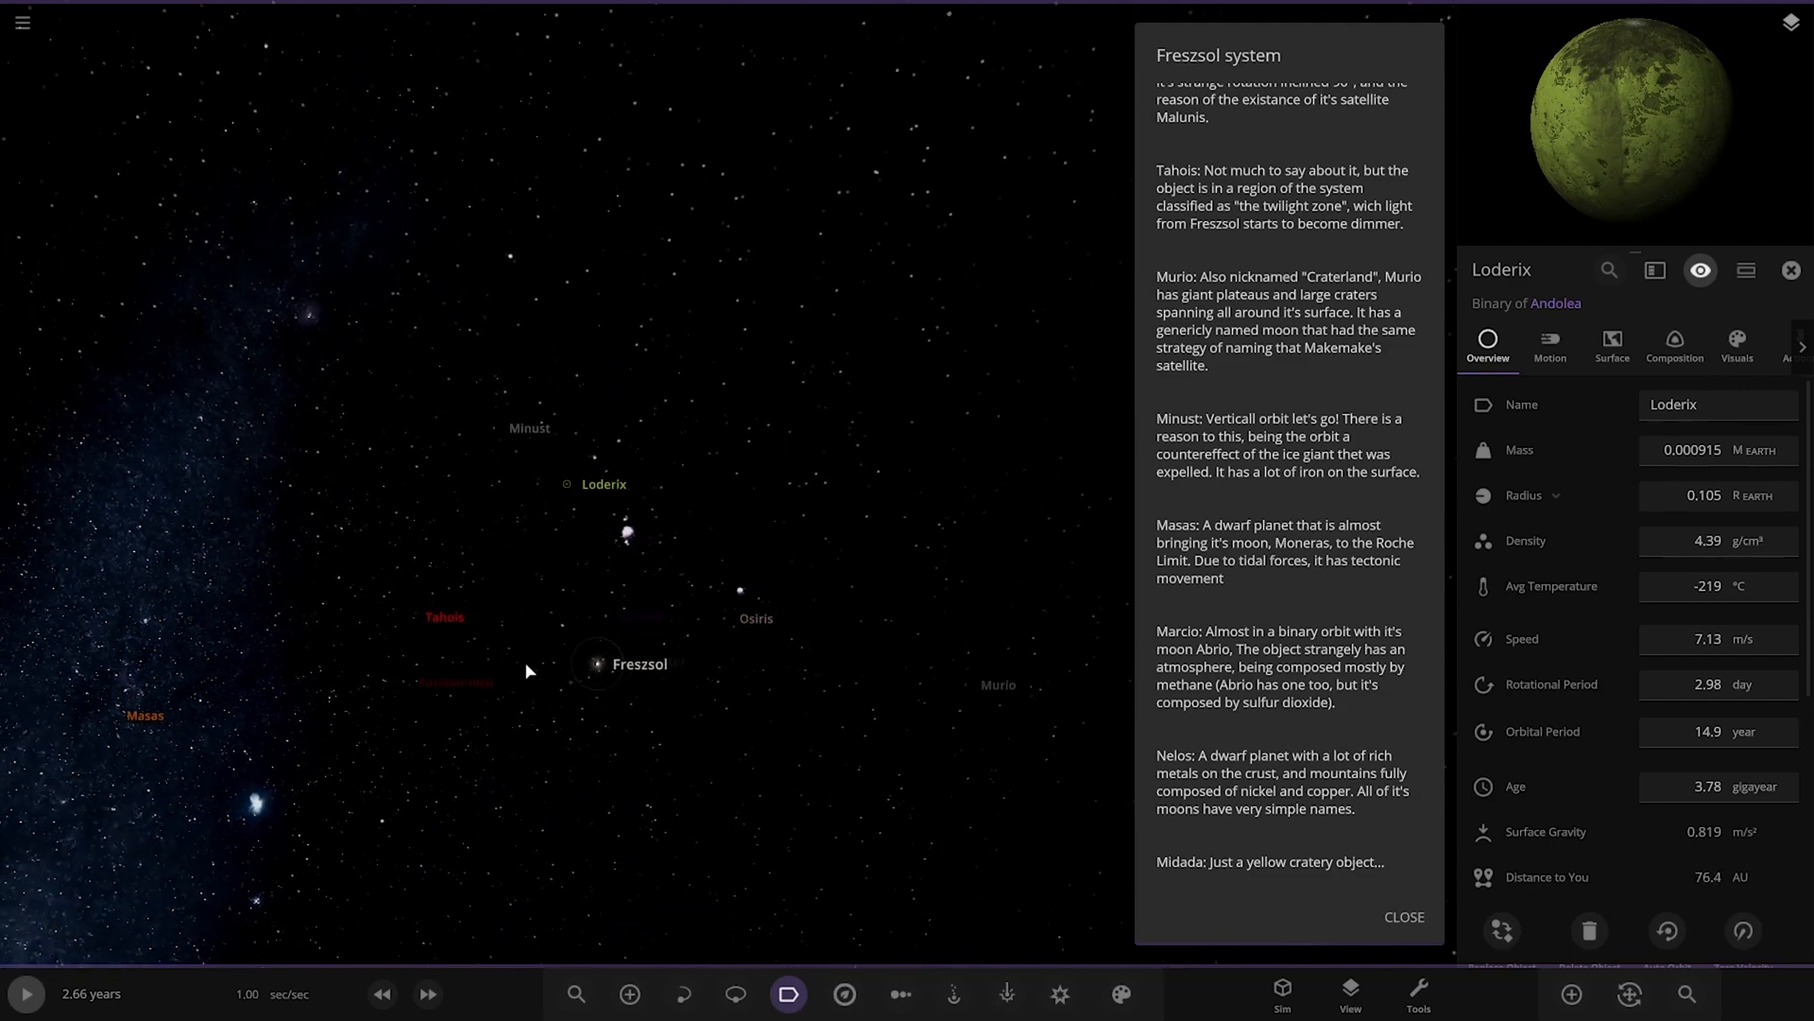
Step: Travel to Tahois and then Murio, reading the lore, and focus on Murio's moon MU2
left_click(461, 588)
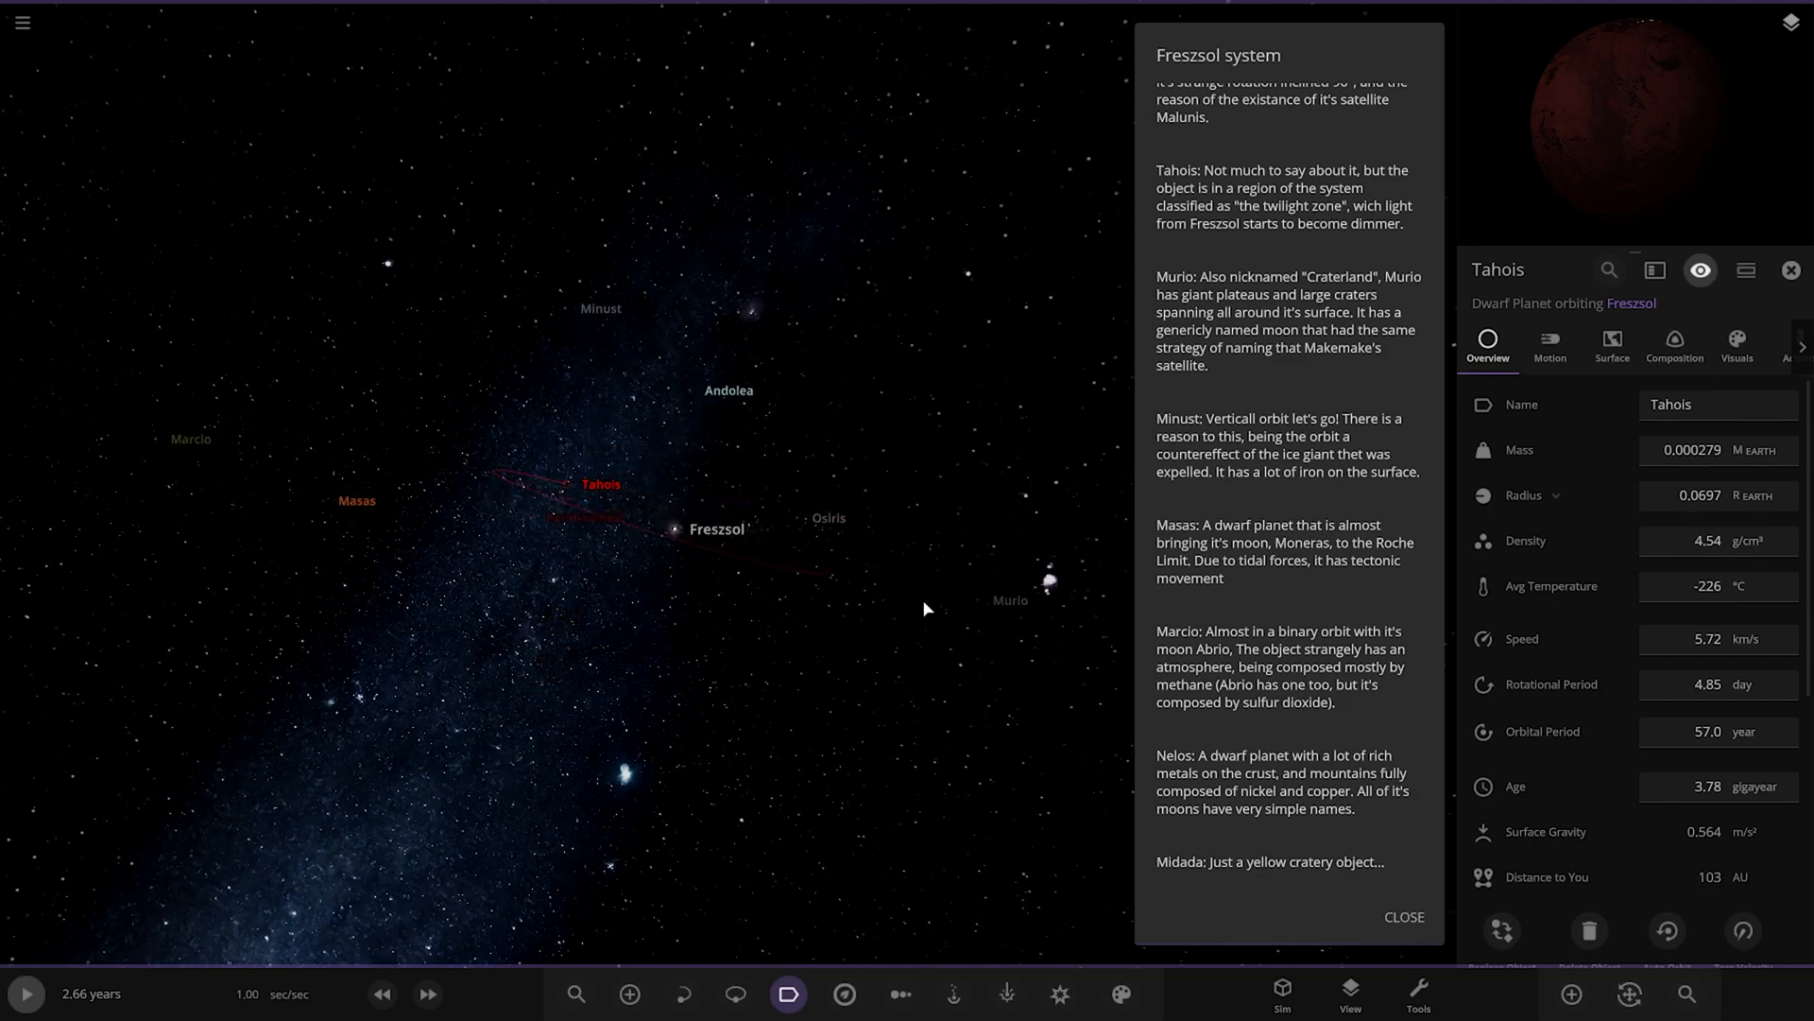
left_click(1028, 578)
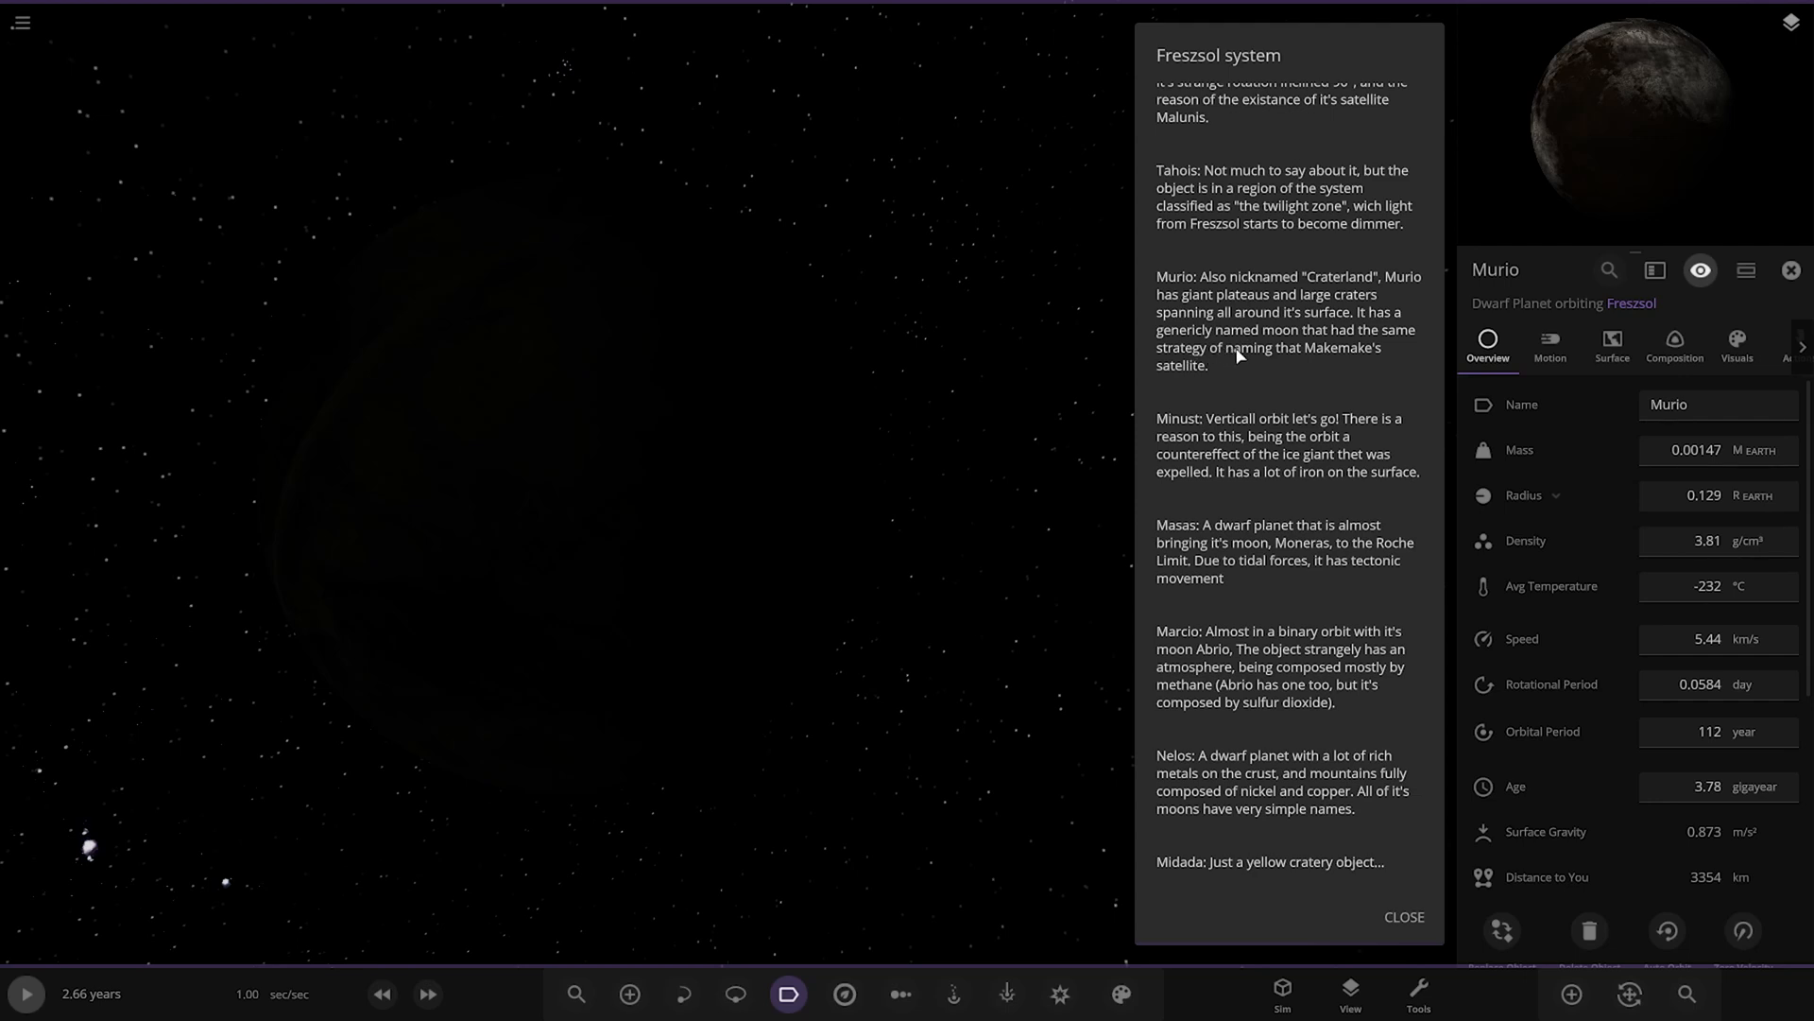
scroll("down", 3)
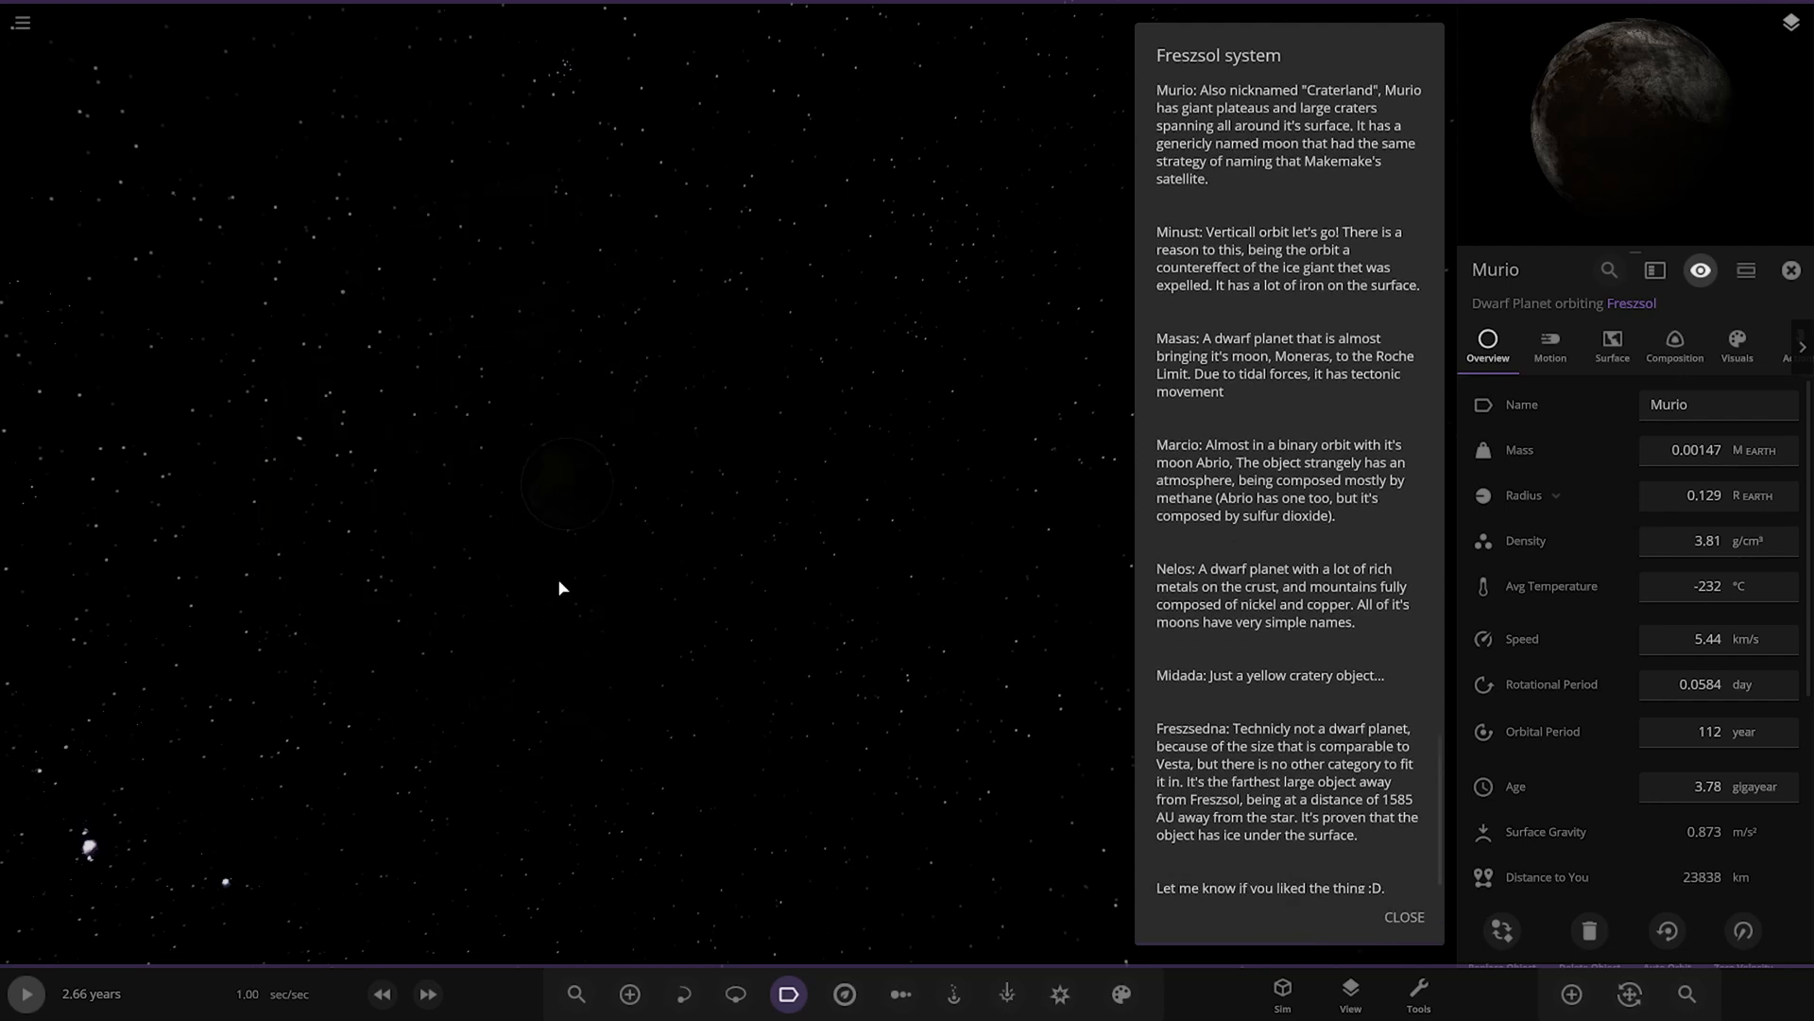
left_click(446, 465)
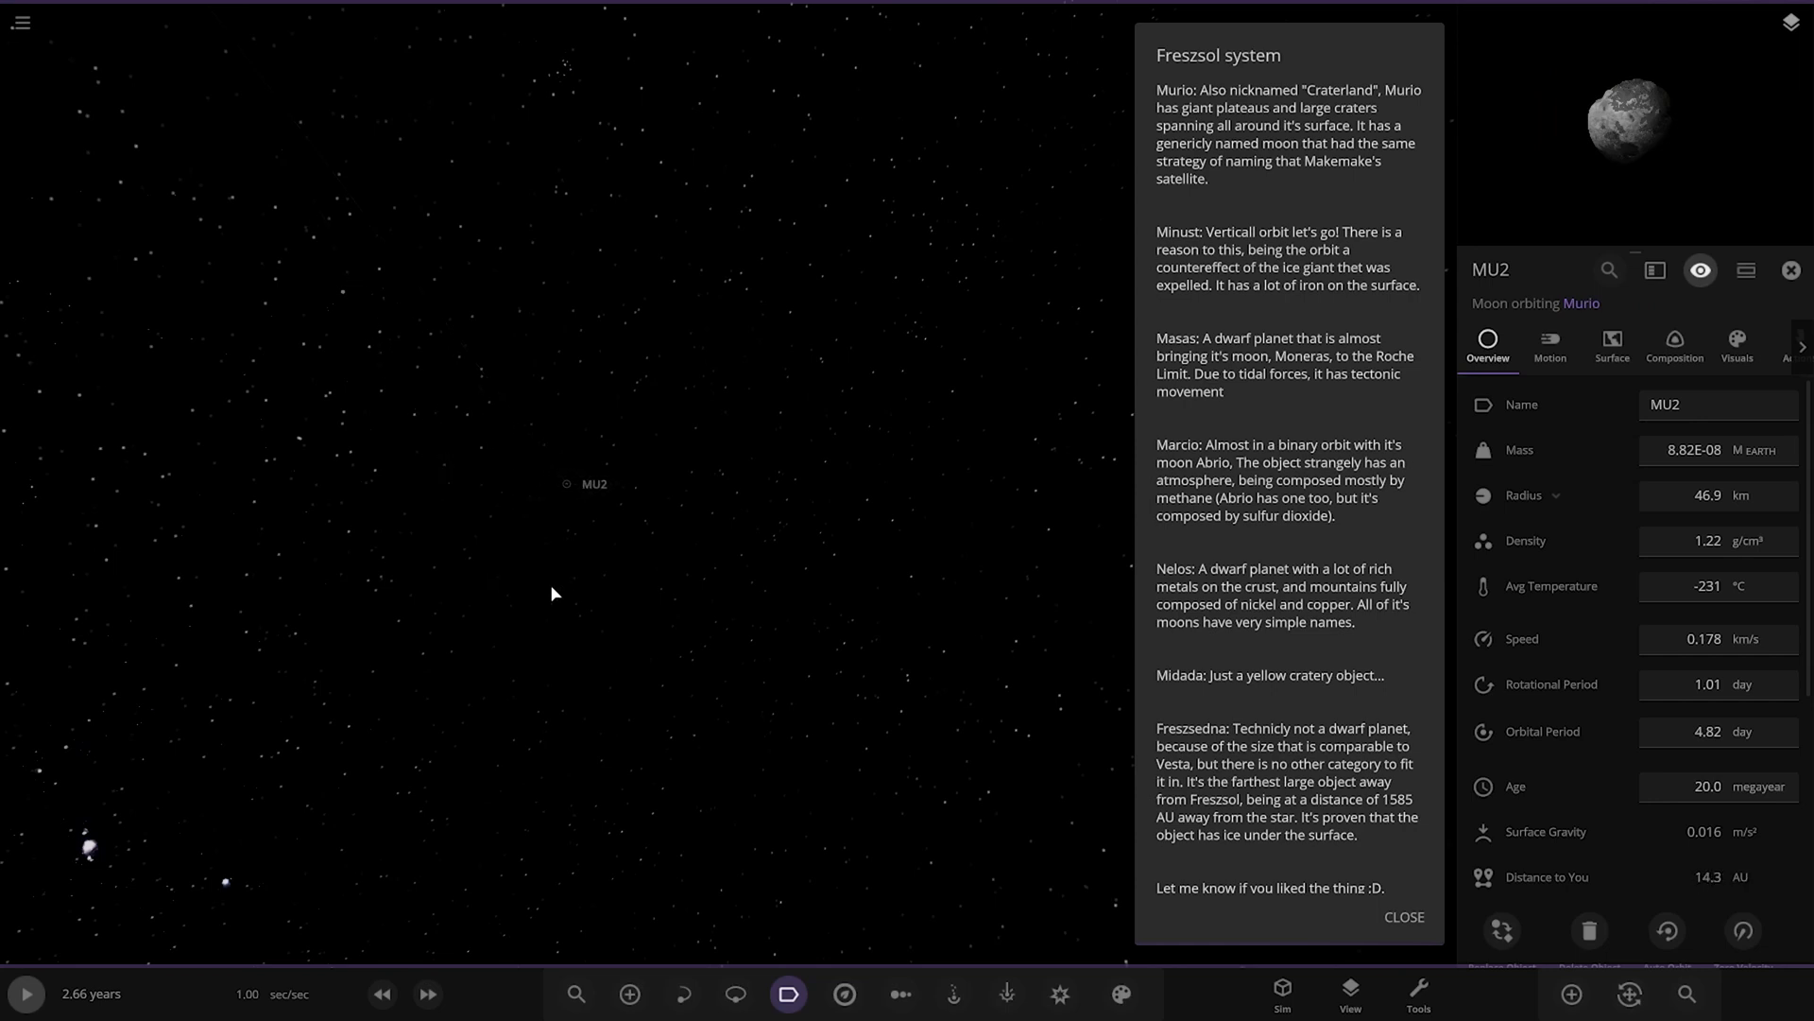
Step: Travel to the dwarf planet Marcio and focus on its close companion Abrio
scroll("down", 3)
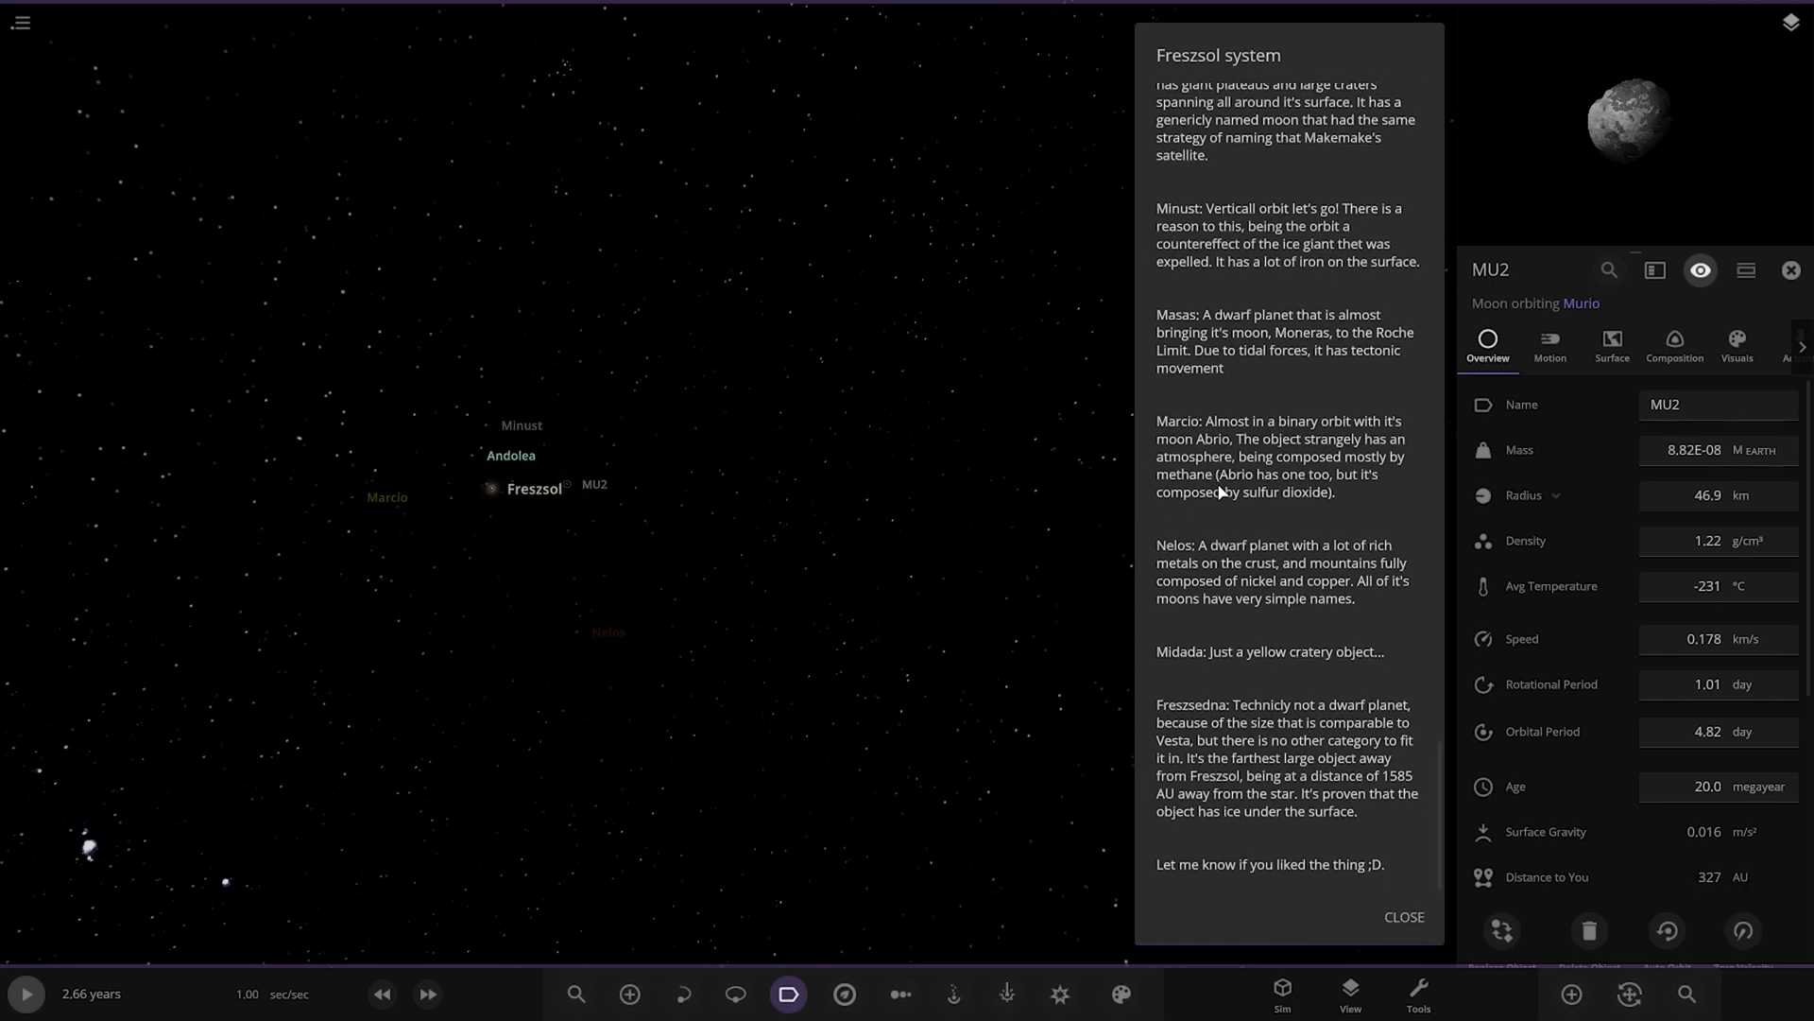
left_click(1789, 271)
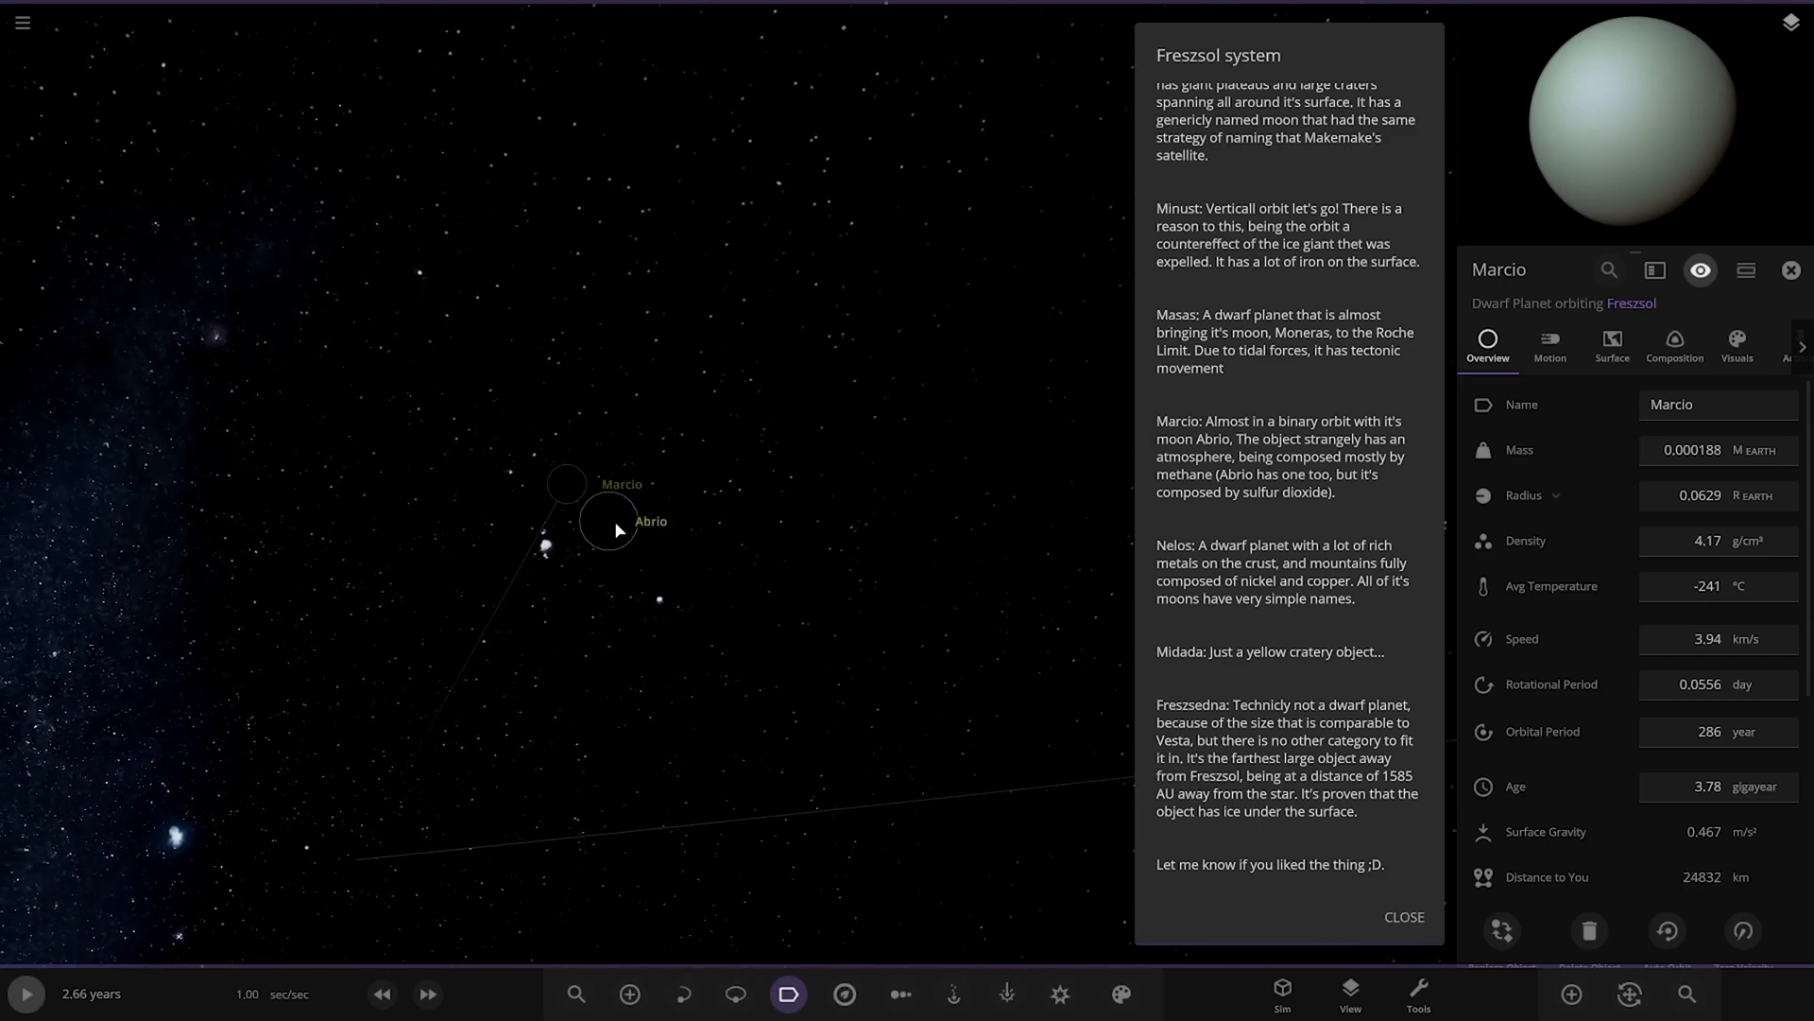
left_click(599, 533)
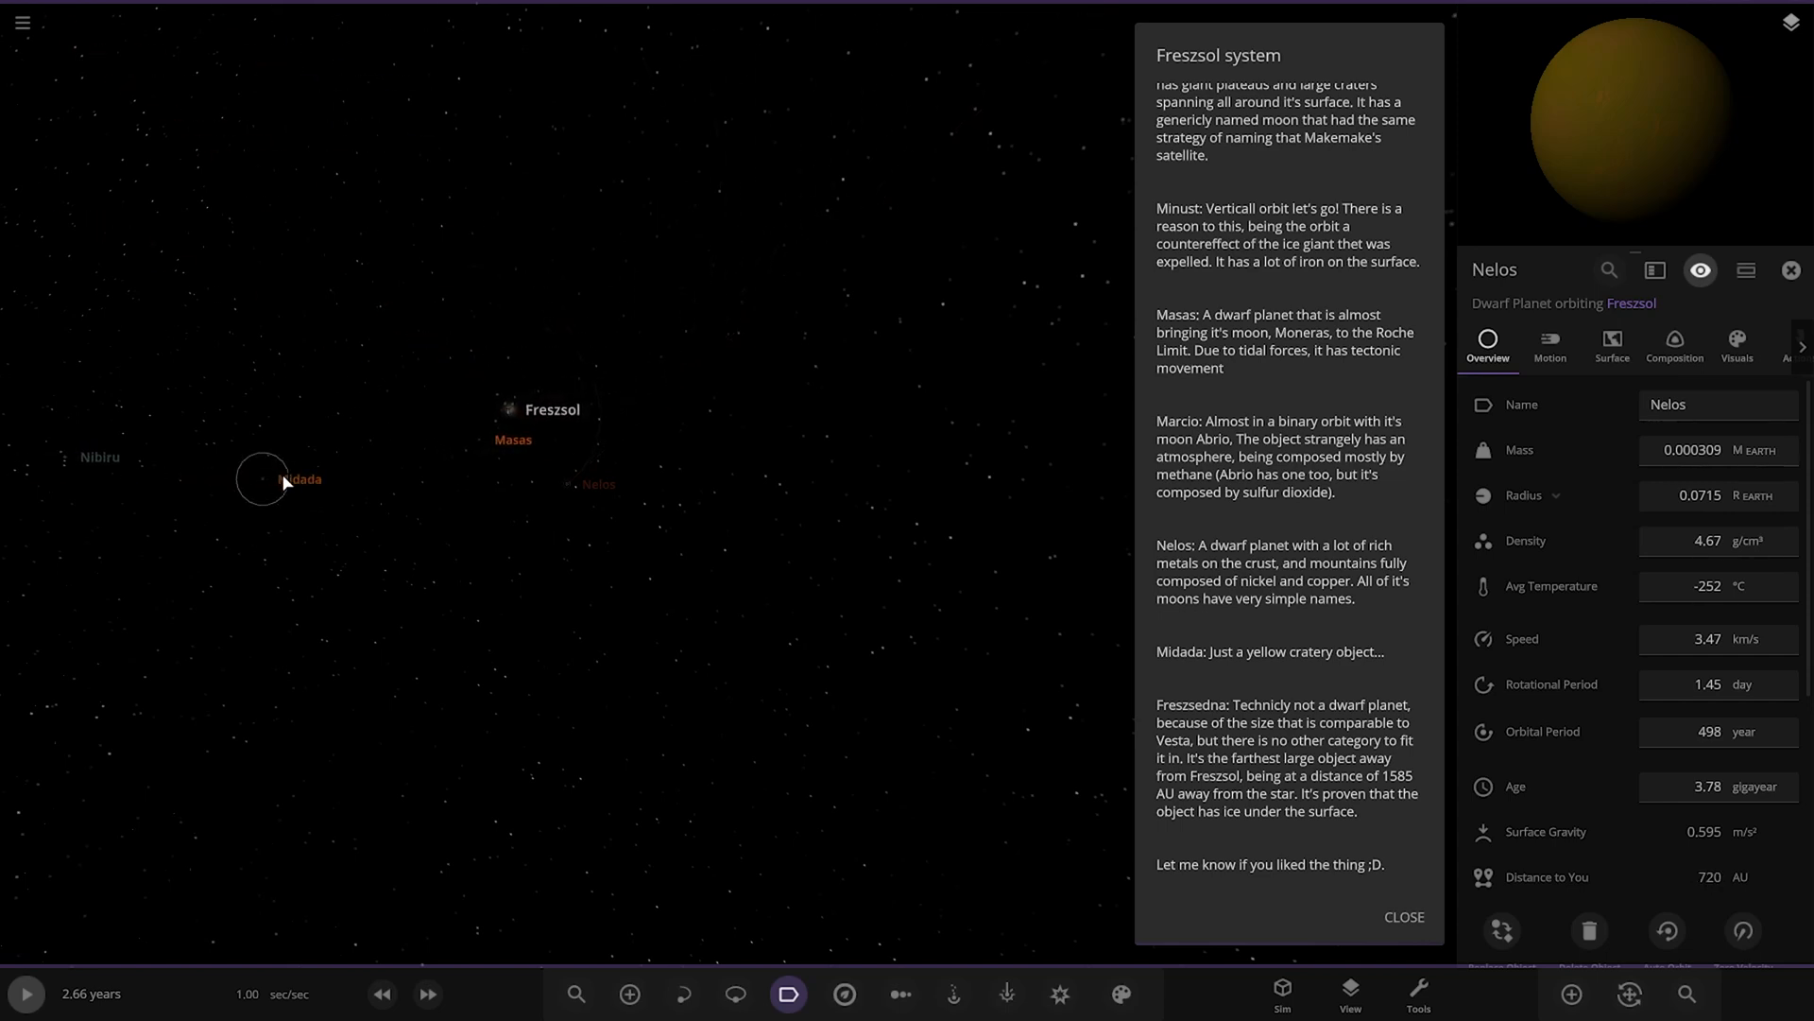
Step: Travel to the yellow cratered dwarf planet Midada and dismiss the Freszsol system lore panel
left_click(262, 478)
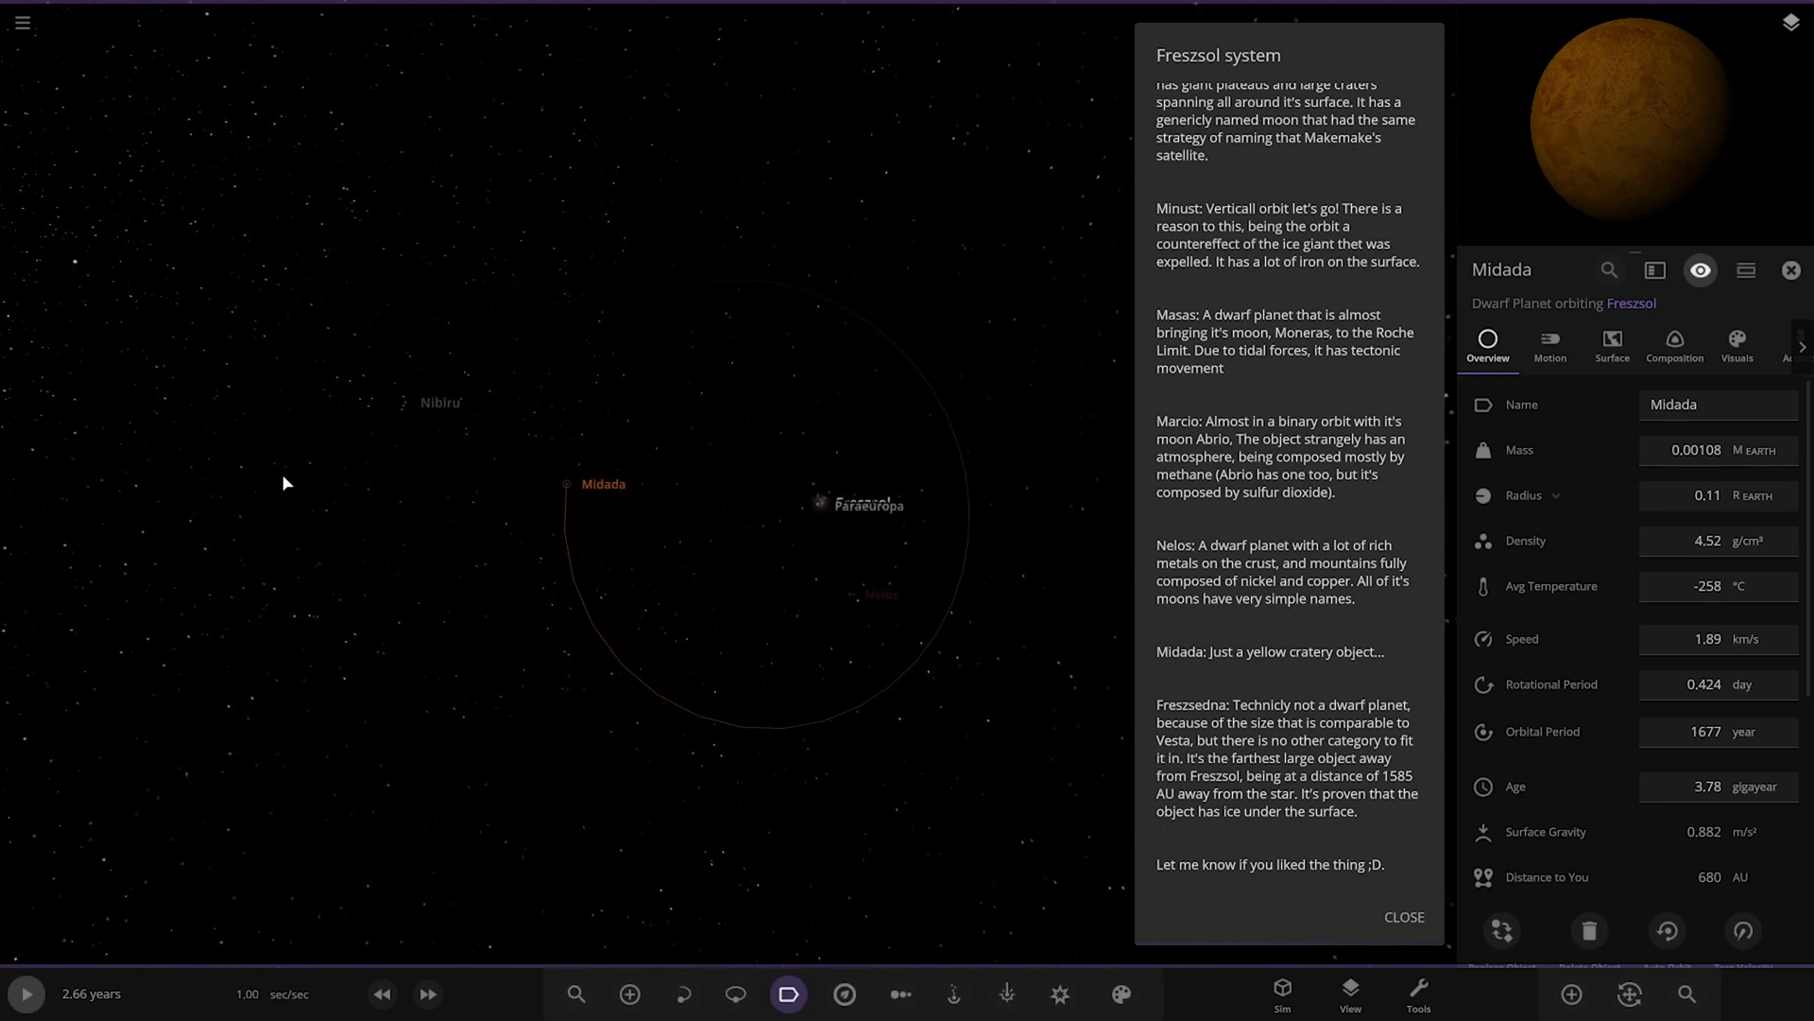
mouse_move(1308, 849)
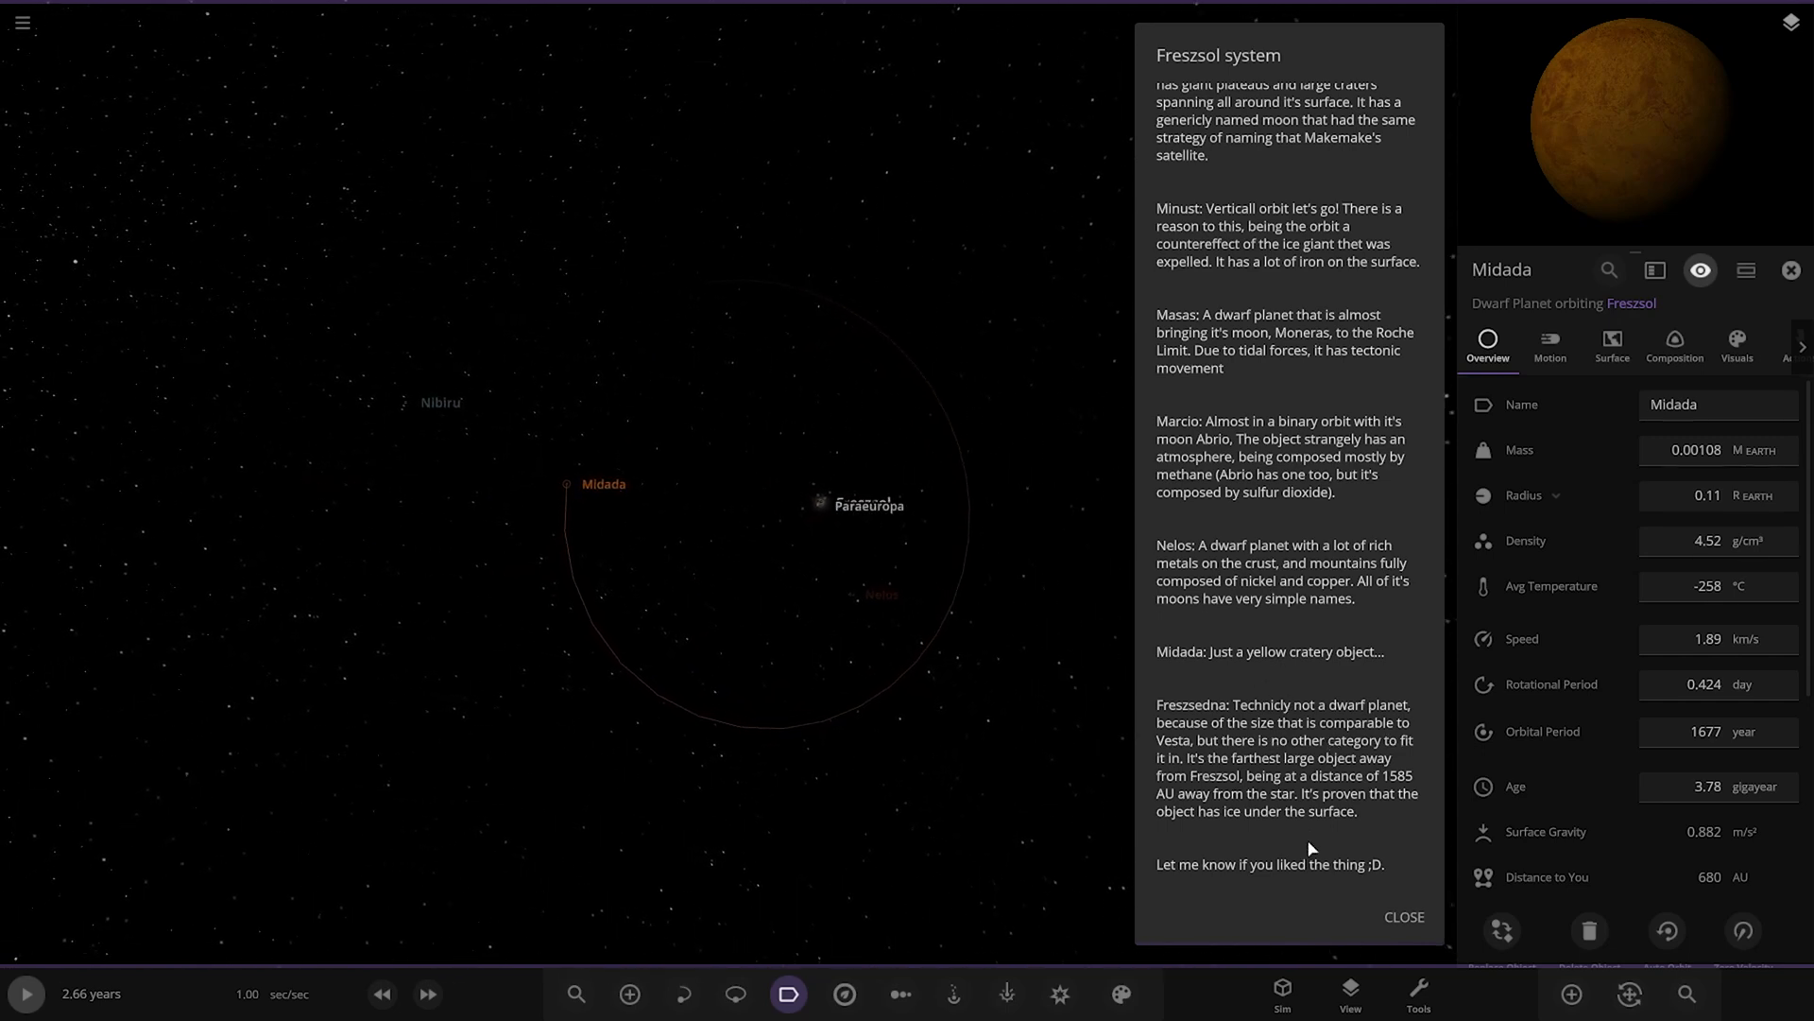
left_click(1405, 916)
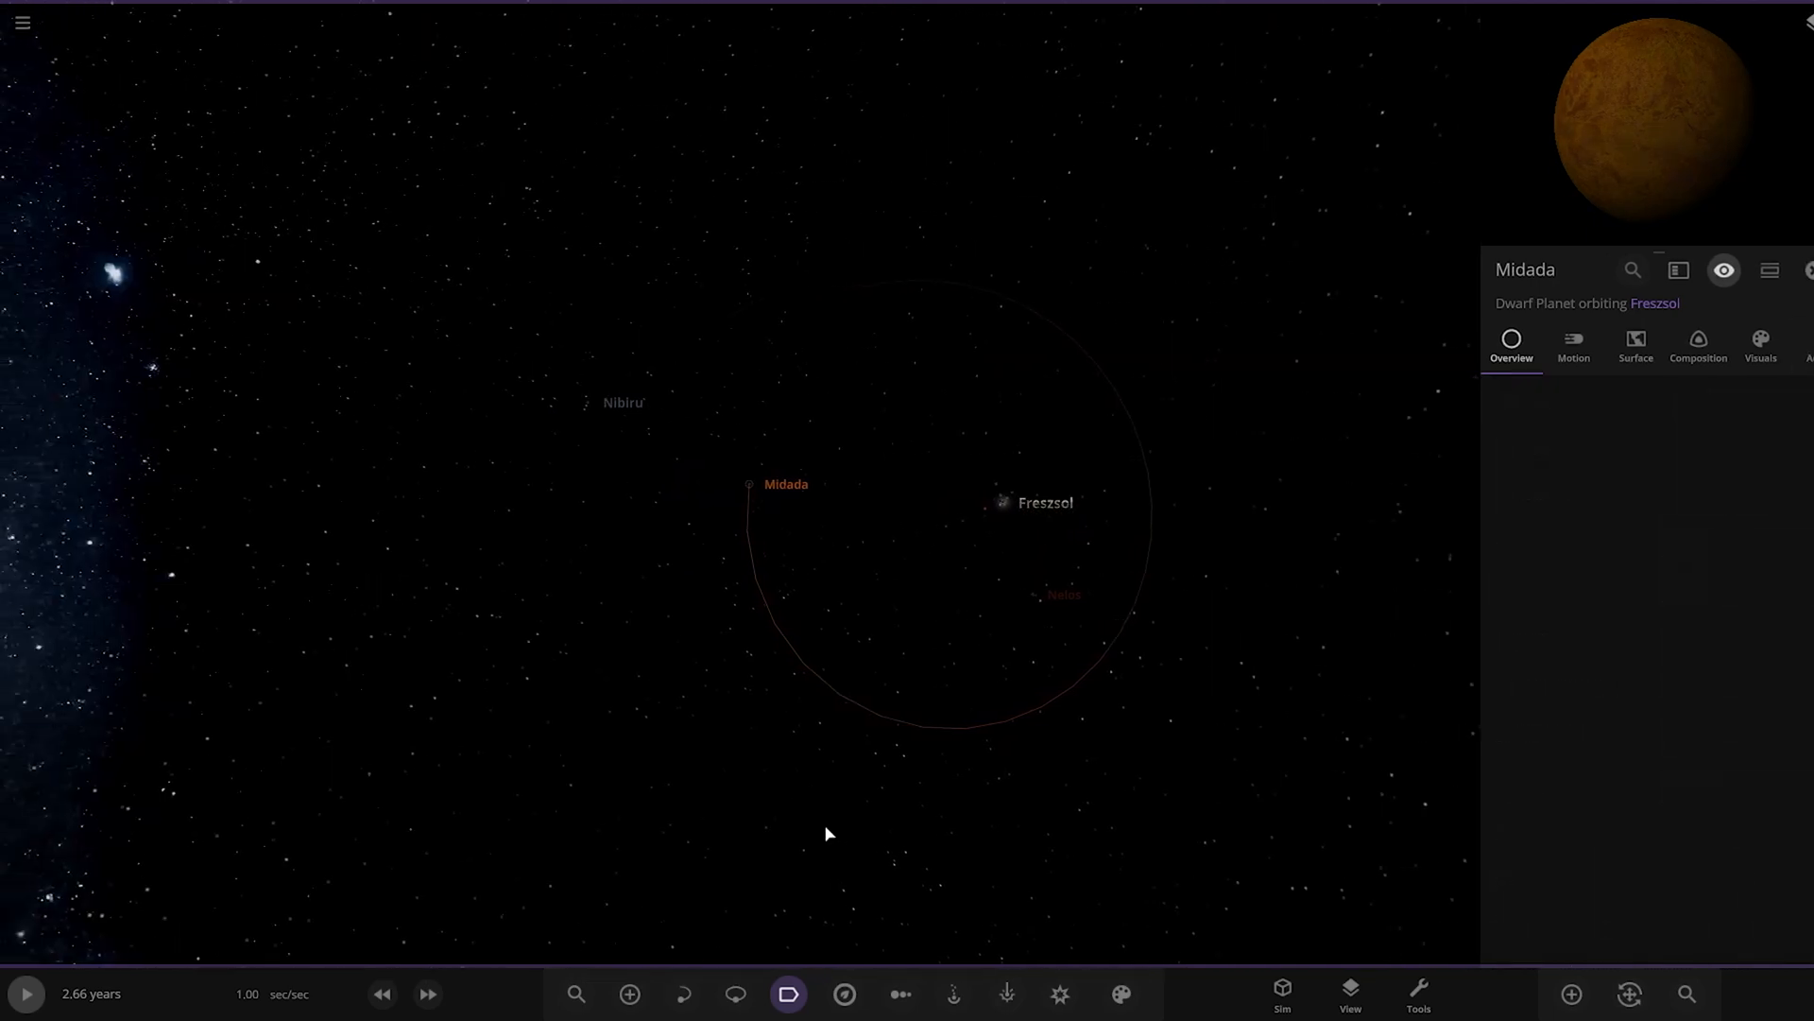
Step: Show a 1D Radius chart lining up the Freszsol system's bodies by size
left_click(899, 992)
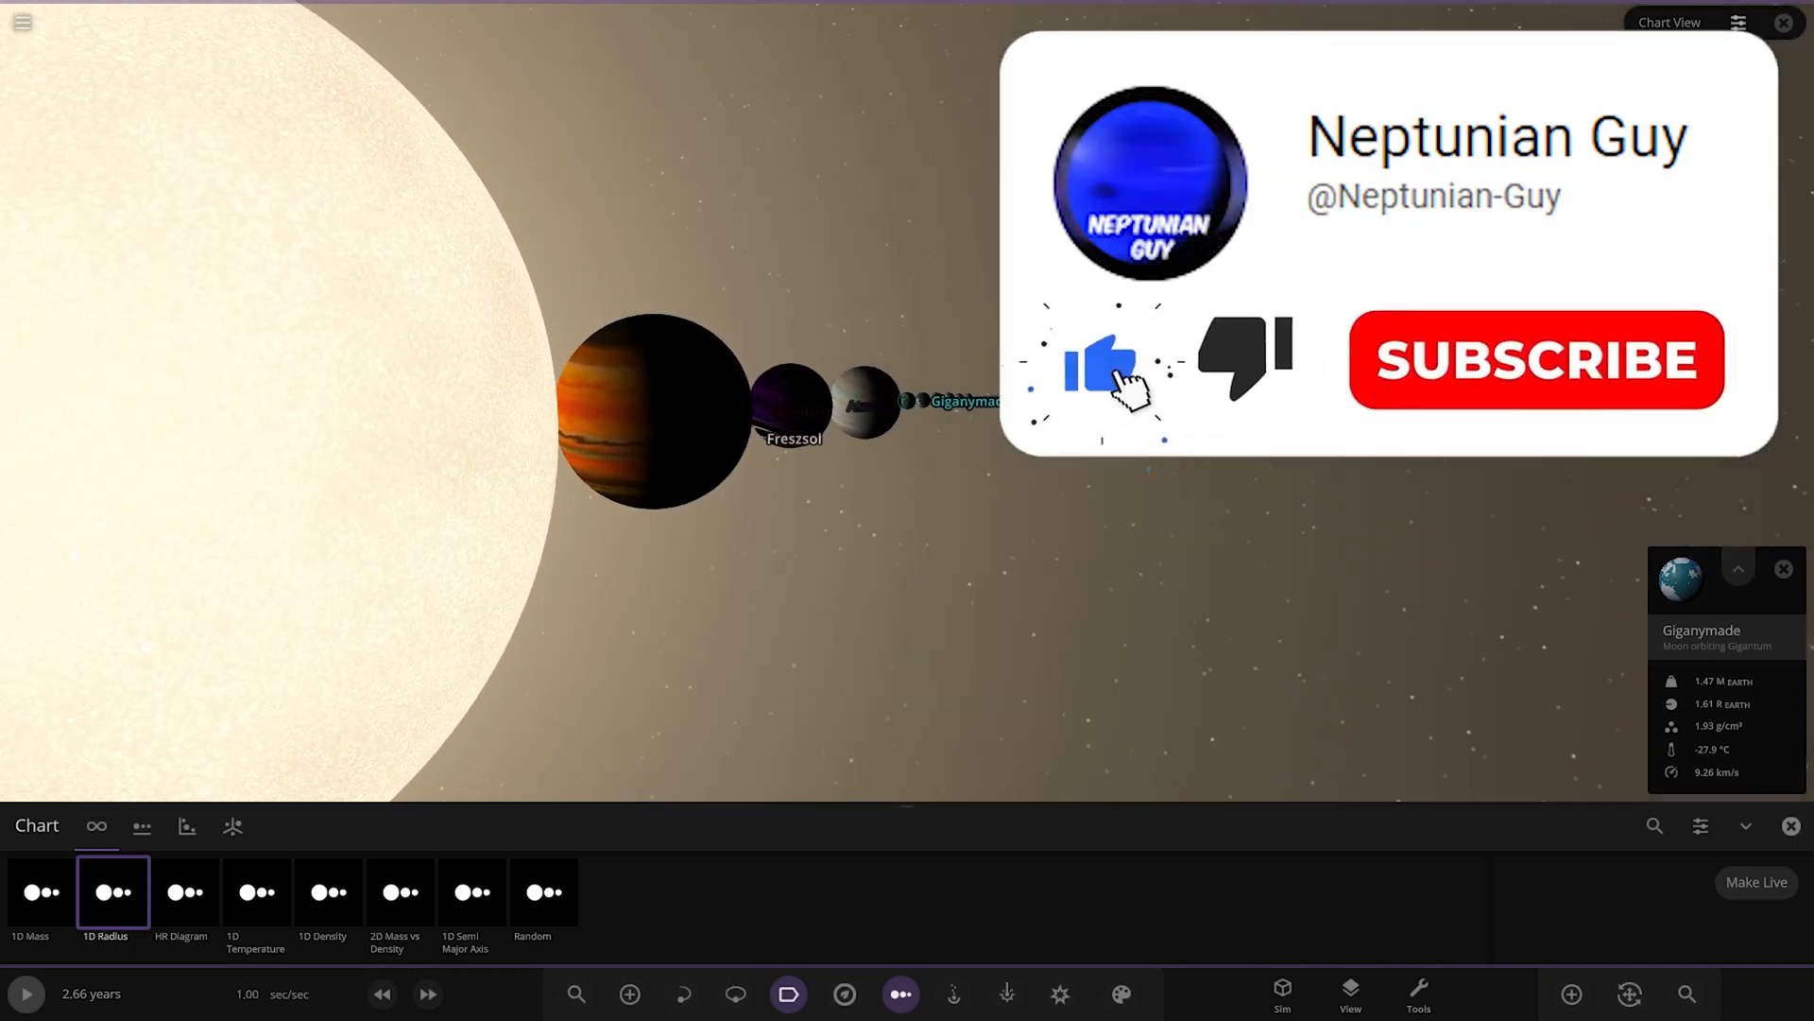
left_click(1535, 359)
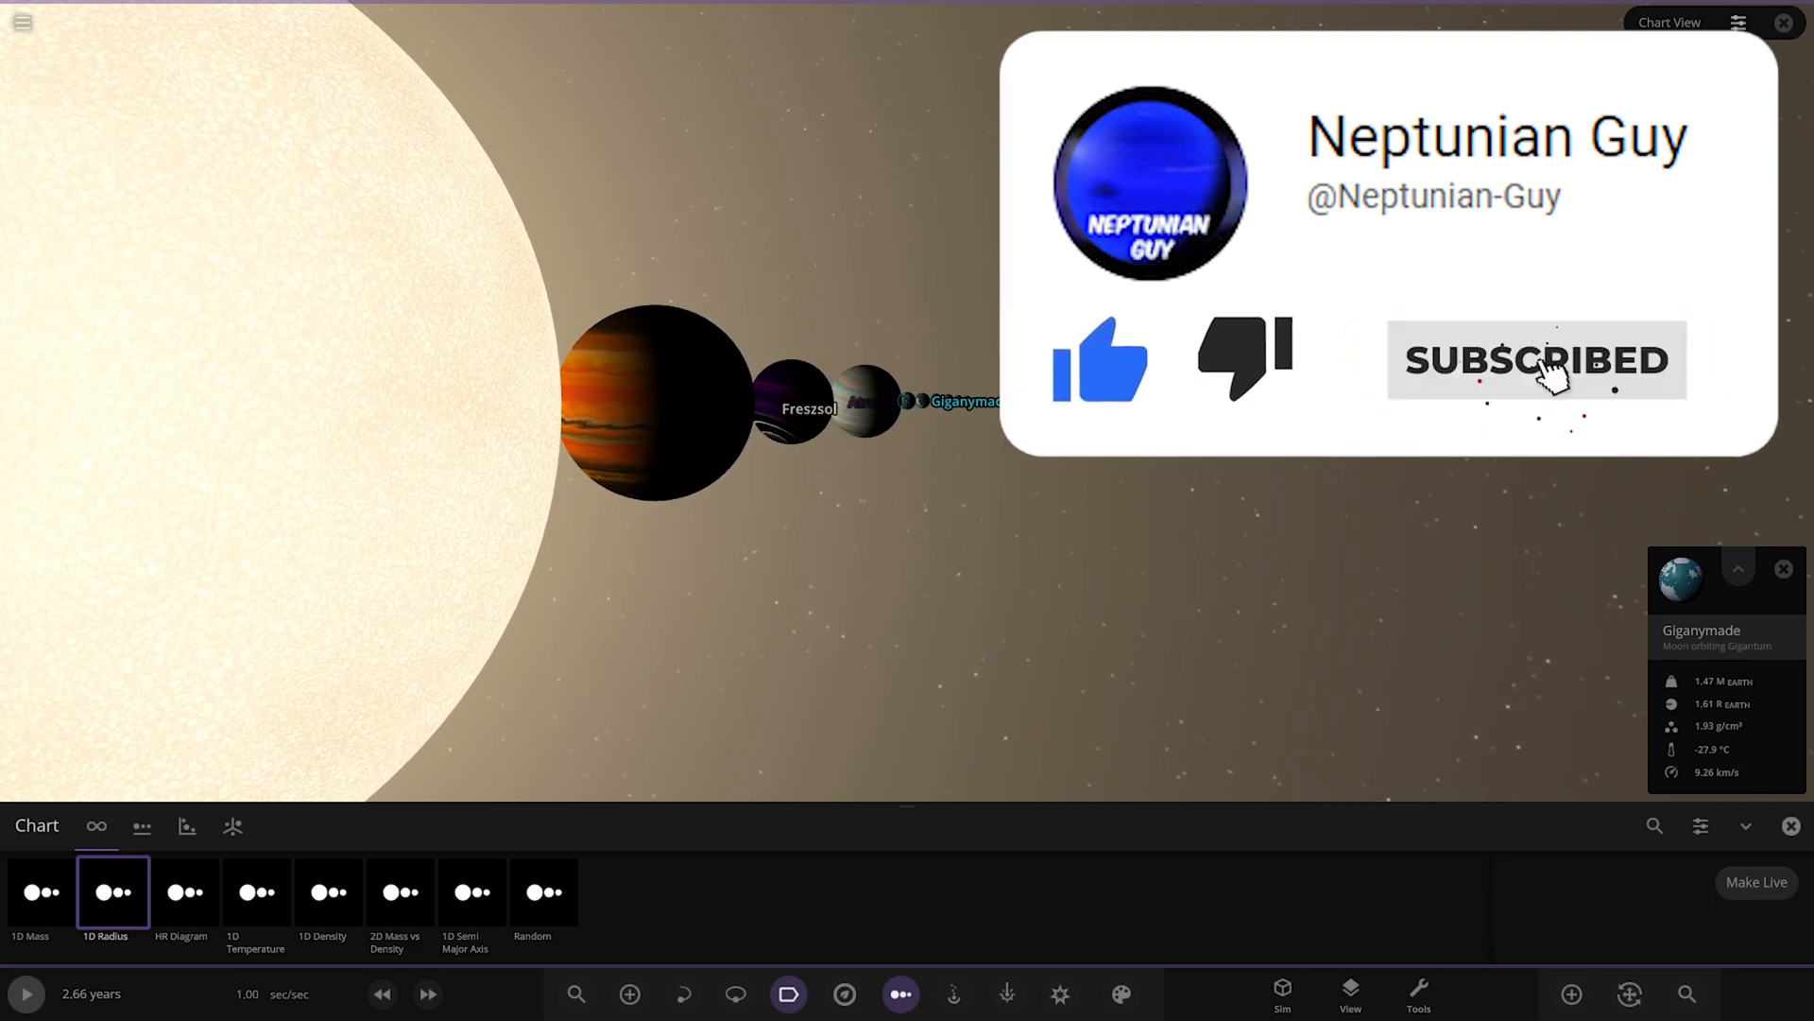